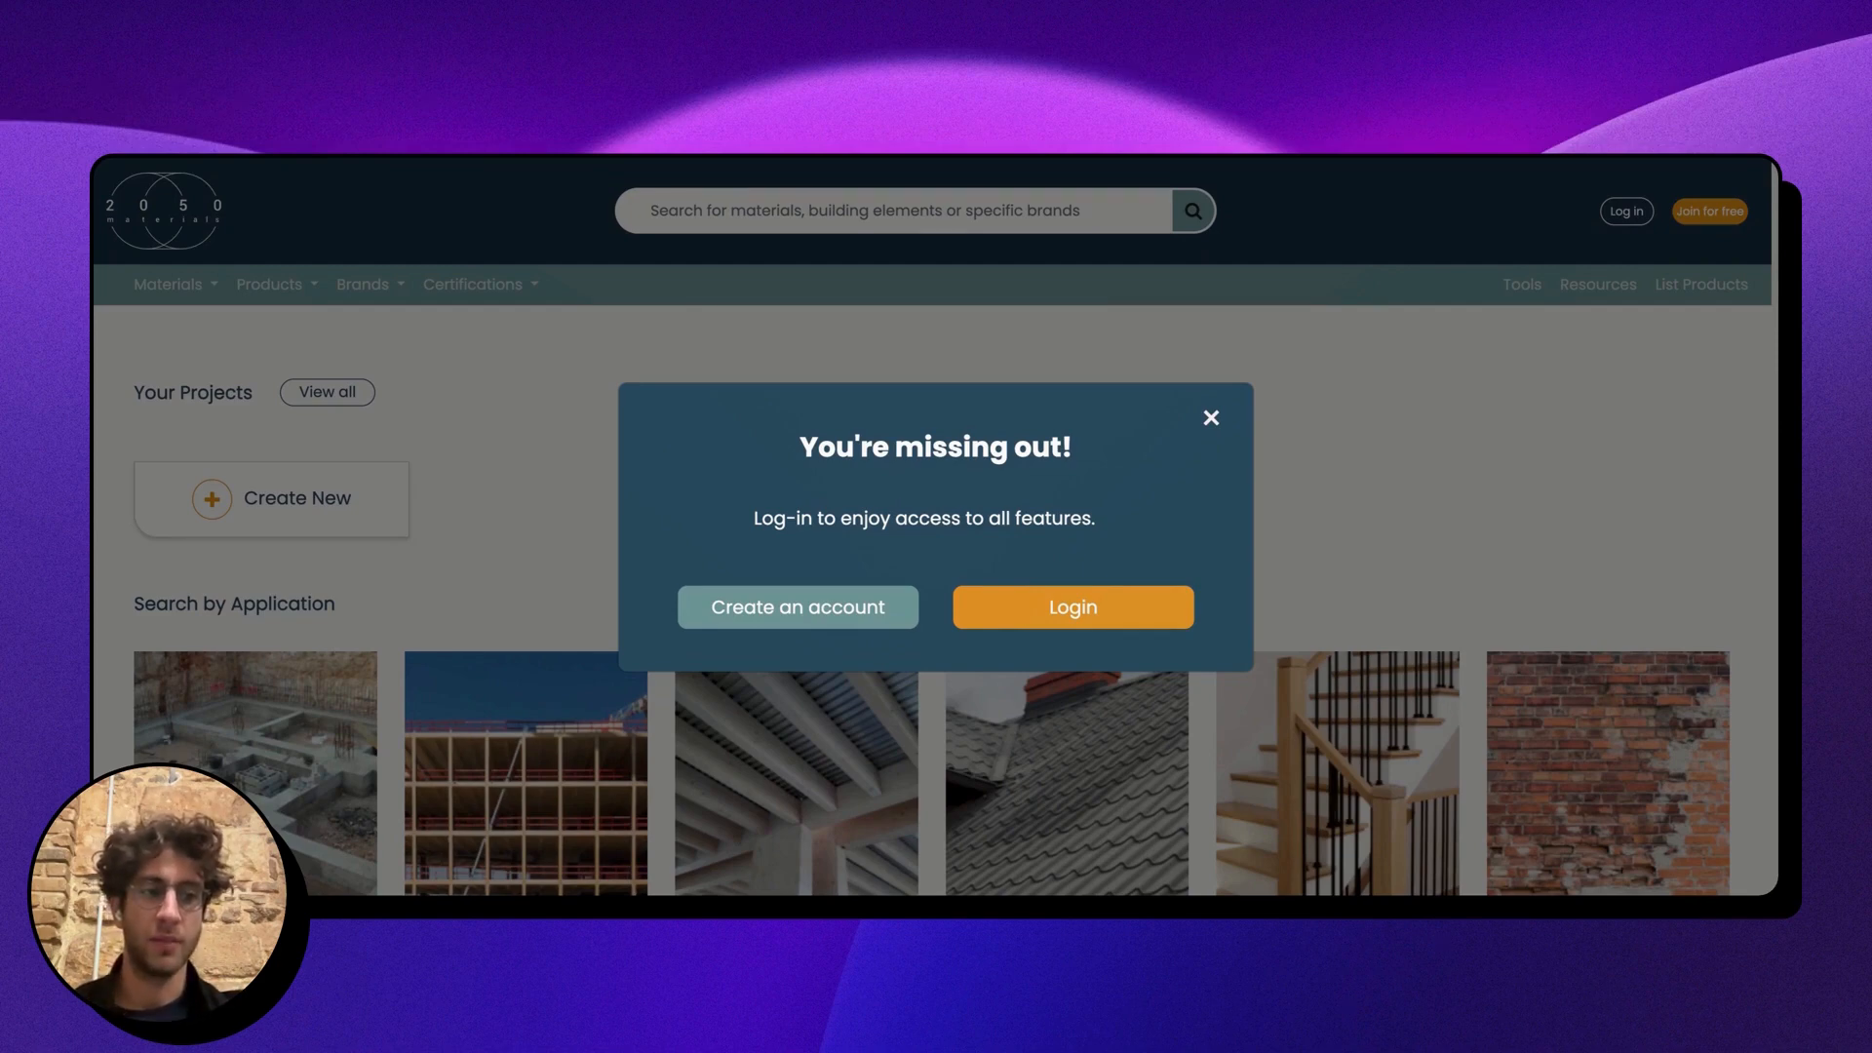
{"action": "mouse_move", "coordinate": [1178, 402]}
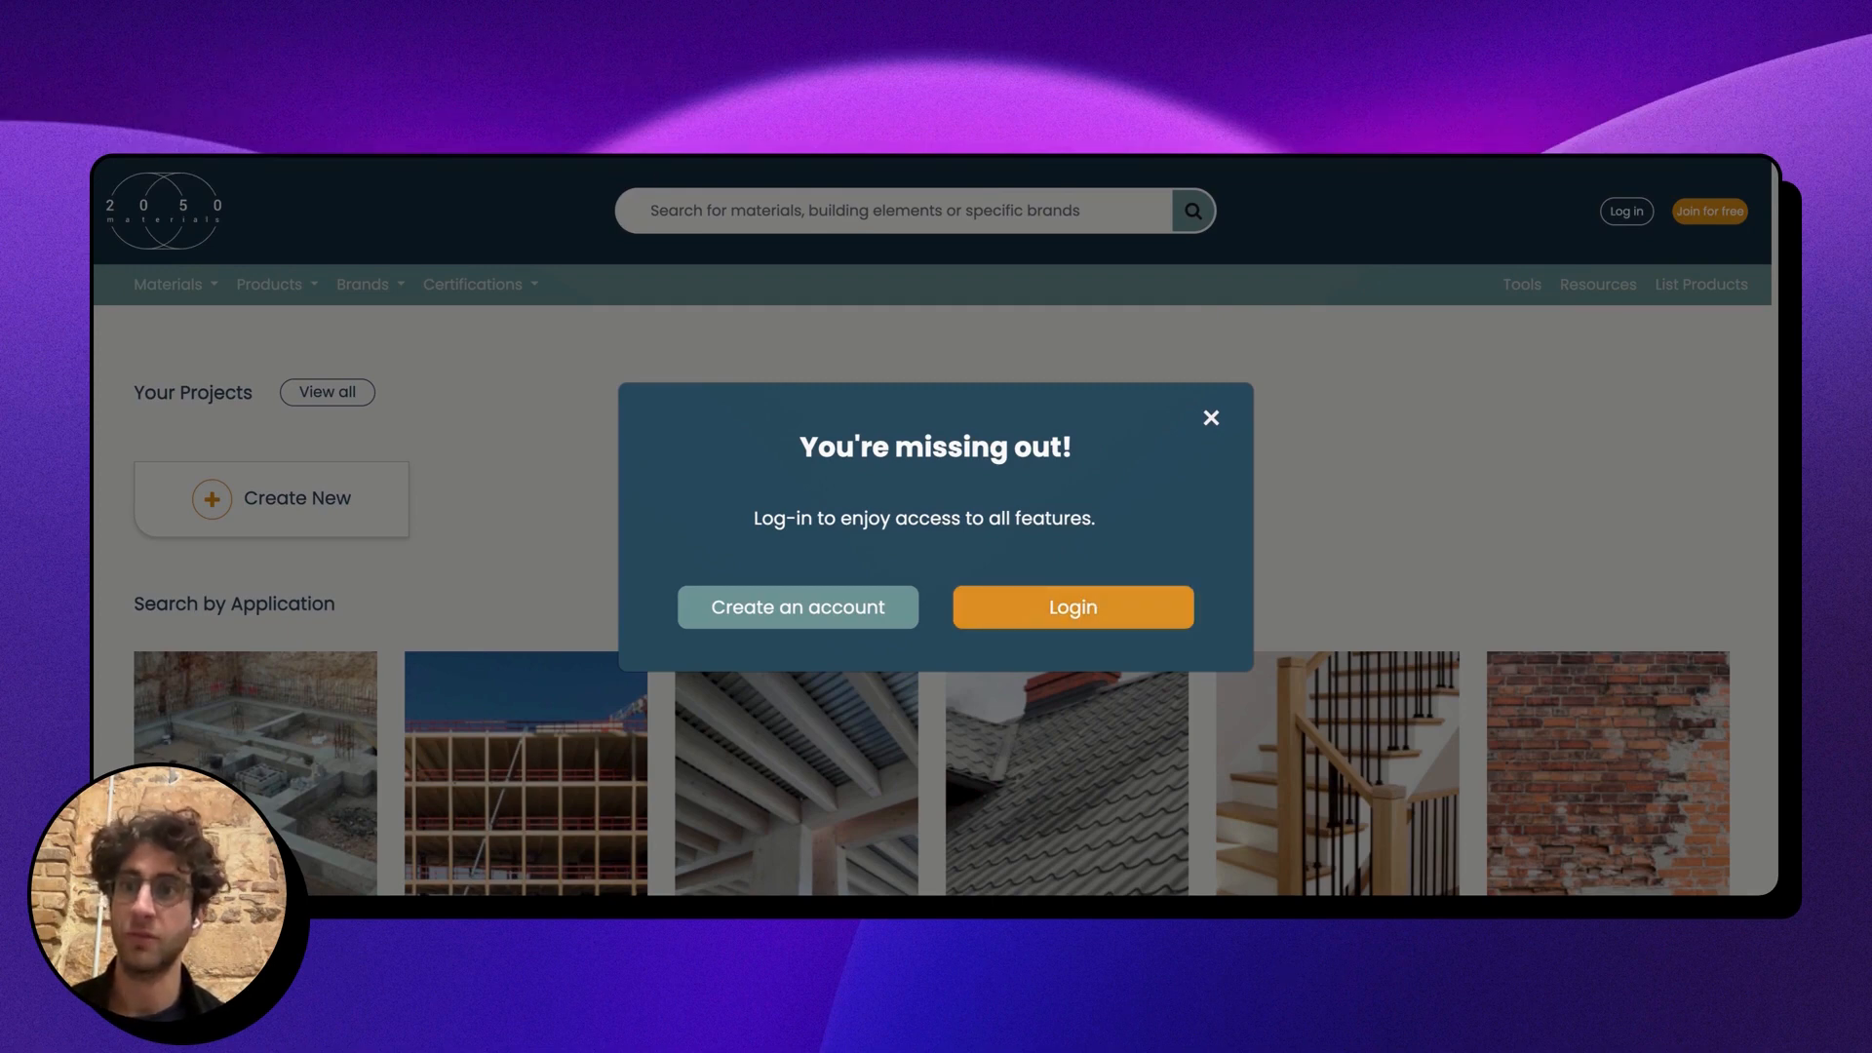
{"action": "mouse_move", "coordinate": [1008, 609]}
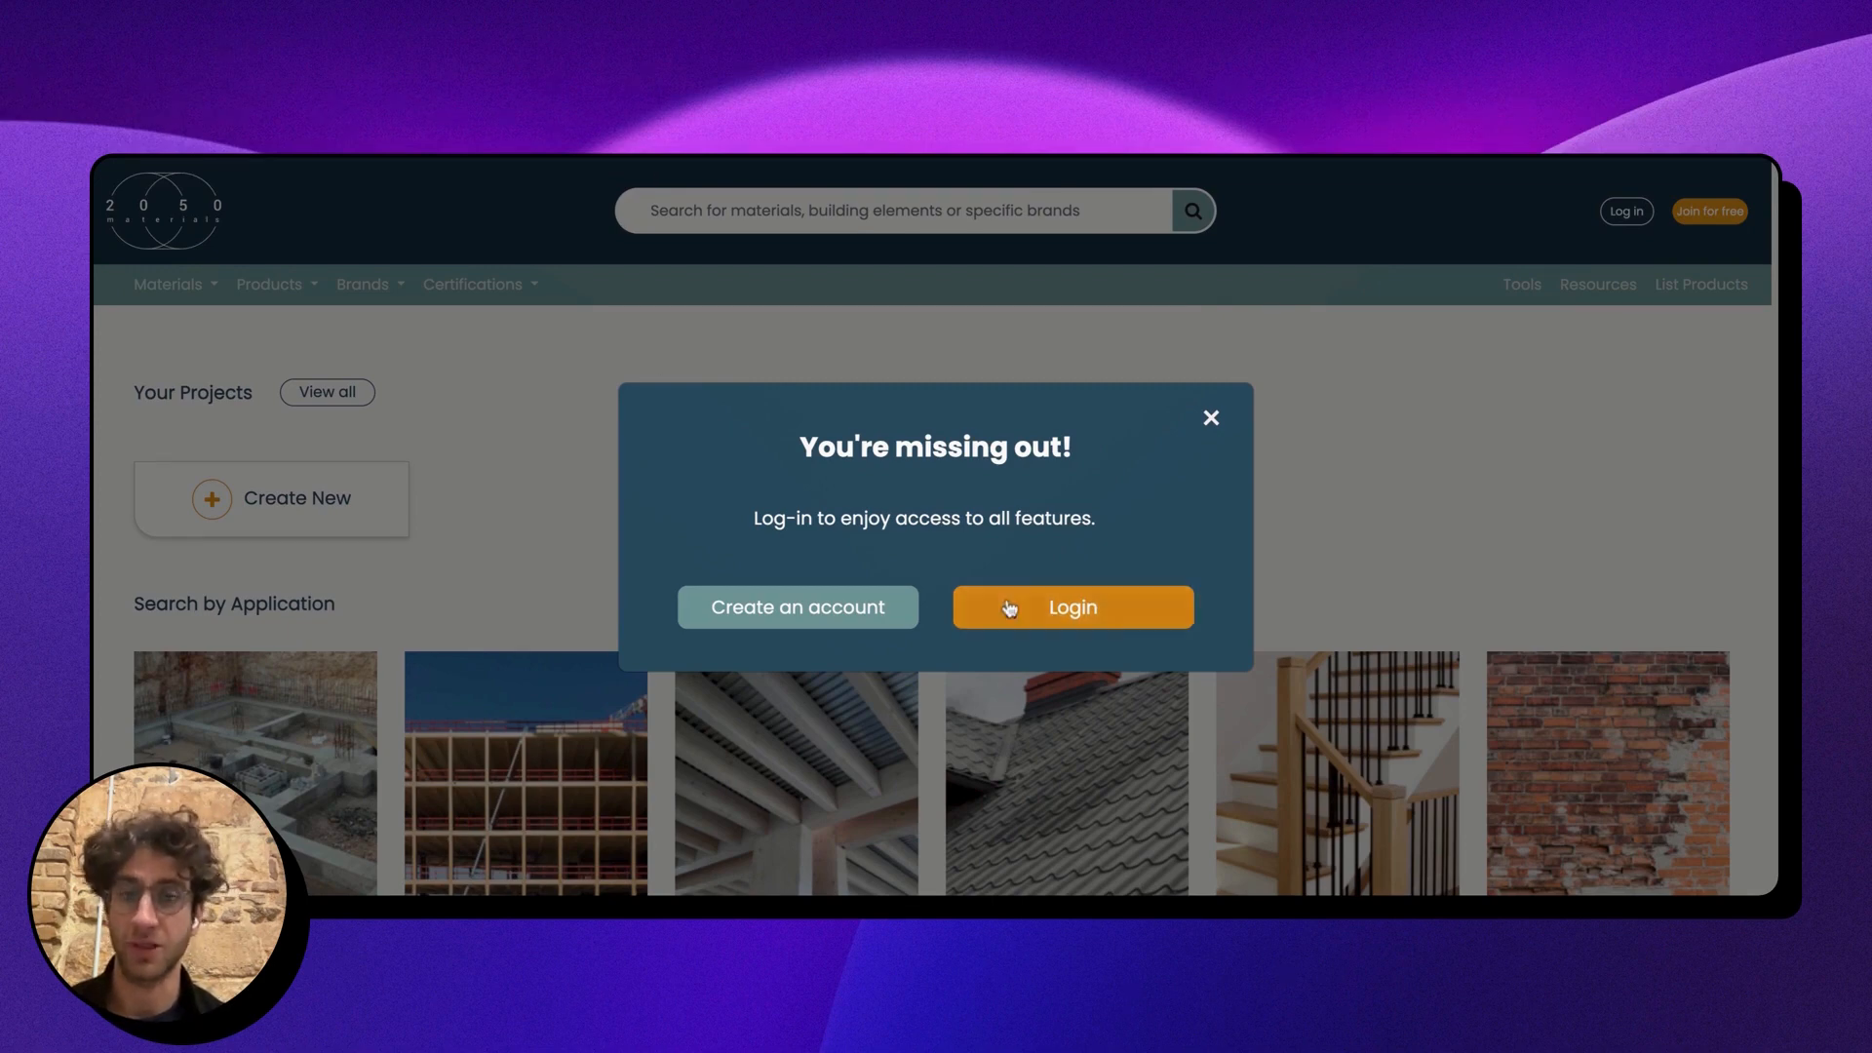
Step: Sign in with the account email and password to reach the personal home page
{"action": "left_click", "coordinate": [1070, 607]}
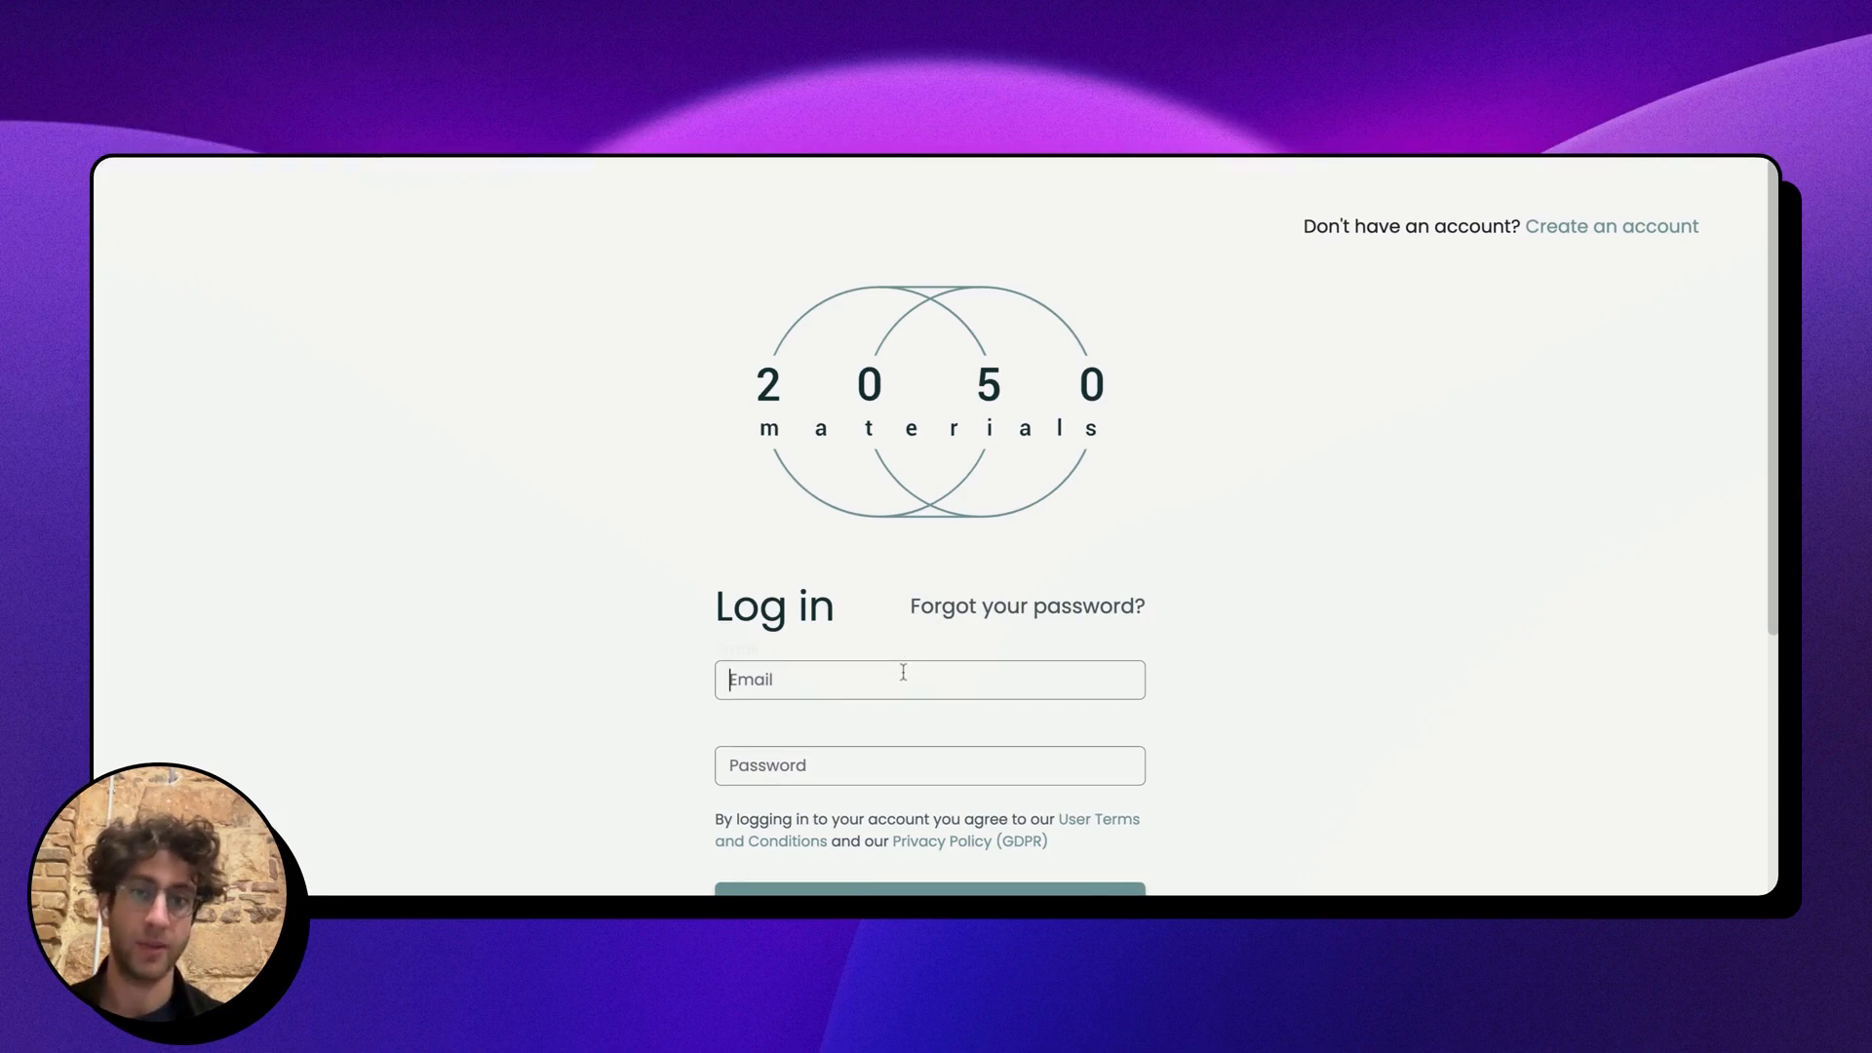
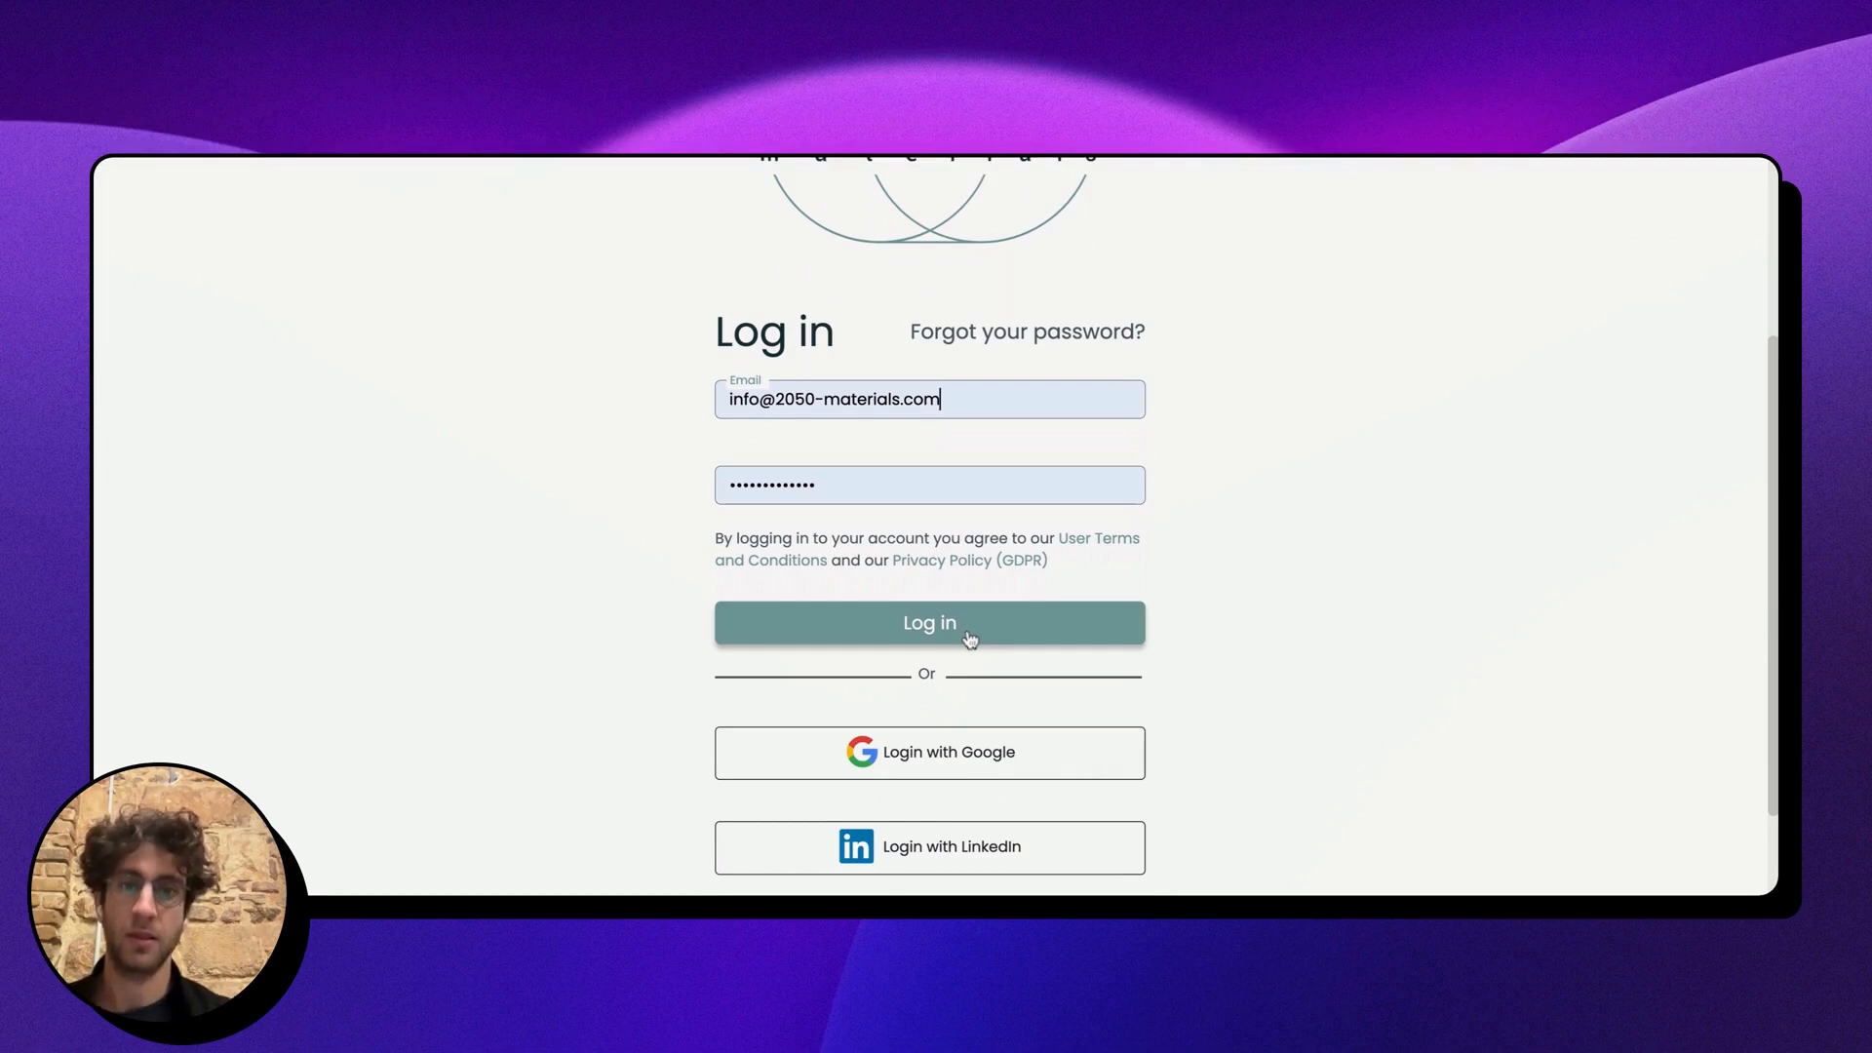
{"action": "left_click", "coordinate": [928, 622]}
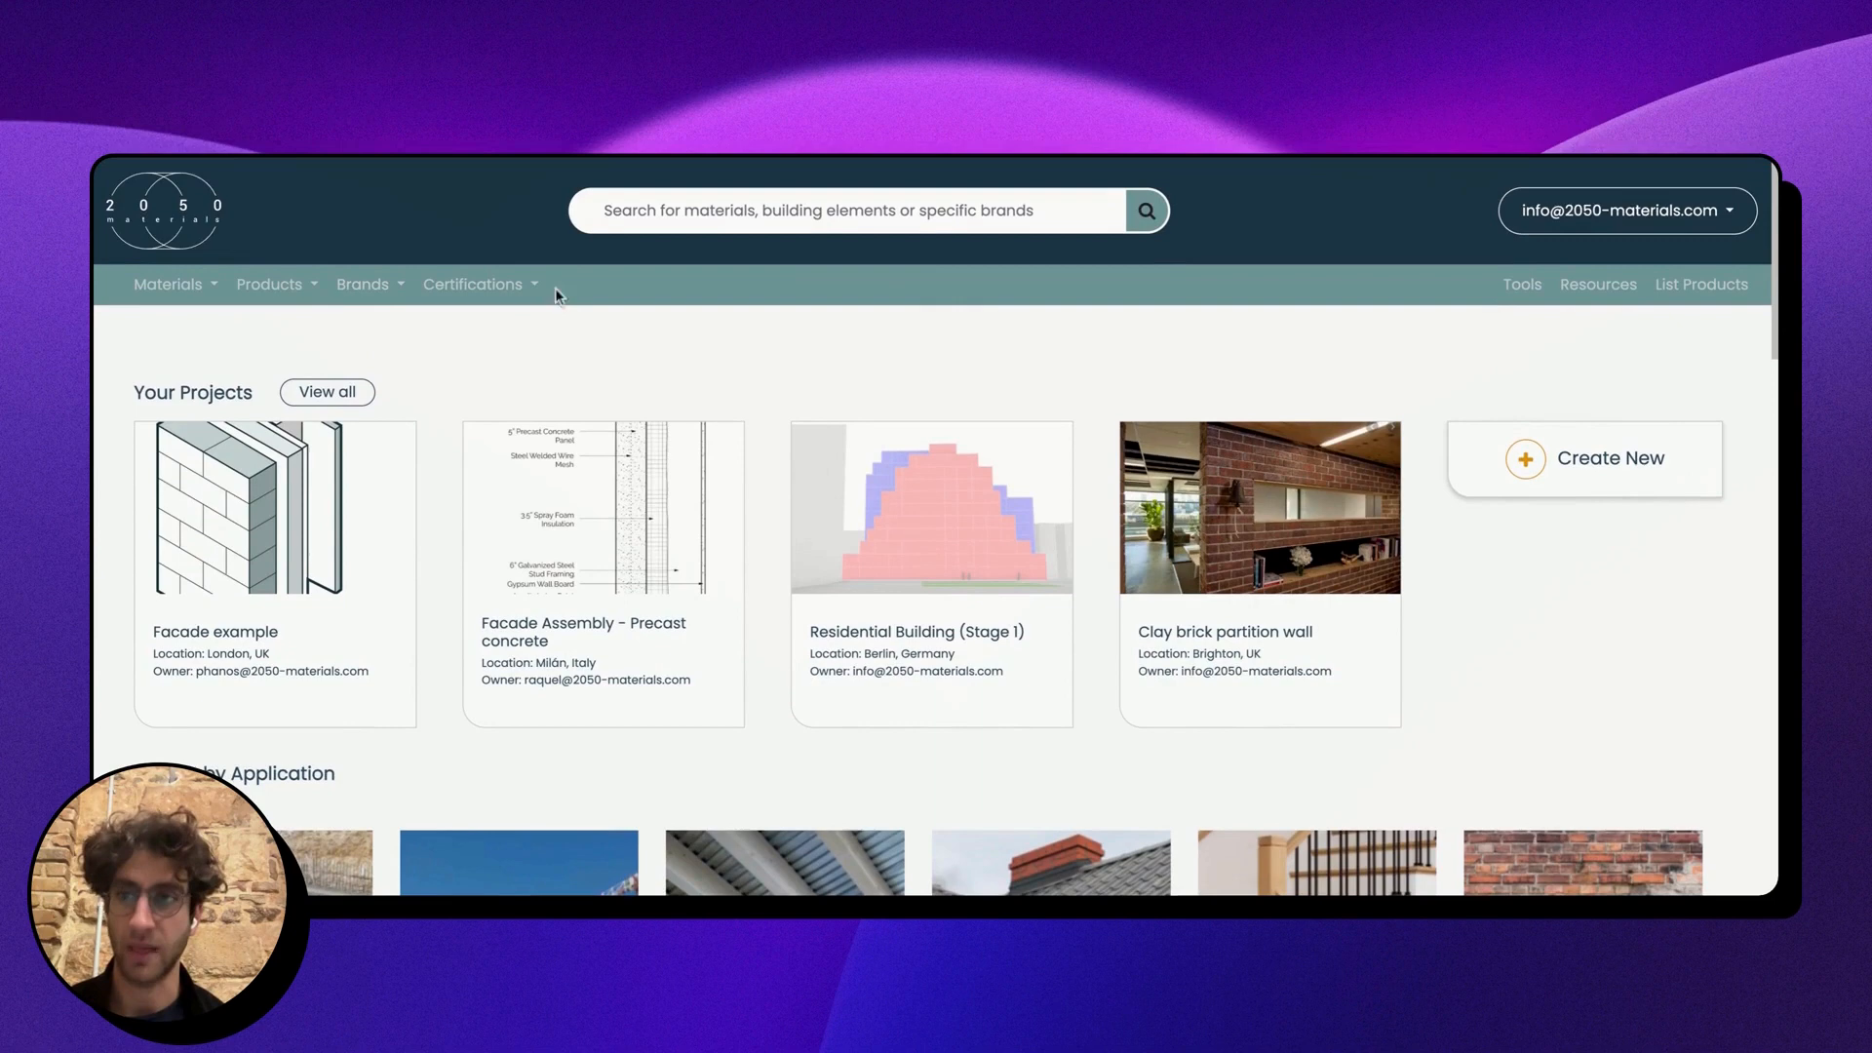
{"action": "mouse_move", "coordinate": [572, 221]}
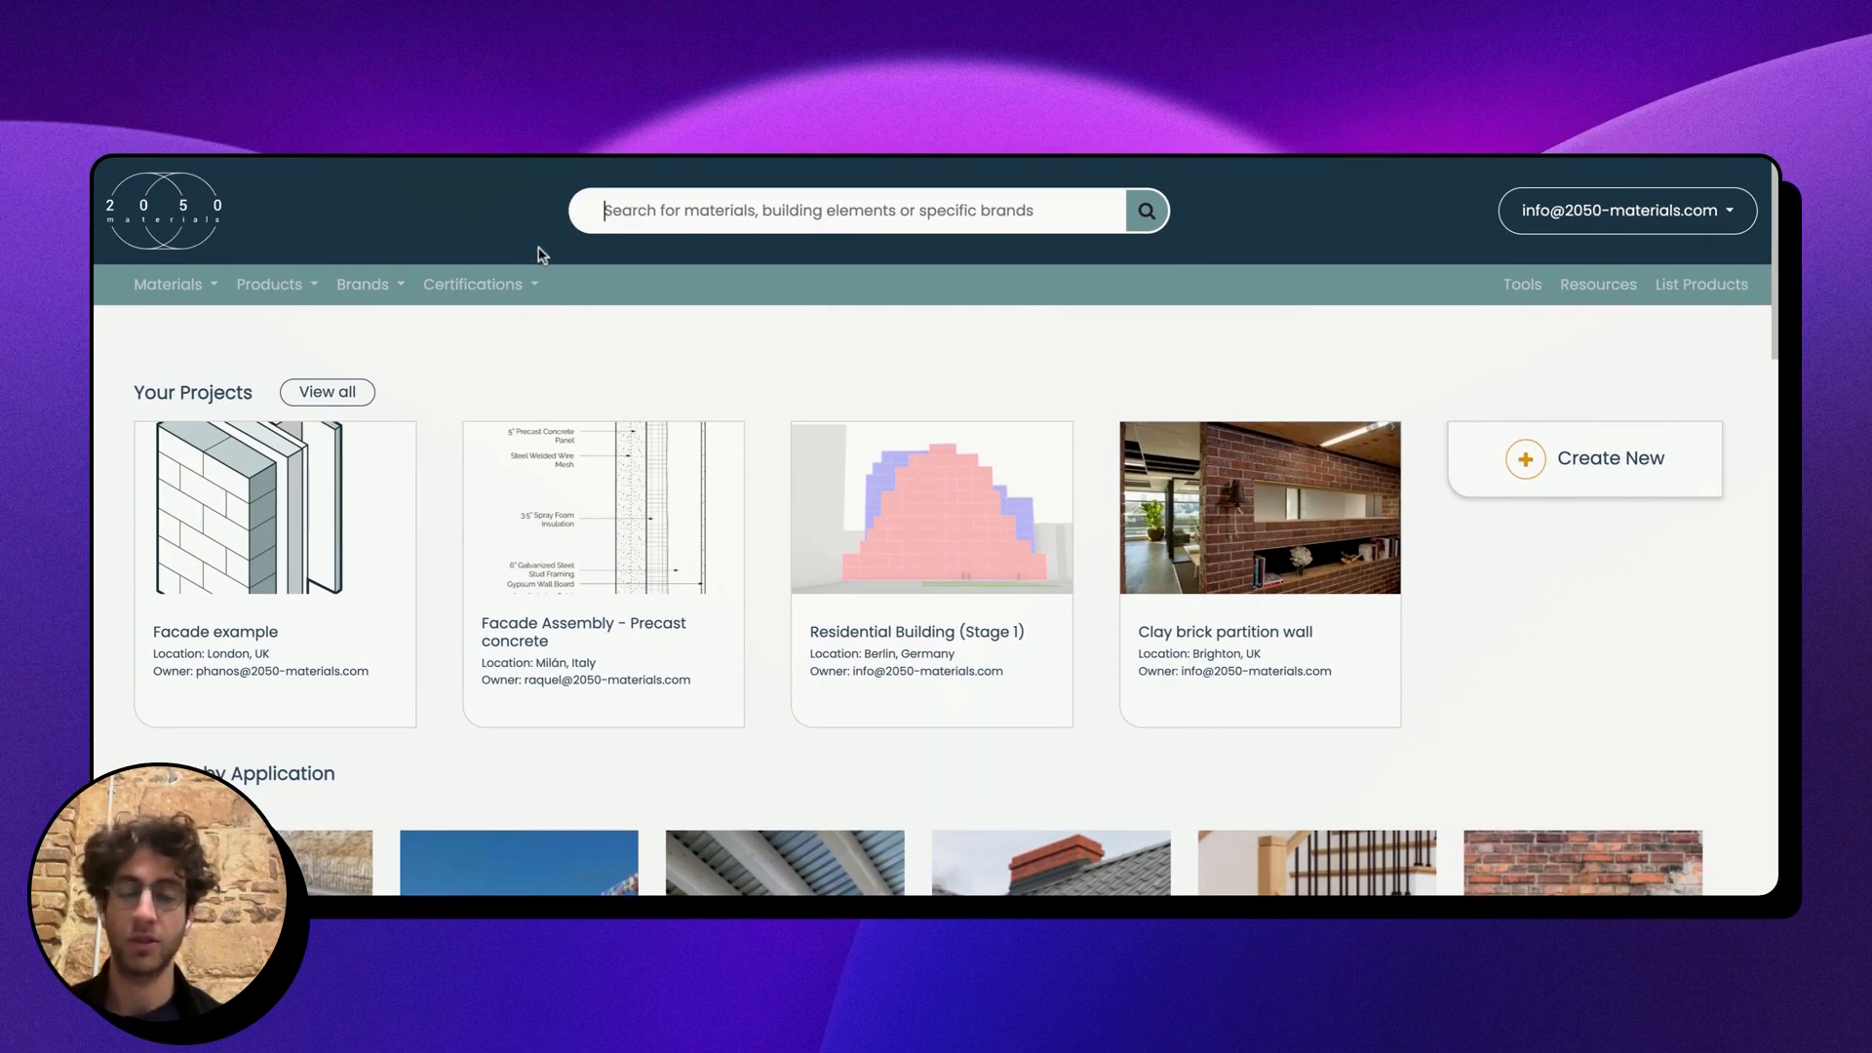
Step: Search for the 'Building boards (Acoustic)' product type, returning 172 products
{"action": "type", "text": "building boar"}
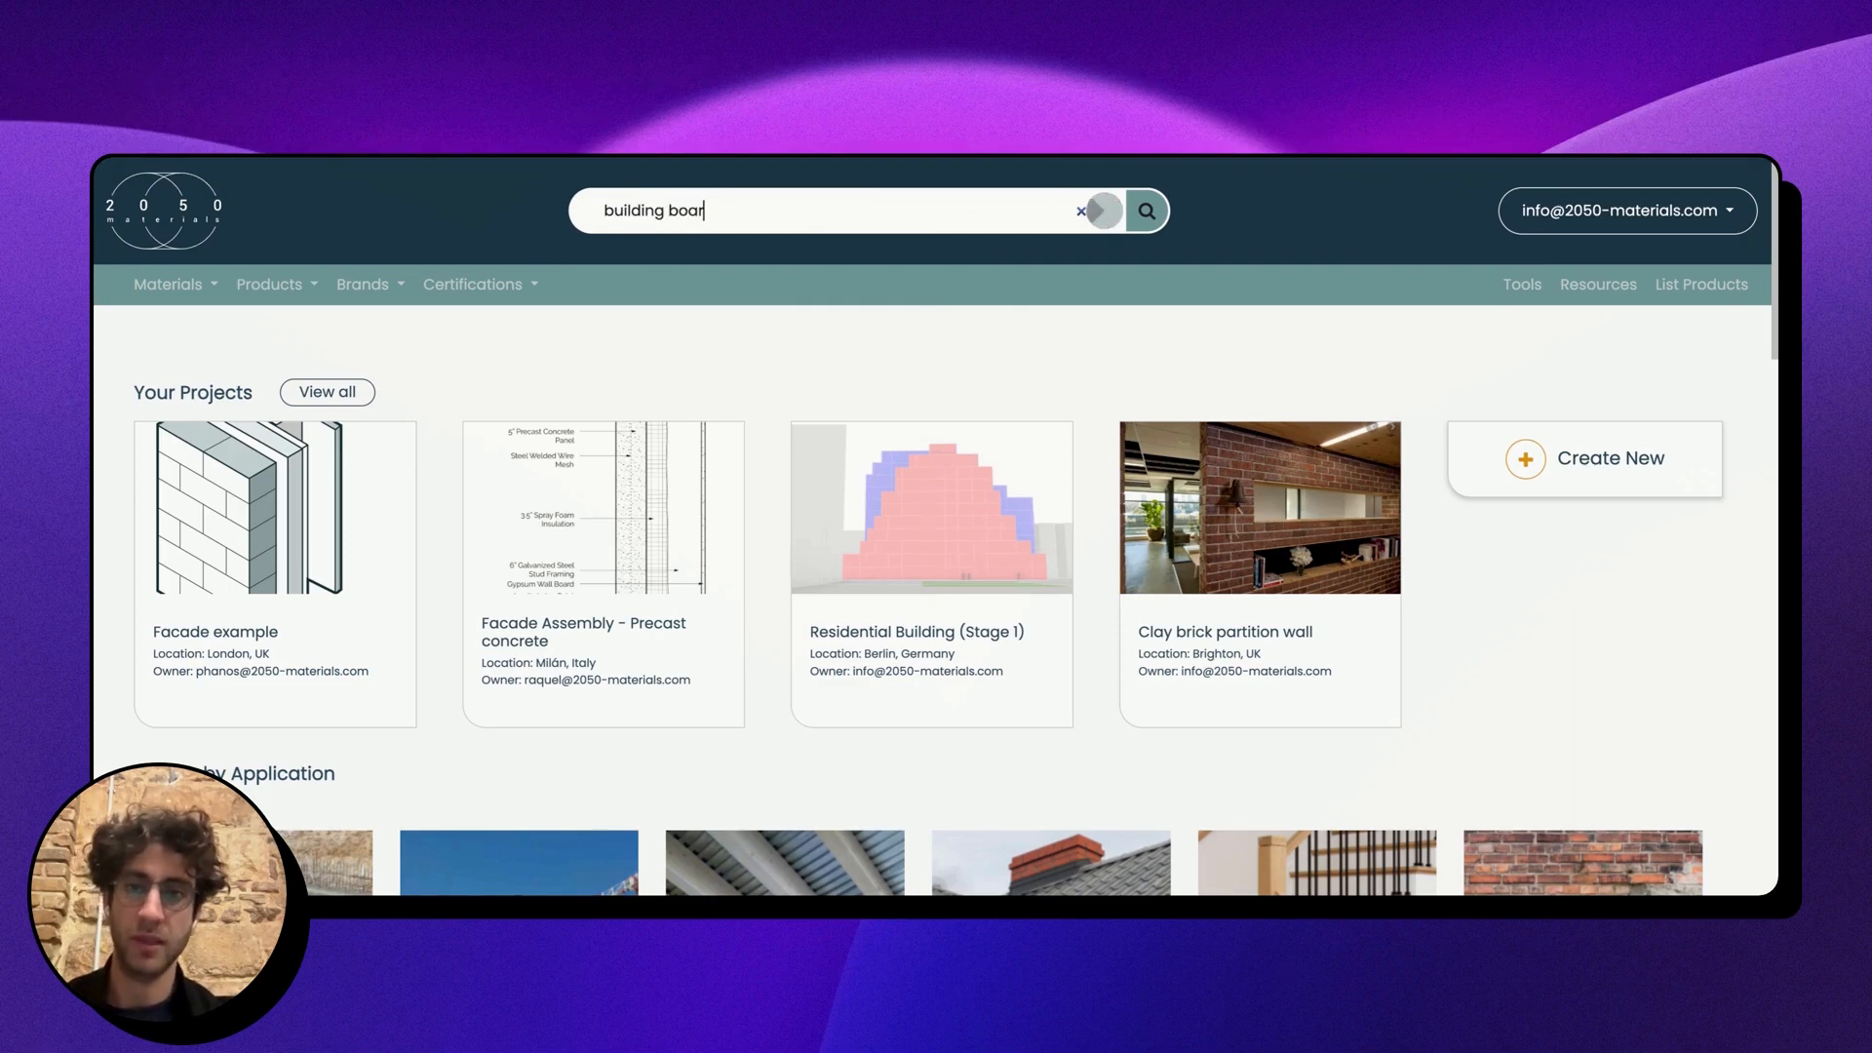
{"action": "type", "text": "ds"}
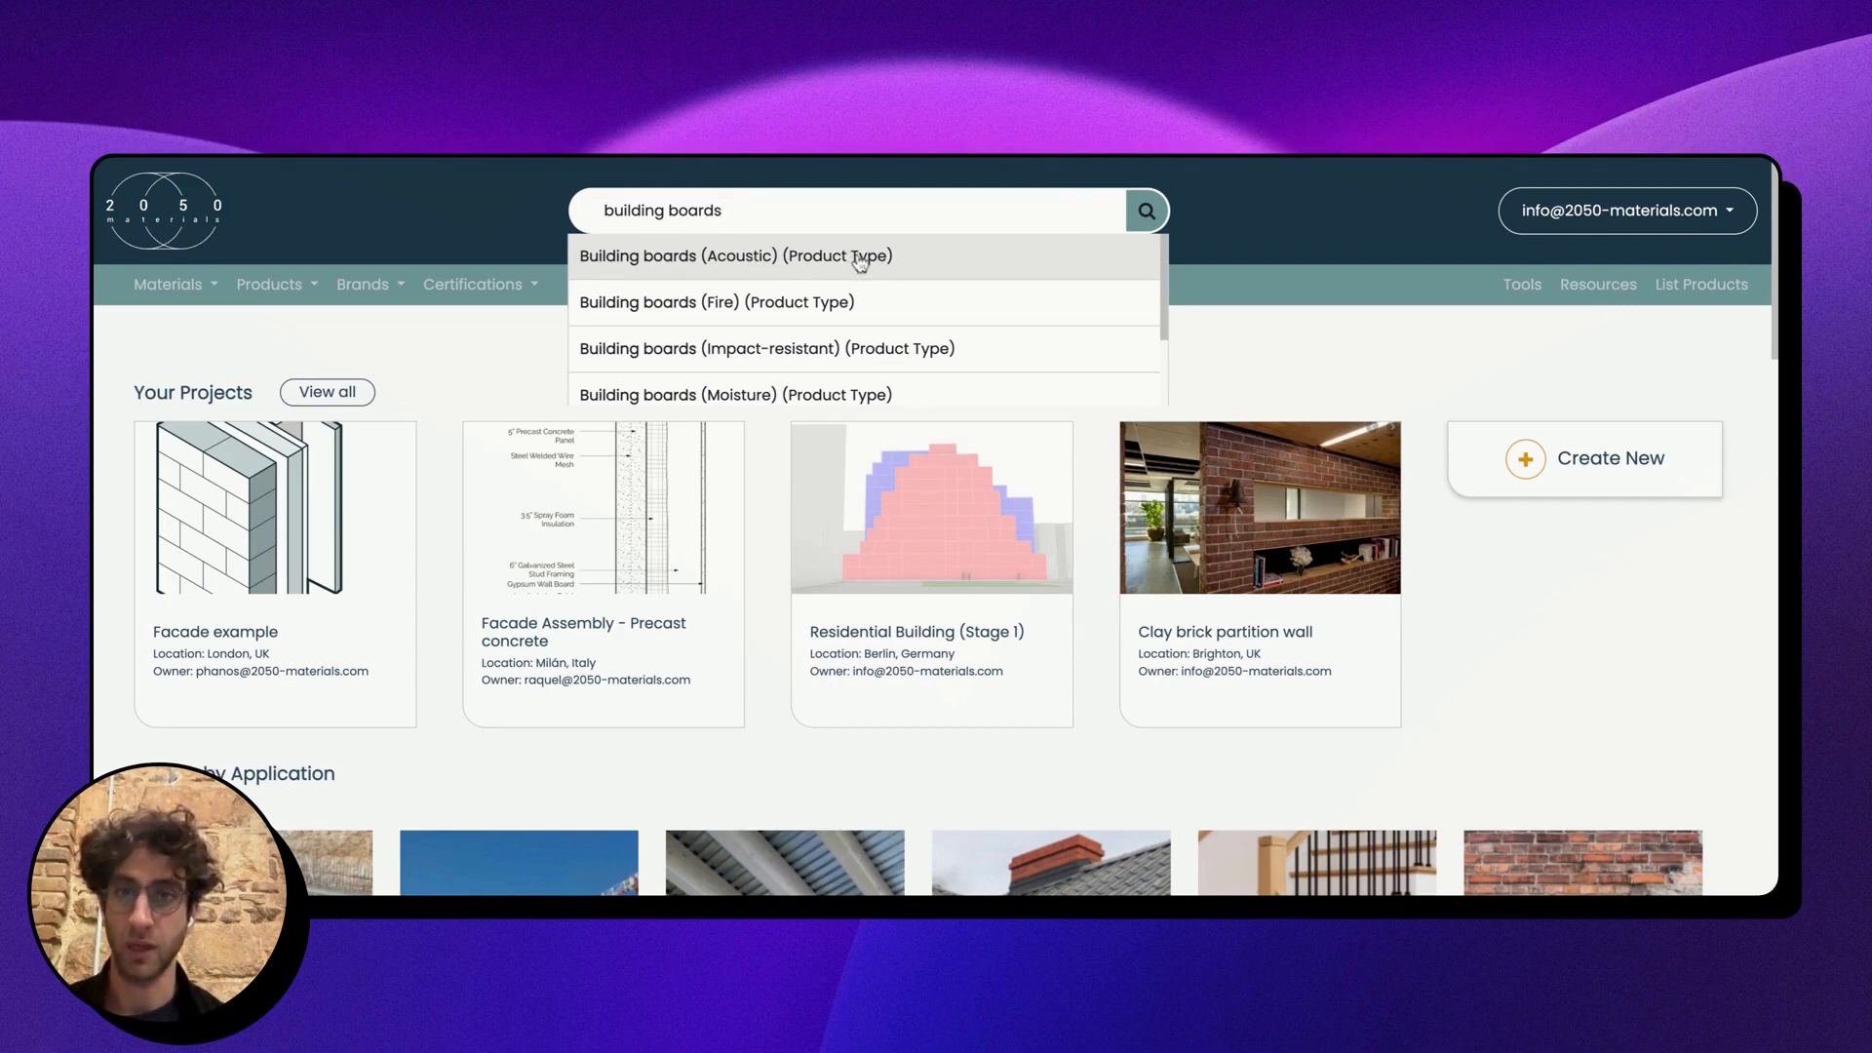
{"action": "left_click", "coordinate": [734, 256]}
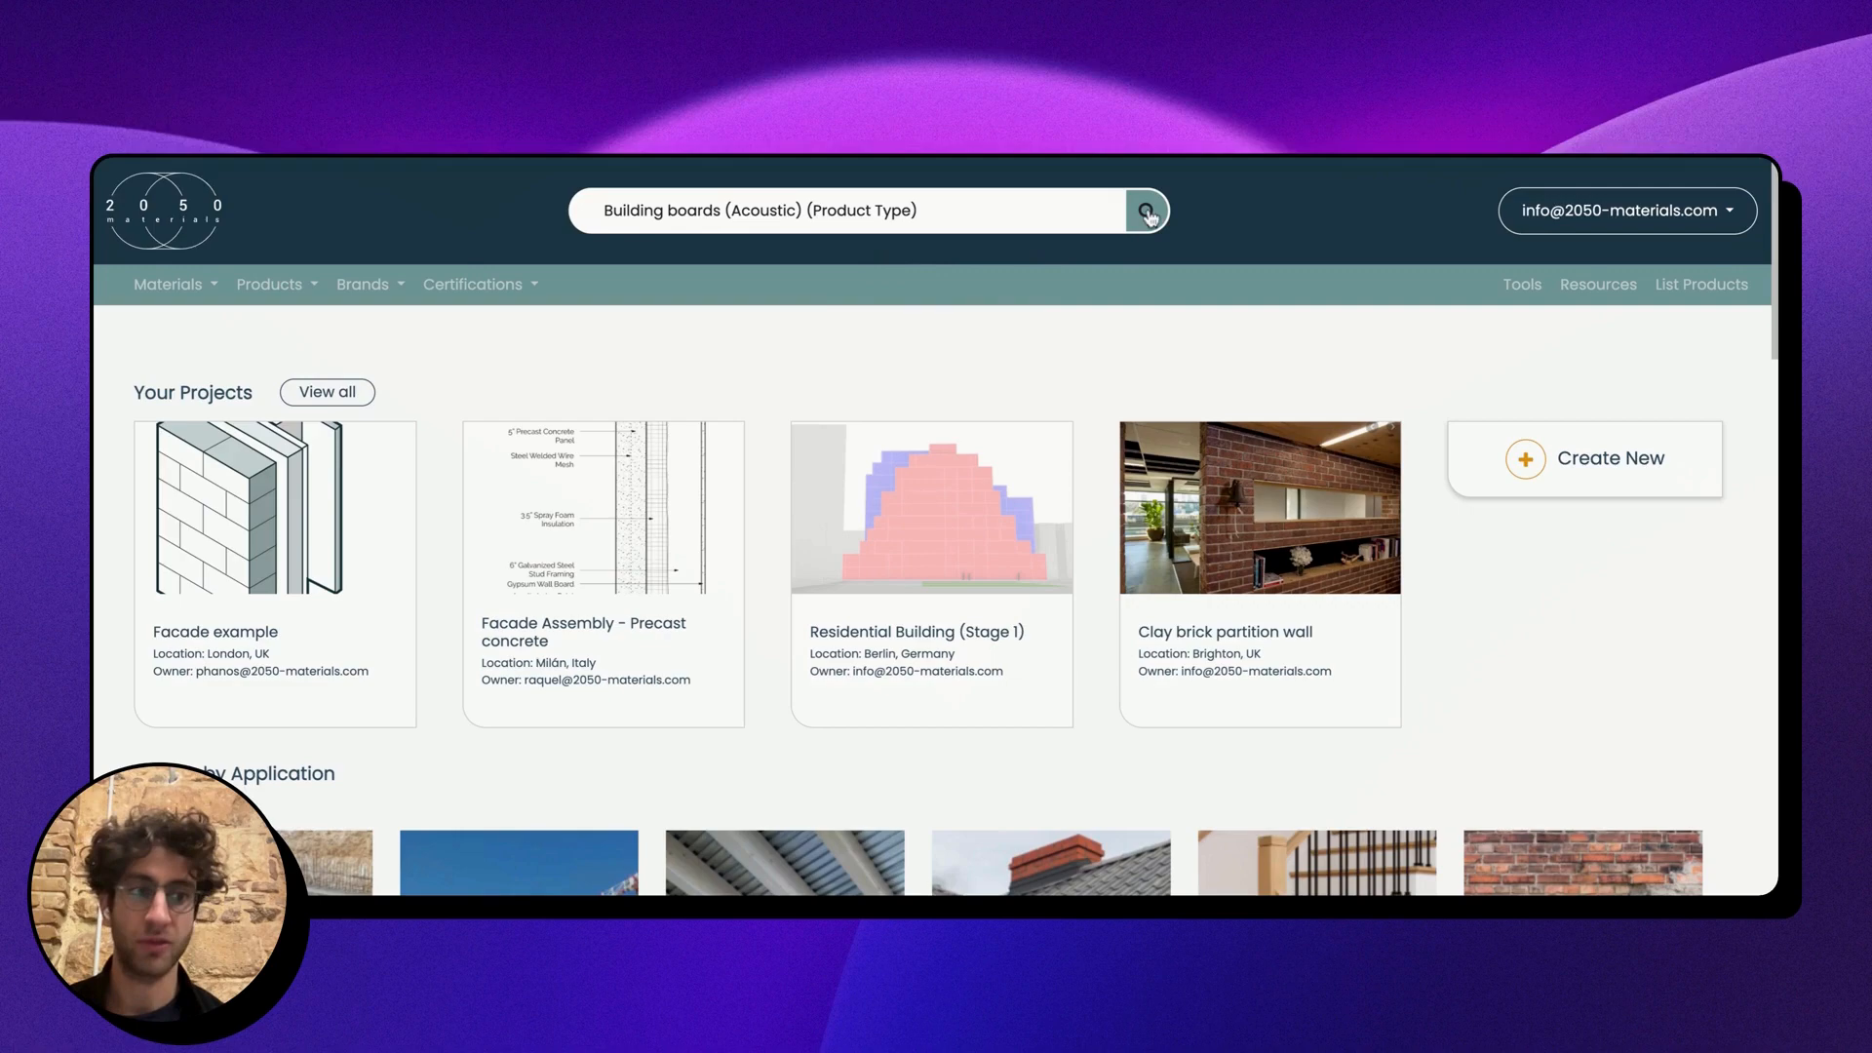
{"action": "left_click", "coordinate": [1145, 211]}
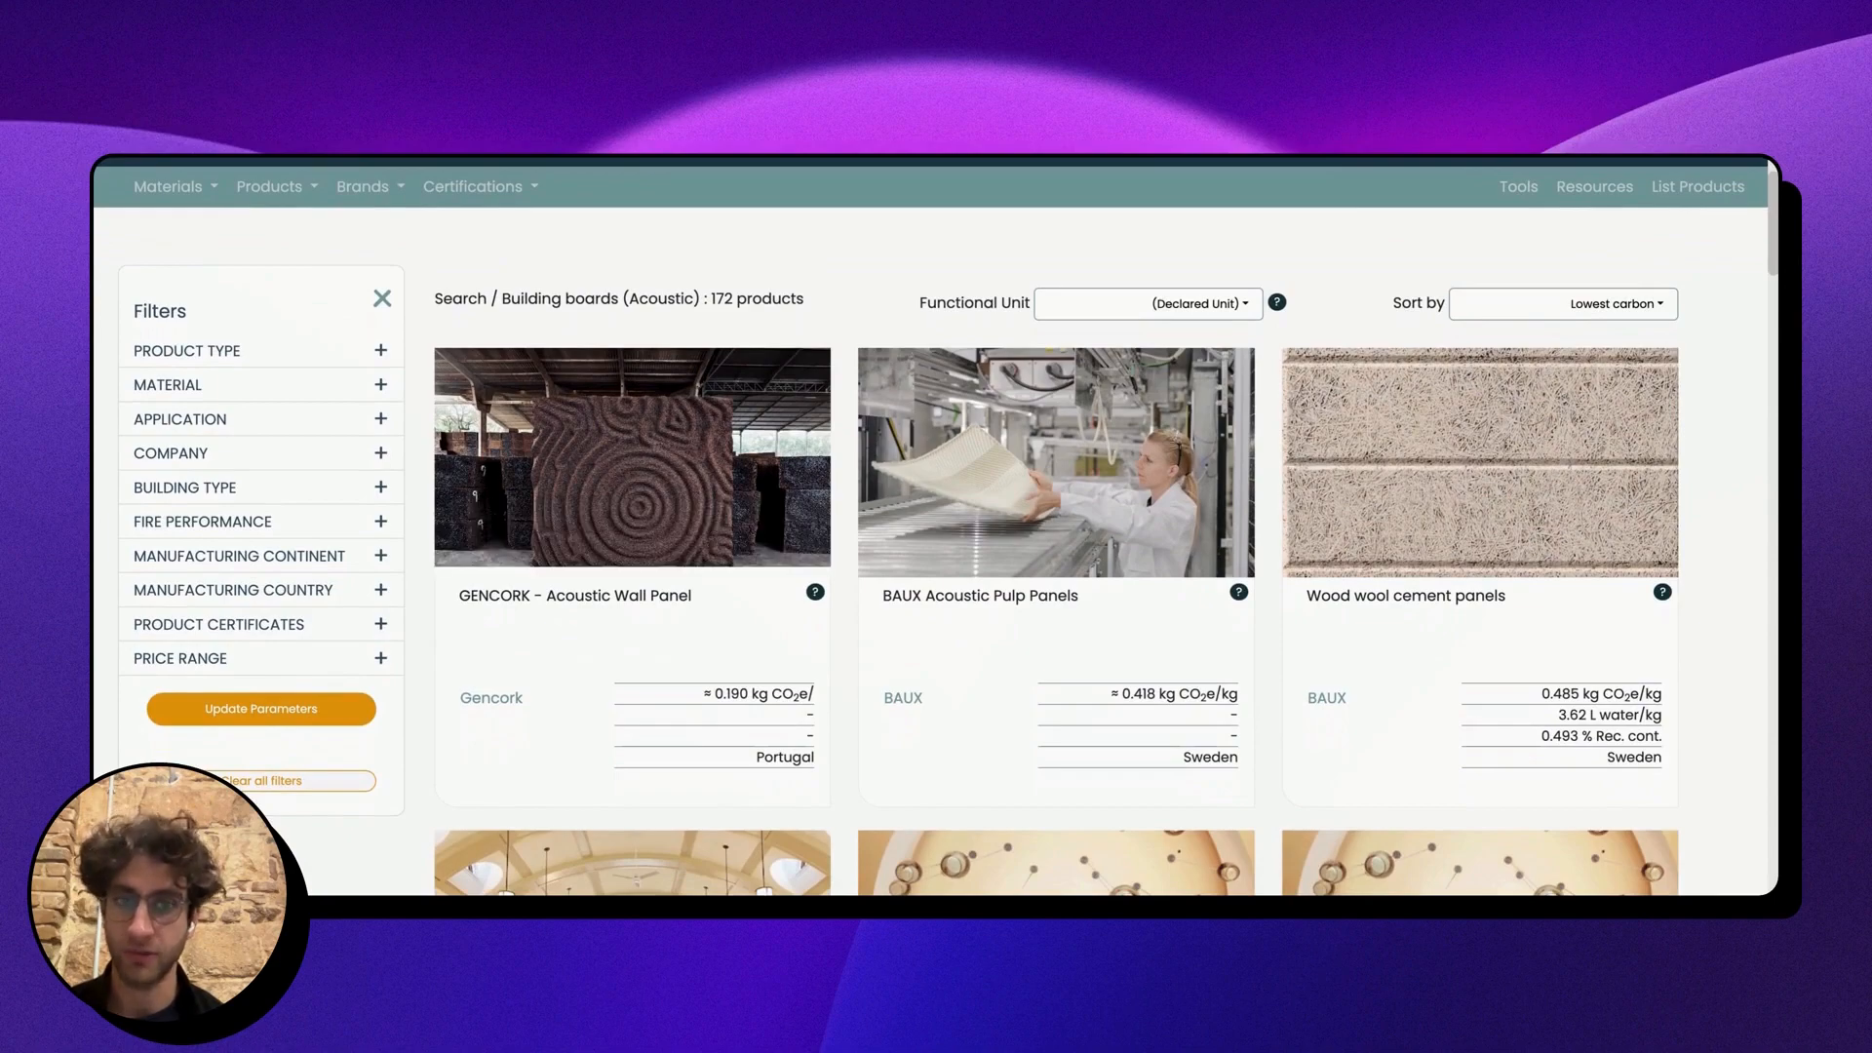
{"action": "scroll", "scroll_direction": "down", "scroll_amount": 3}
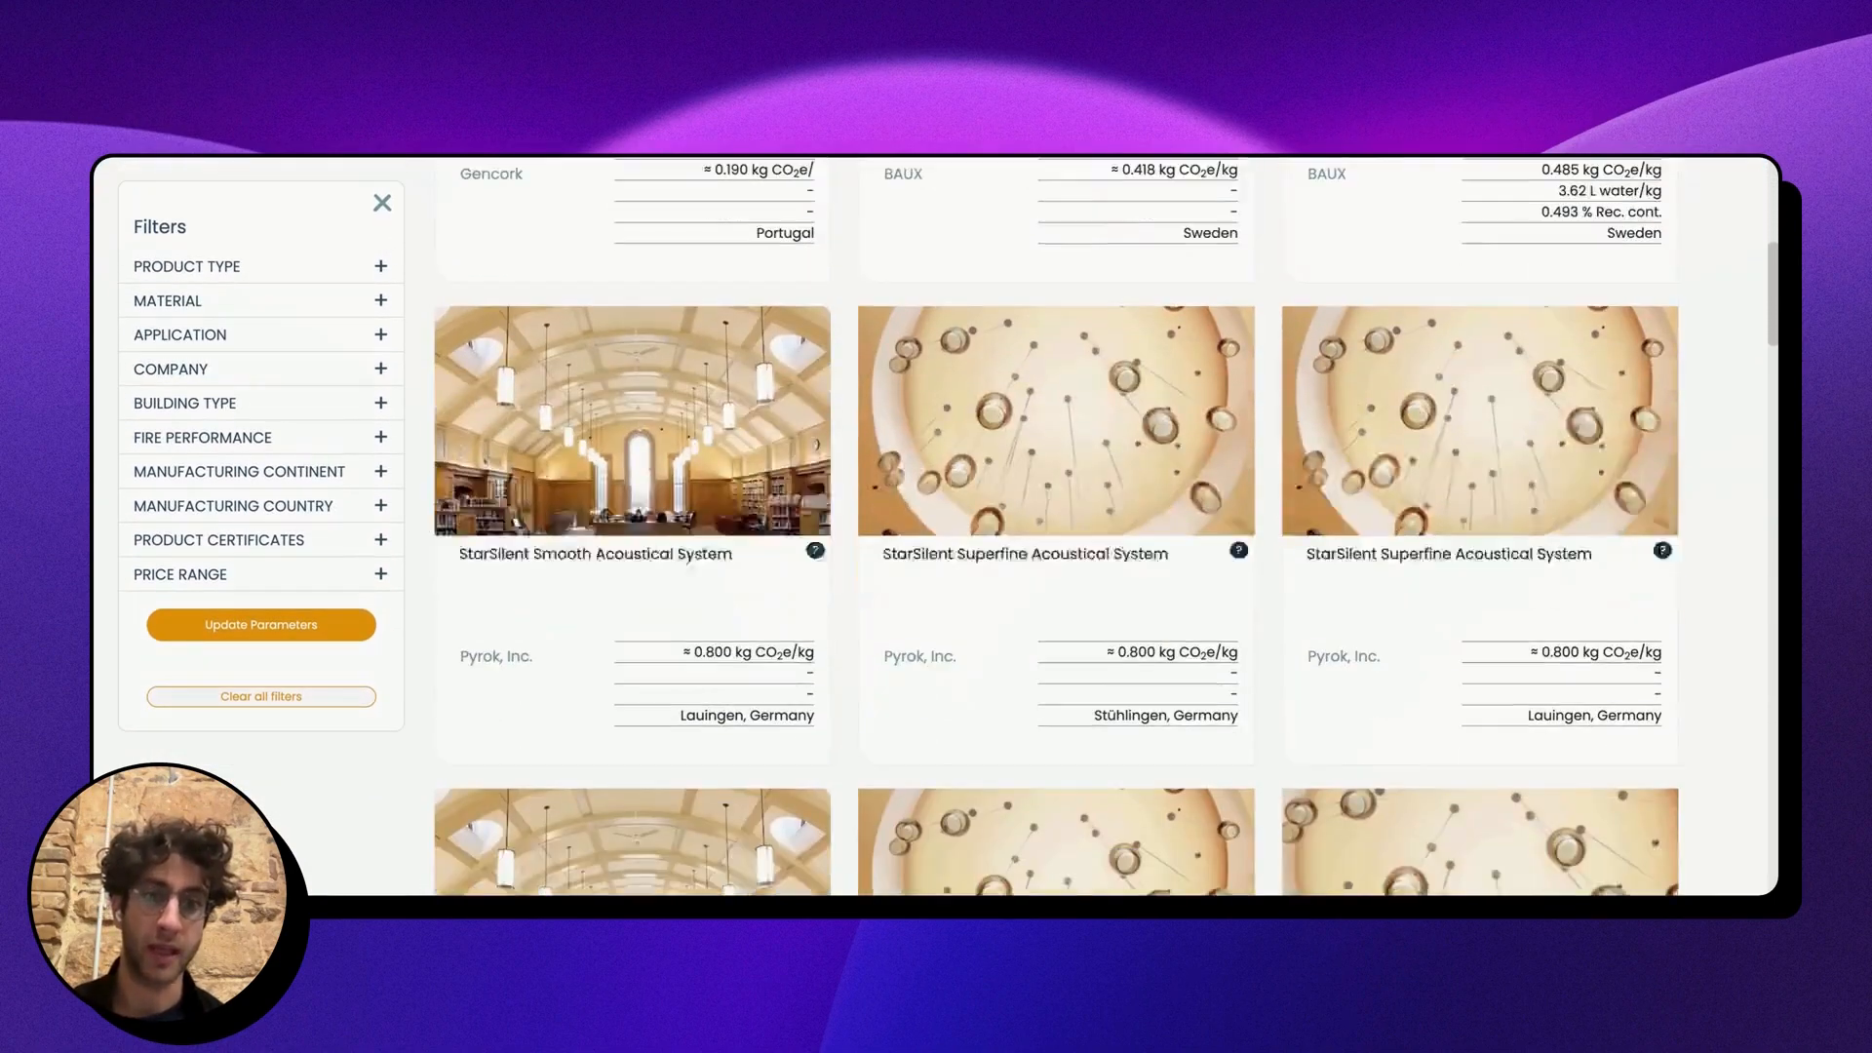
{"action": "scroll", "scroll_direction": "down", "scroll_amount": 3}
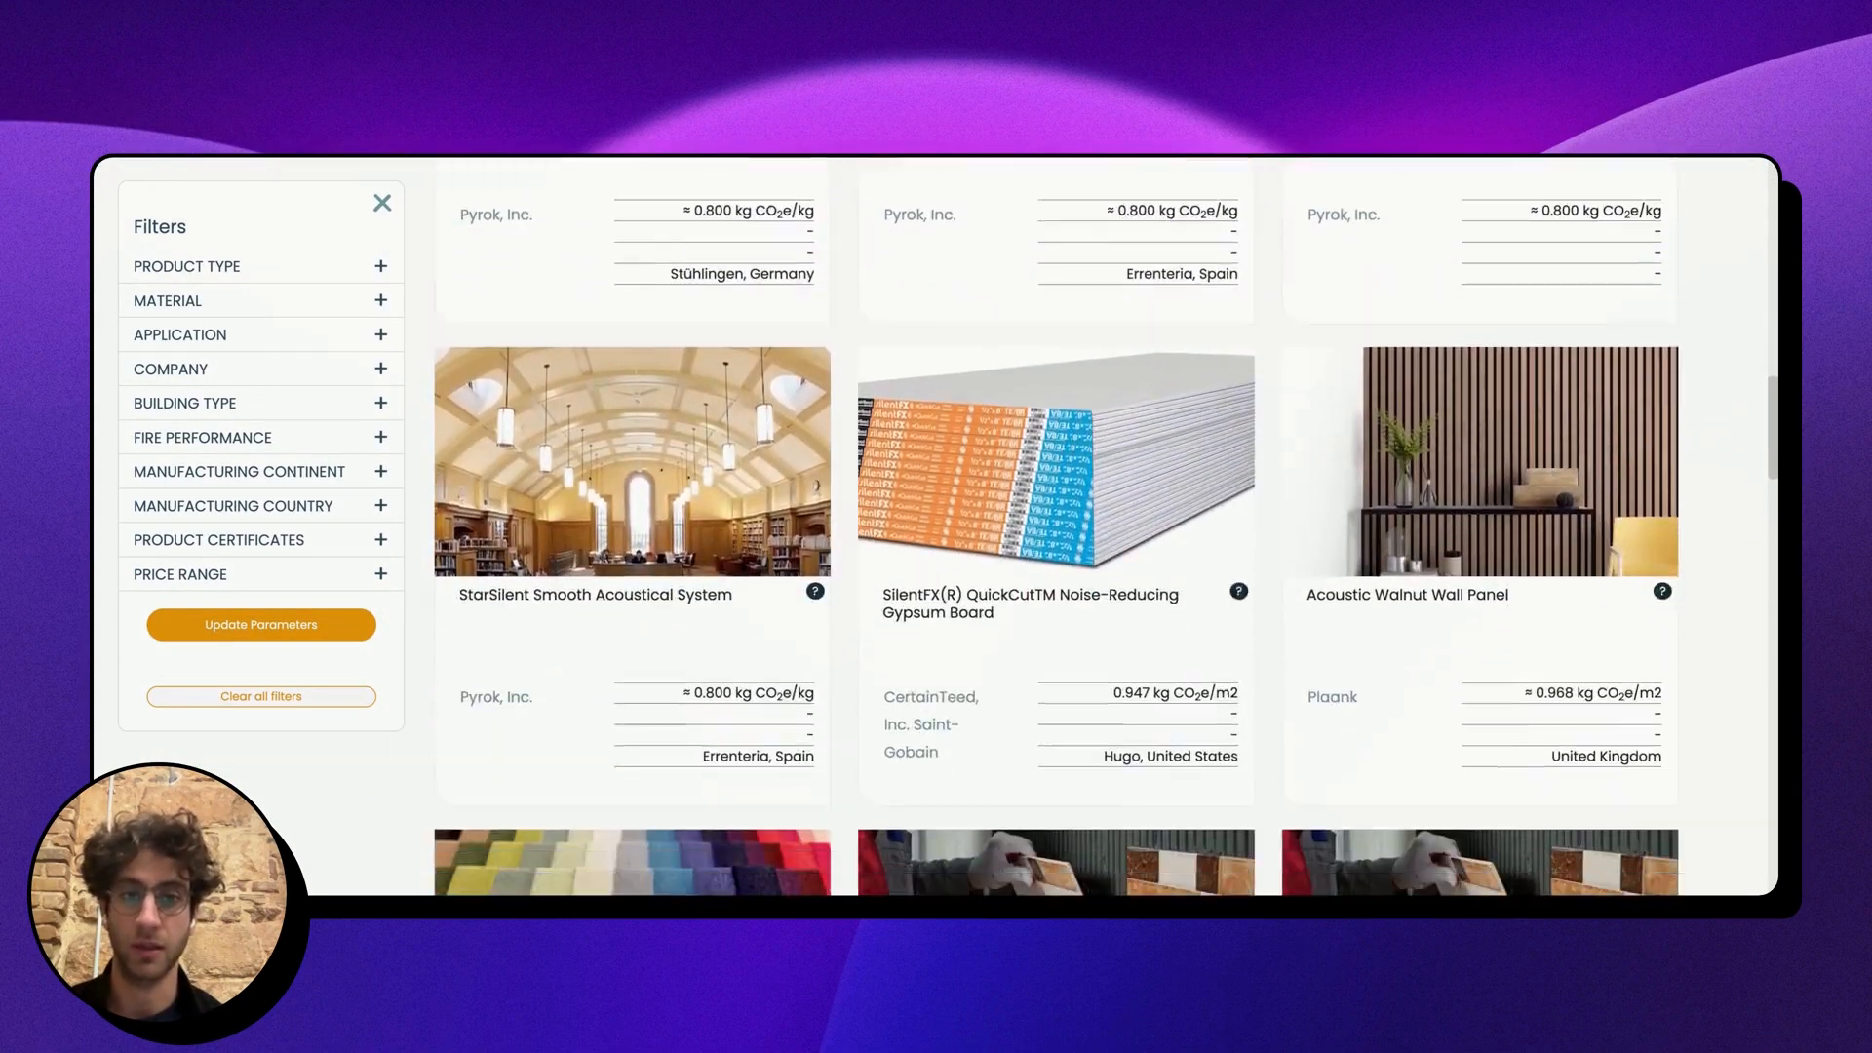
{"action": "scroll", "scroll_direction": "down", "scroll_amount": 3}
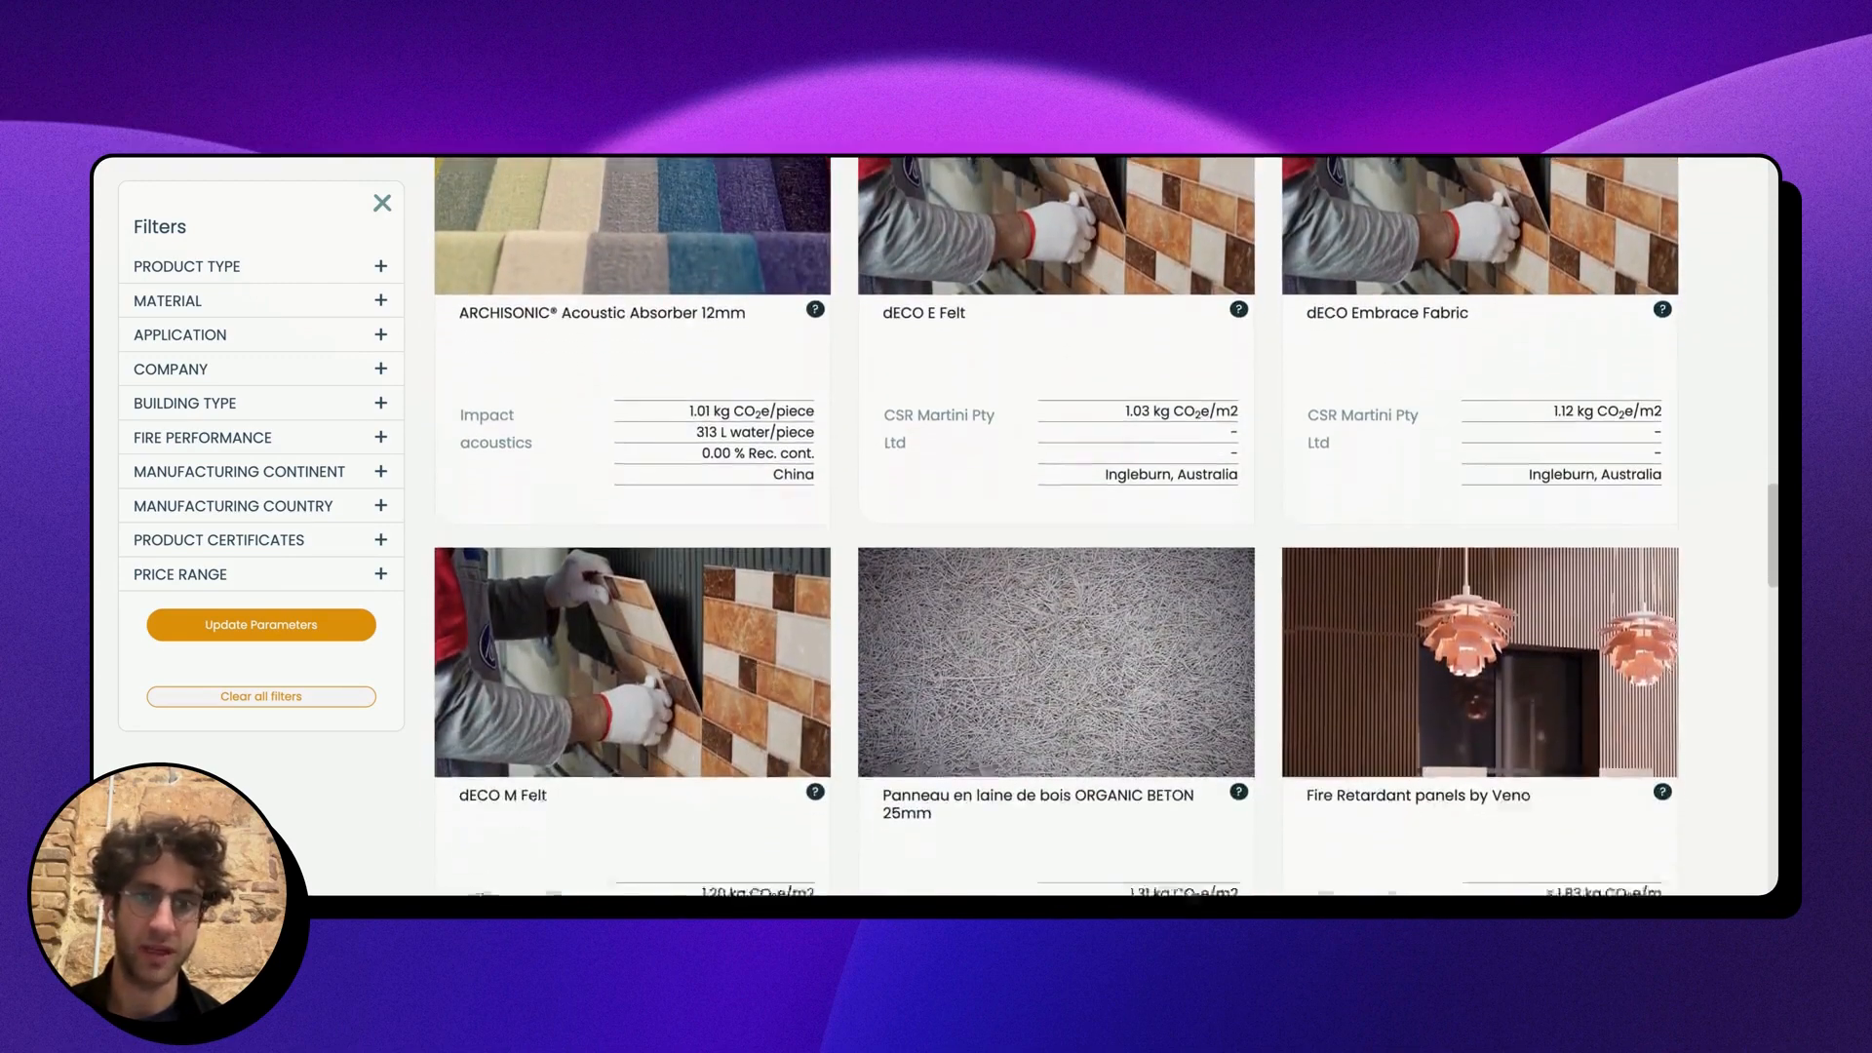
{"action": "scroll", "scroll_direction": "up", "scroll_amount": 3}
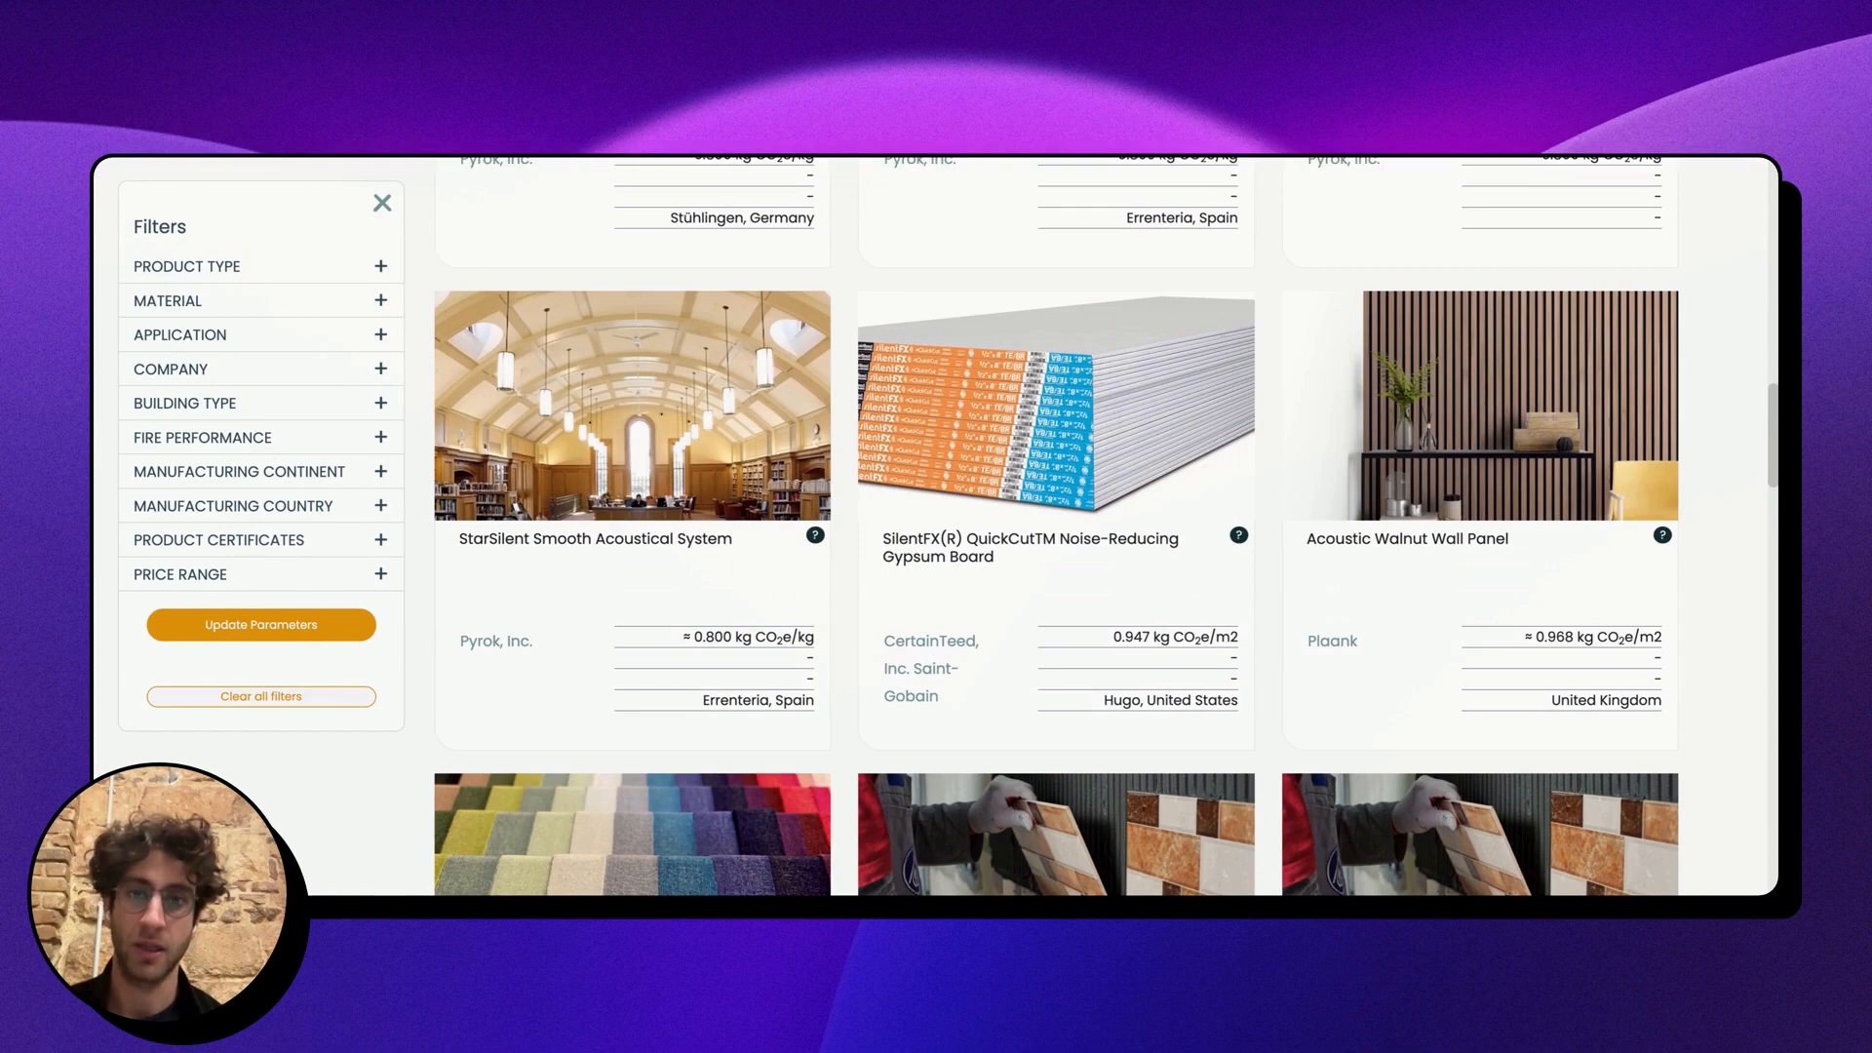
{"action": "scroll", "scroll_direction": "up", "scroll_amount": 3}
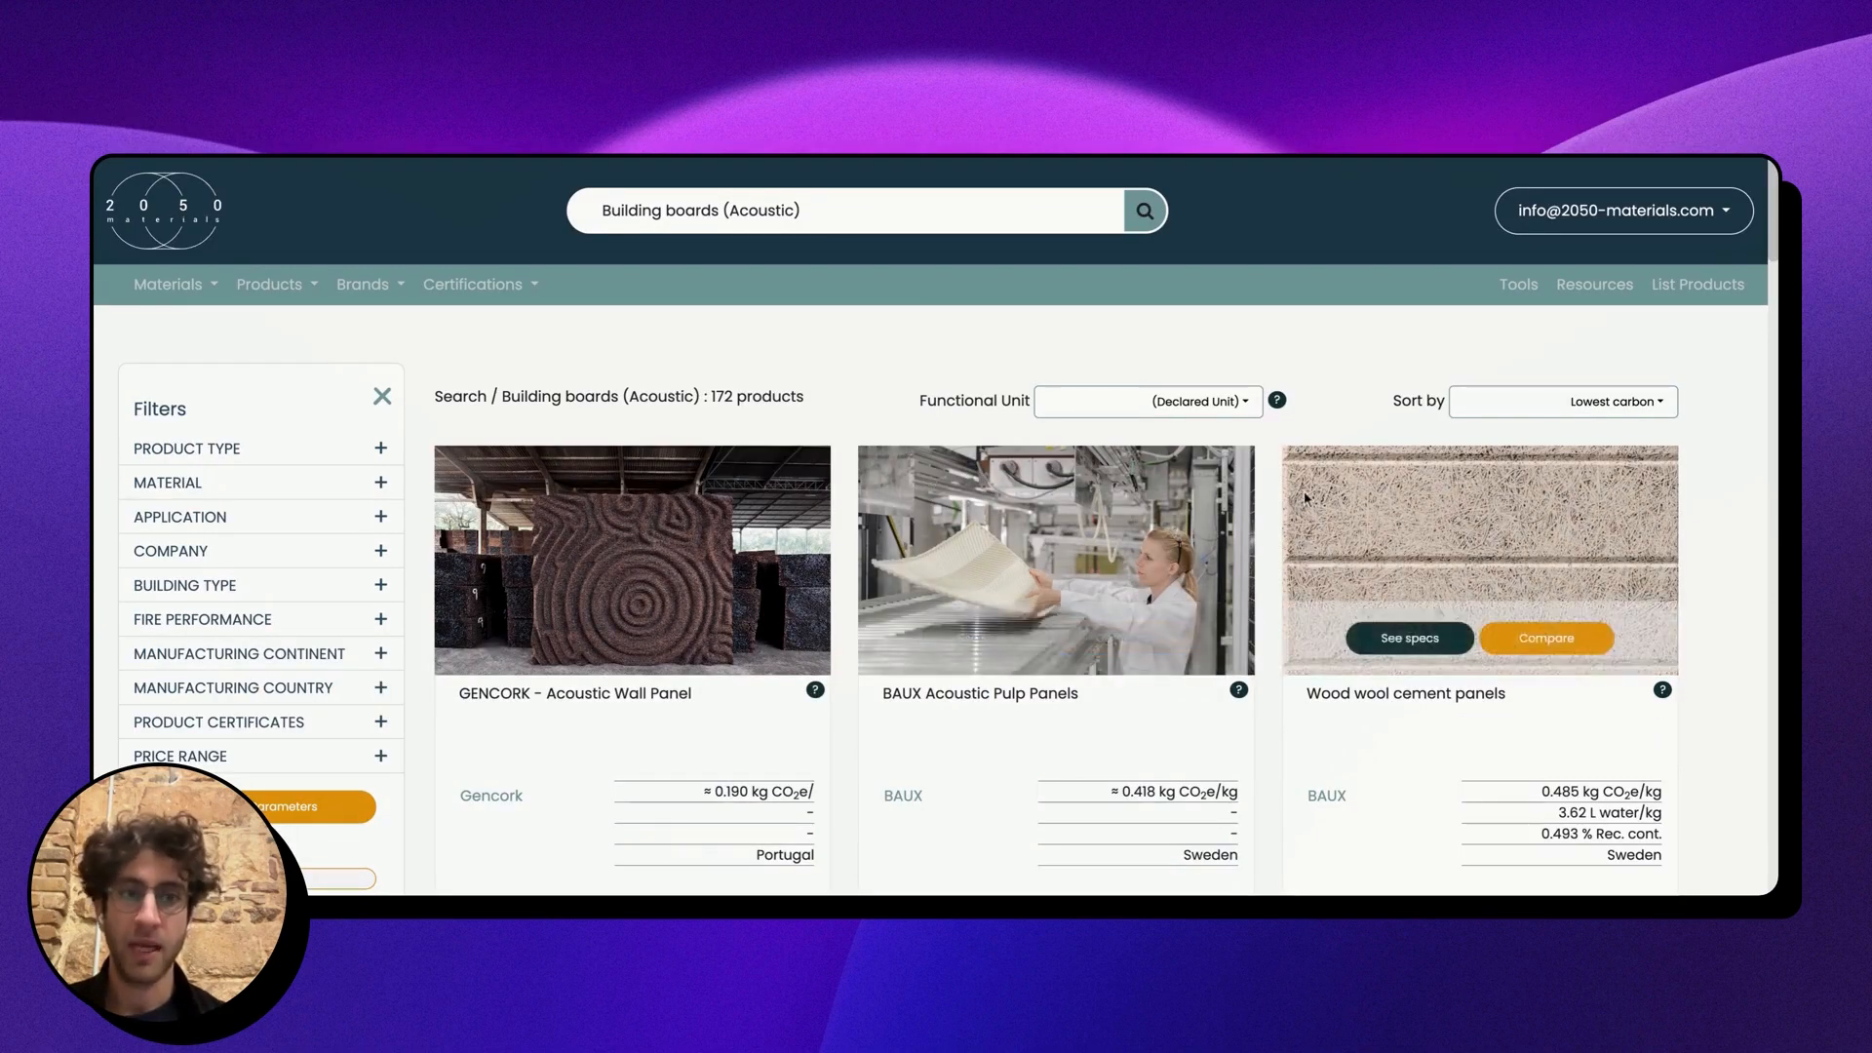
{"action": "mouse_move", "coordinate": [355, 552]}
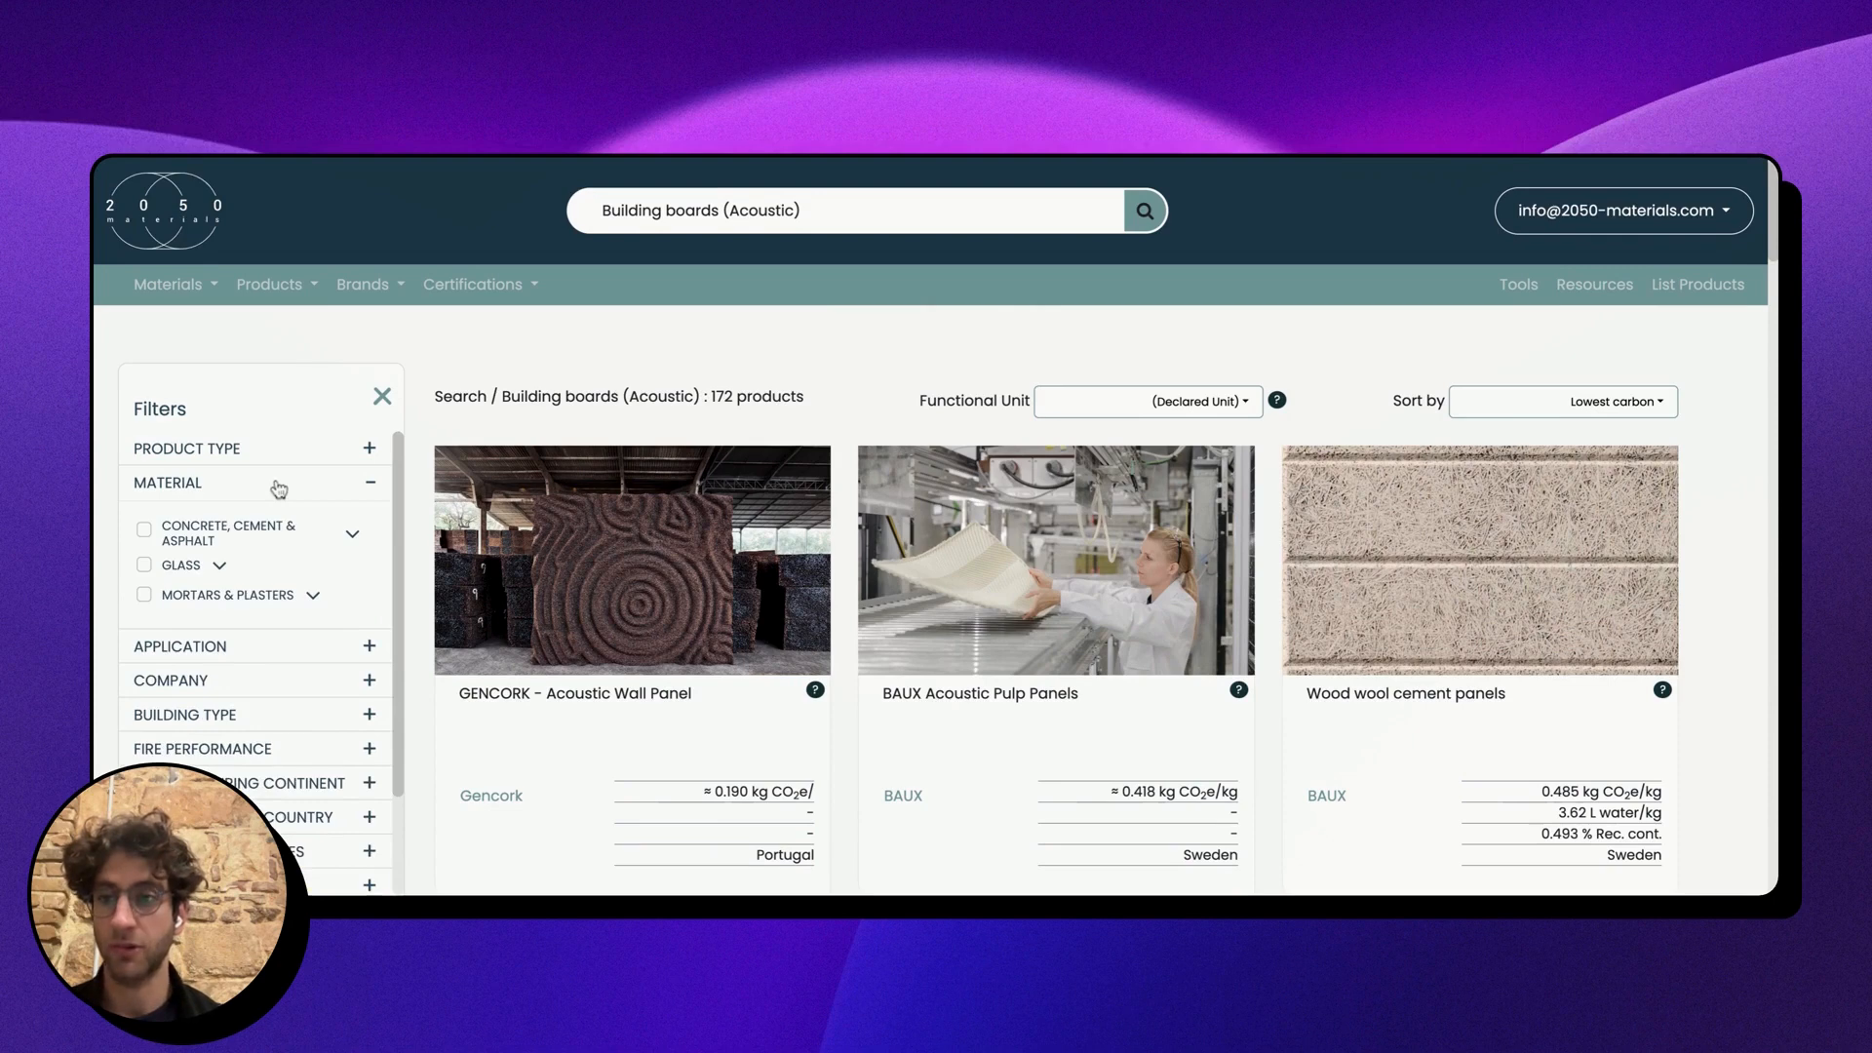
{"action": "left_click", "coordinate": [370, 481]}
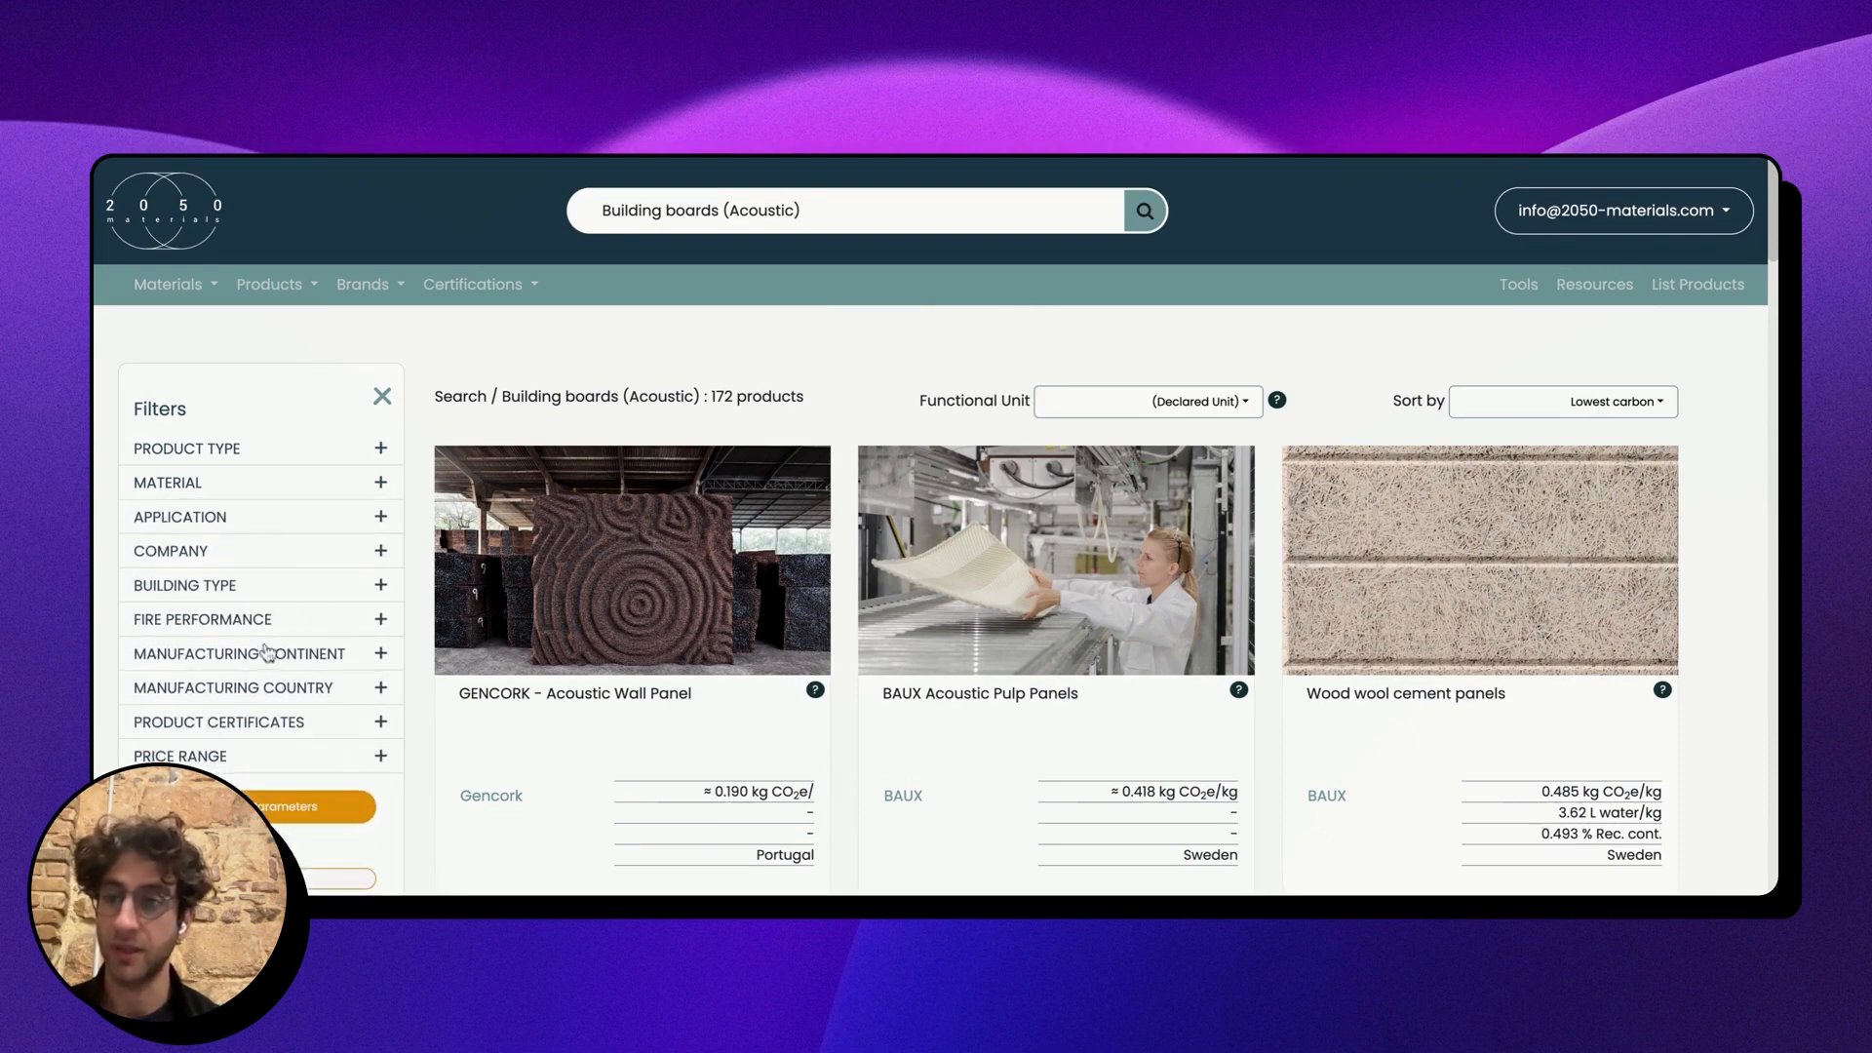
{"action": "mouse_move", "coordinate": [283, 607]}
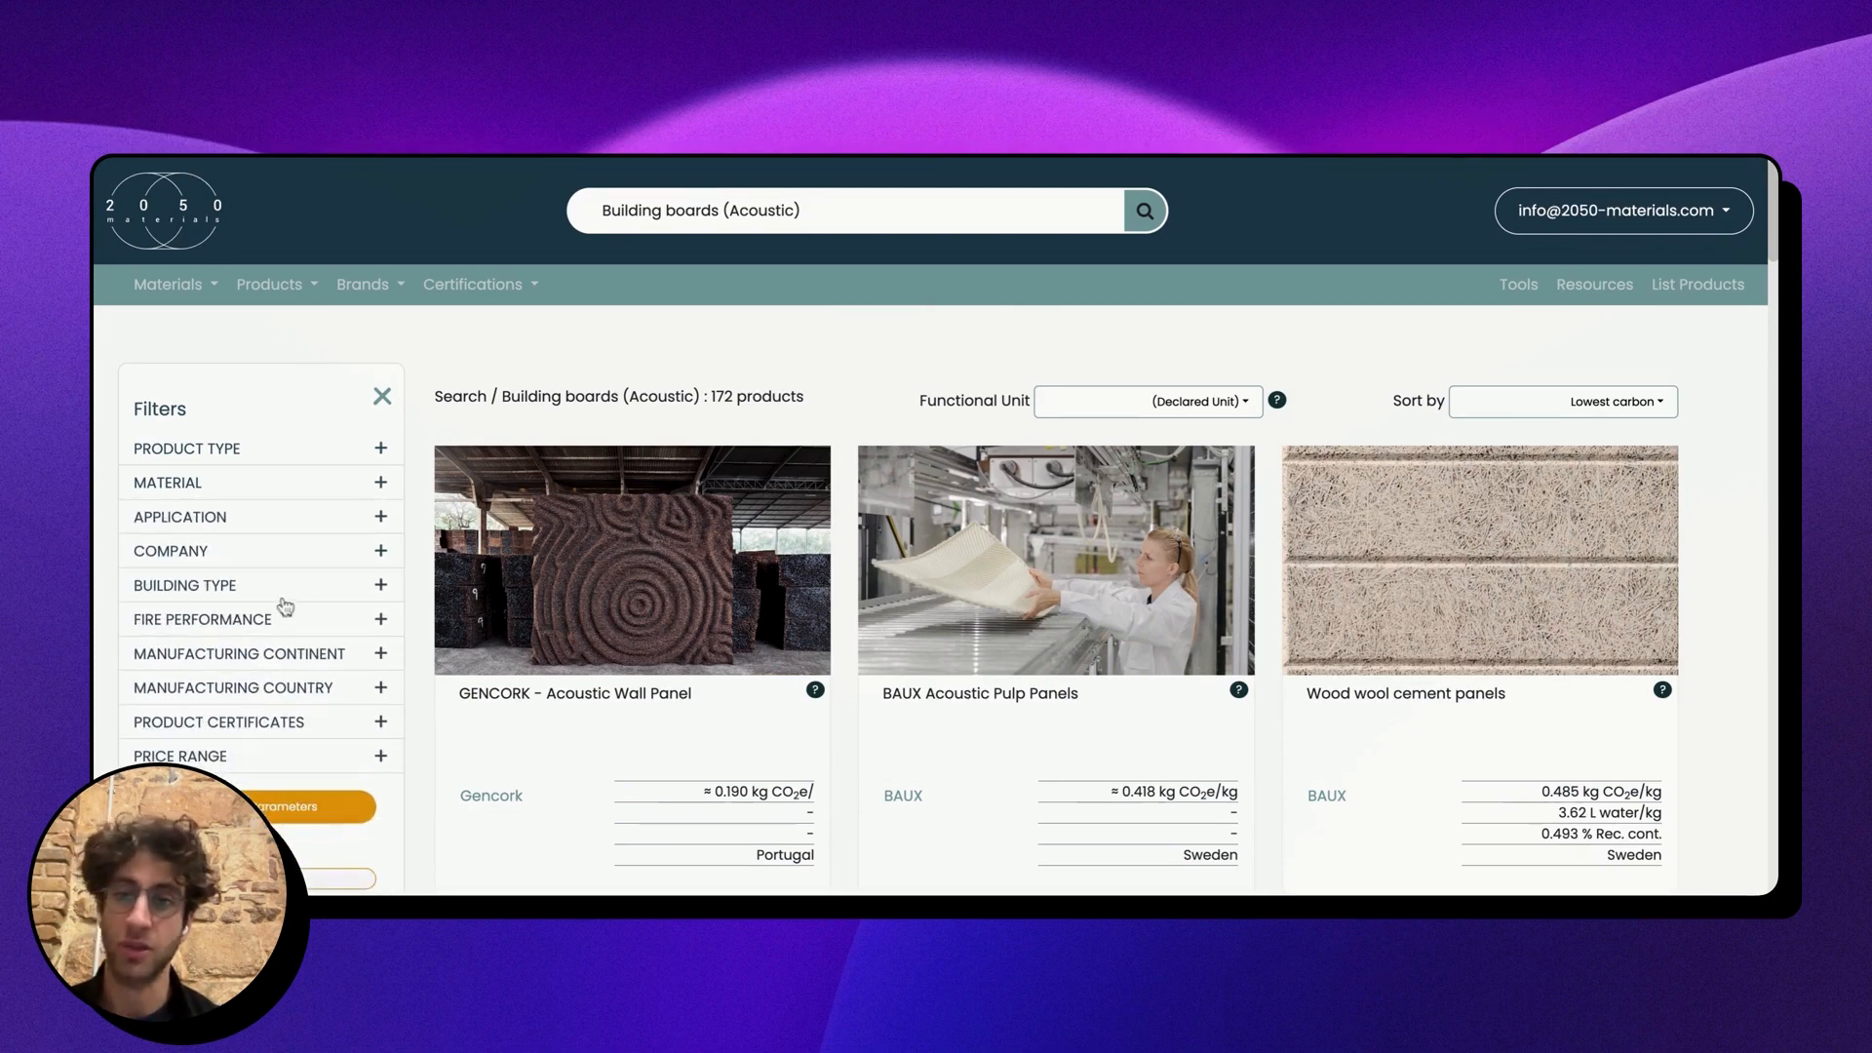
{"action": "mouse_move", "coordinate": [962, 484]}
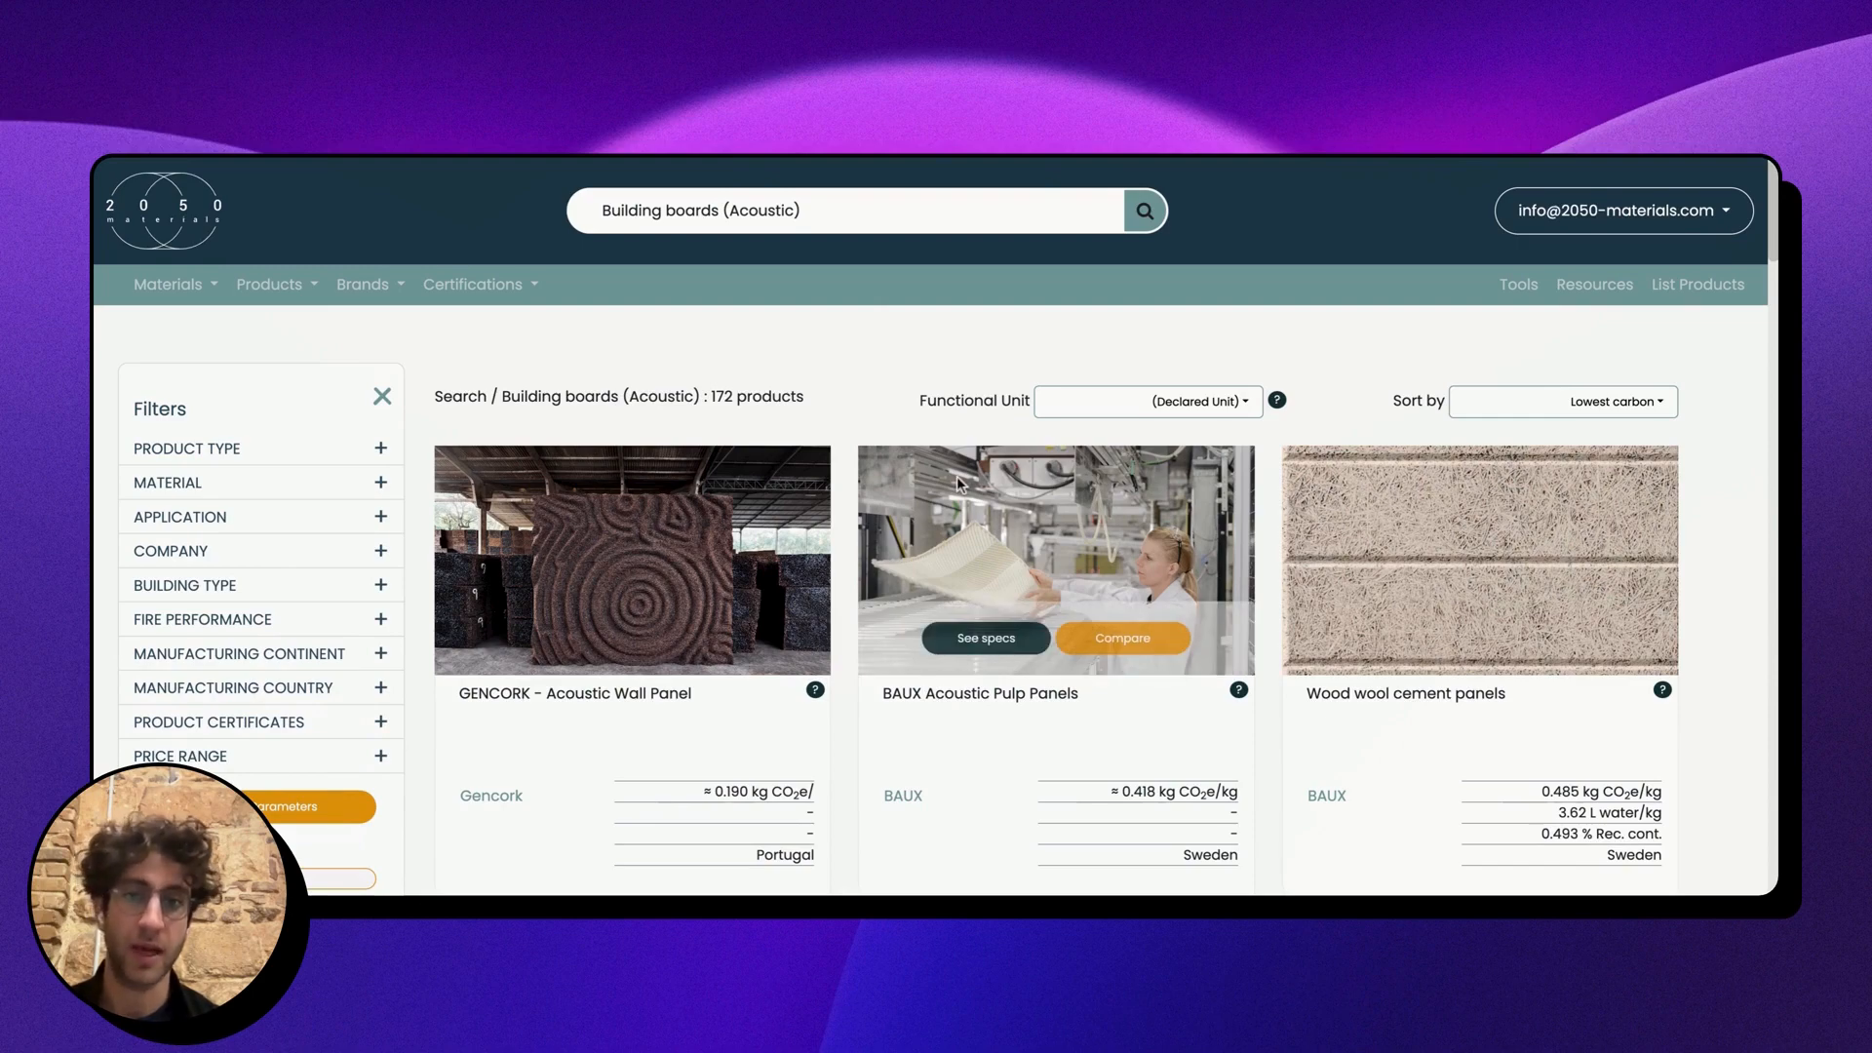
{"action": "mouse_move", "coordinate": [1174, 402]}
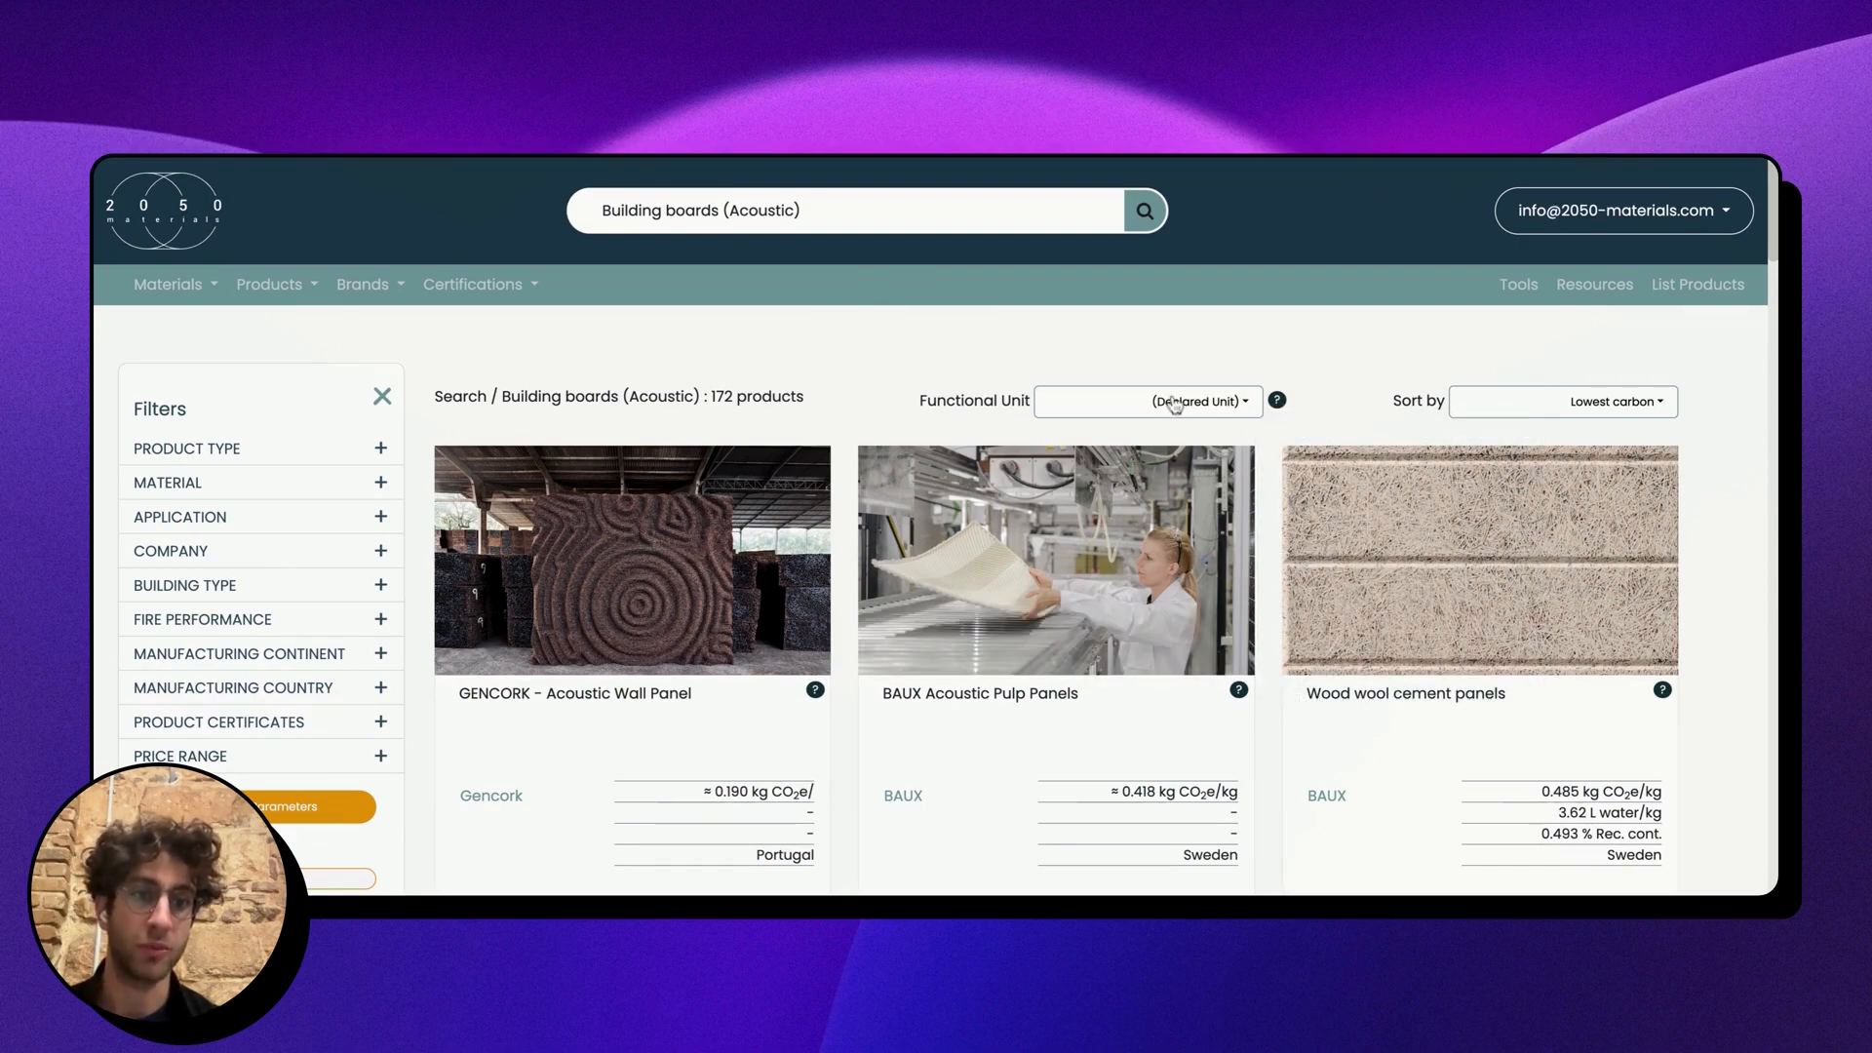
{"action": "mouse_move", "coordinate": [1215, 414]}
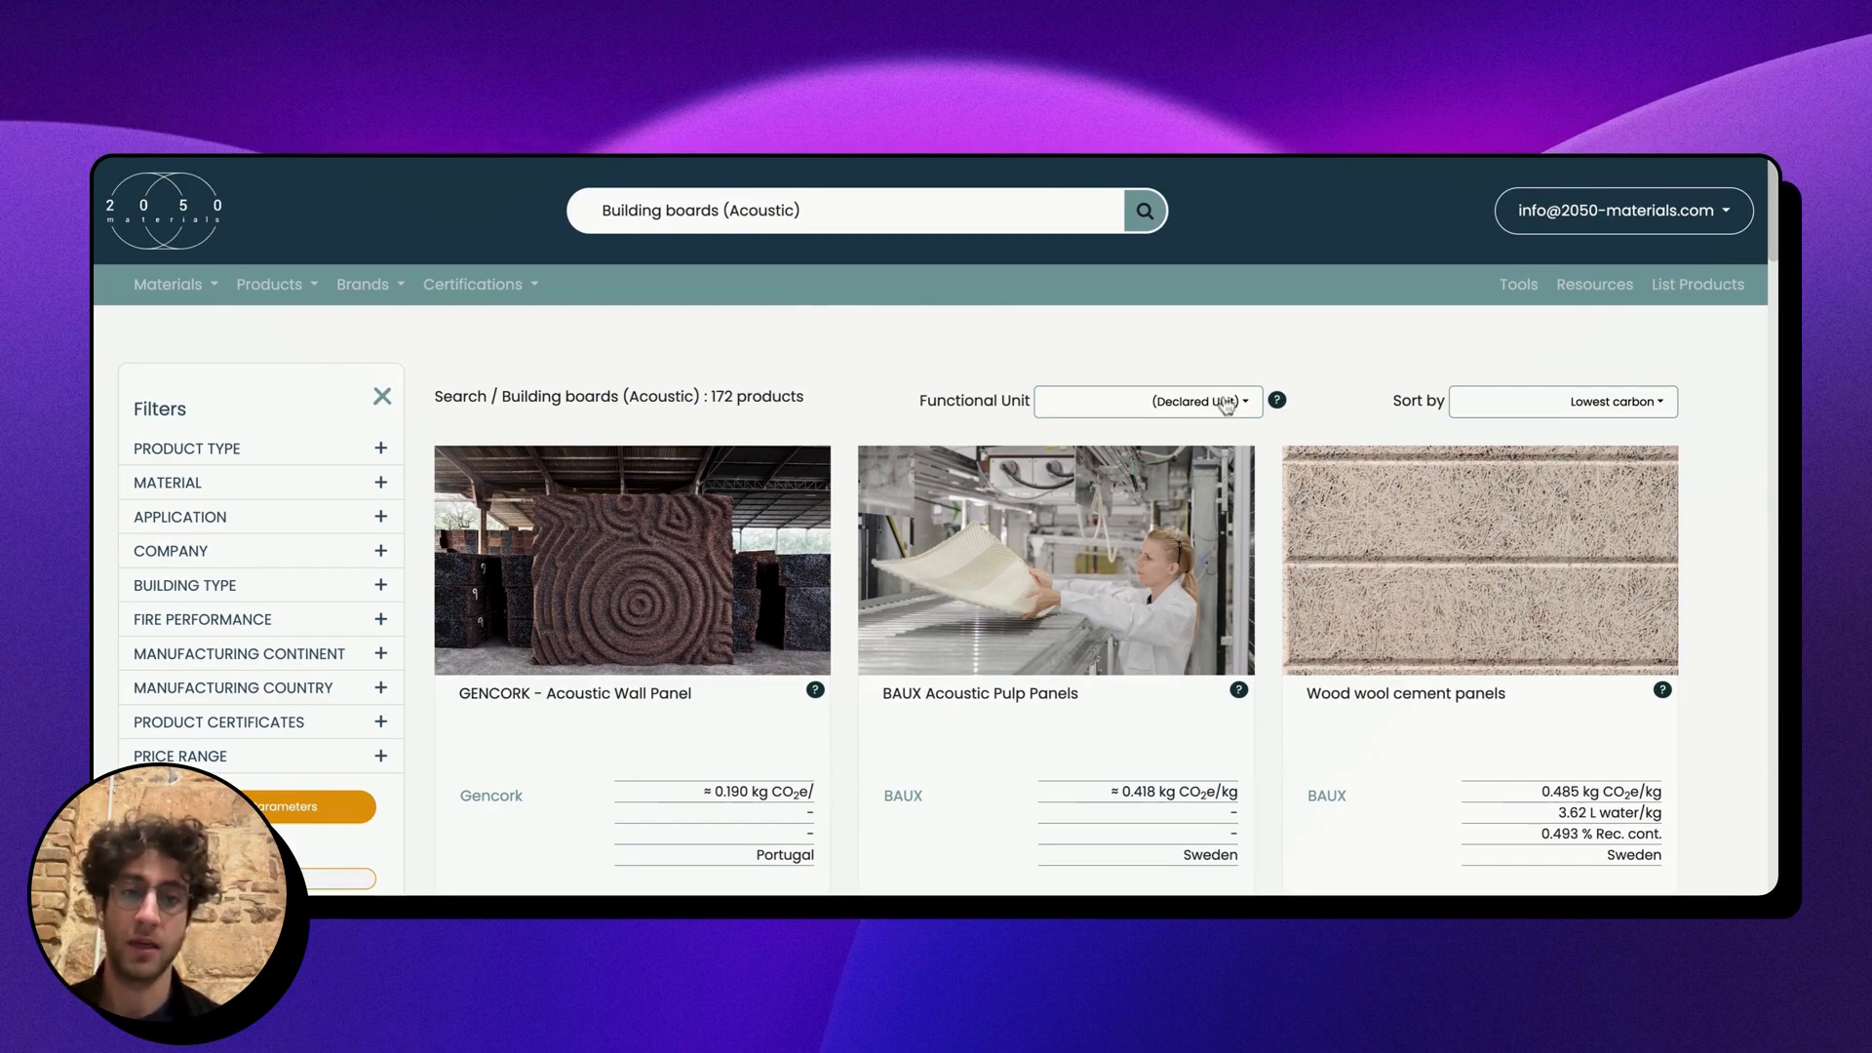
{"action": "scroll", "scroll_direction": "down", "scroll_amount": 3}
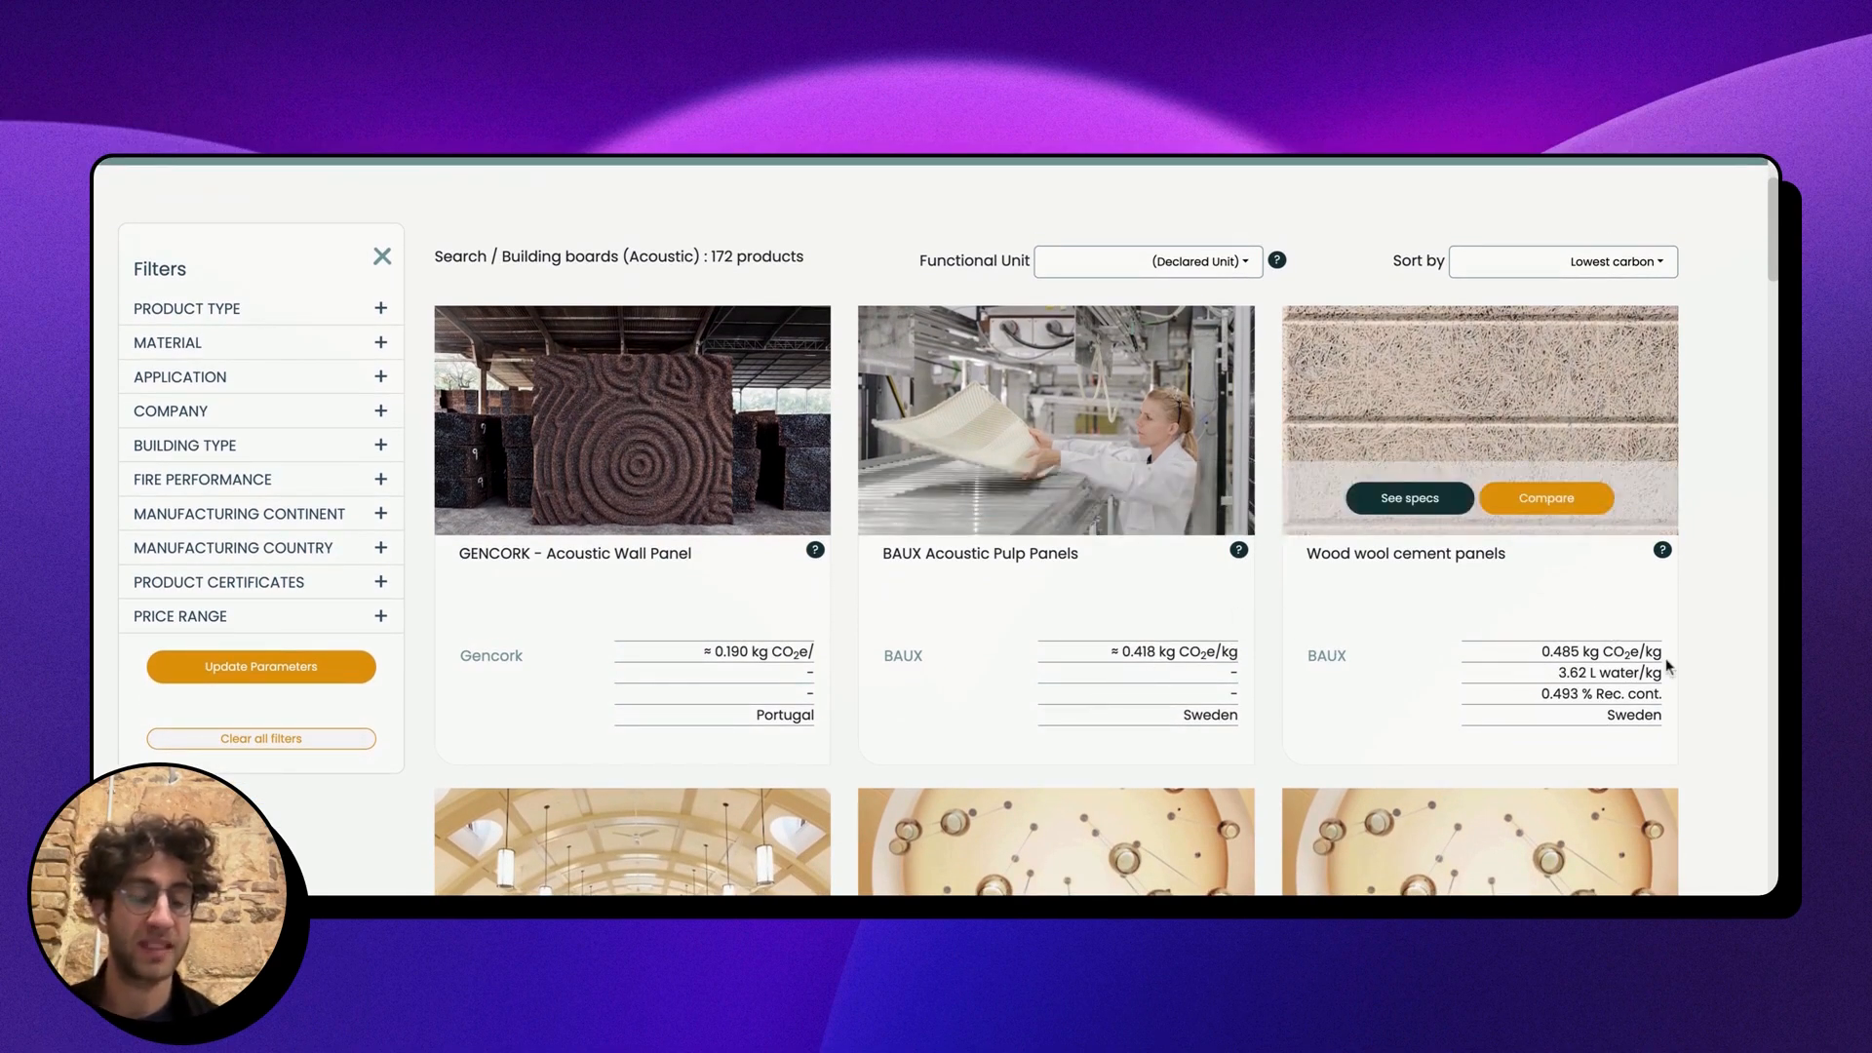
{"action": "mouse_move", "coordinate": [698, 221]}
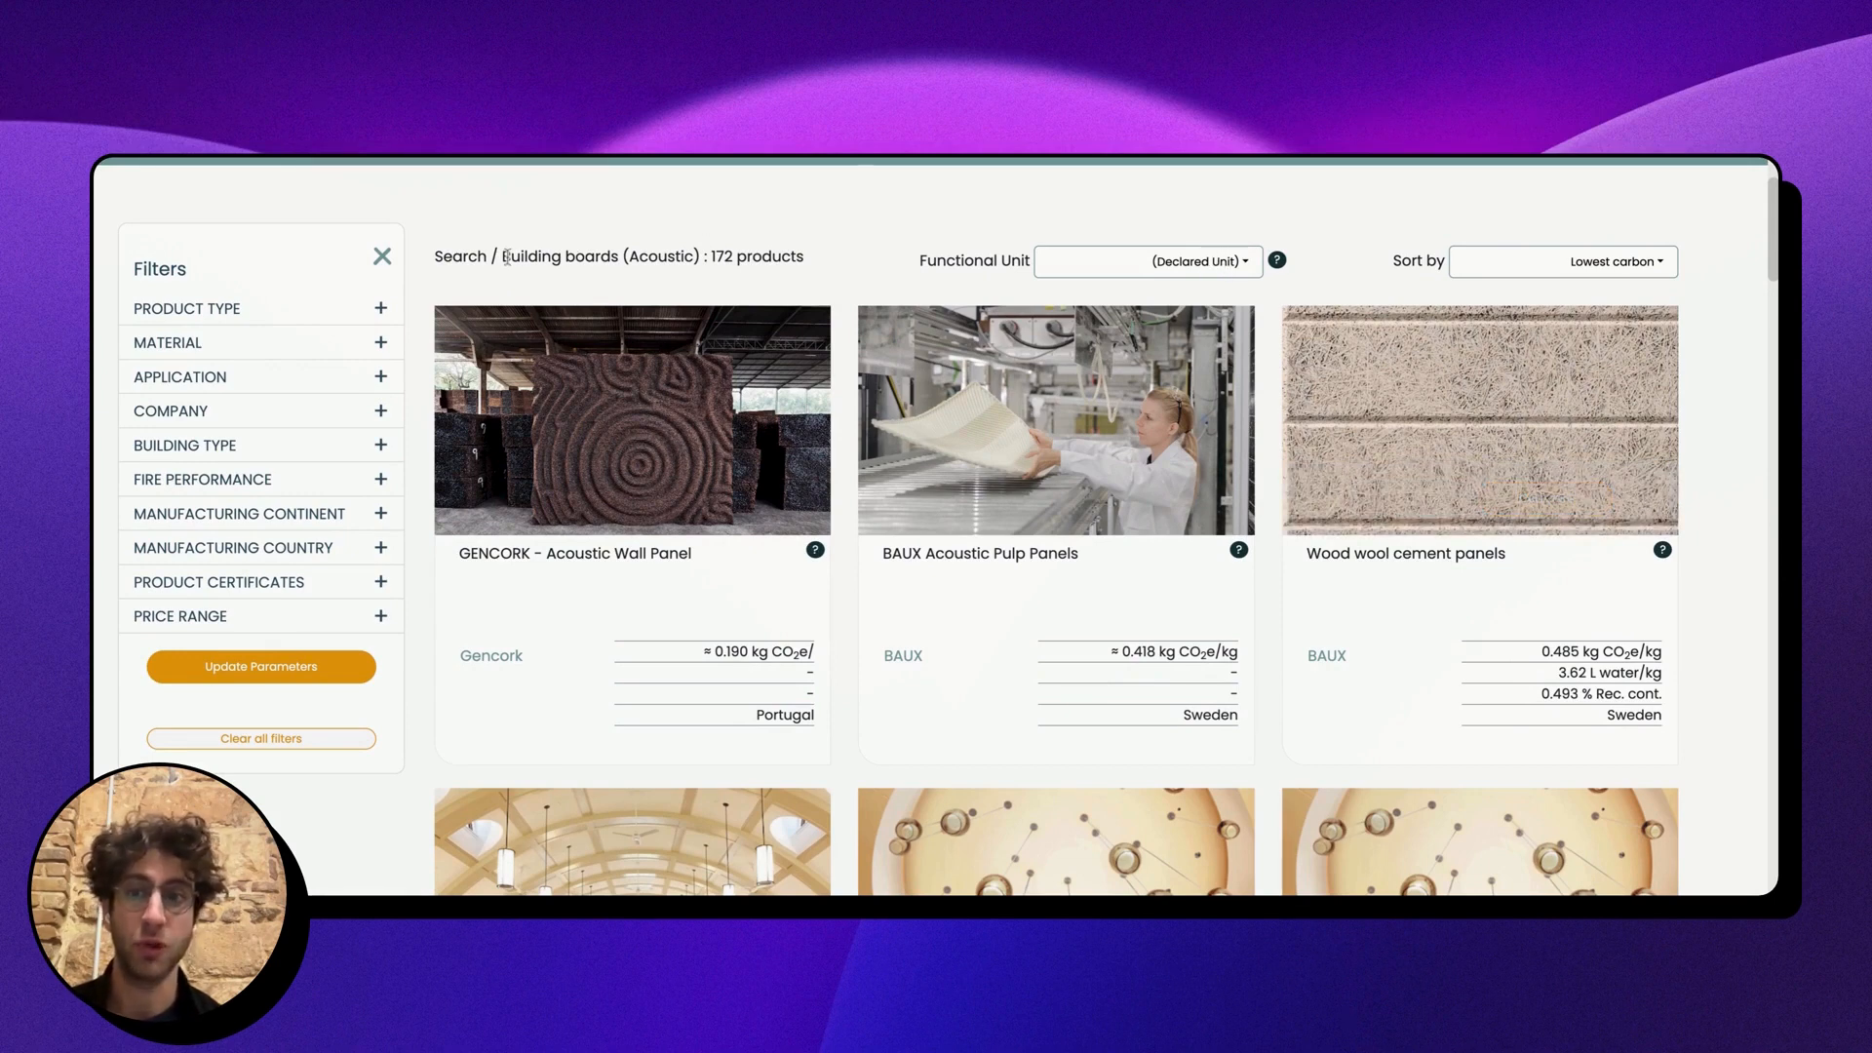
{"action": "double_click", "coordinate": [603, 257]}
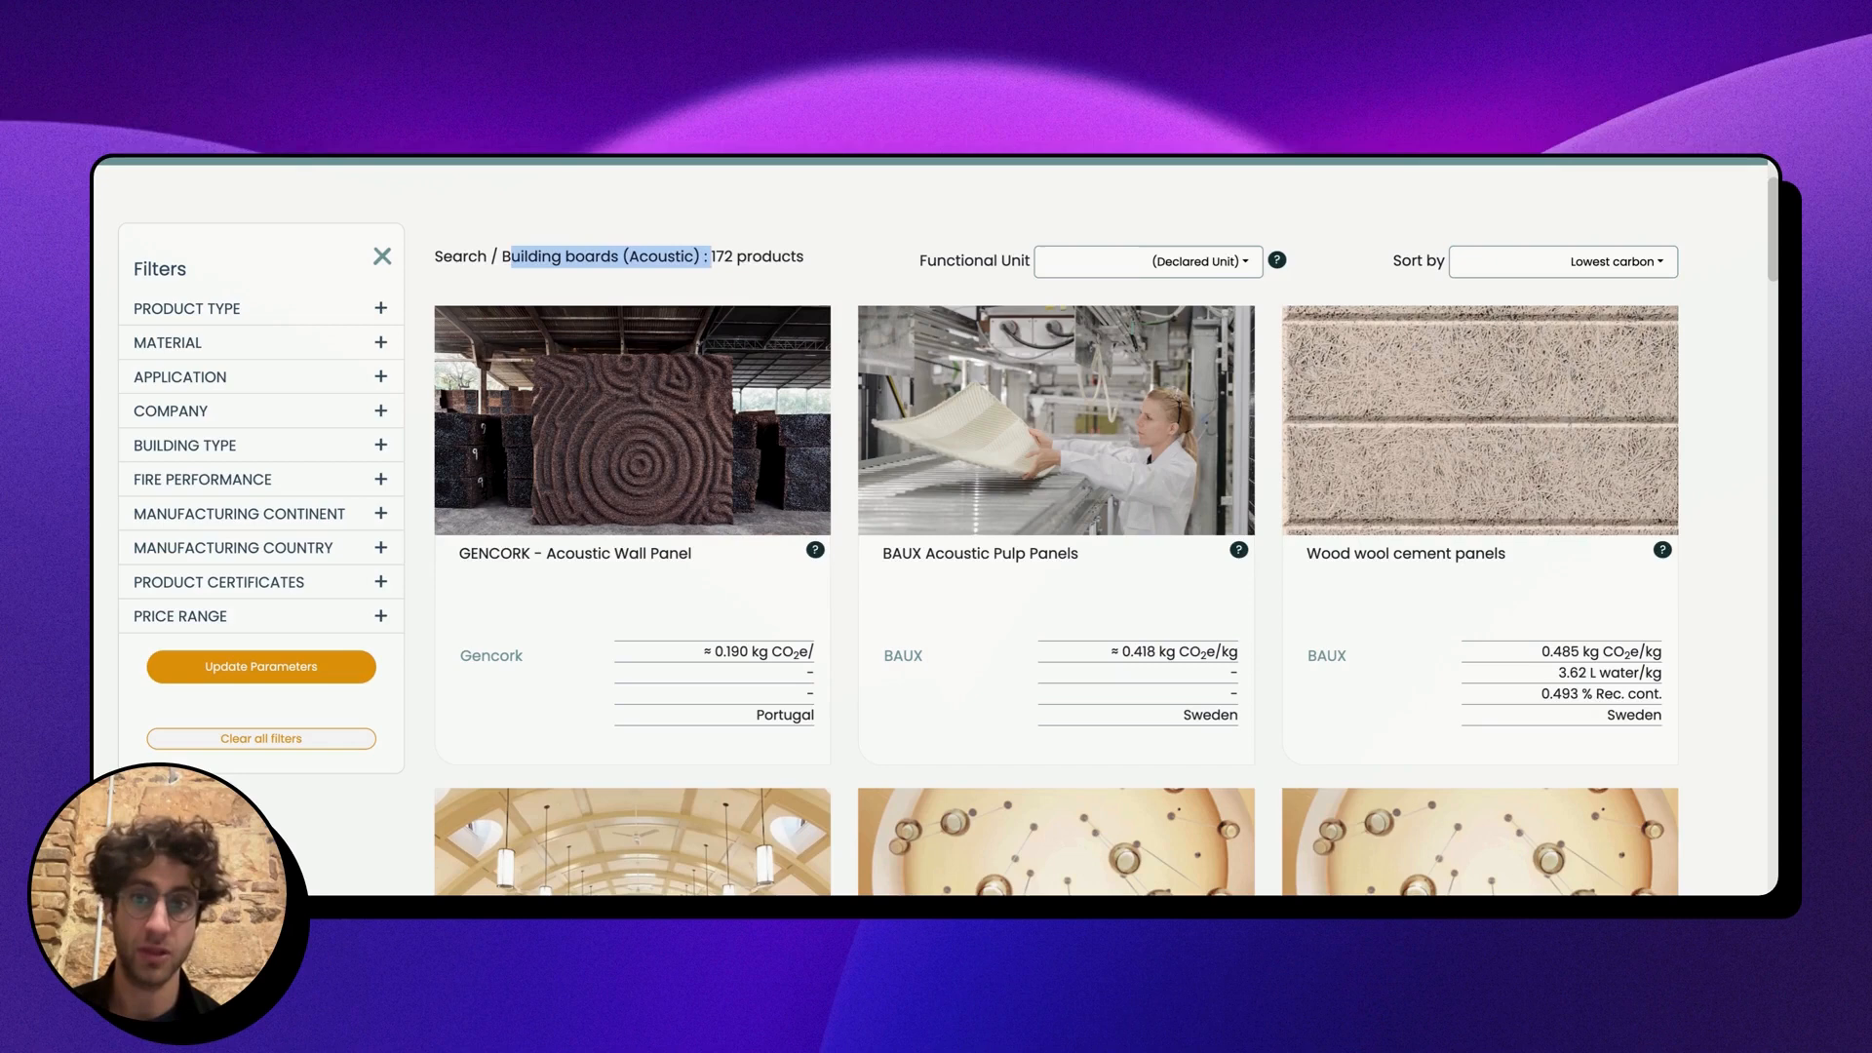
Step: Set the functional unit to 1 m² area, narrowing results to 120 products
{"action": "left_click", "coordinate": [1144, 259]}
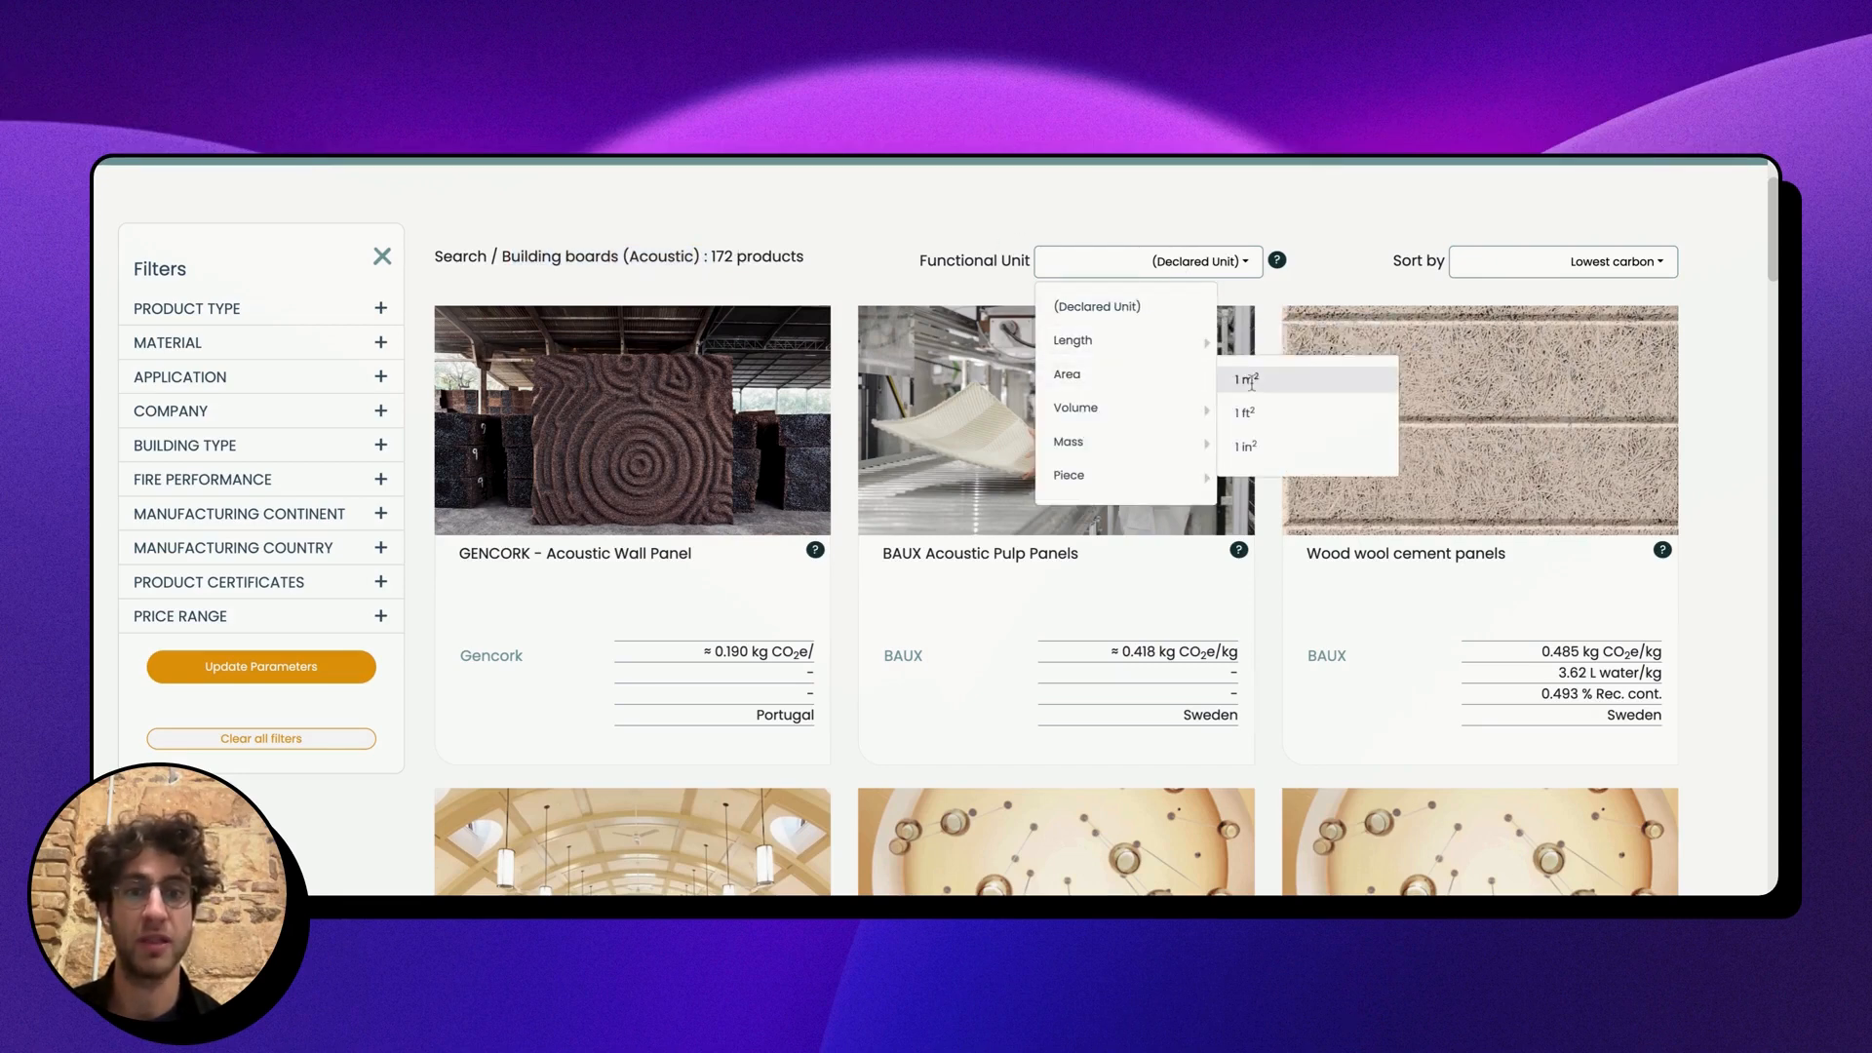
{"action": "left_click", "coordinate": [1244, 380]}
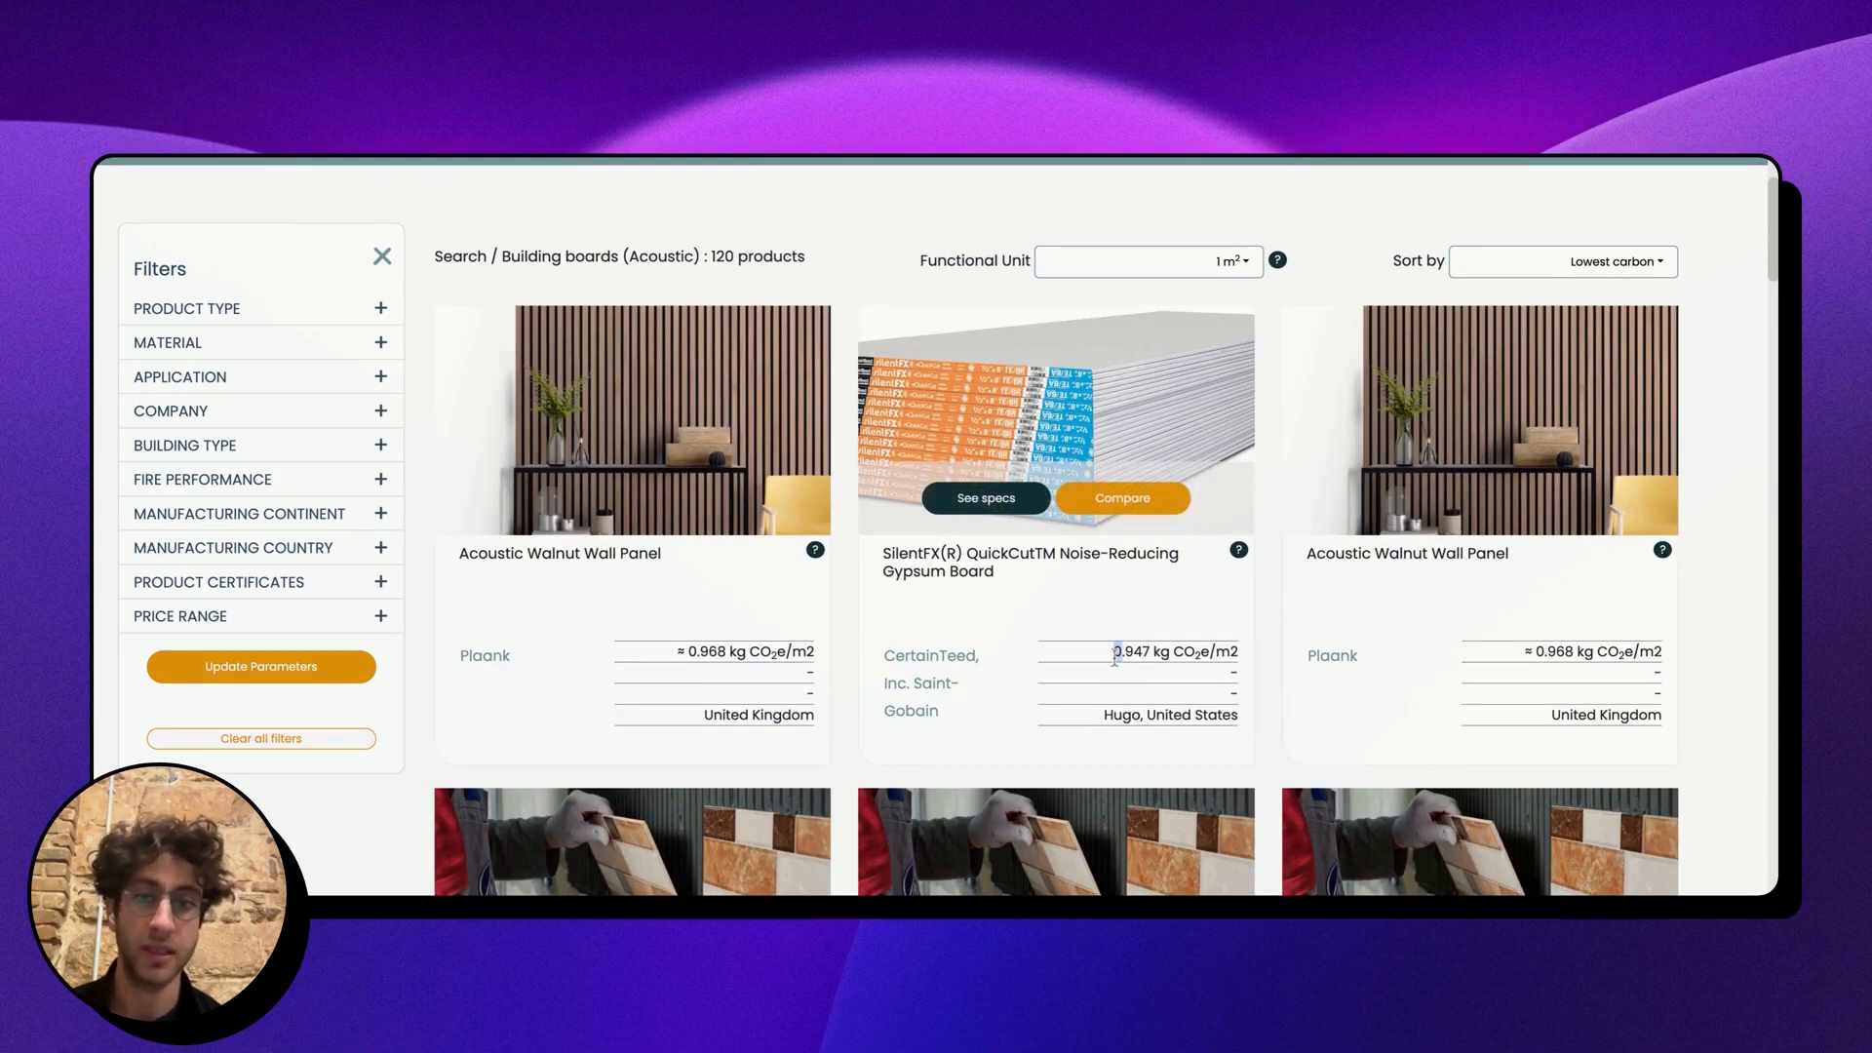
{"action": "scroll", "scroll_direction": "down", "scroll_amount": 3}
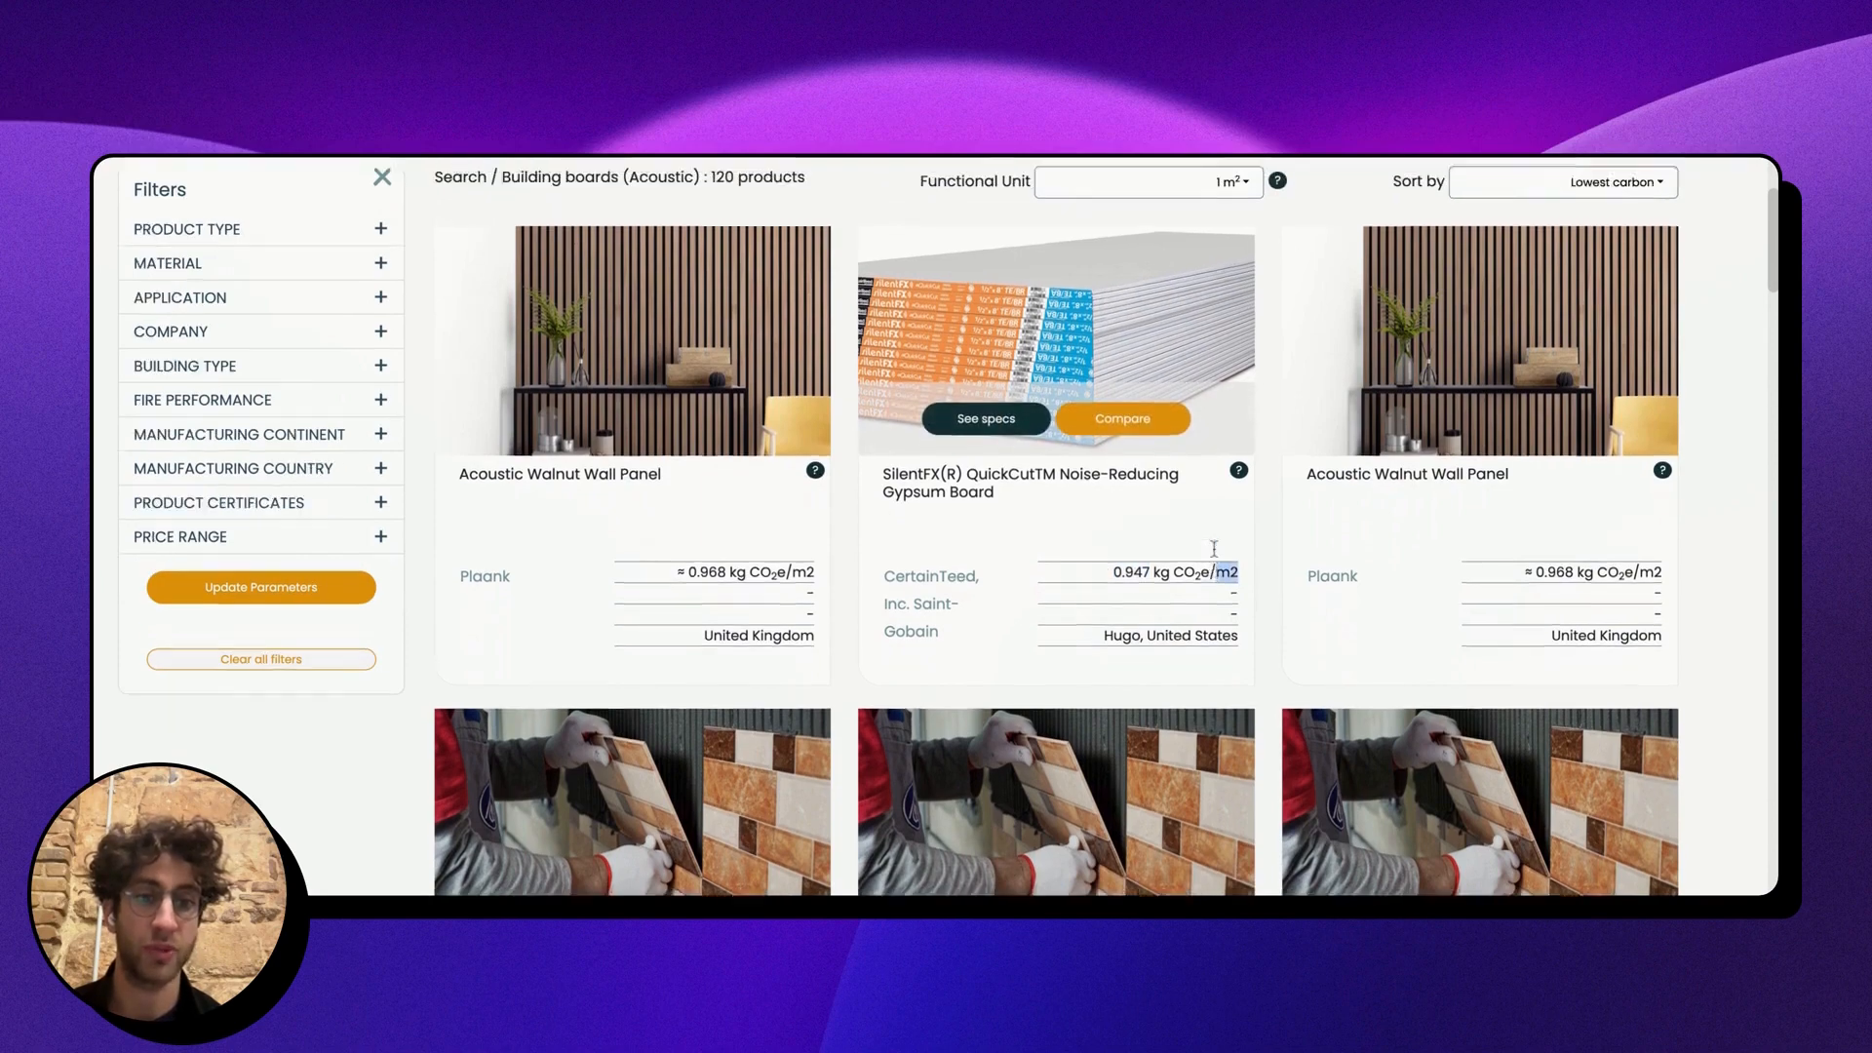
{"action": "scroll", "scroll_direction": "up", "scroll_amount": 3}
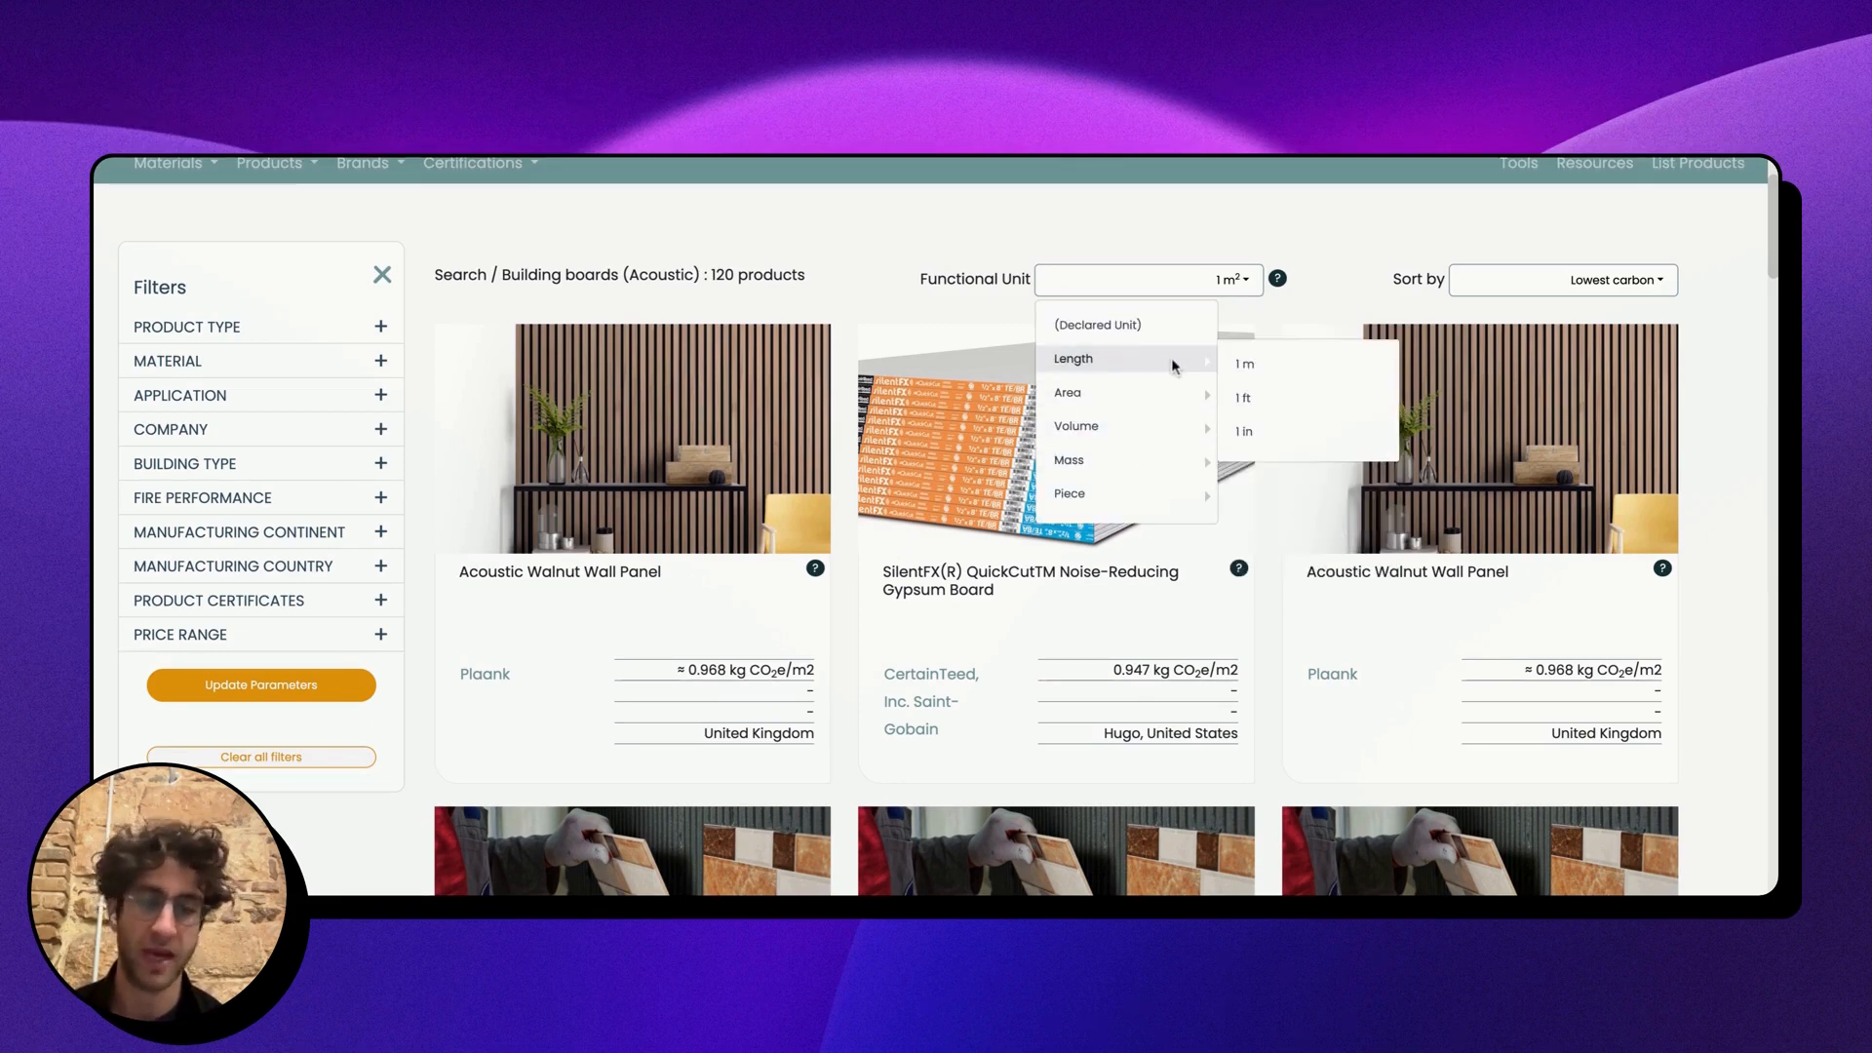
{"action": "mouse_move", "coordinate": [1182, 275]}
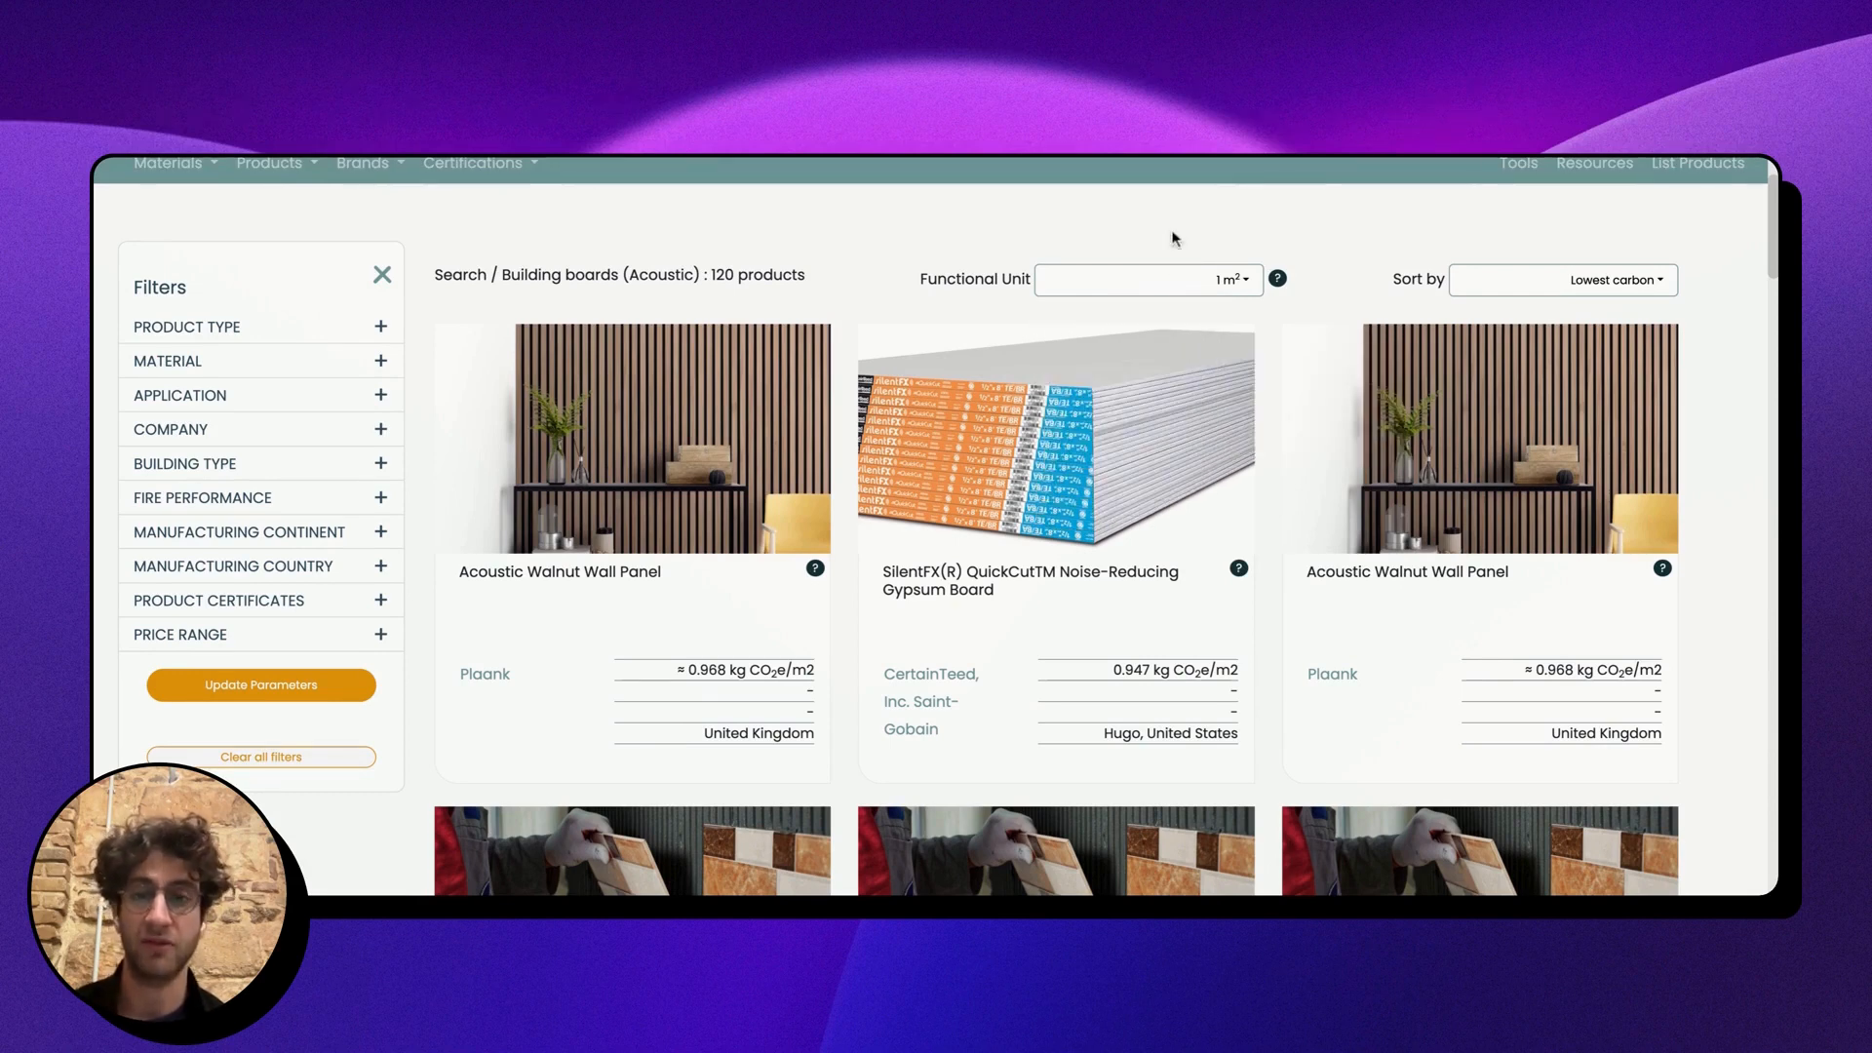
{"action": "mouse_move", "coordinate": [1443, 373]}
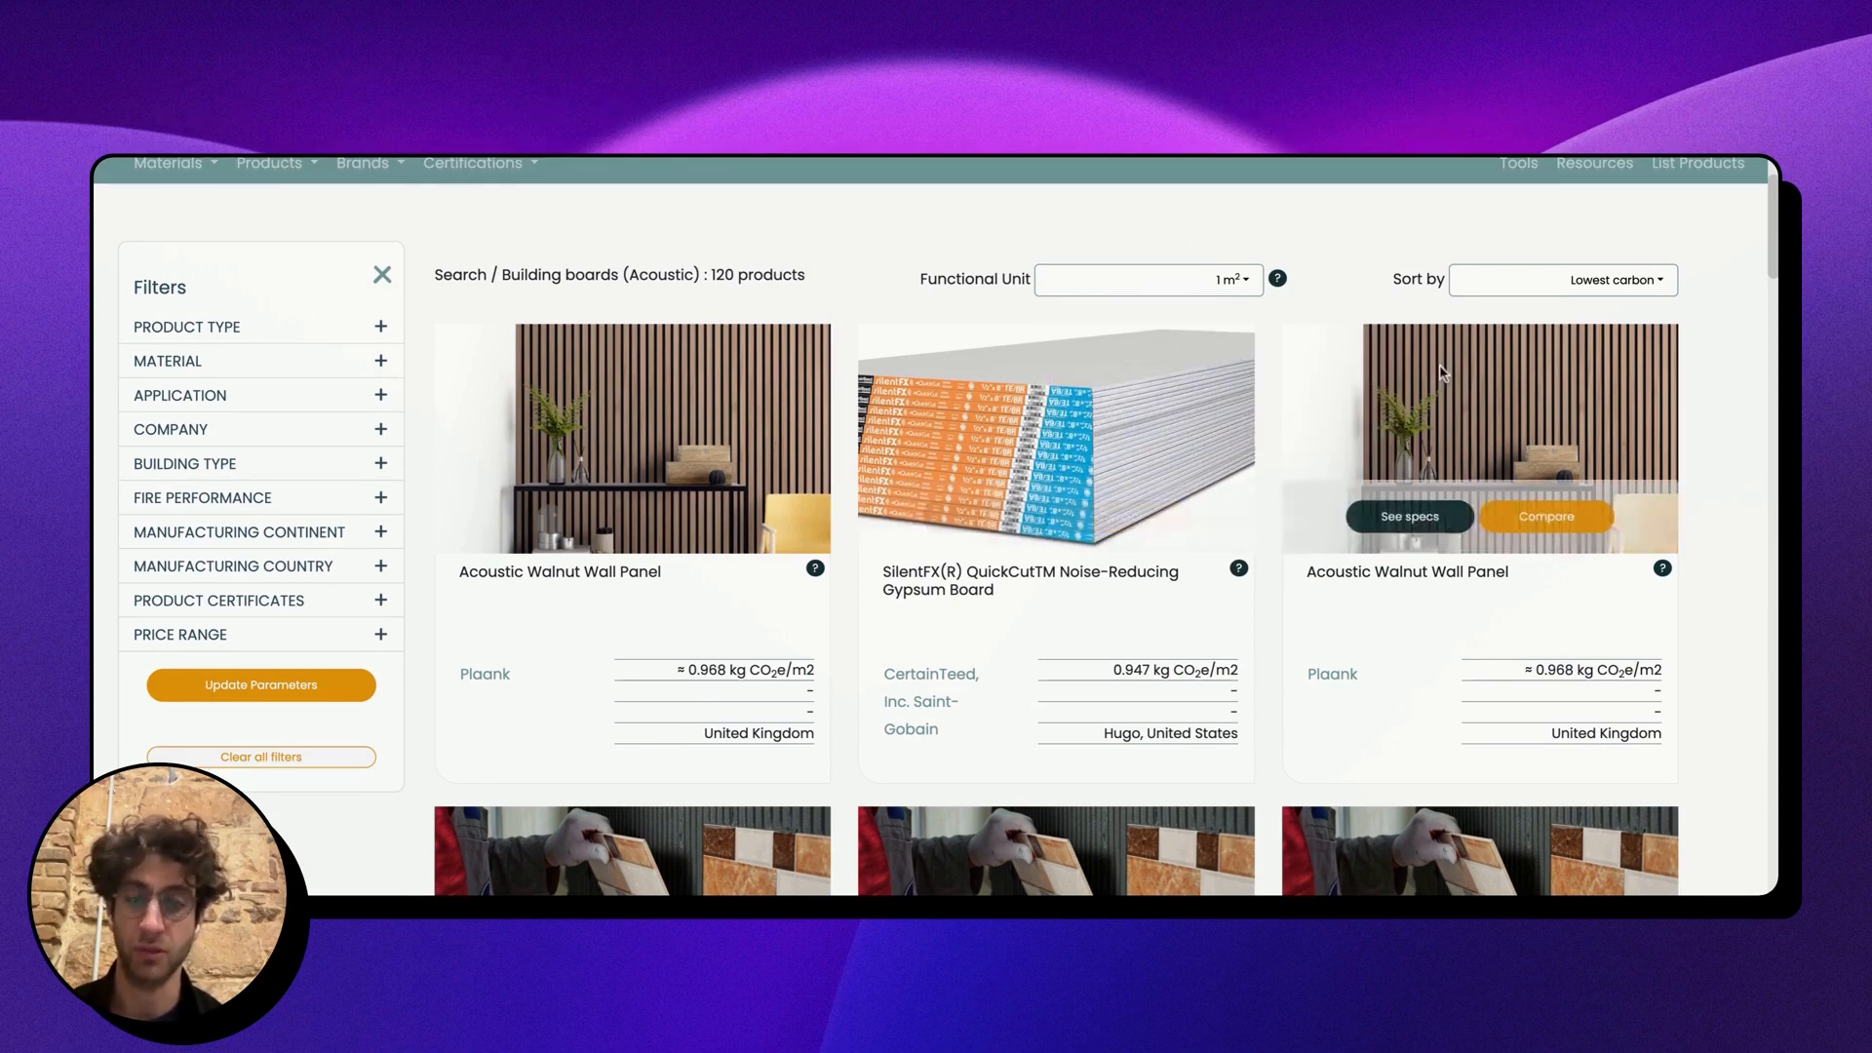
{"action": "mouse_move", "coordinate": [1591, 302]}
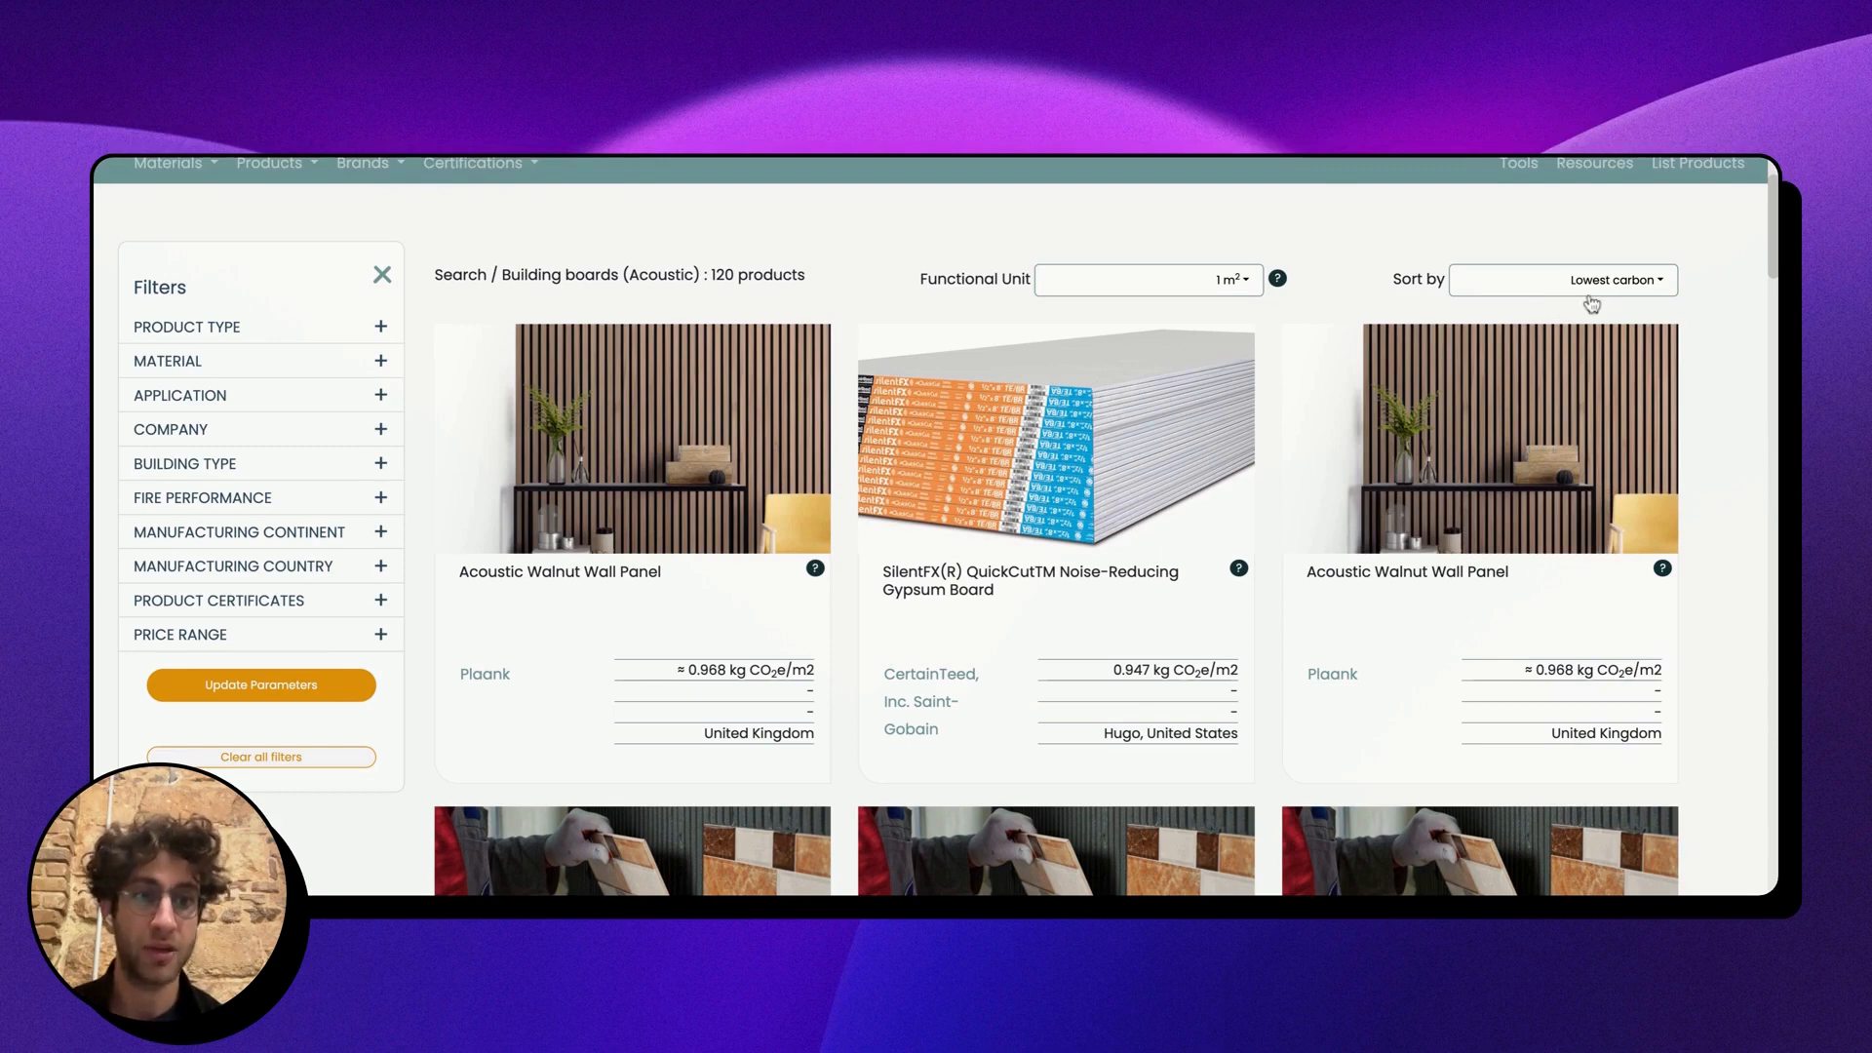
{"action": "mouse_move", "coordinate": [1506, 285]}
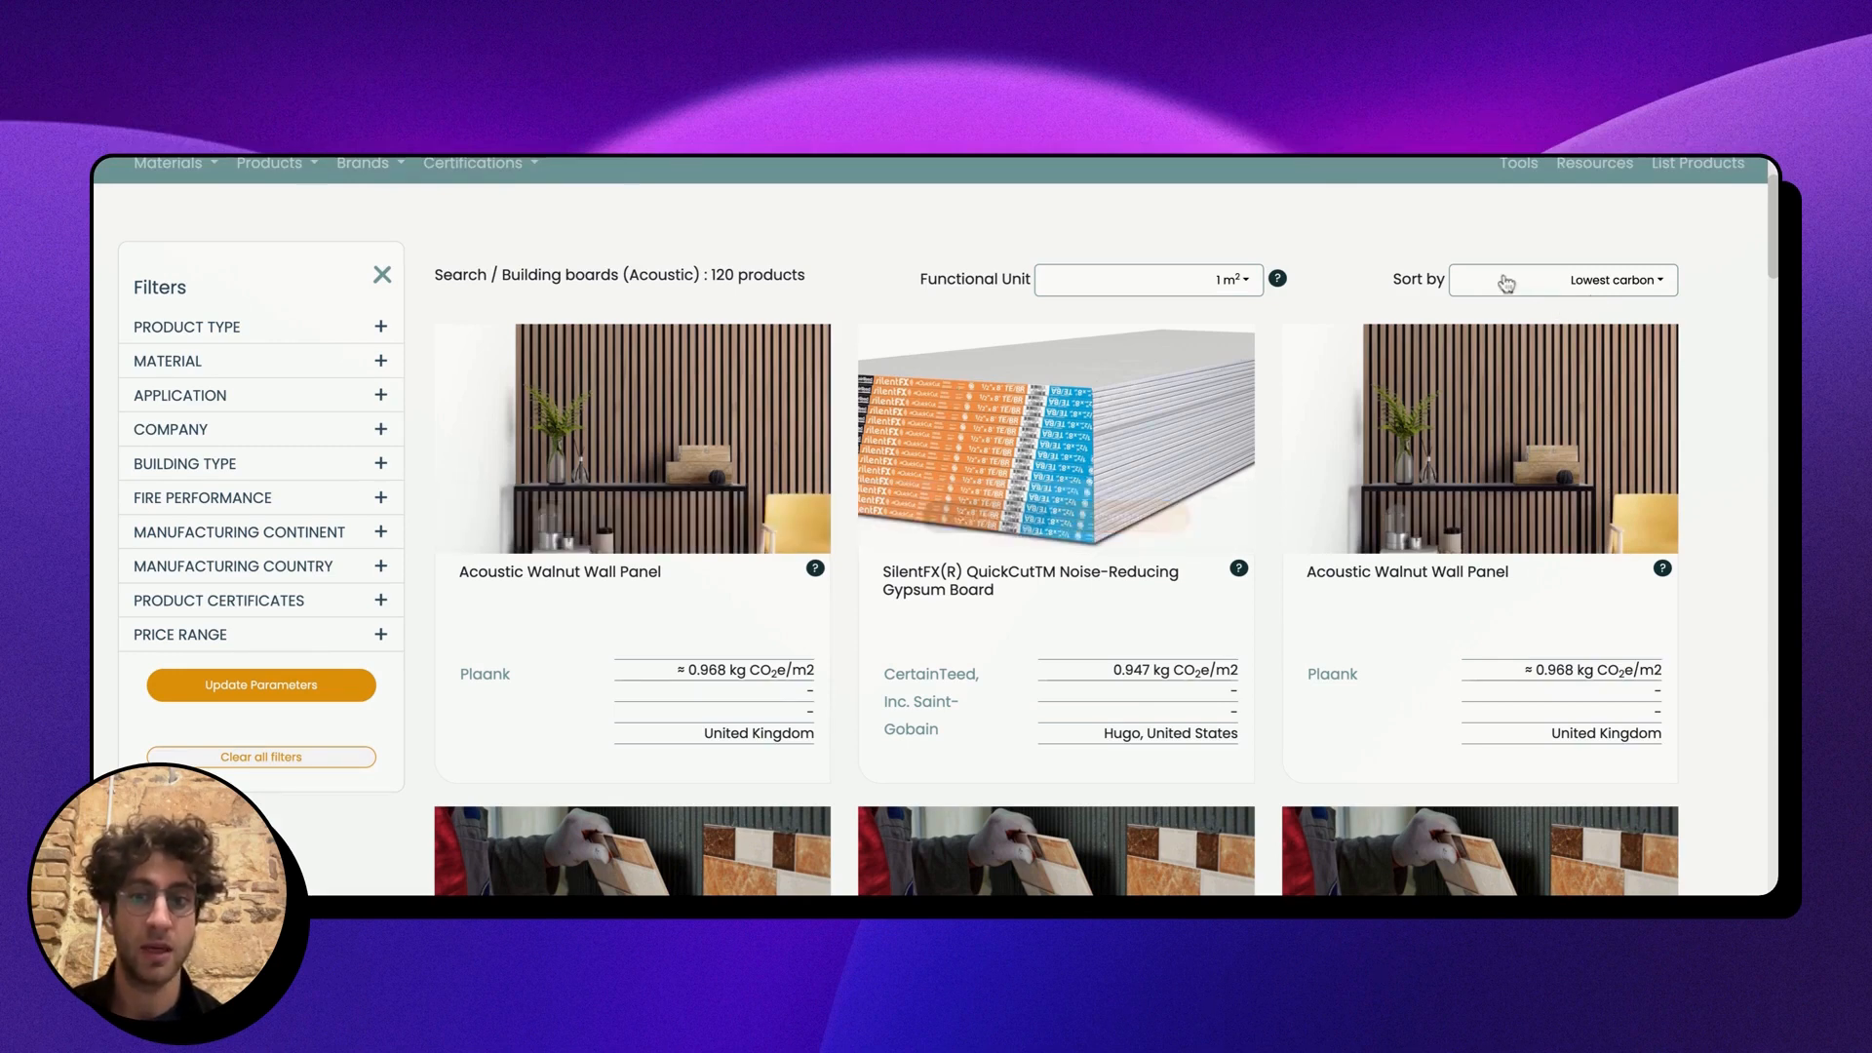
Step: Sort the acoustic board results by highest recycled content
{"action": "left_click", "coordinate": [1562, 279]}
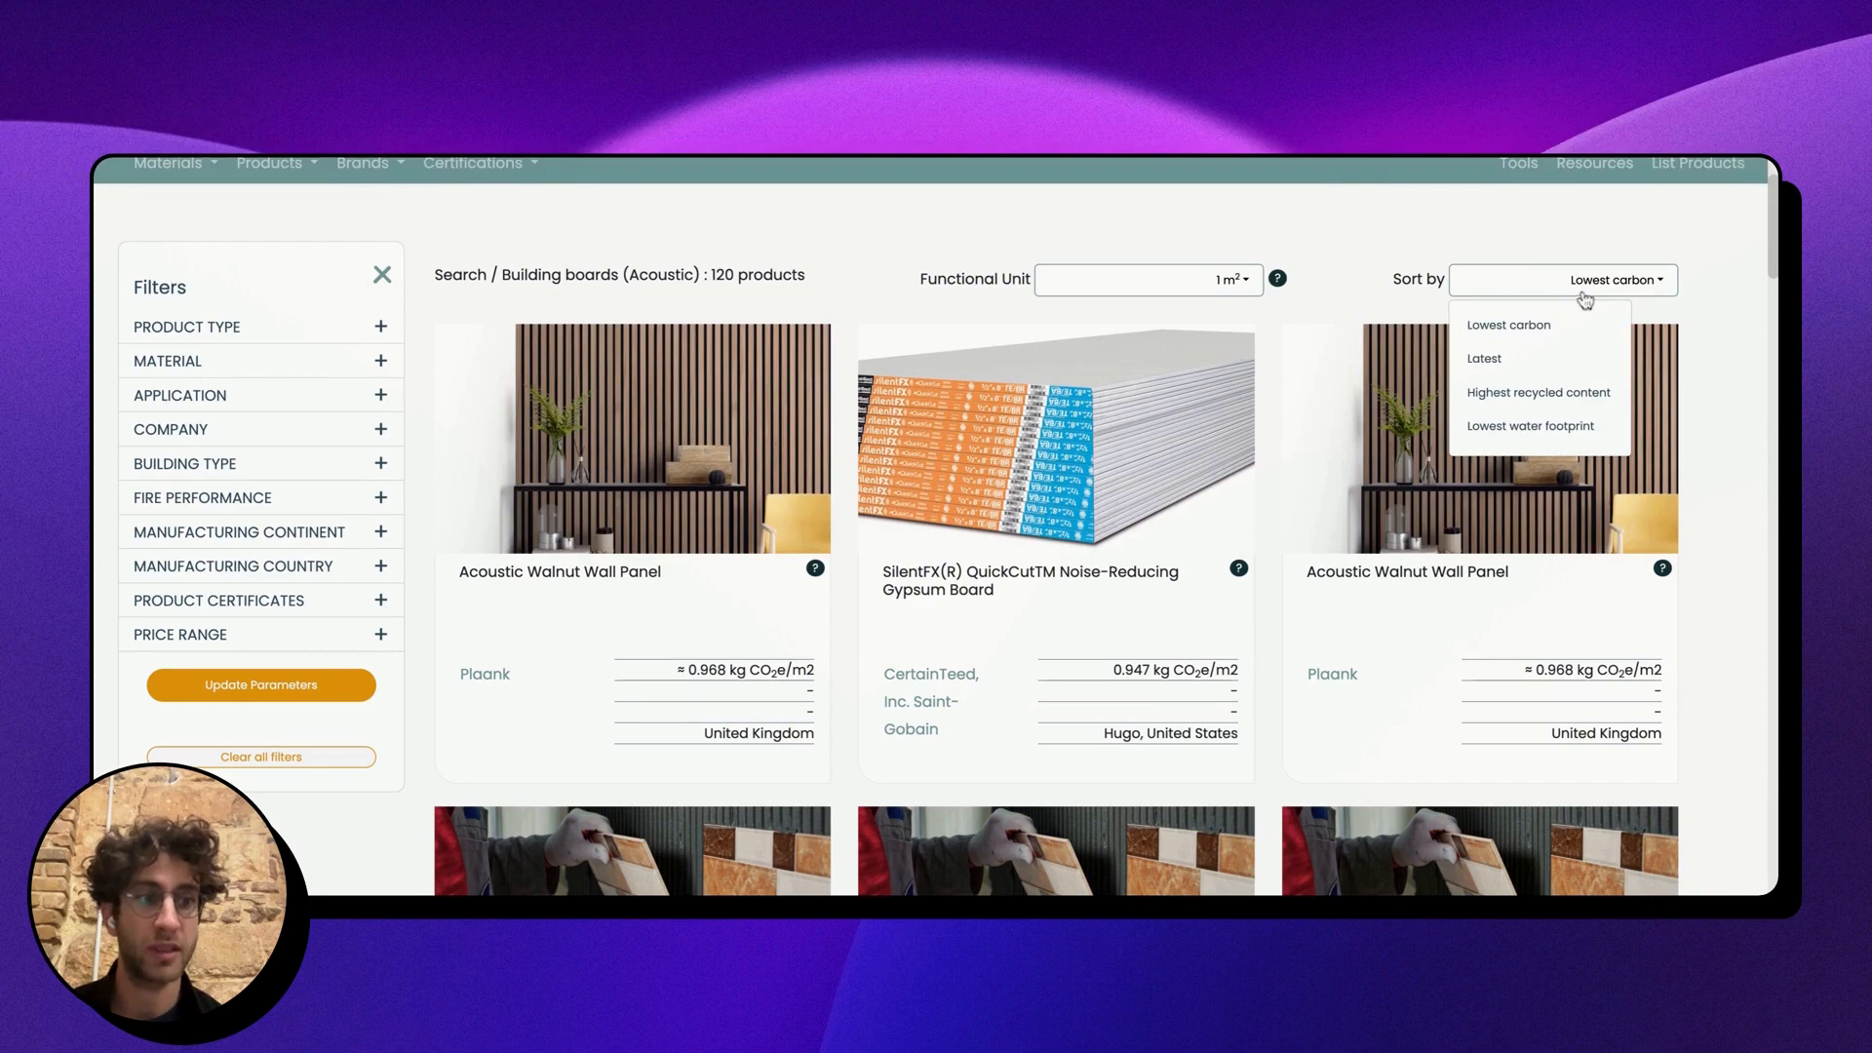
{"action": "mouse_move", "coordinate": [1502, 359]}
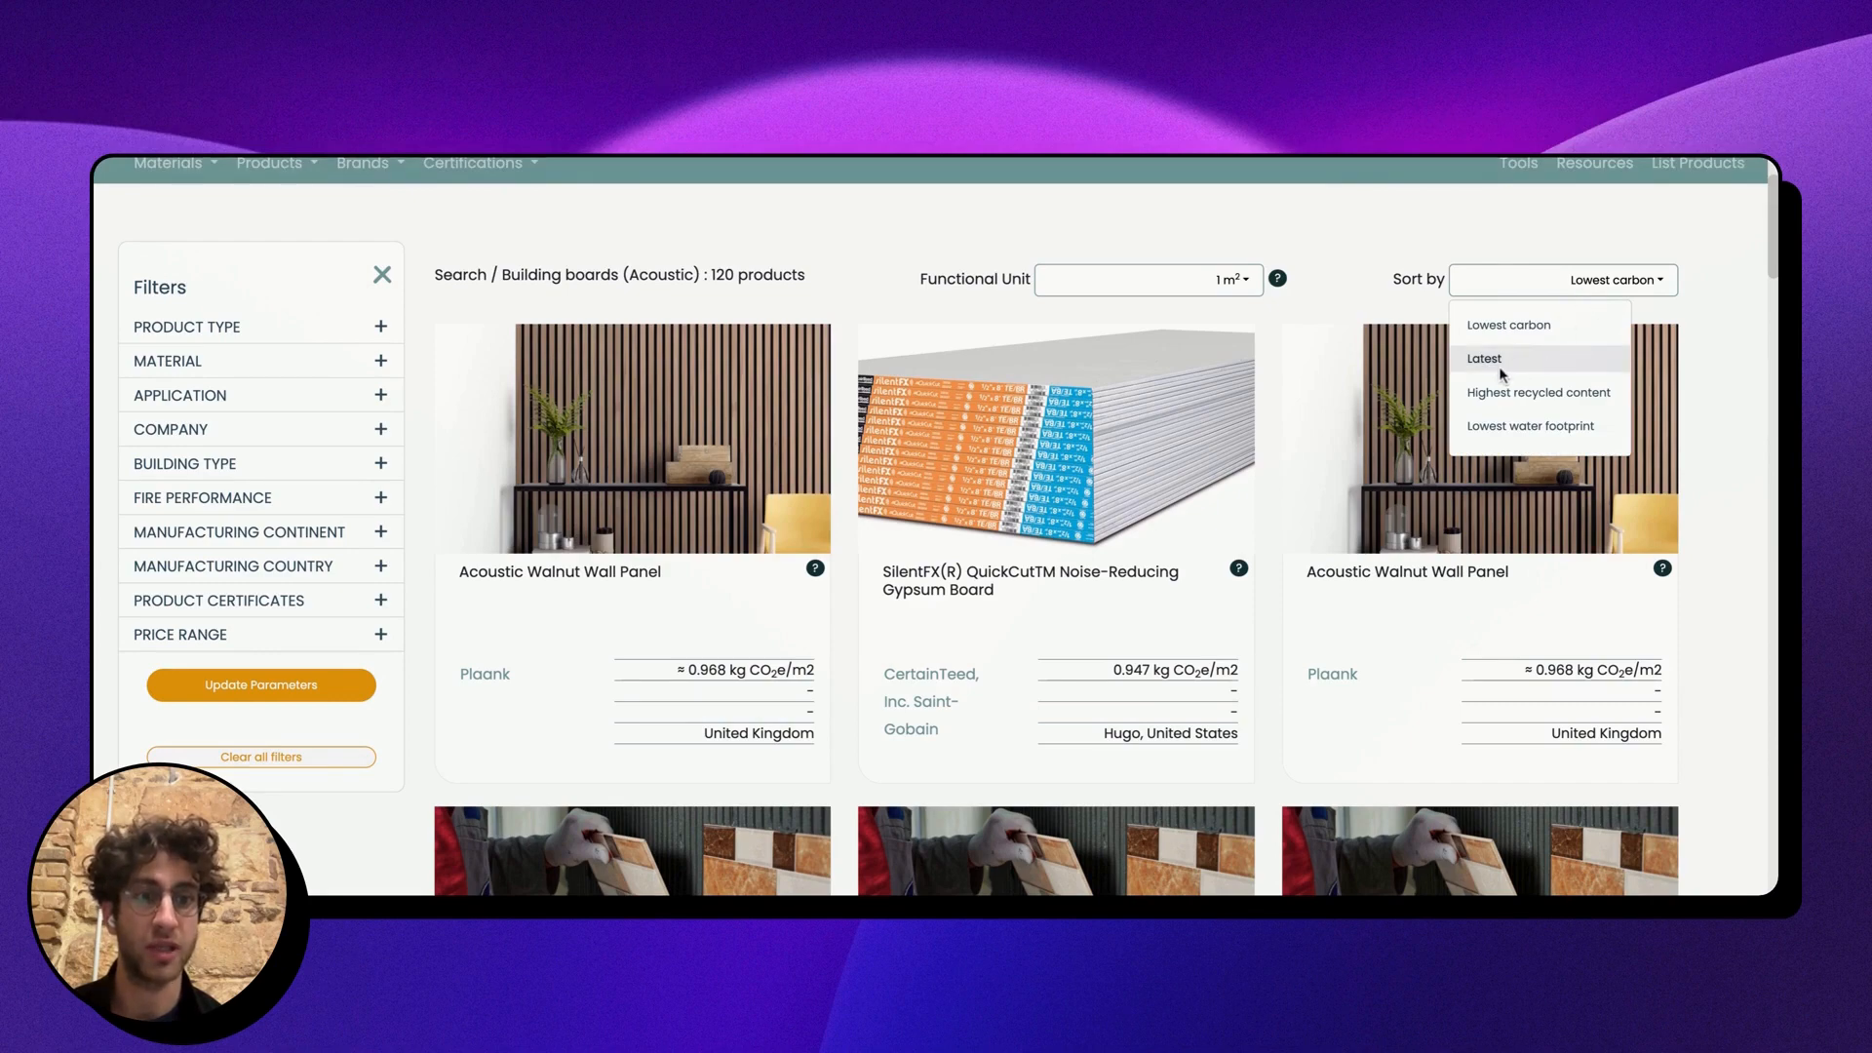
{"action": "left_click", "coordinate": [1539, 392]}
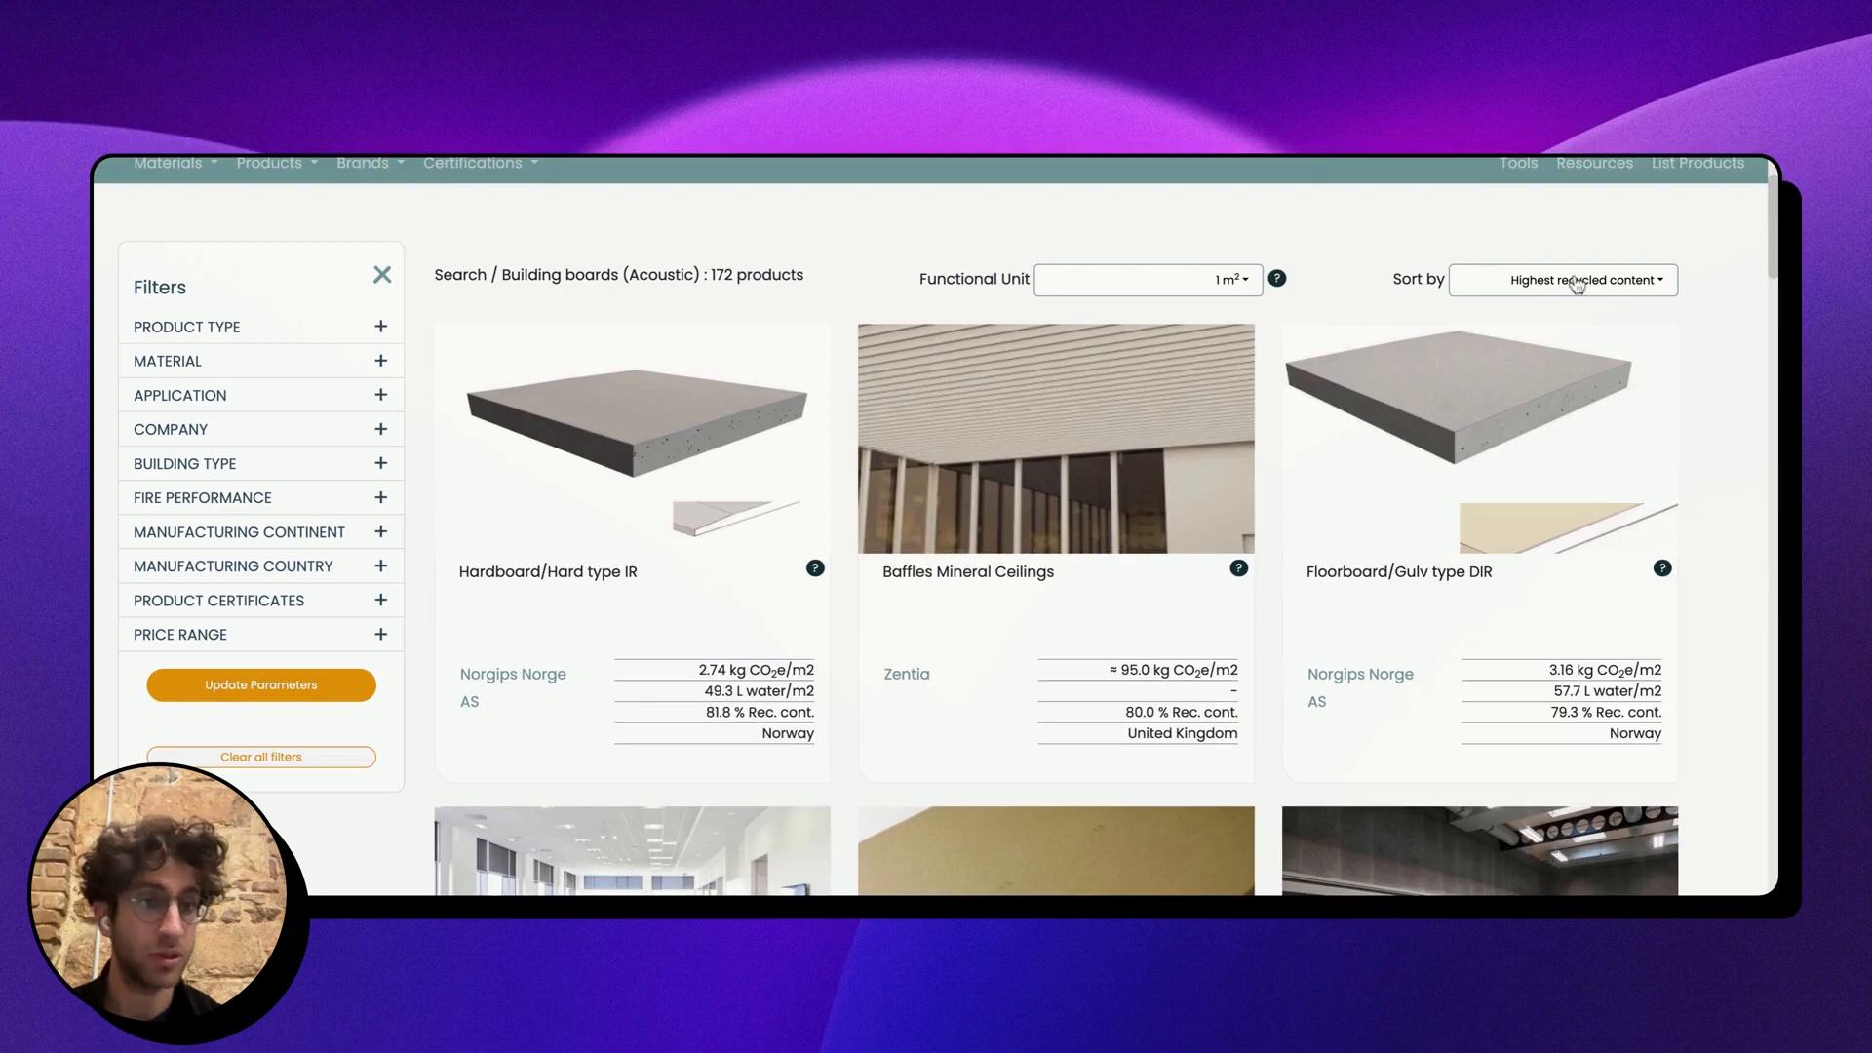
{"action": "mouse_move", "coordinate": [501, 370]}
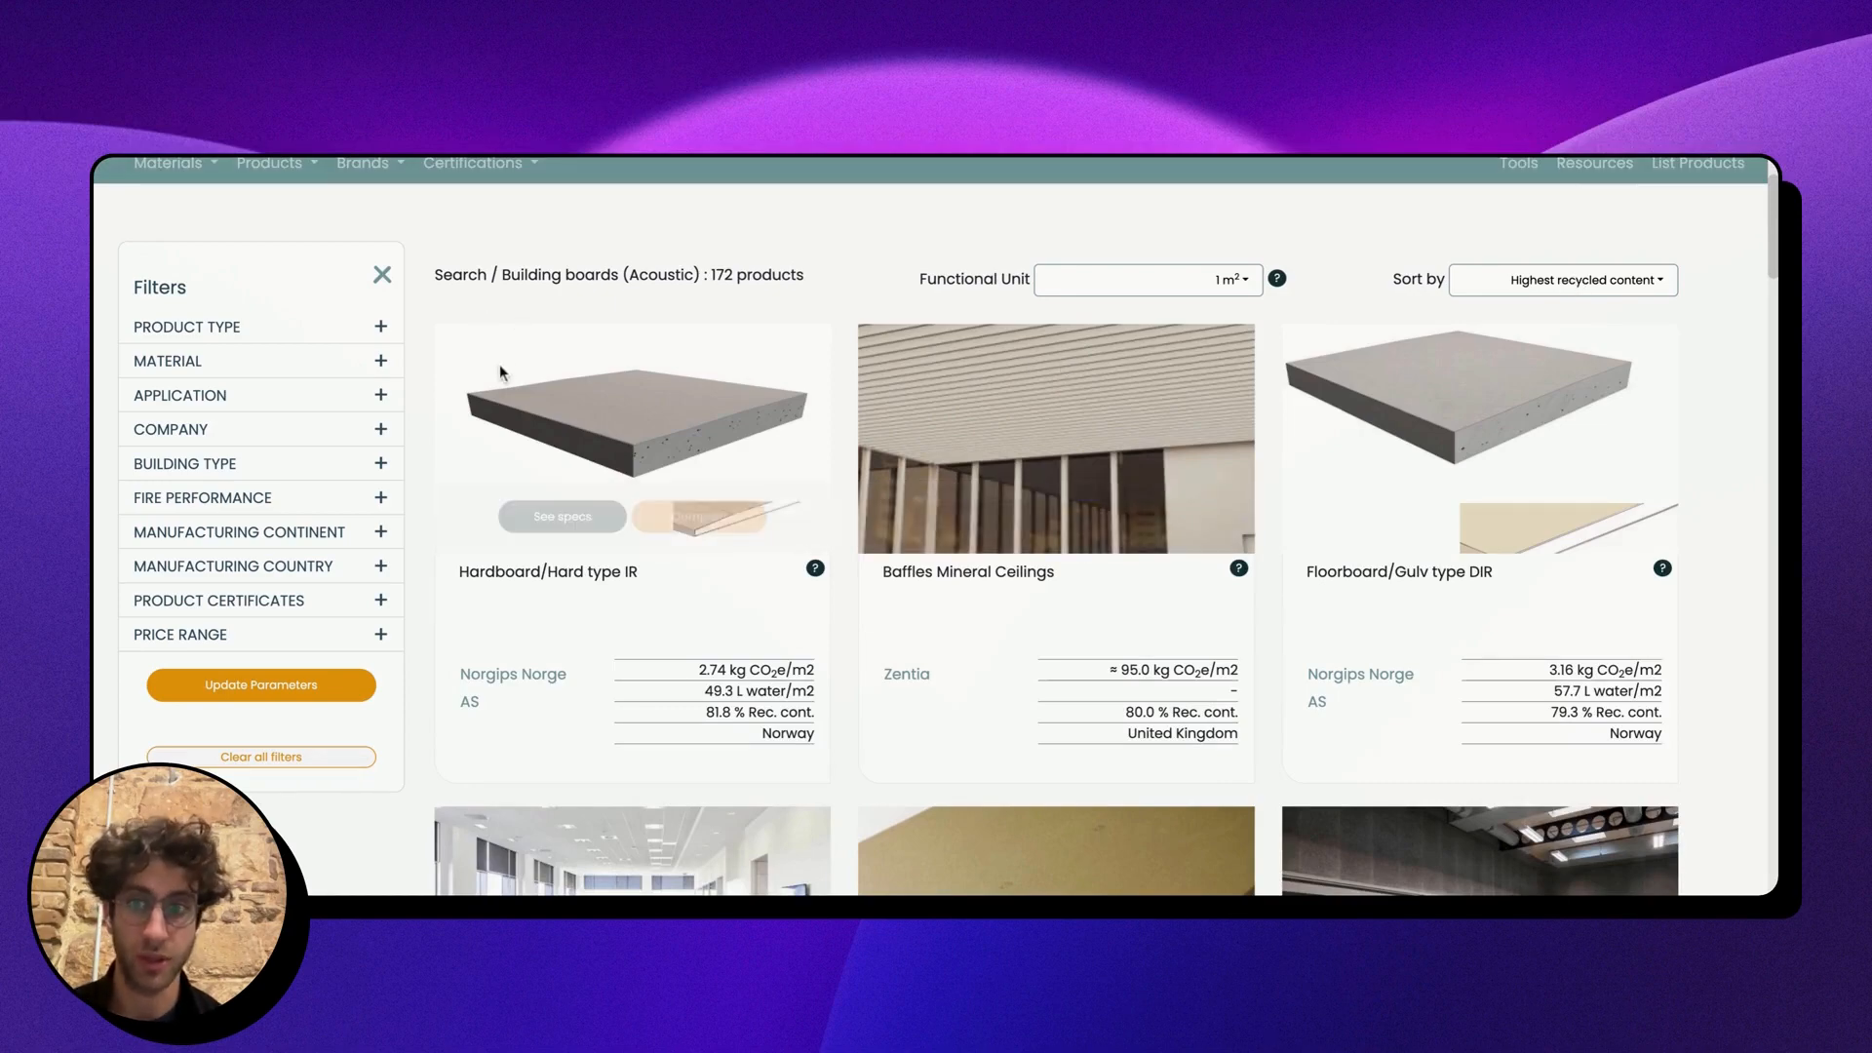
{"action": "scroll", "scroll_direction": "down", "scroll_amount": 3}
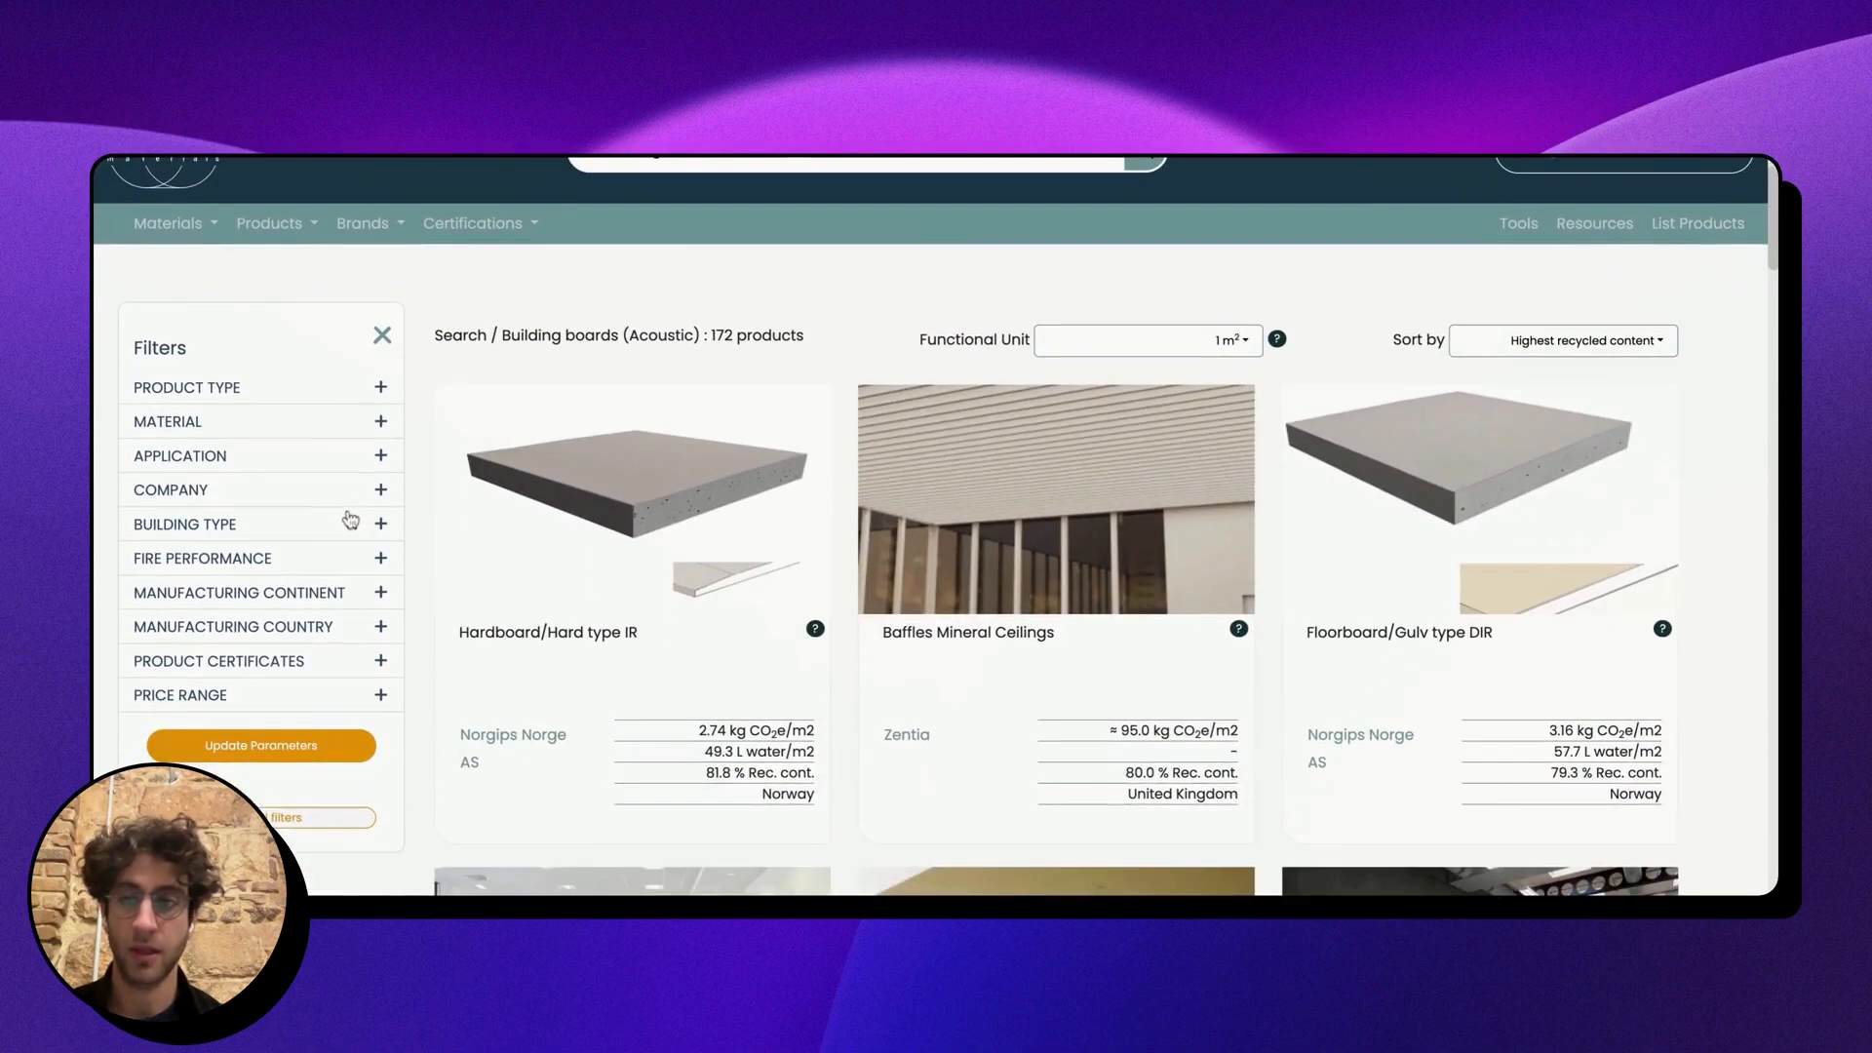
{"action": "mouse_move", "coordinate": [302, 619]}
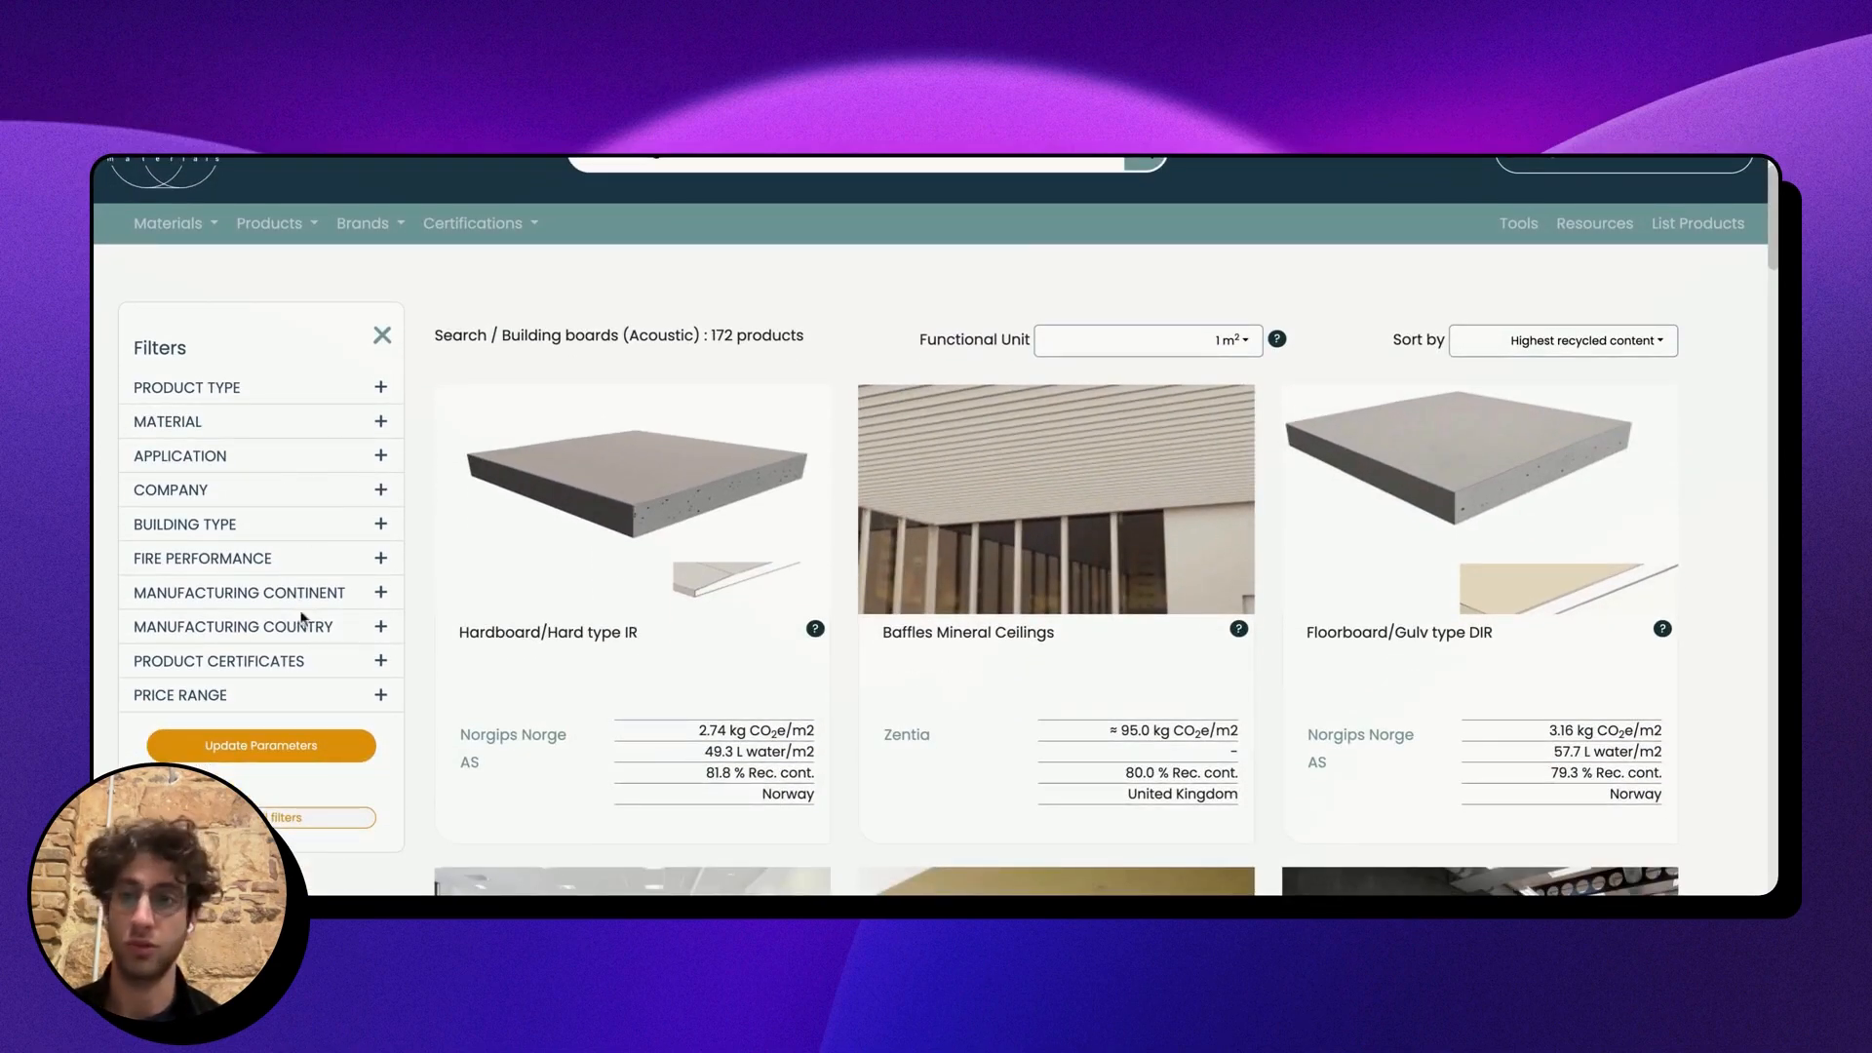
Step: Filter the results to products manufactured in Europe
{"action": "left_click", "coordinate": [234, 626]}
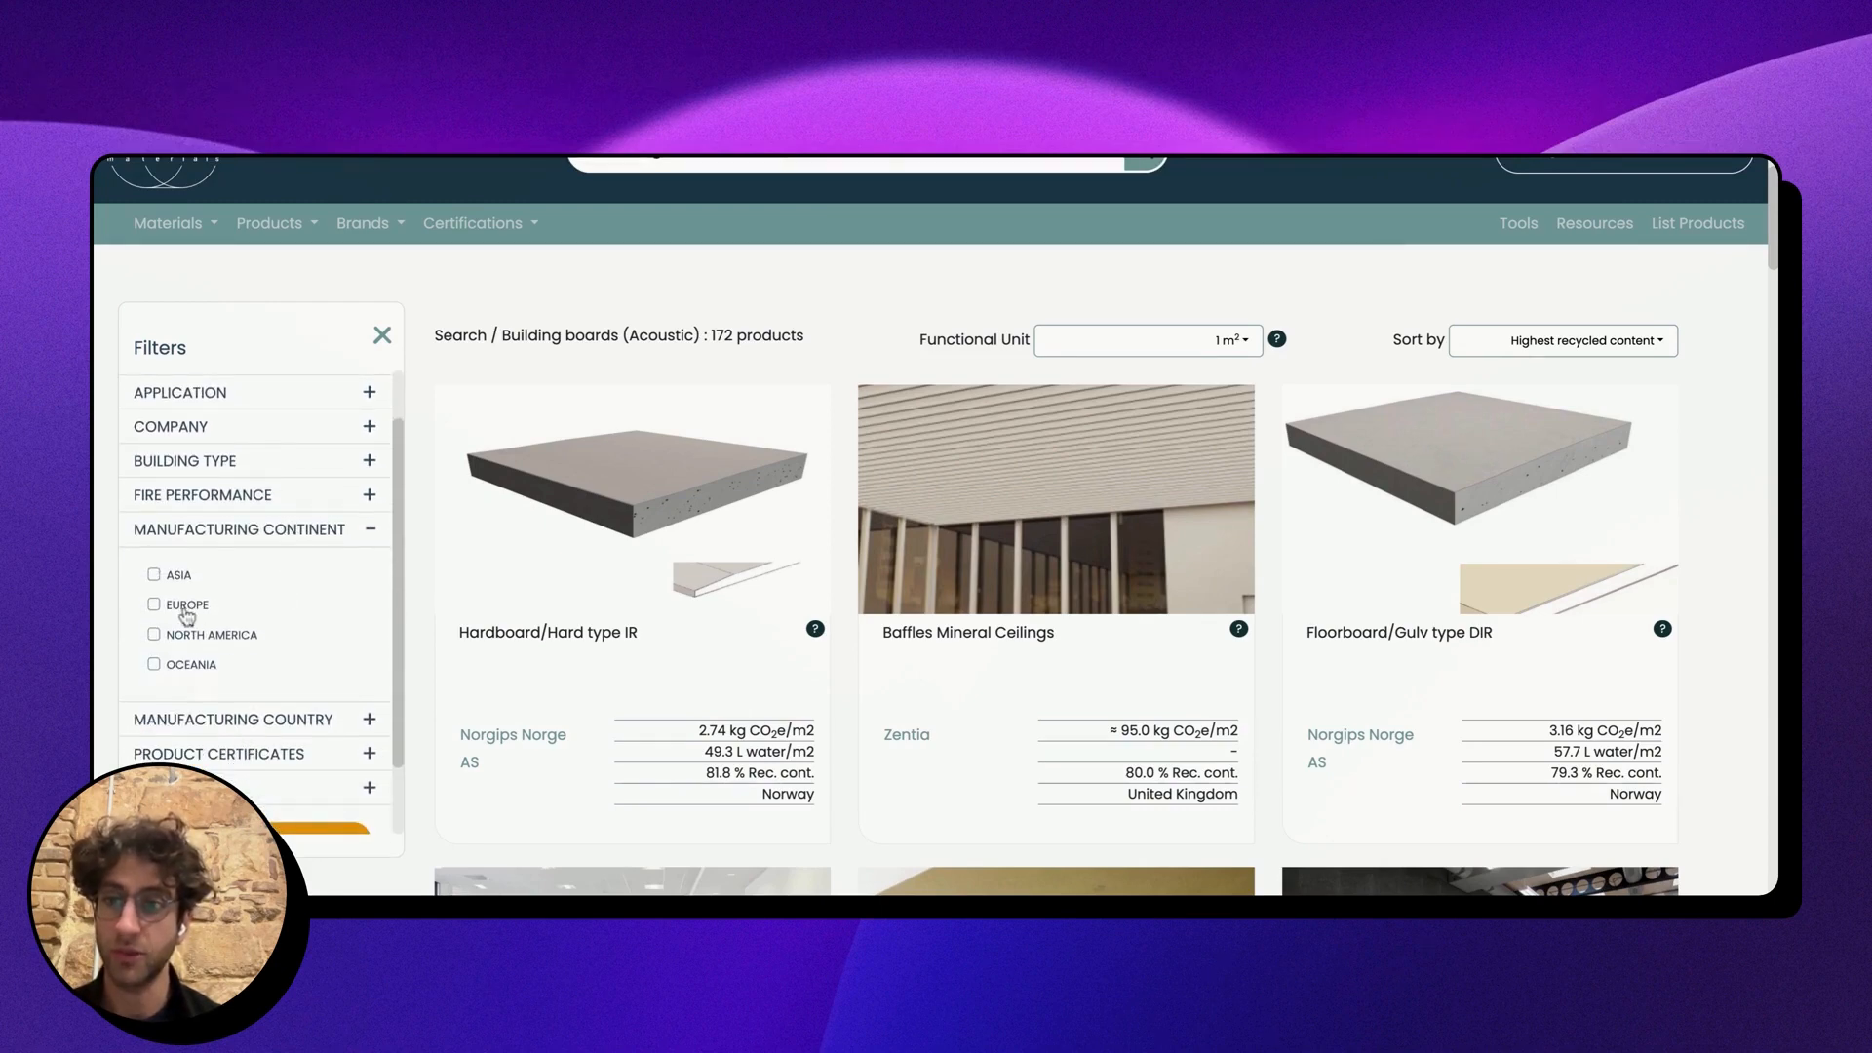
{"action": "left_click", "coordinate": [152, 605]}
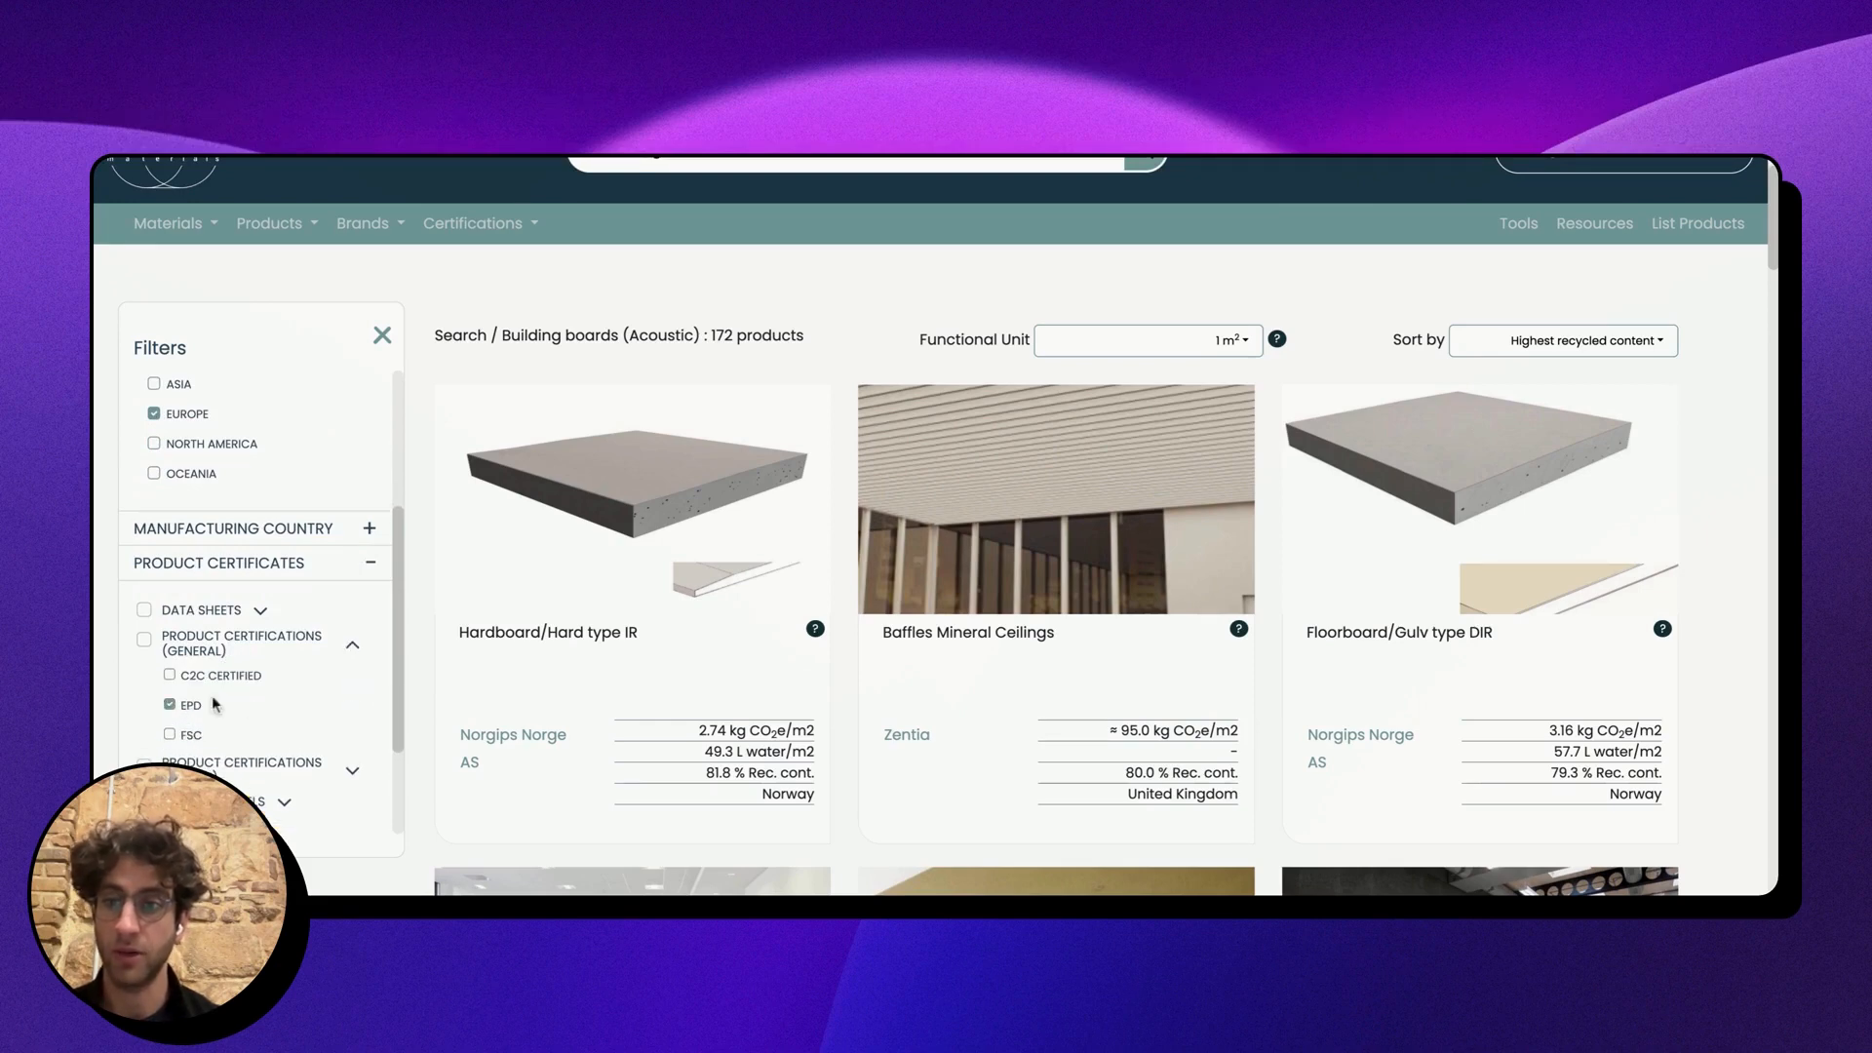
{"action": "mouse_move", "coordinate": [187, 716]}
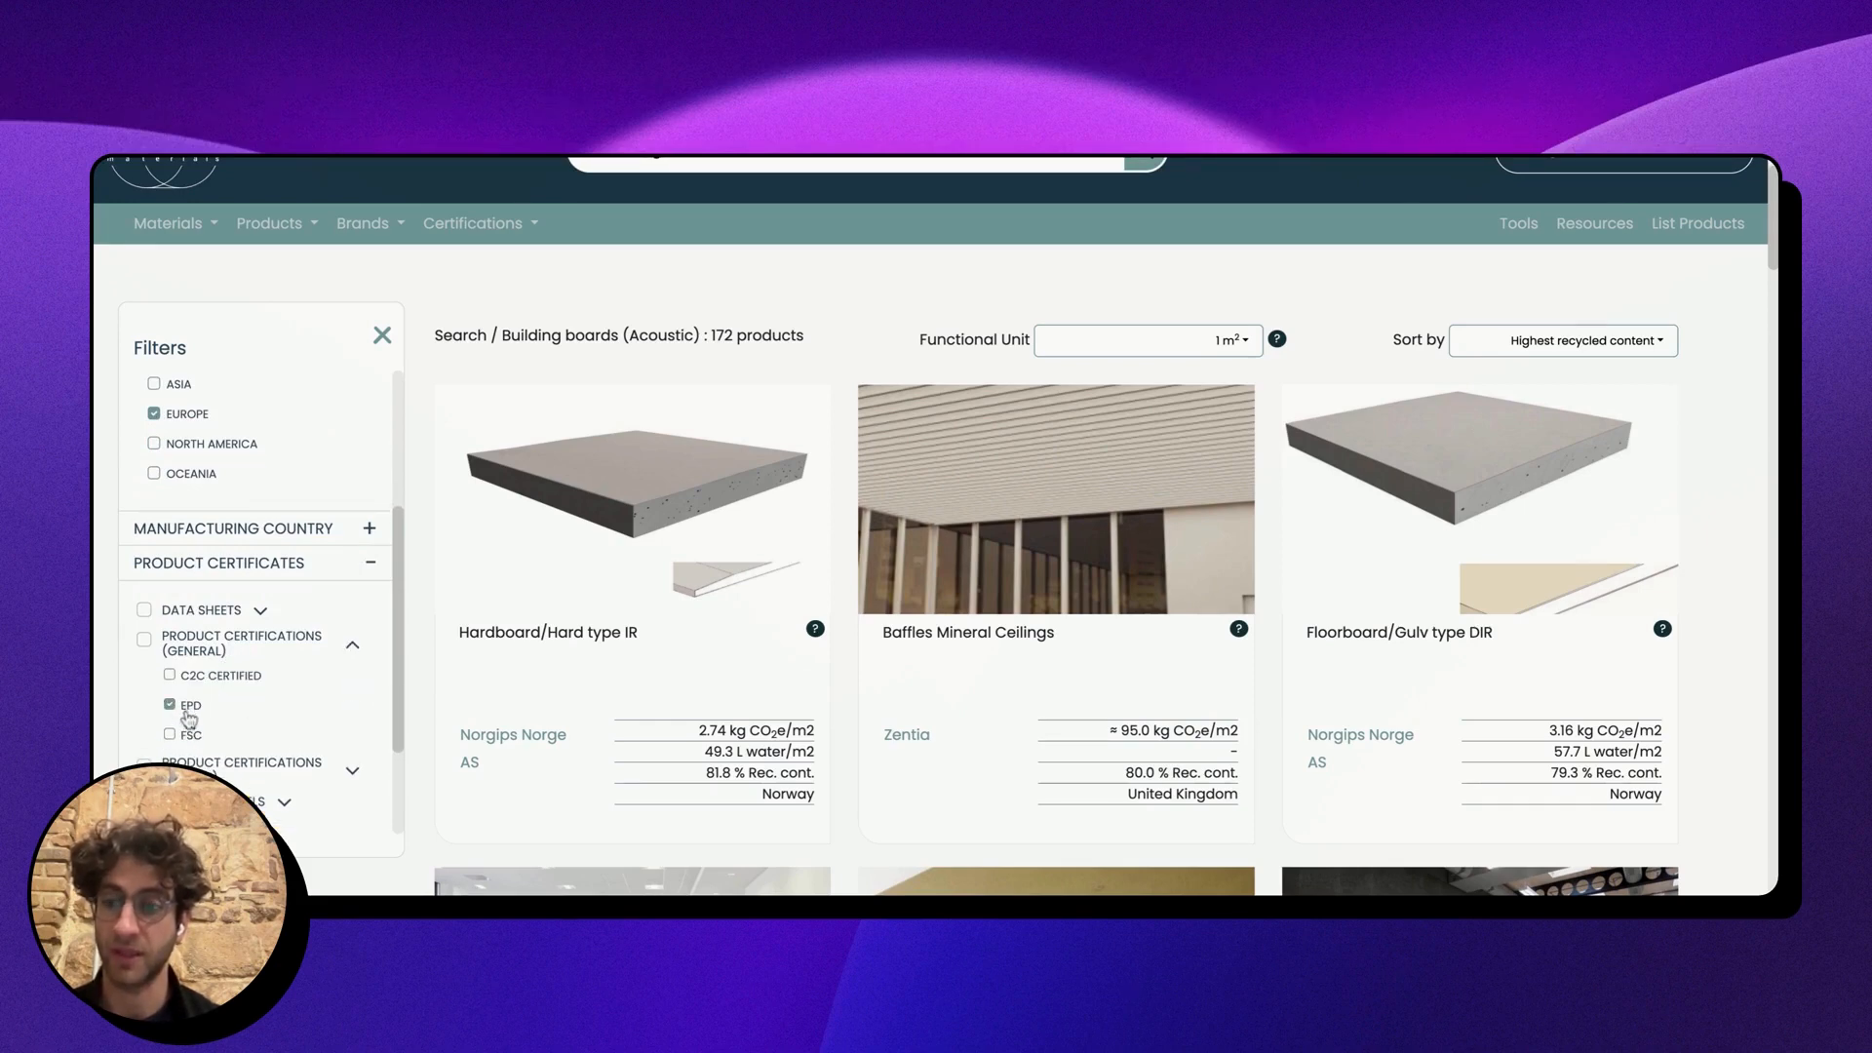
{"action": "scroll", "scroll_direction": "down", "scroll_amount": 3}
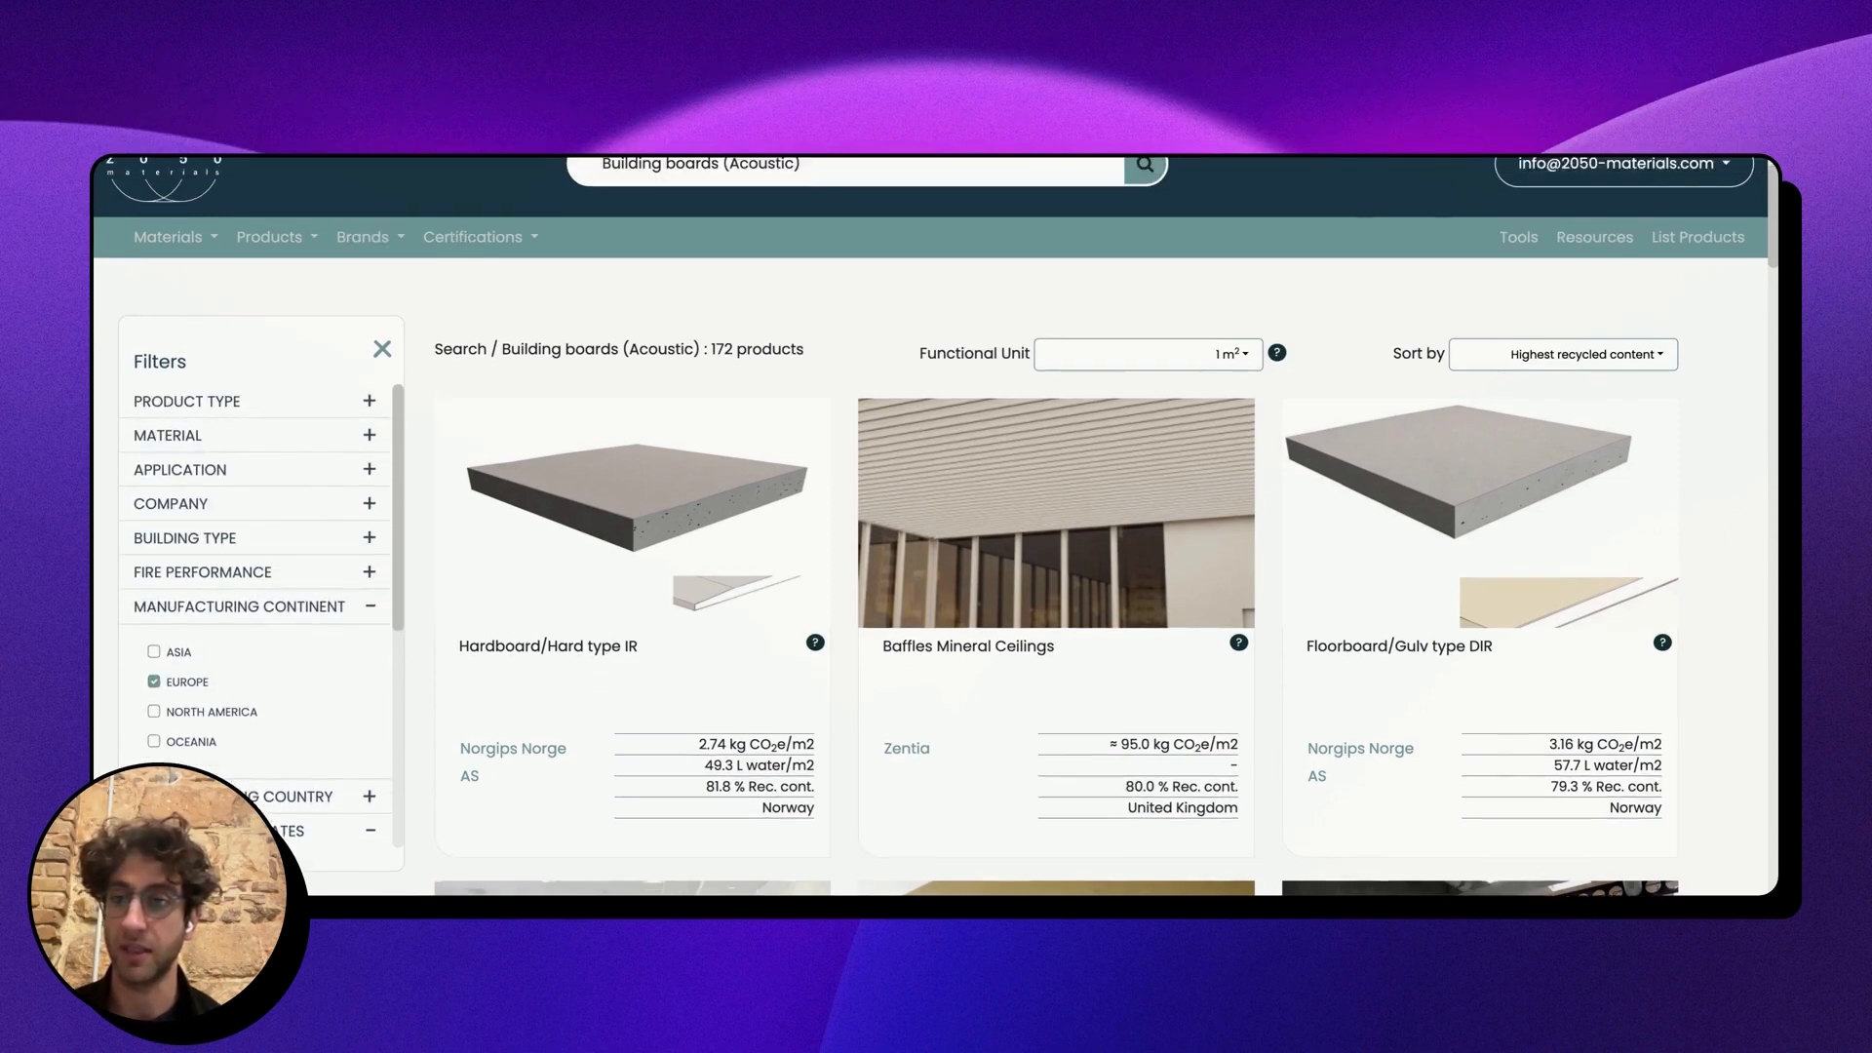
{"action": "scroll", "scroll_direction": "up", "scroll_amount": 3}
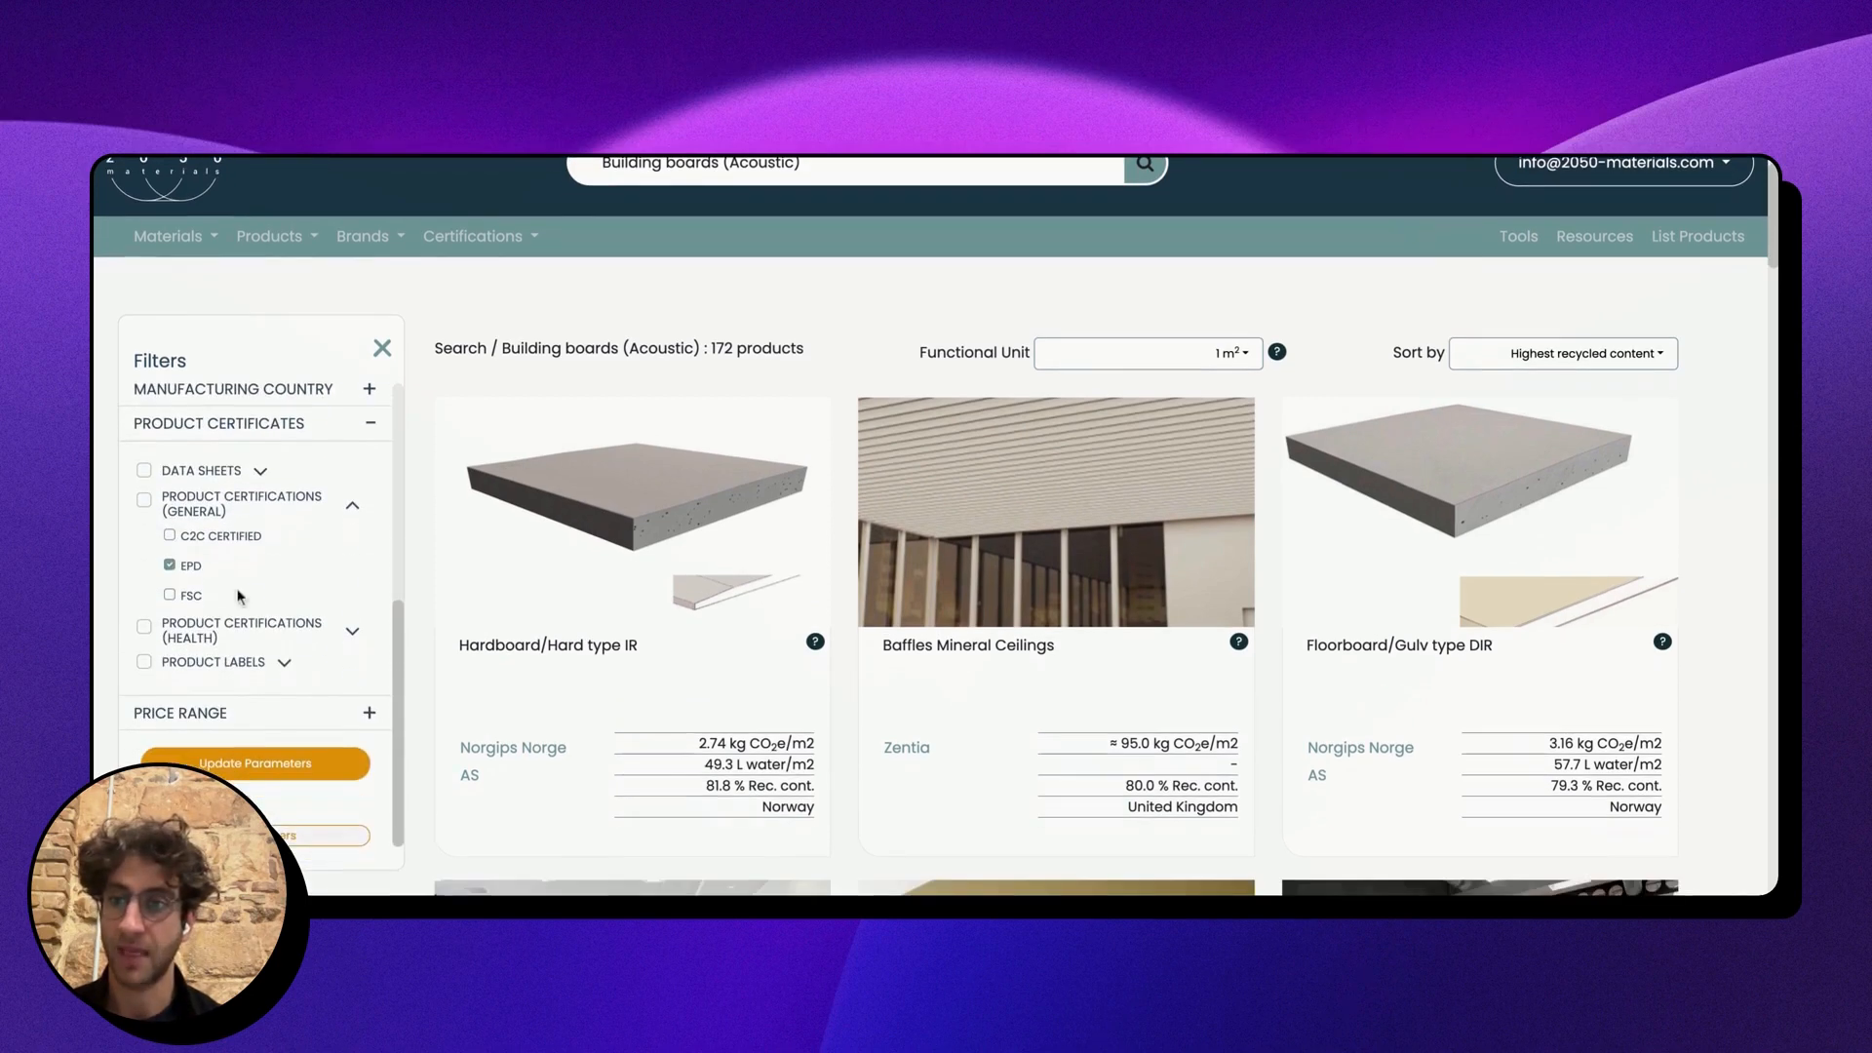
Step: Filter the results to products holding an EPD certificate, leaving 48
{"action": "left_click", "coordinate": [353, 630]}
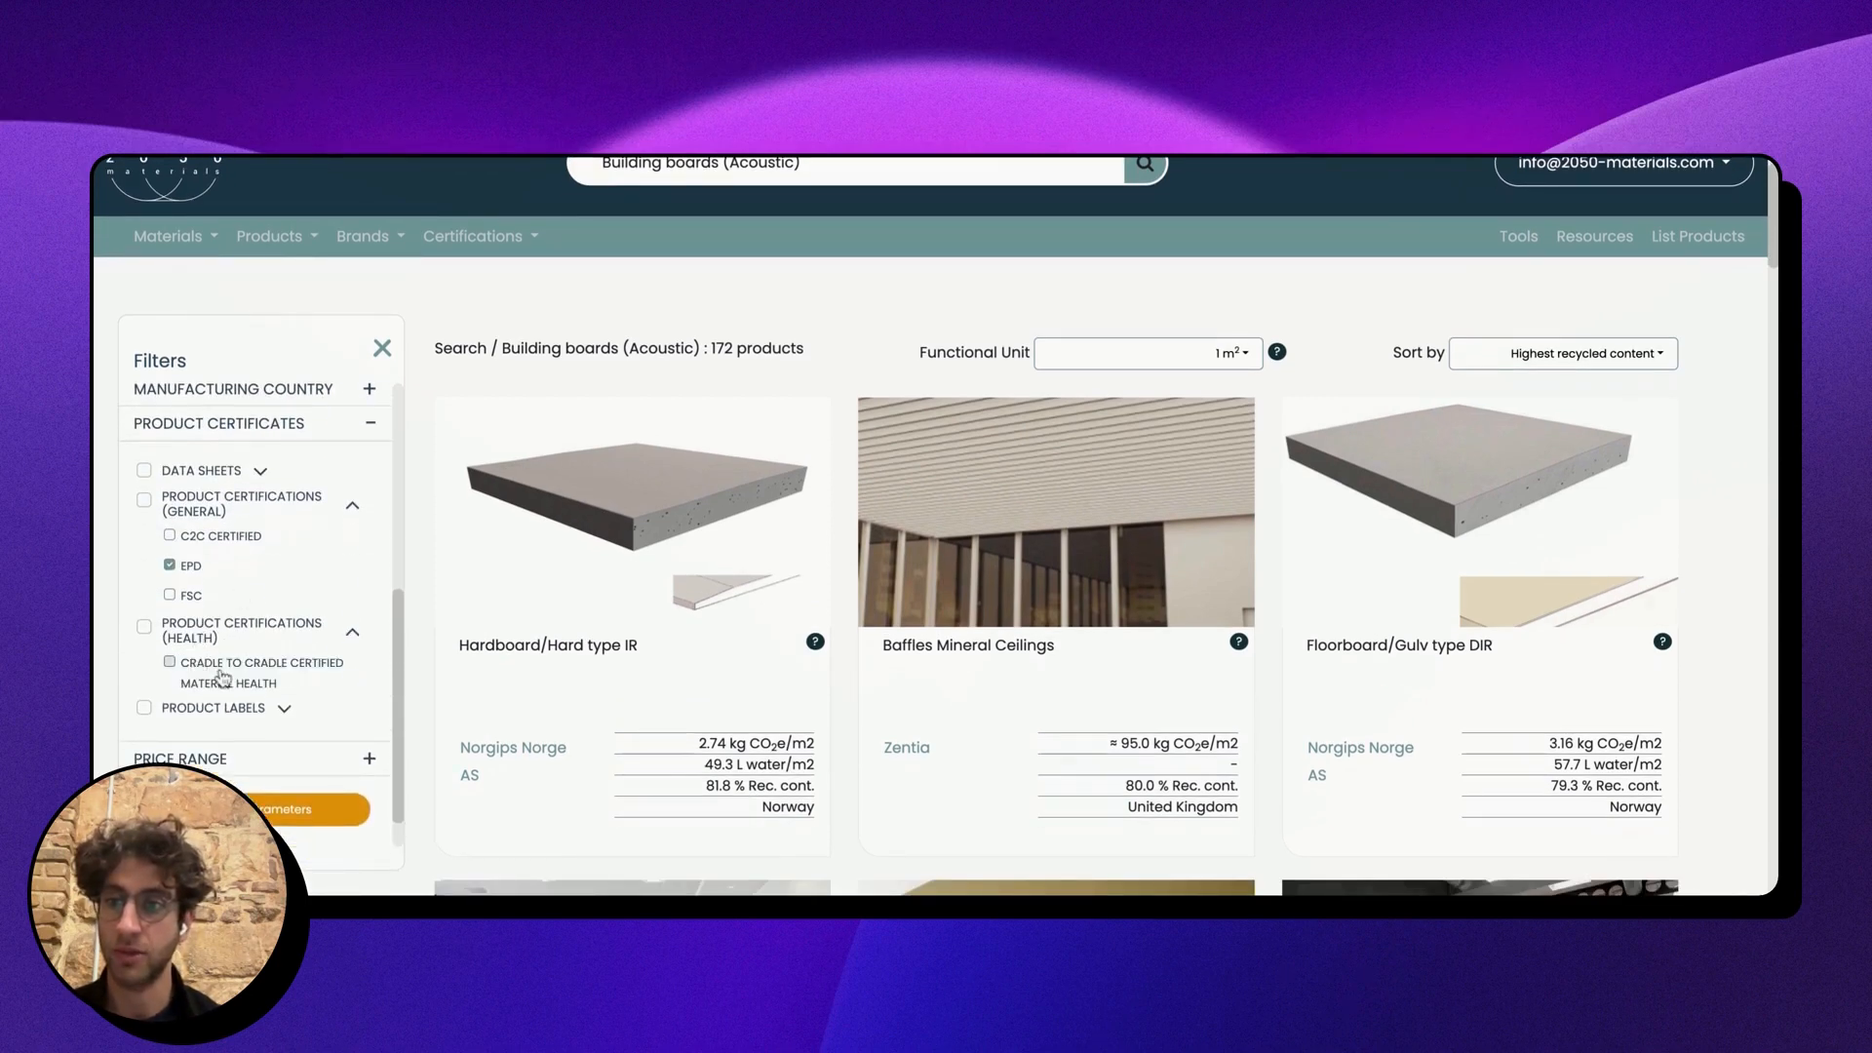
{"action": "left_click", "coordinate": [169, 661]}
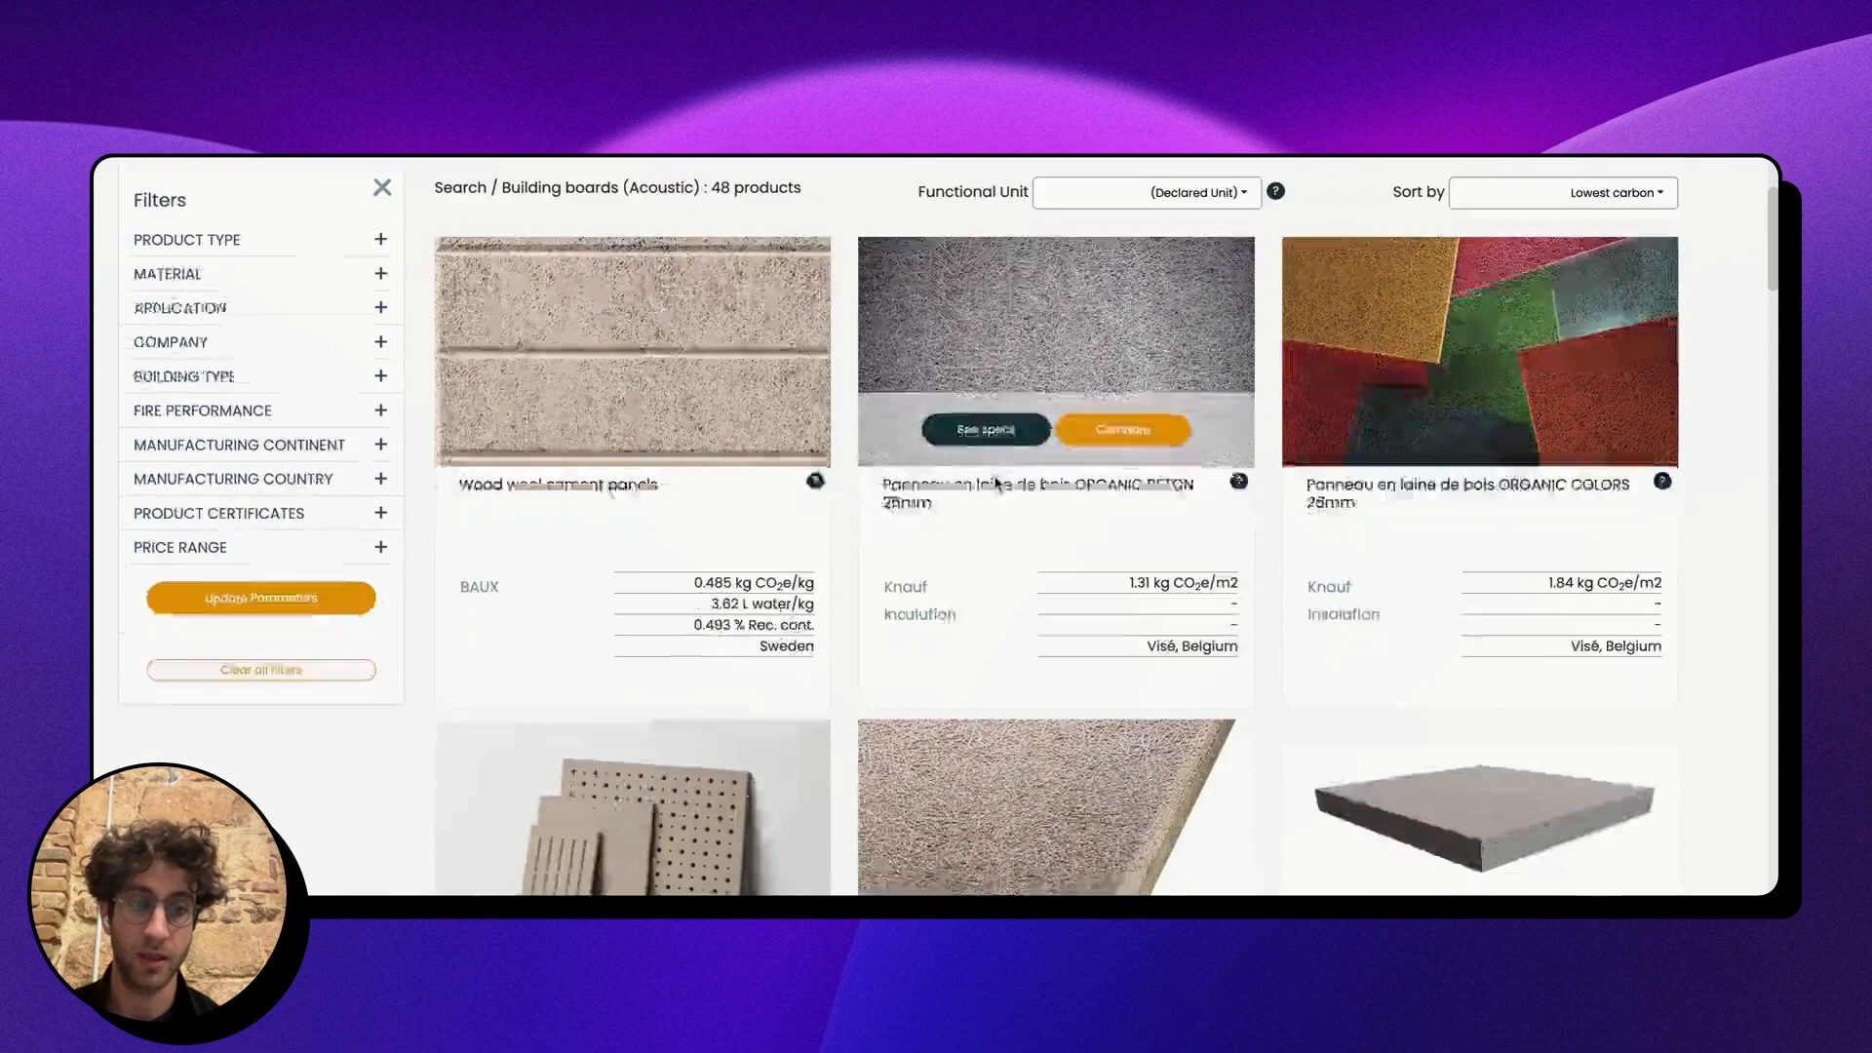
{"action": "scroll", "scroll_direction": "down", "scroll_amount": 3}
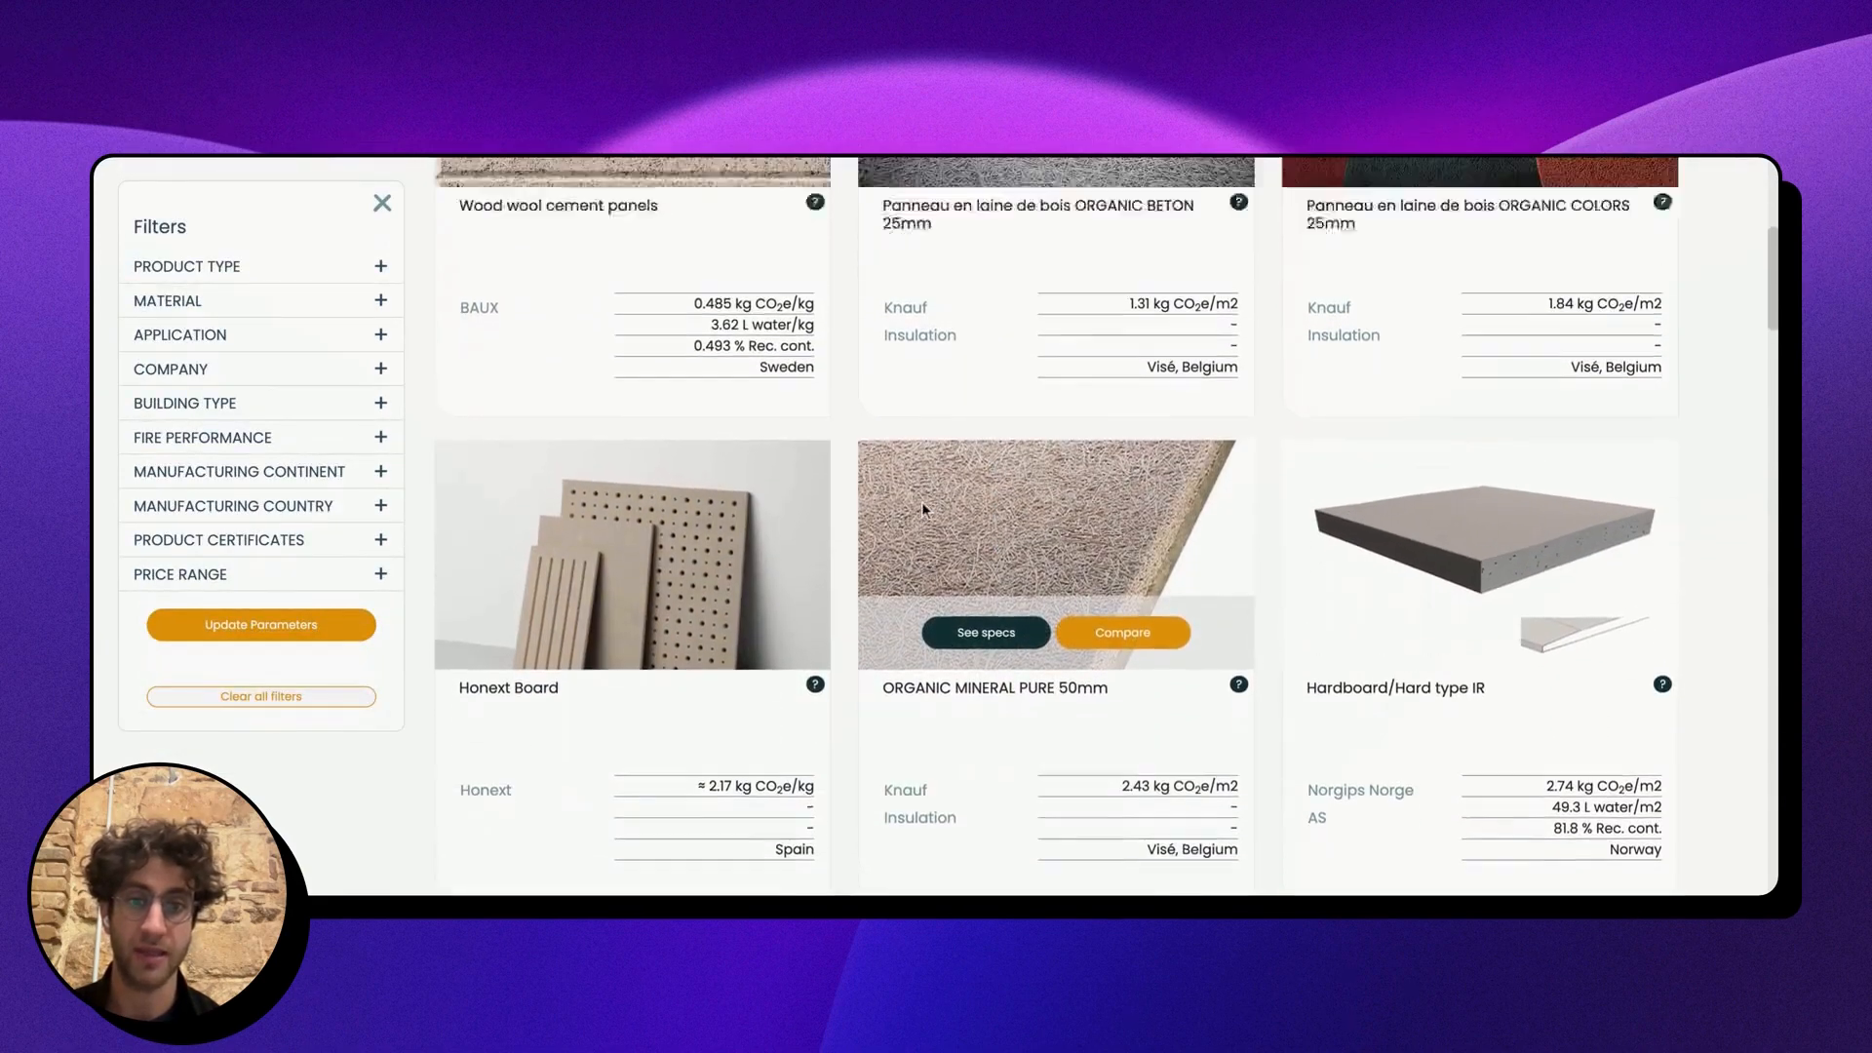
{"action": "scroll", "scroll_direction": "up", "scroll_amount": 3}
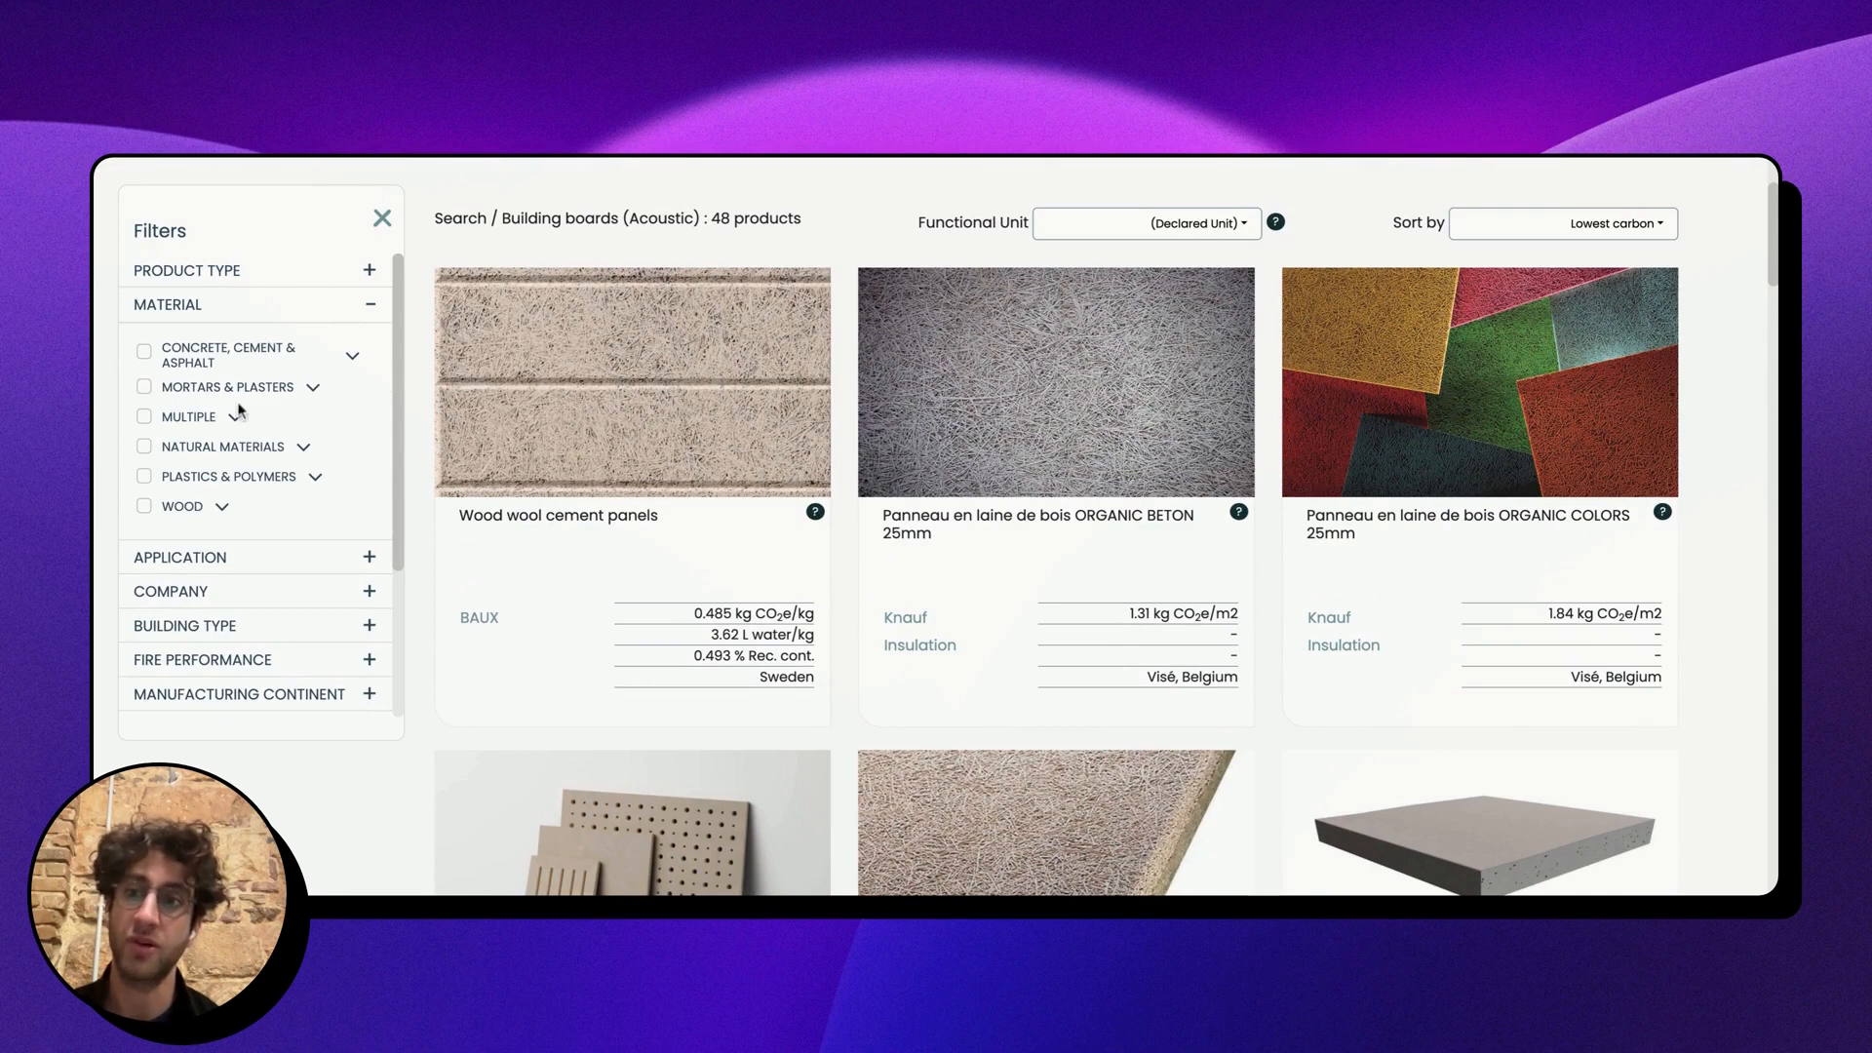
{"action": "left_click", "coordinate": [316, 445]}
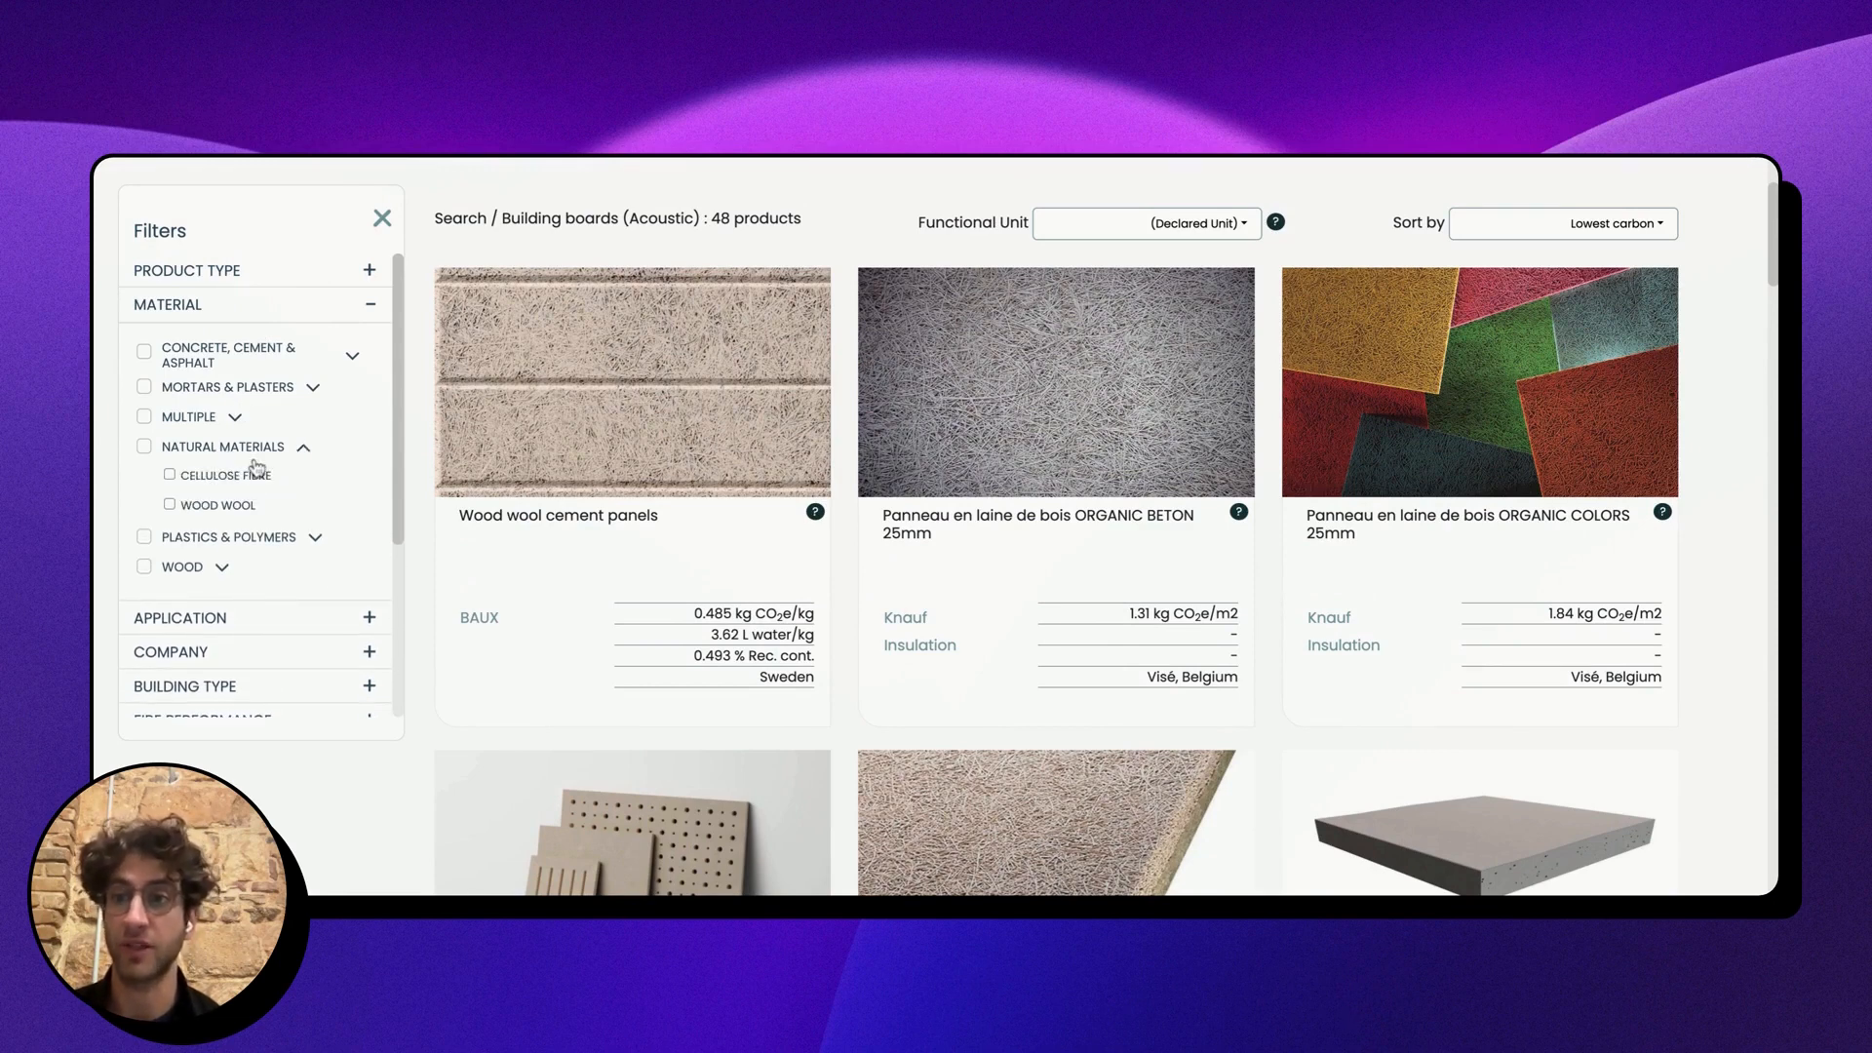
{"action": "mouse_move", "coordinate": [275, 544]}
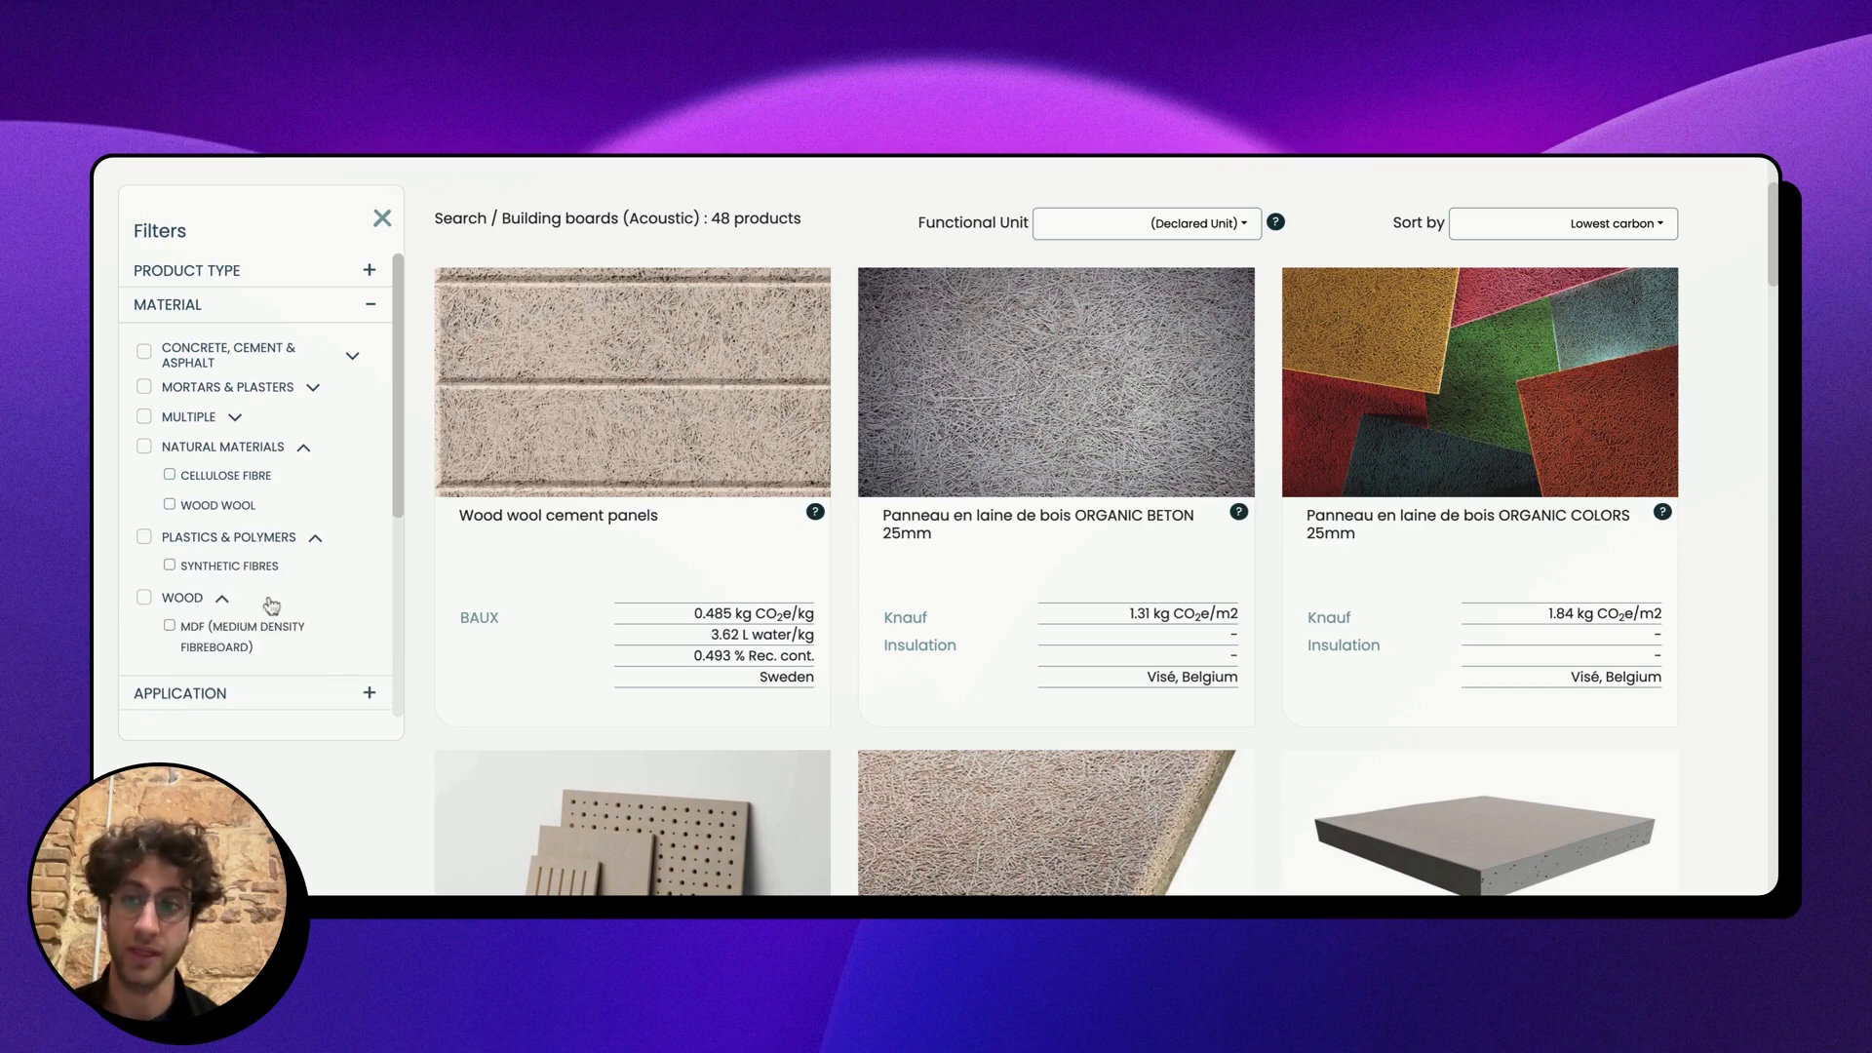
{"action": "mouse_move", "coordinate": [260, 427]}
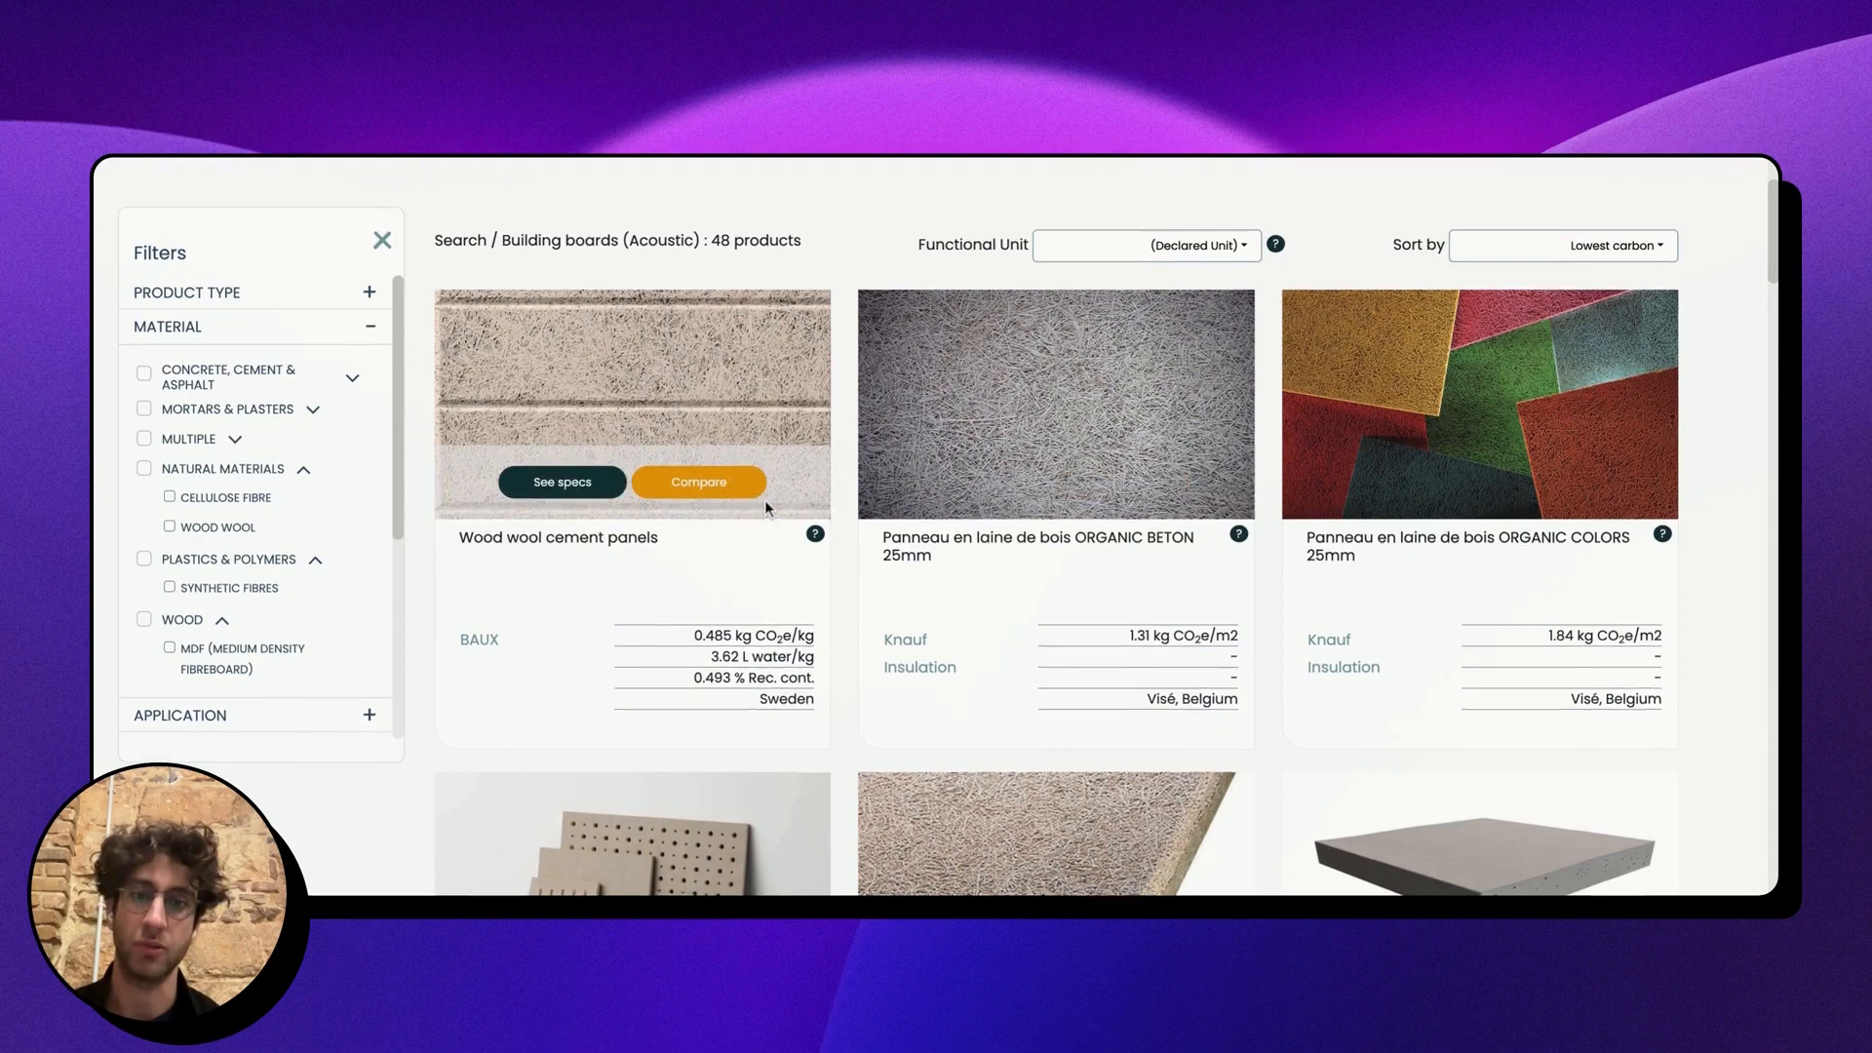
{"action": "scroll", "scroll_direction": "up", "scroll_amount": 3}
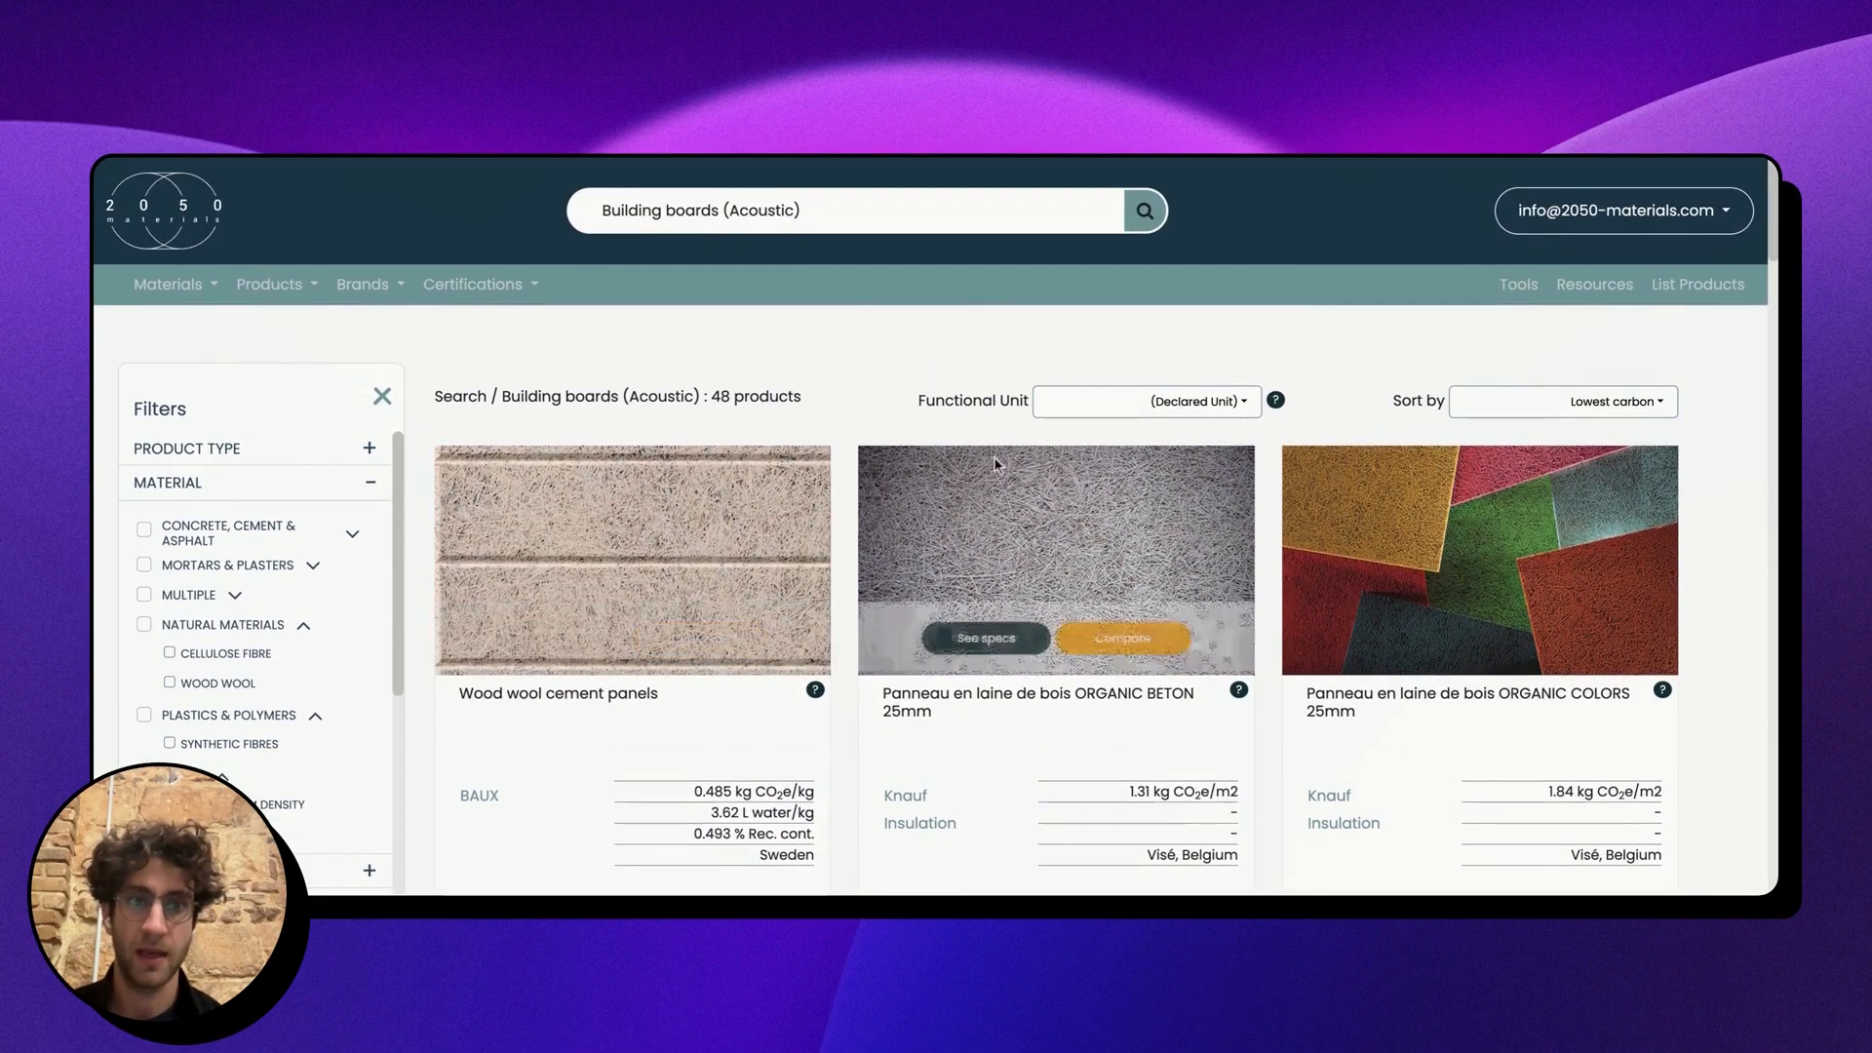
{"action": "mouse_move", "coordinate": [758, 604]}
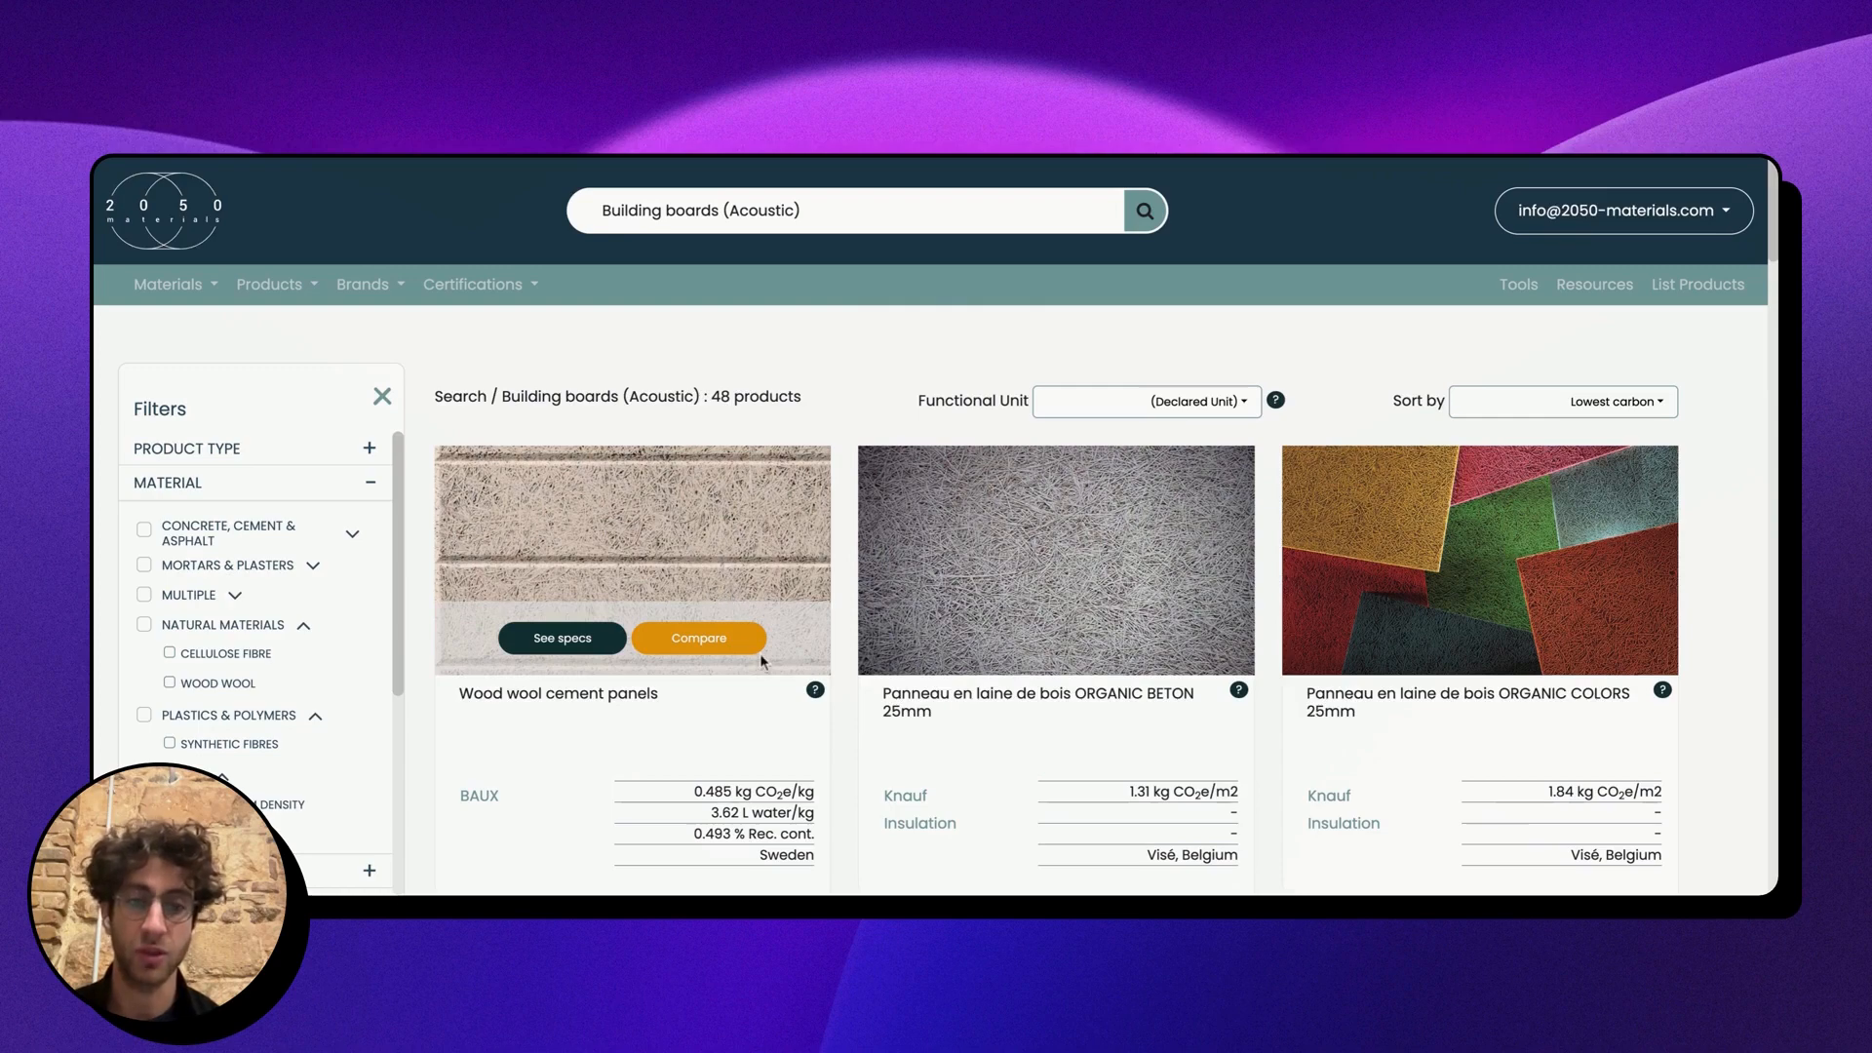
Step: Add Wood wool cement panels to the comparison and show the five-board comparison
{"action": "left_click", "coordinate": [698, 636]}
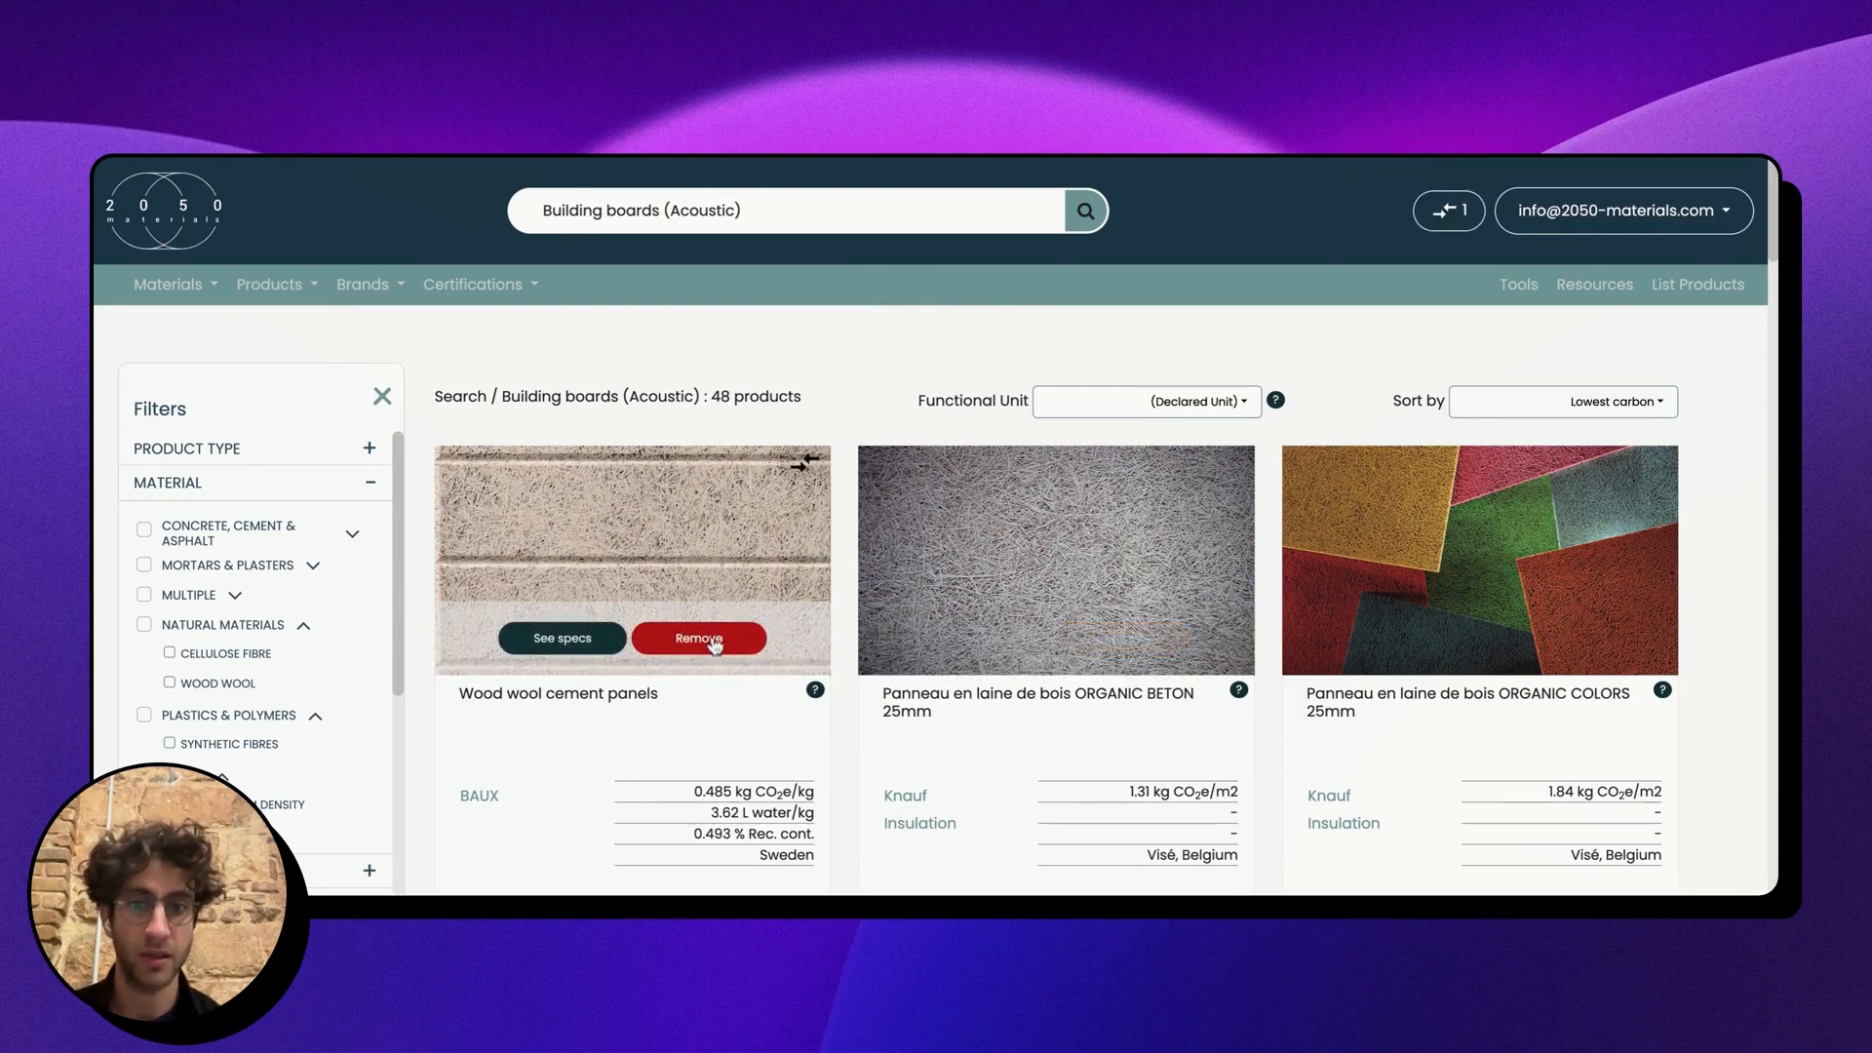
{"action": "mouse_move", "coordinate": [1447, 230]}
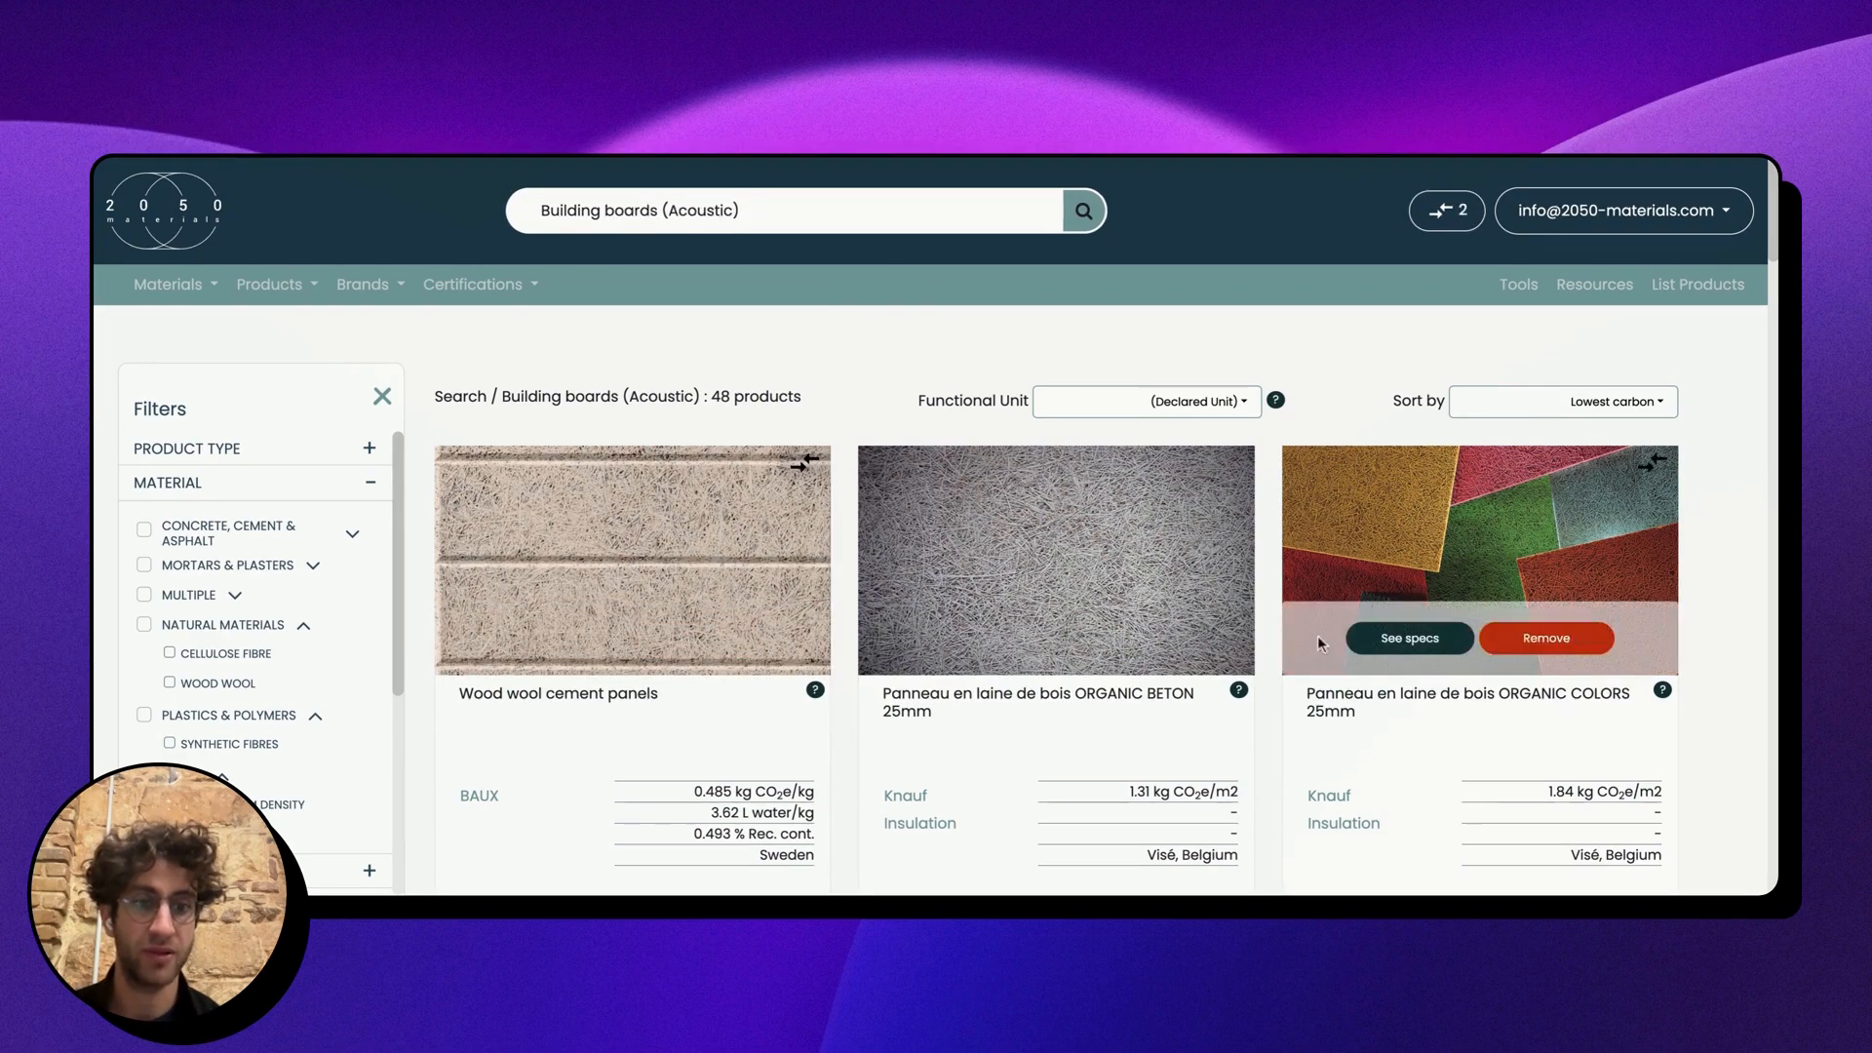
{"action": "scroll", "scroll_direction": "down", "scroll_amount": 3}
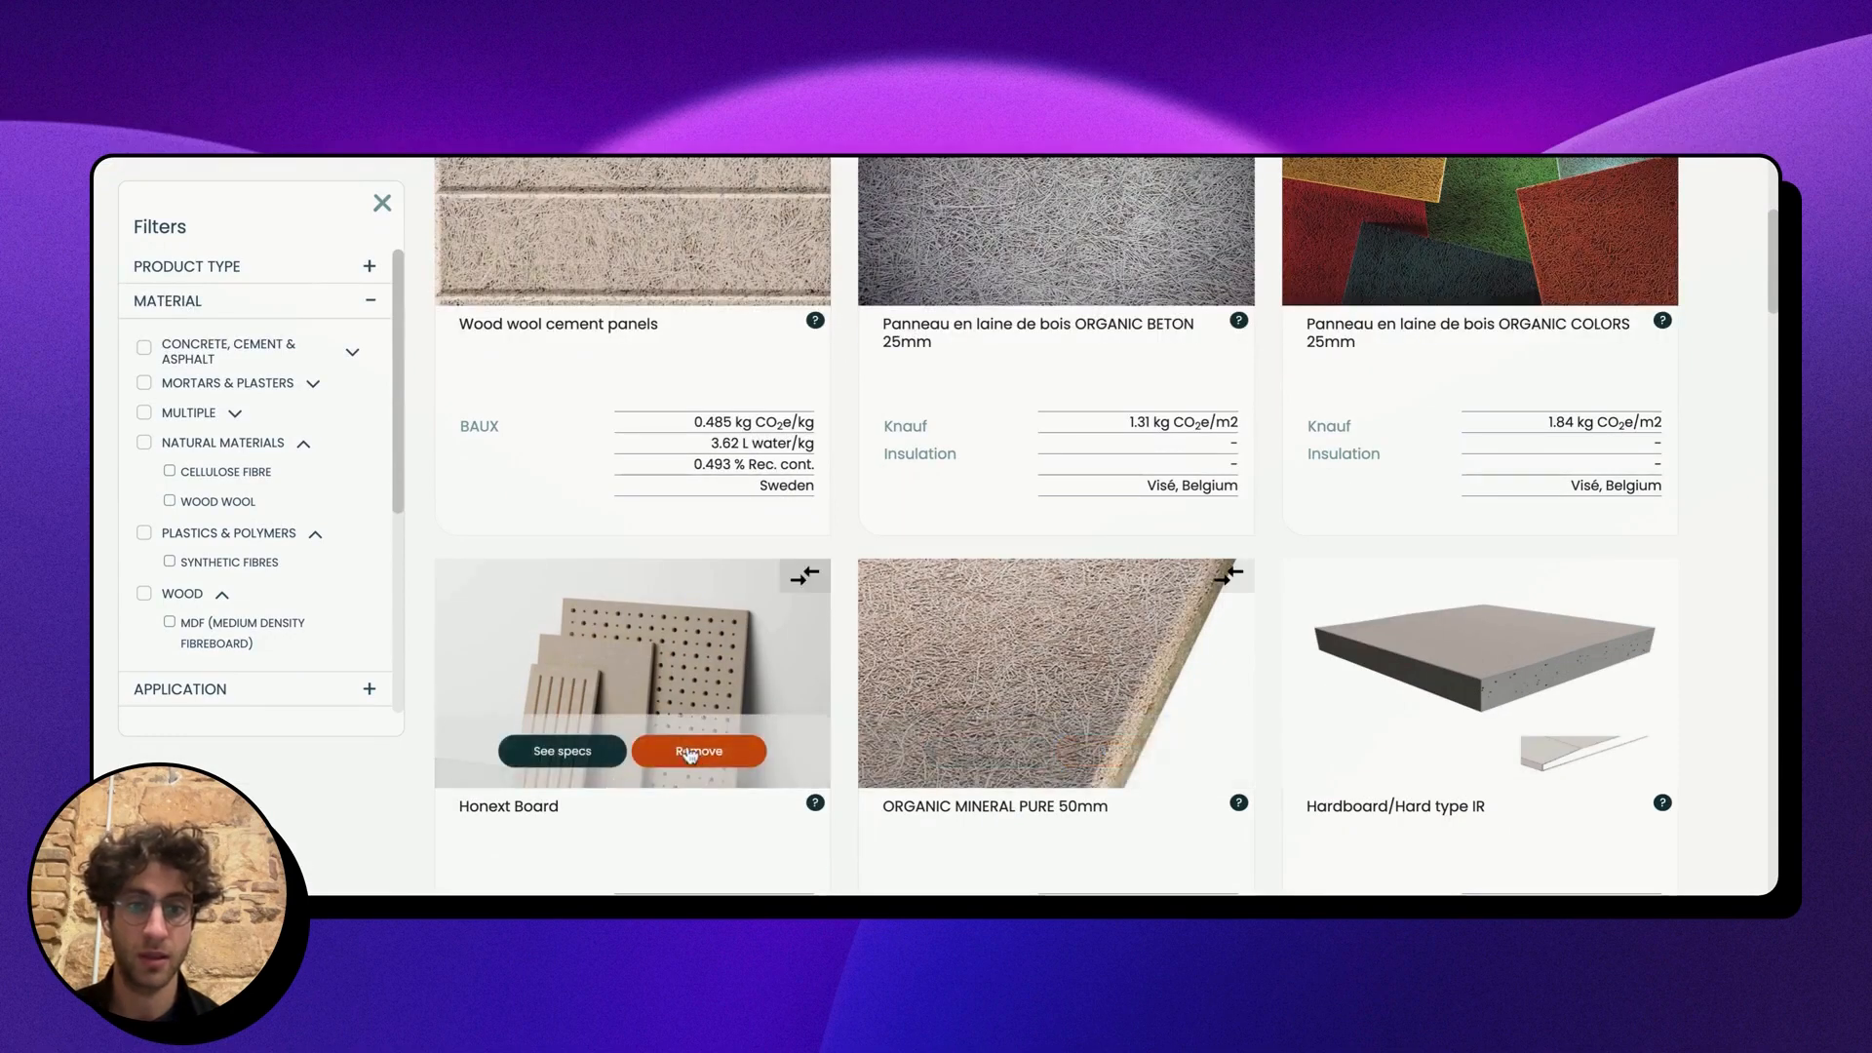
{"action": "scroll", "scroll_direction": "down", "scroll_amount": 3}
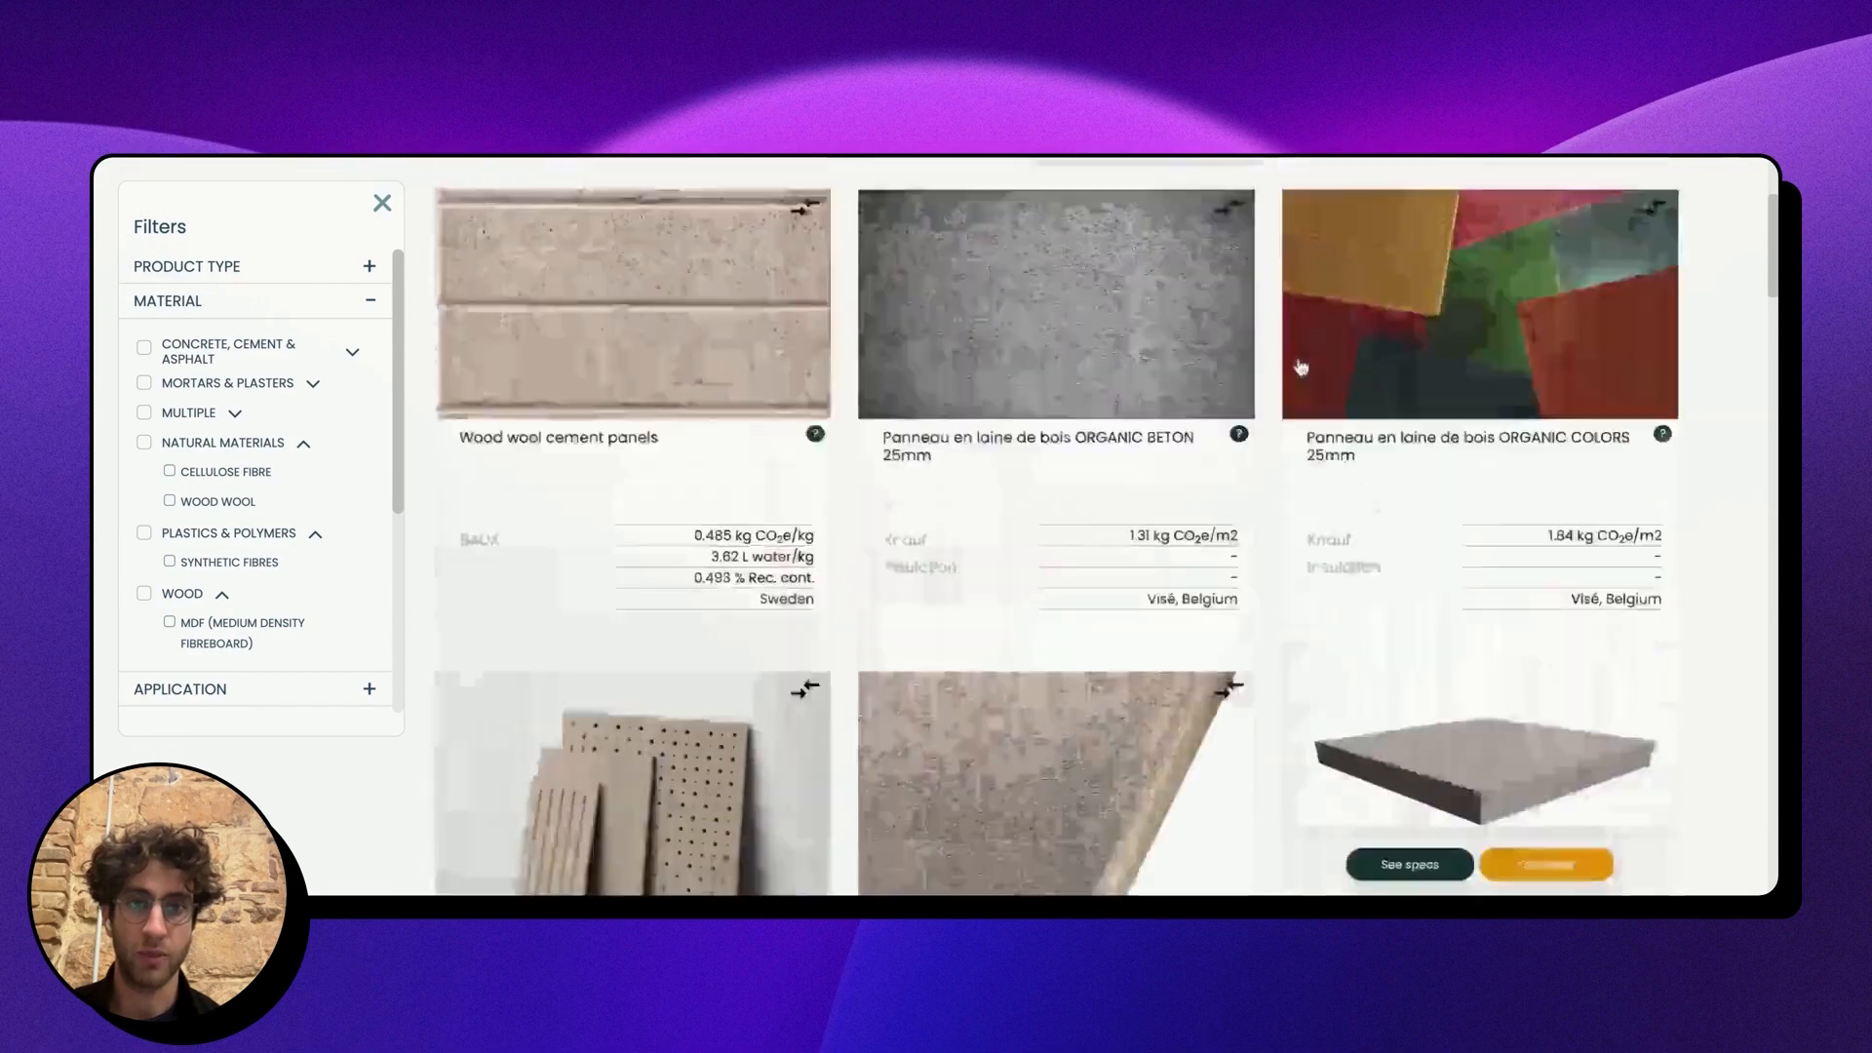
{"action": "scroll", "scroll_direction": "up", "scroll_amount": 3}
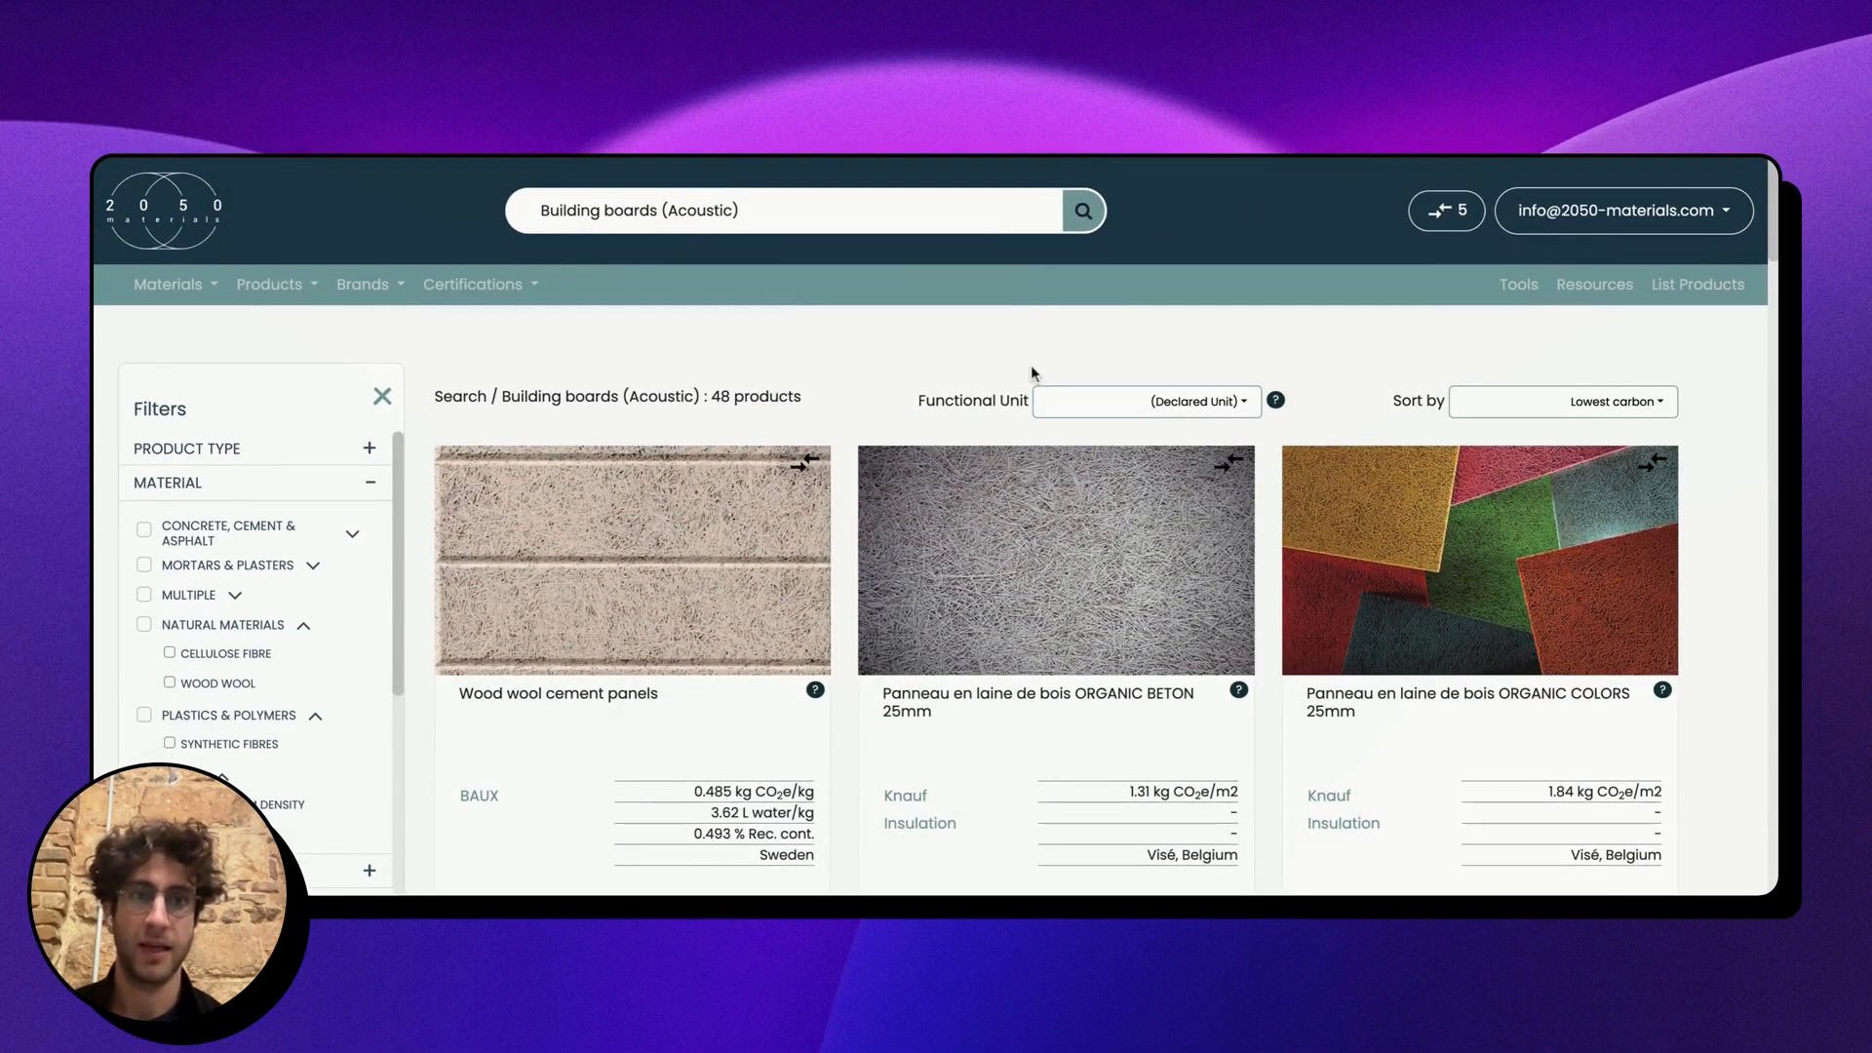
{"action": "left_click", "coordinate": [1445, 211]}
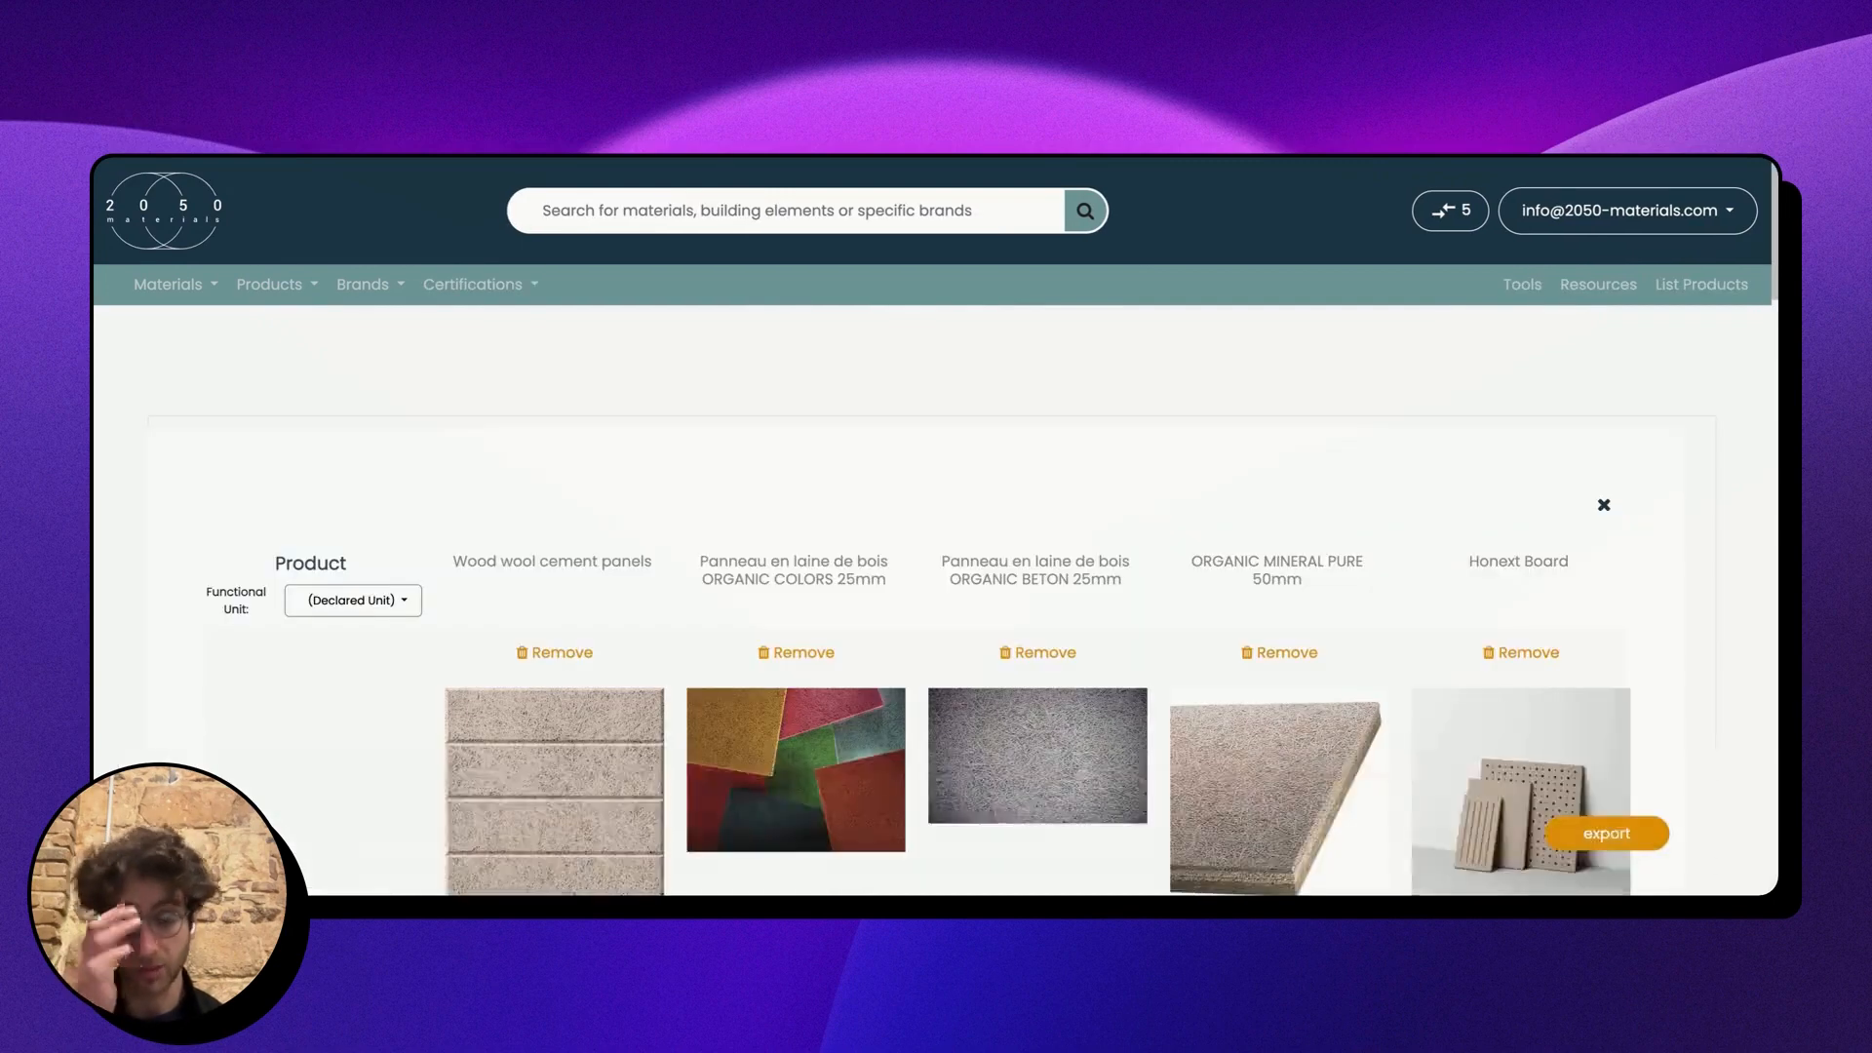
Step: Switch the comparison's functional unit to 1 m² and review the figures
{"action": "scroll", "scroll_direction": "down", "scroll_amount": 3}
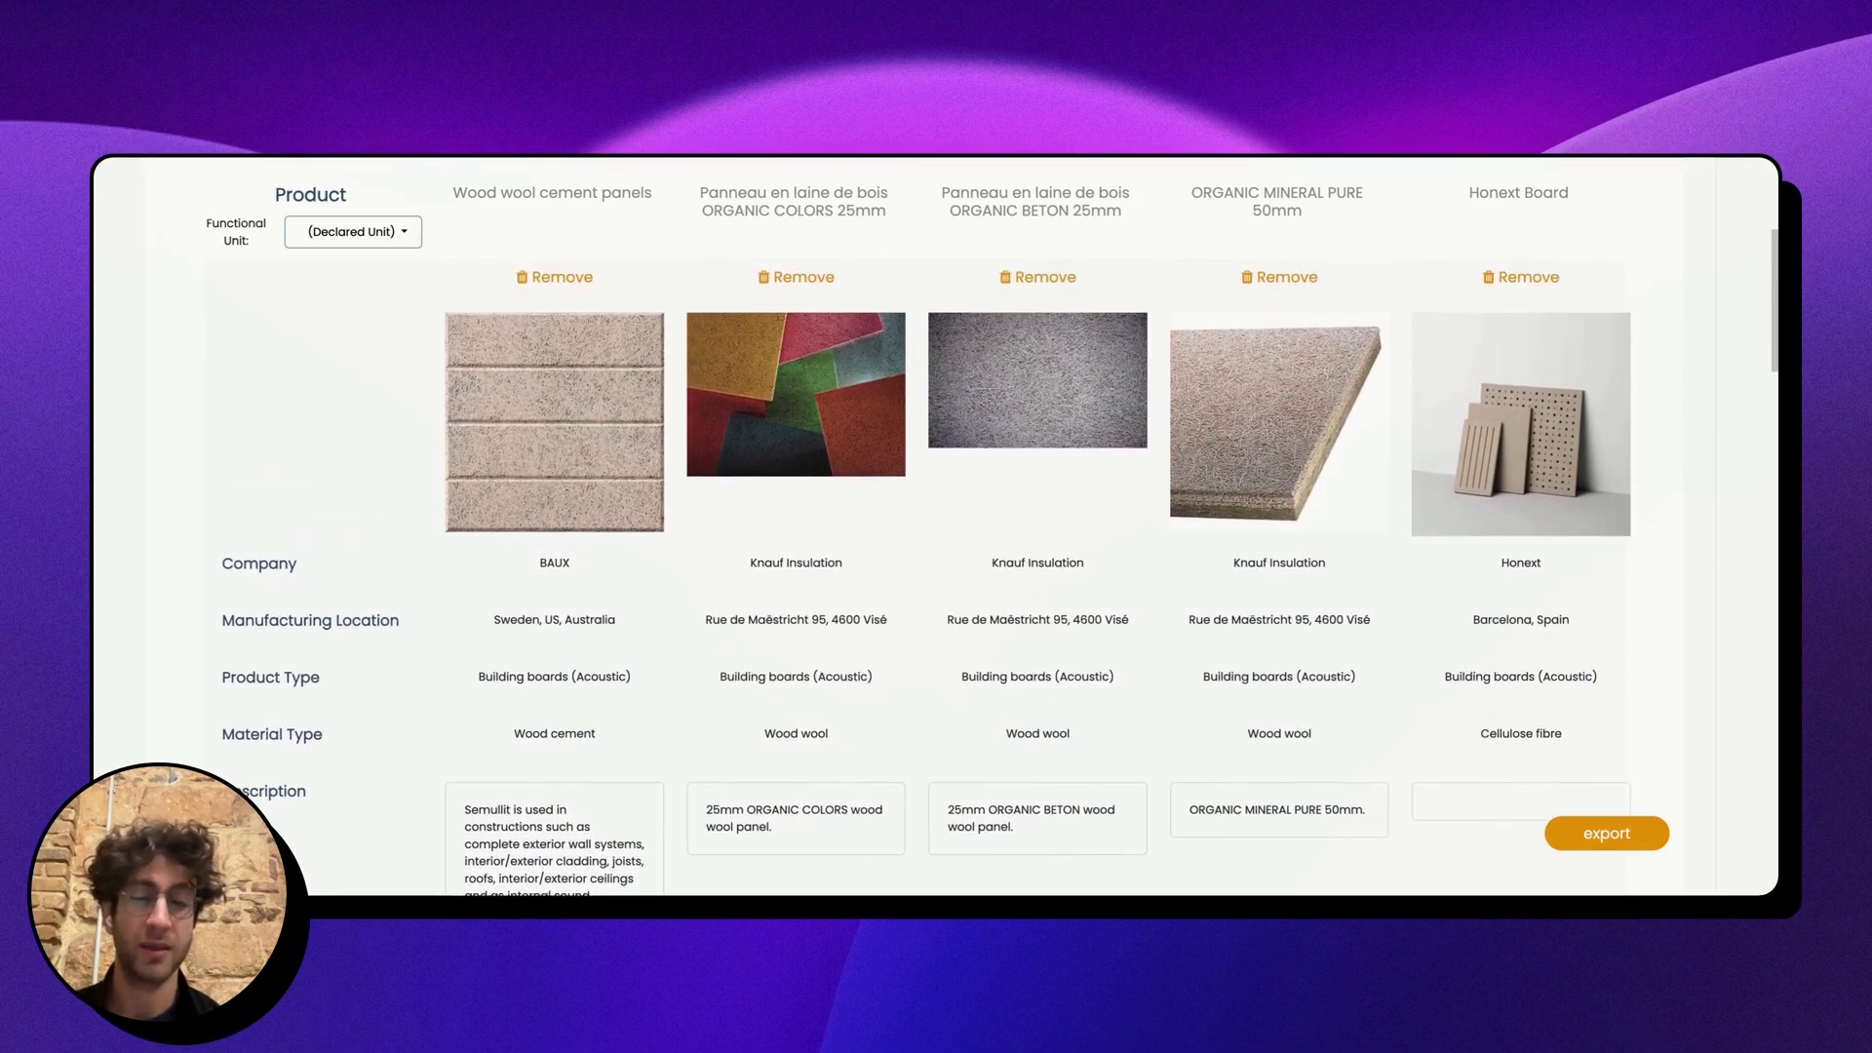
{"action": "scroll", "scroll_direction": "down", "scroll_amount": 3}
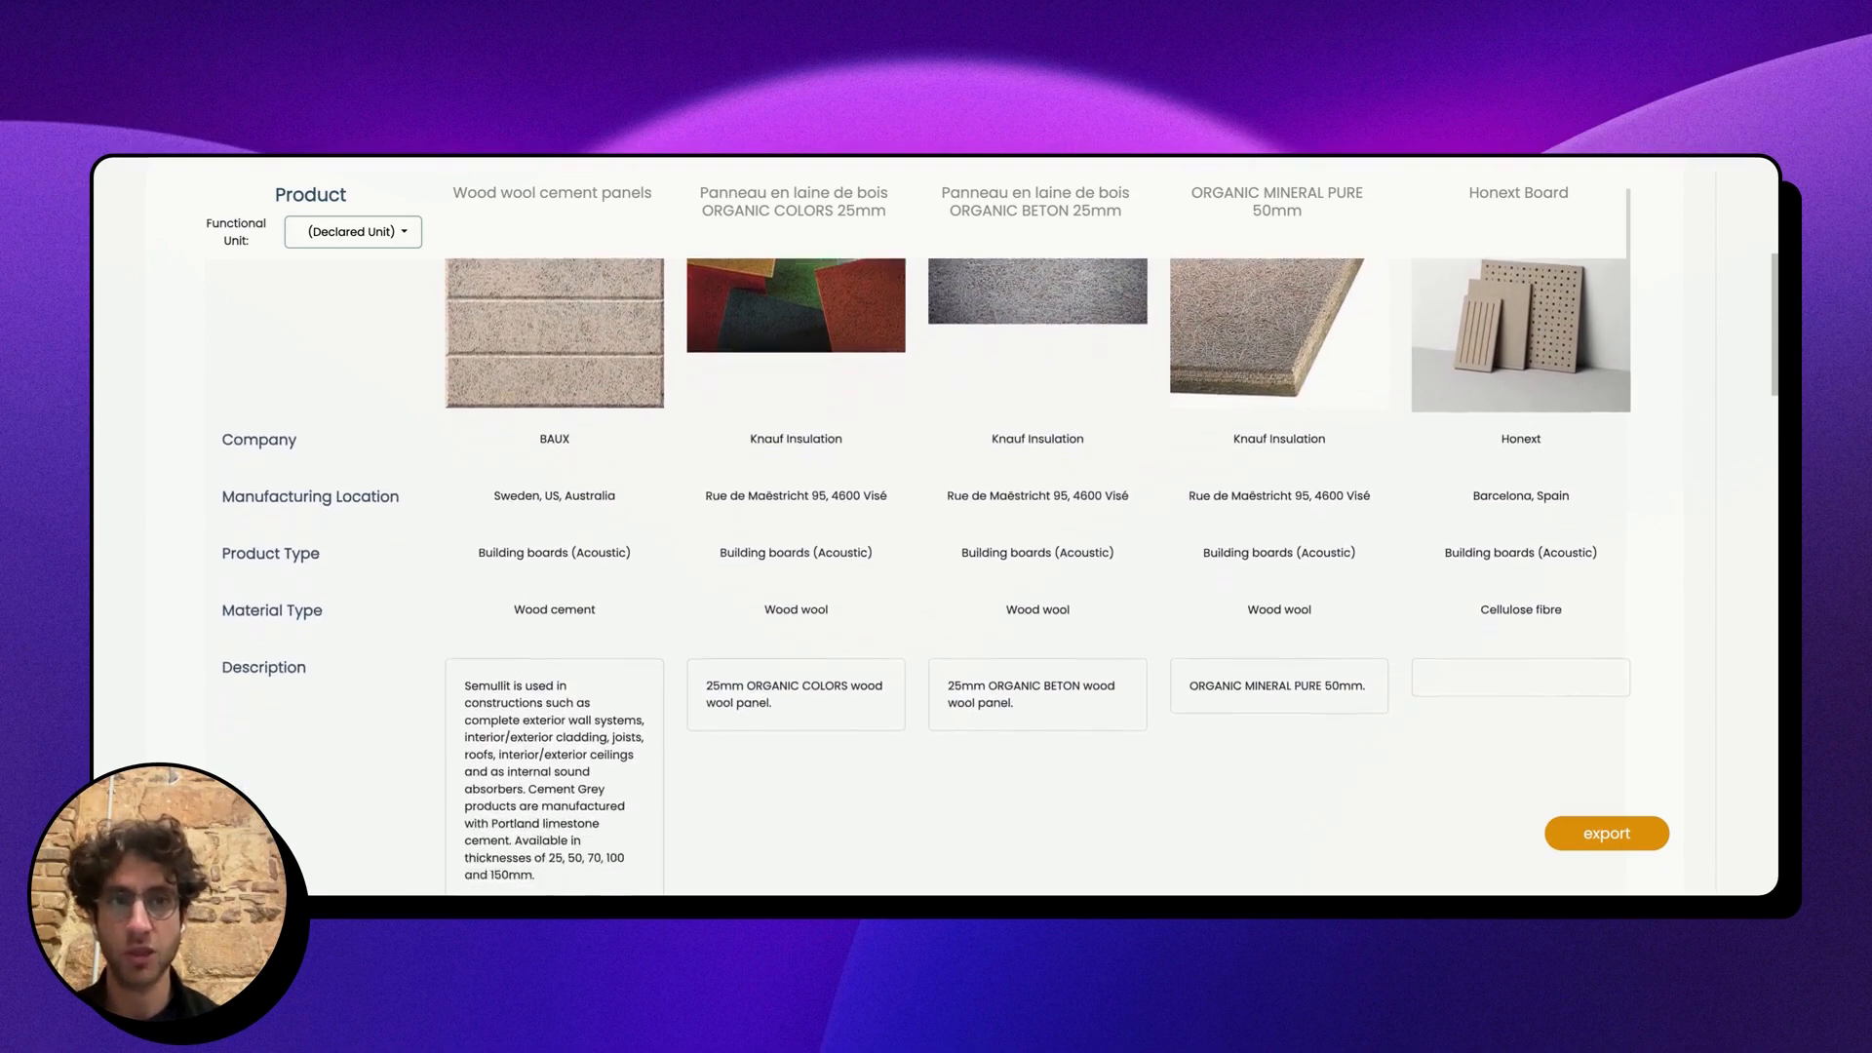
{"action": "scroll", "scroll_direction": "down", "scroll_amount": 3}
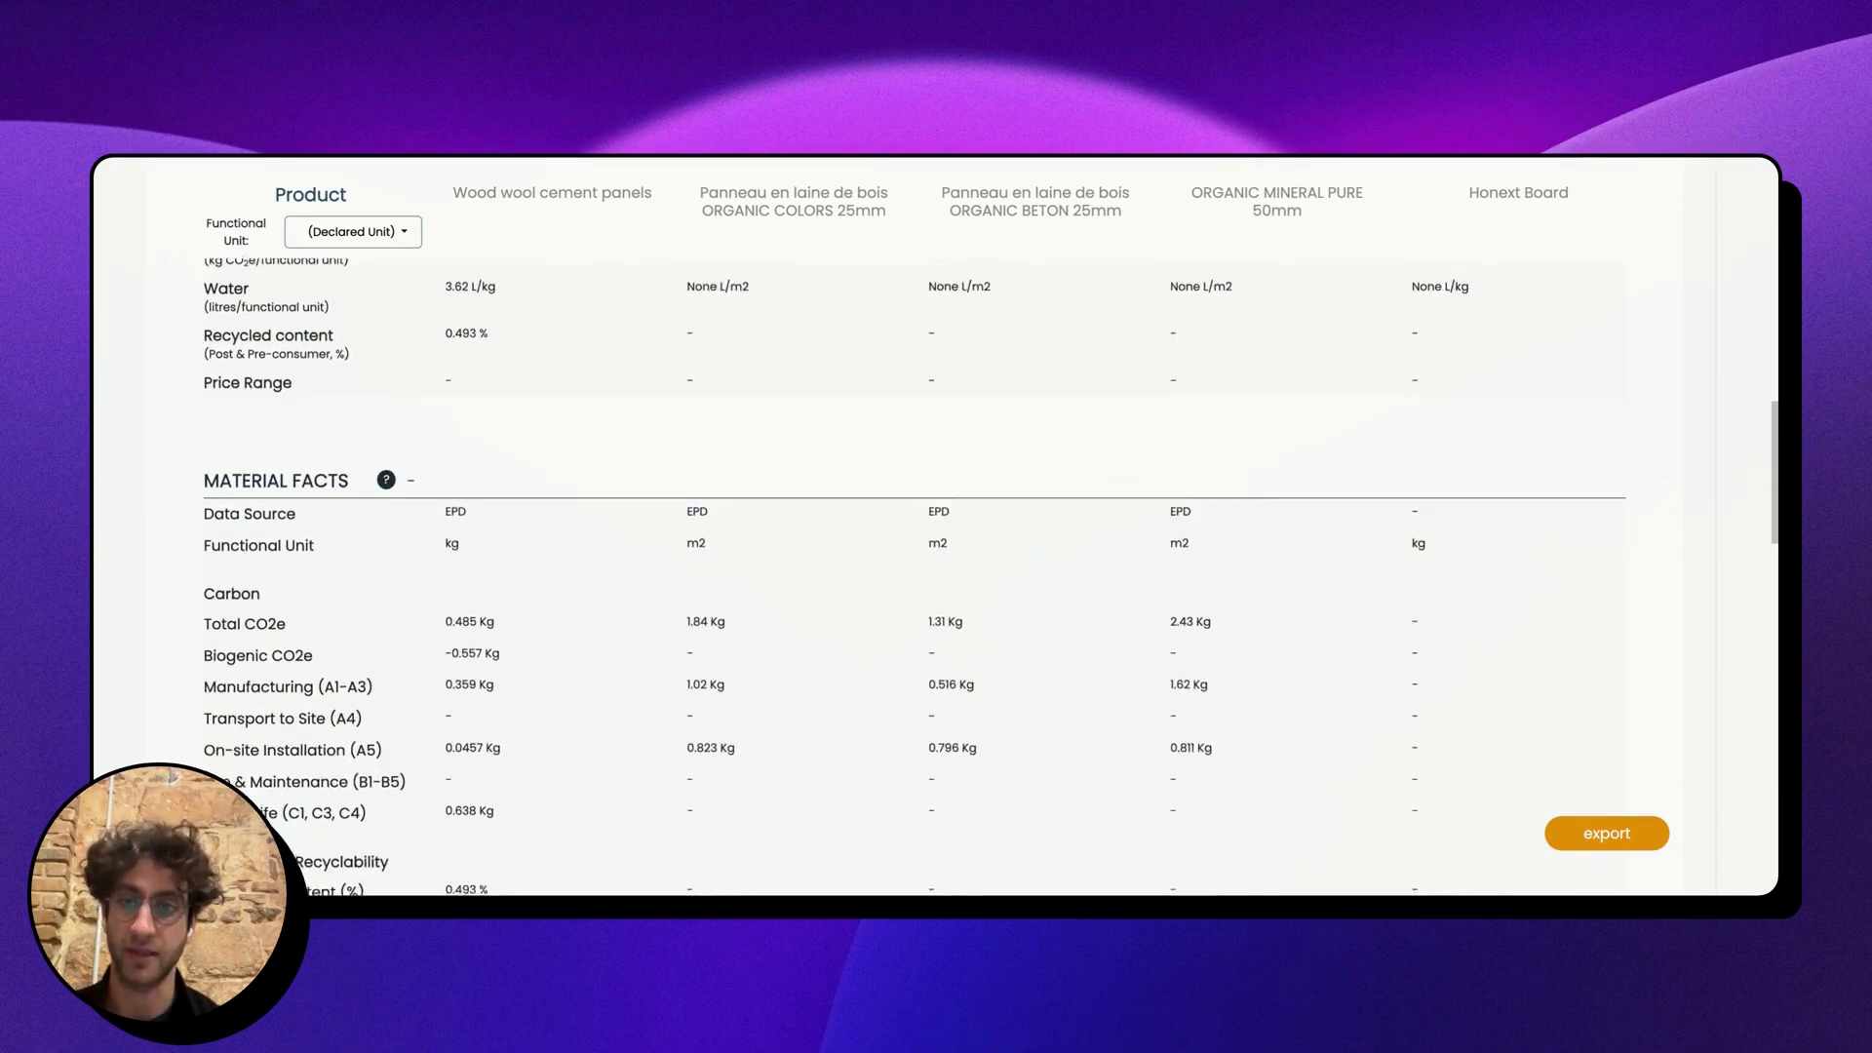
{"action": "scroll", "scroll_direction": "down", "scroll_amount": 3}
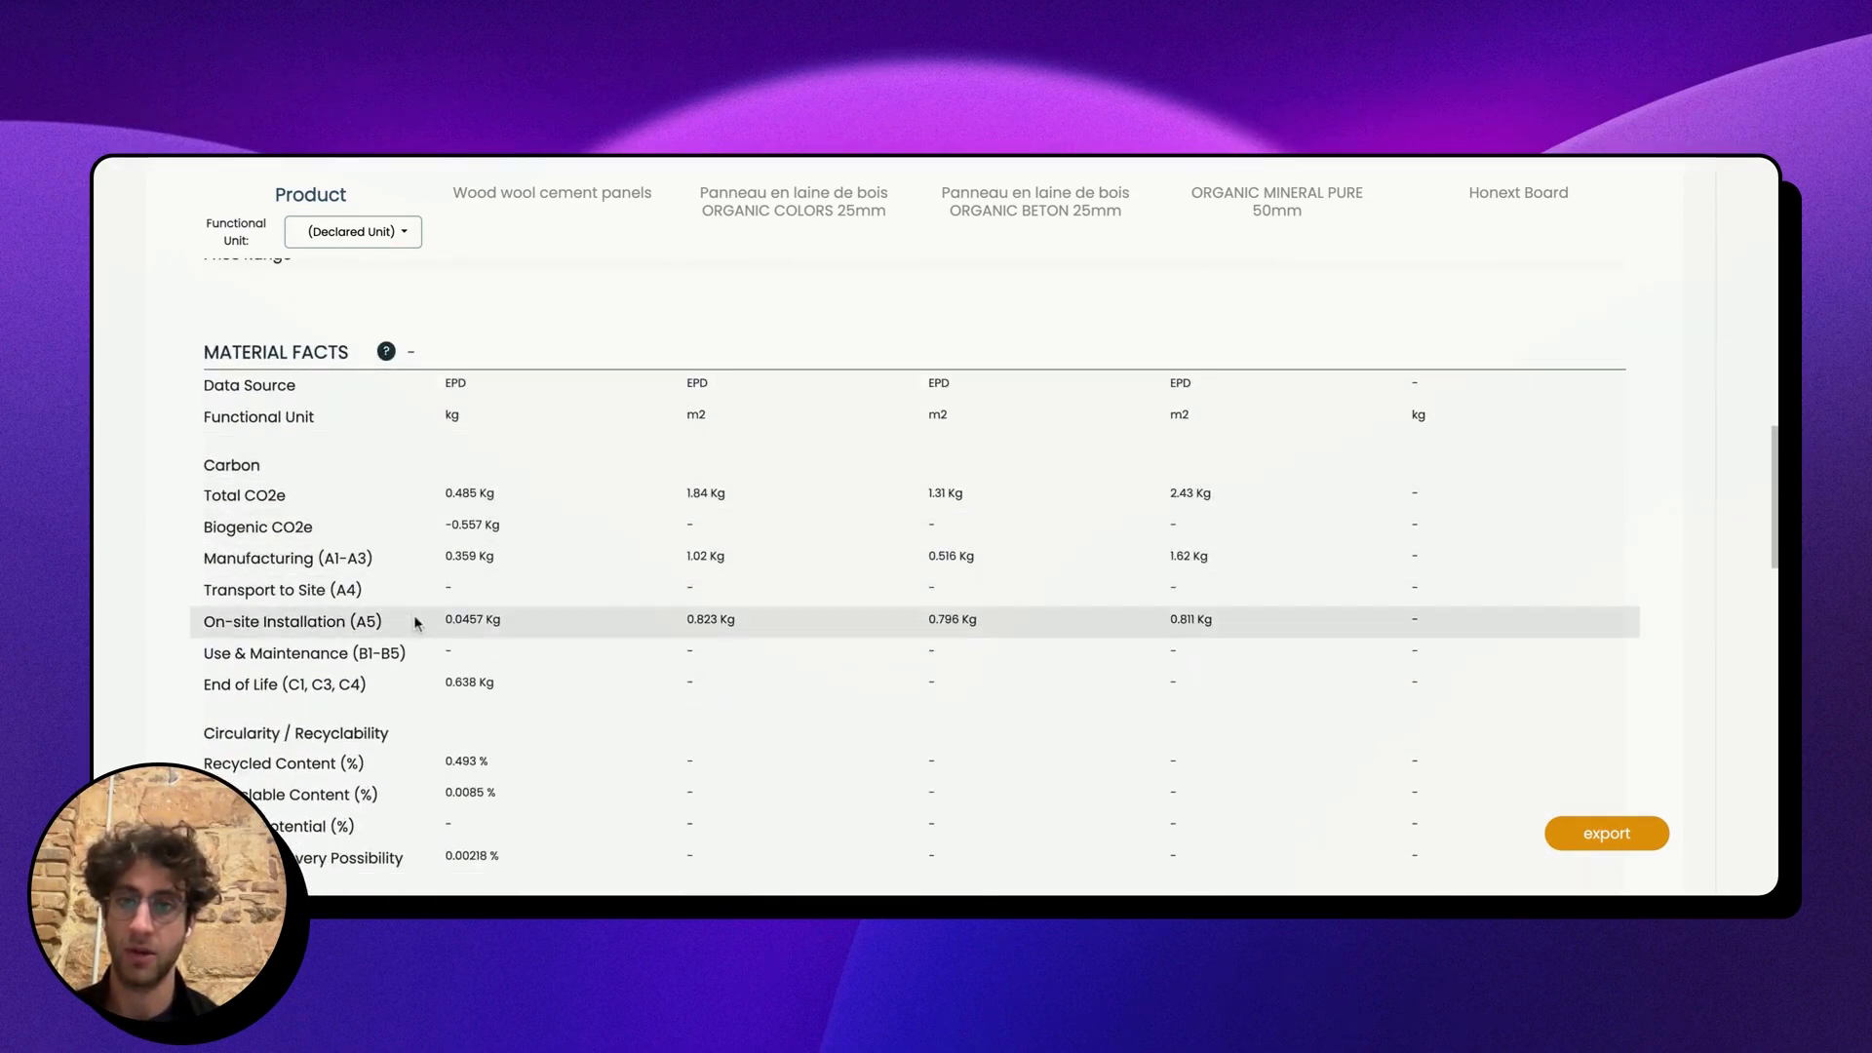
{"action": "mouse_move", "coordinate": [423, 253]}
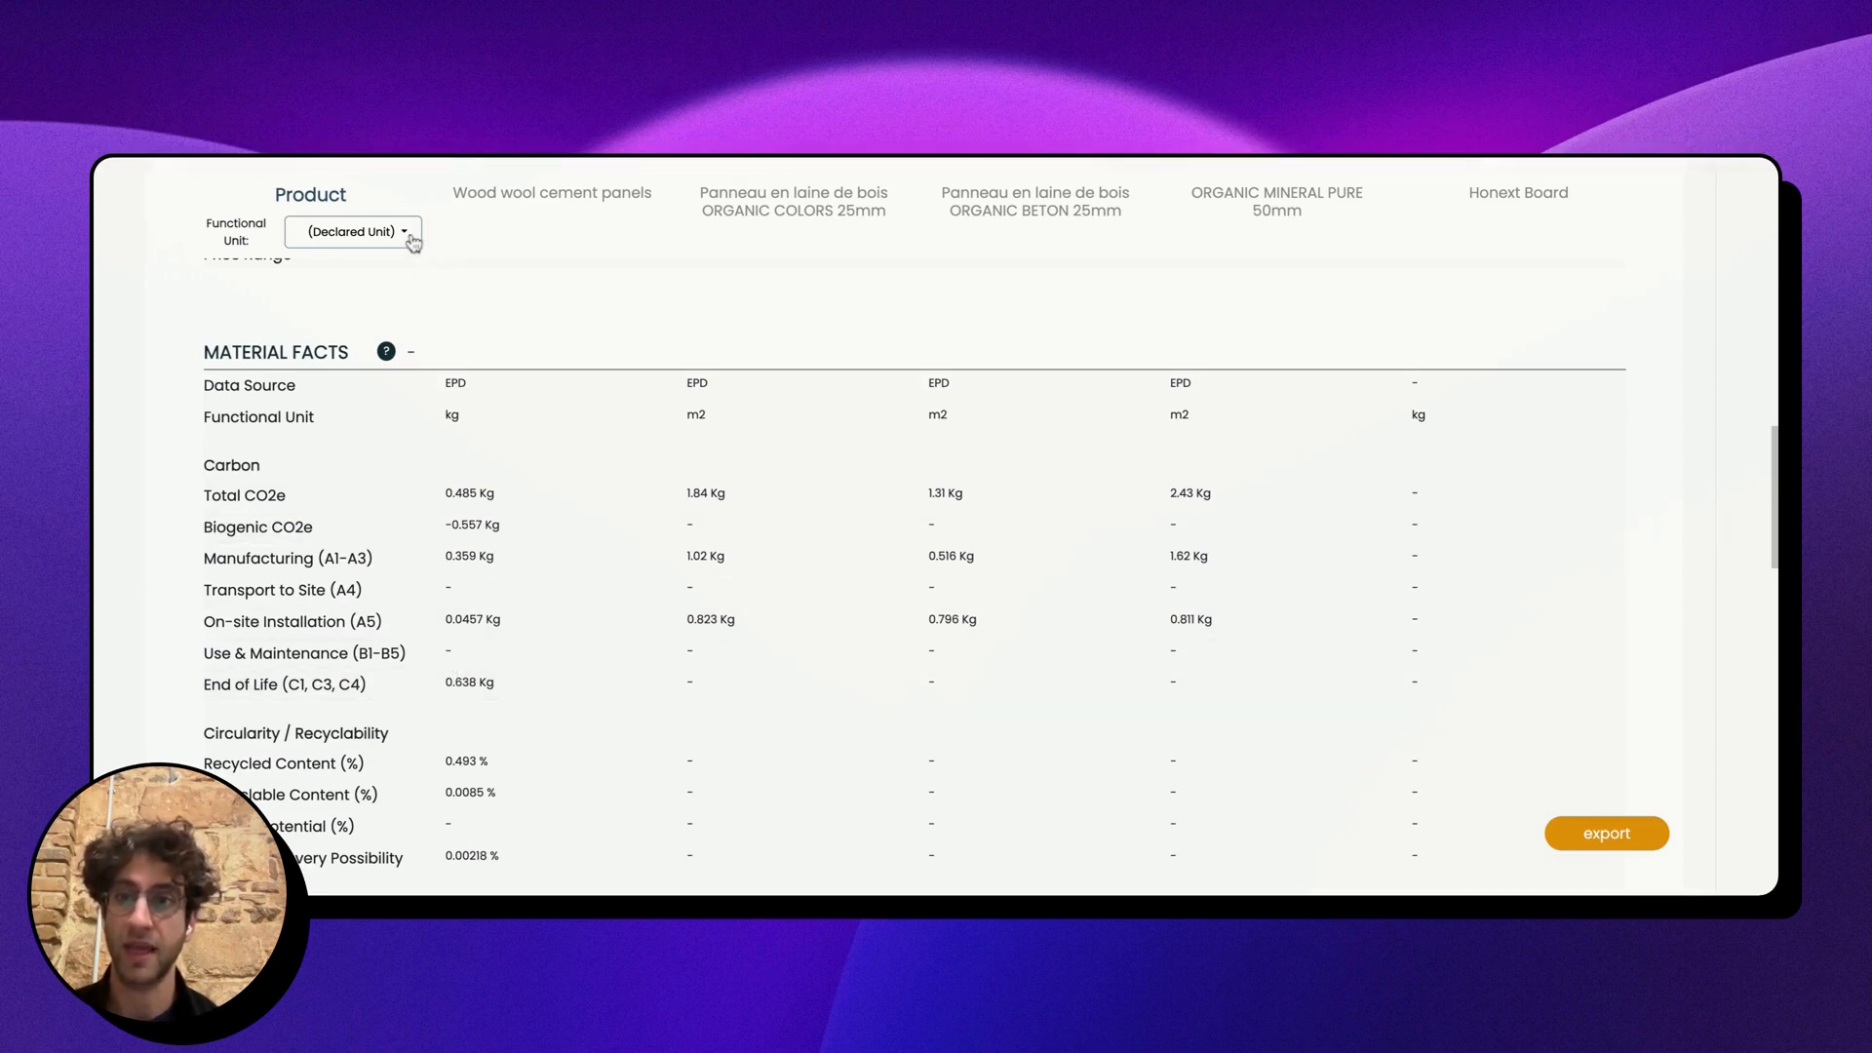
{"action": "left_click", "coordinate": [353, 232]}
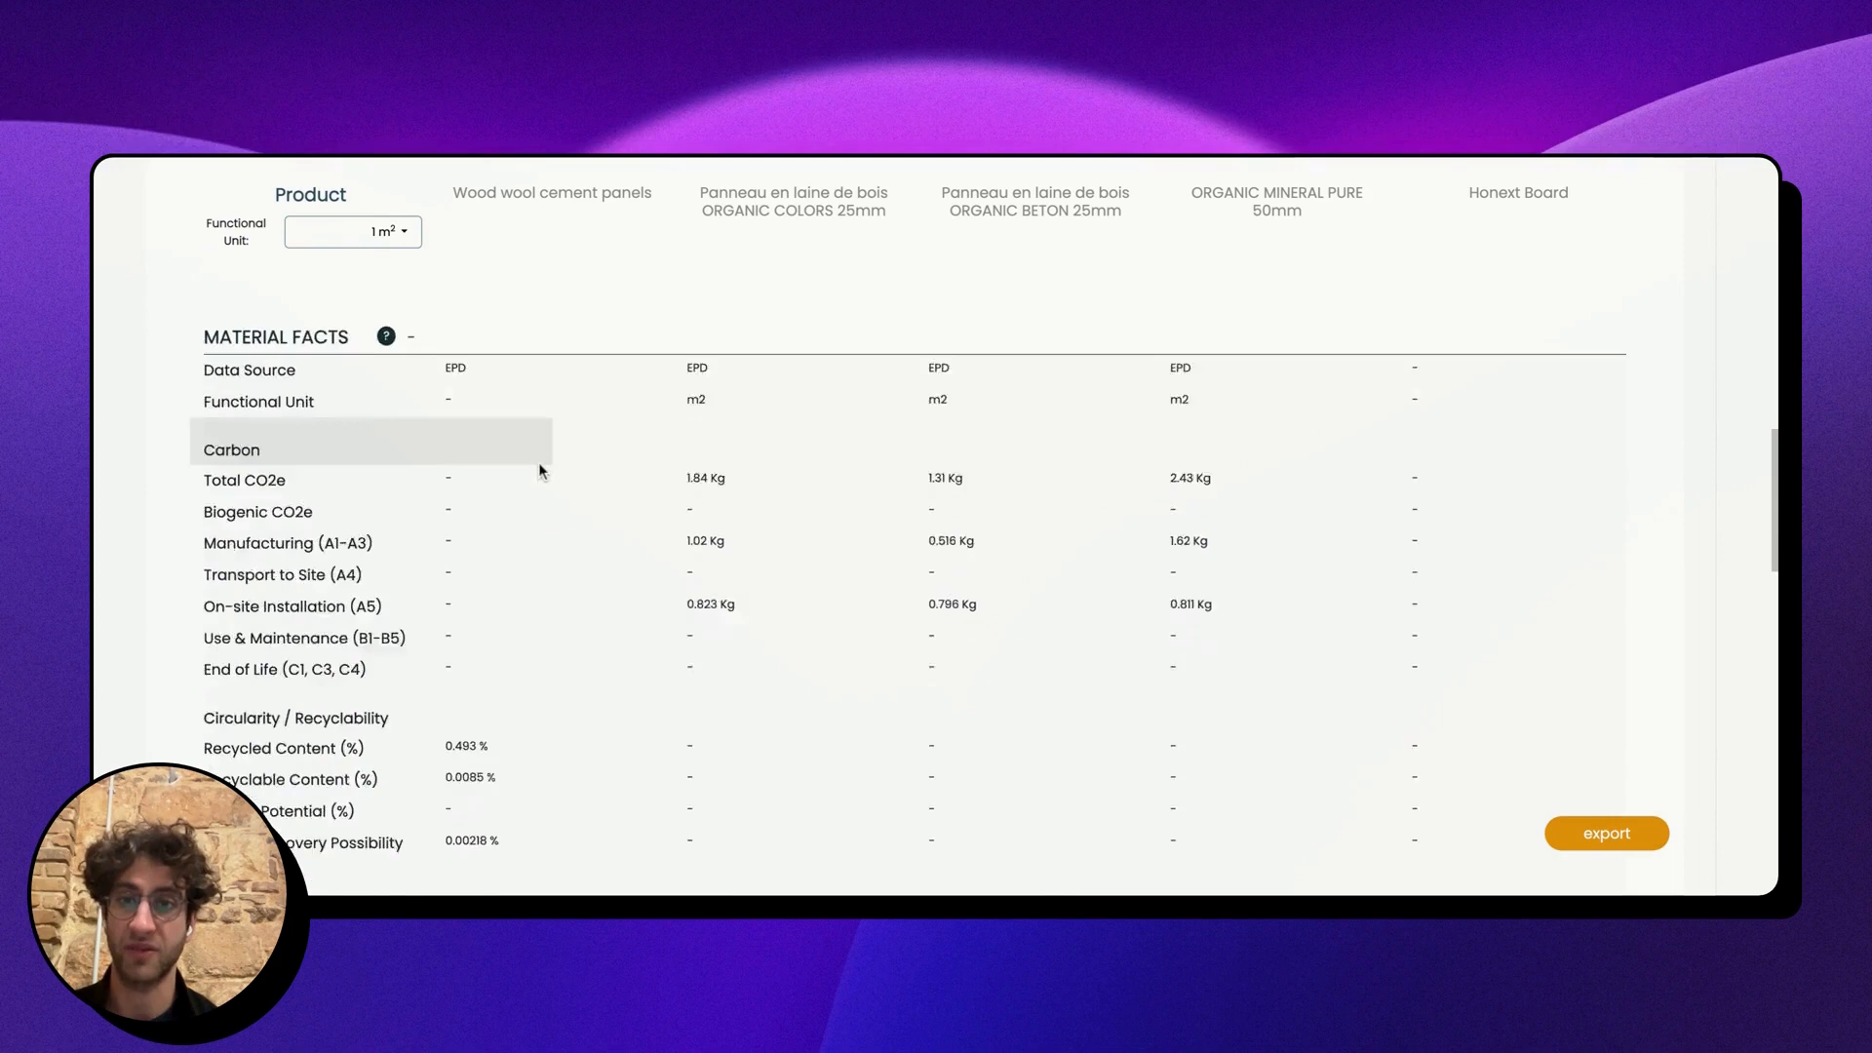
{"action": "scroll", "scroll_direction": "down", "scroll_amount": 3}
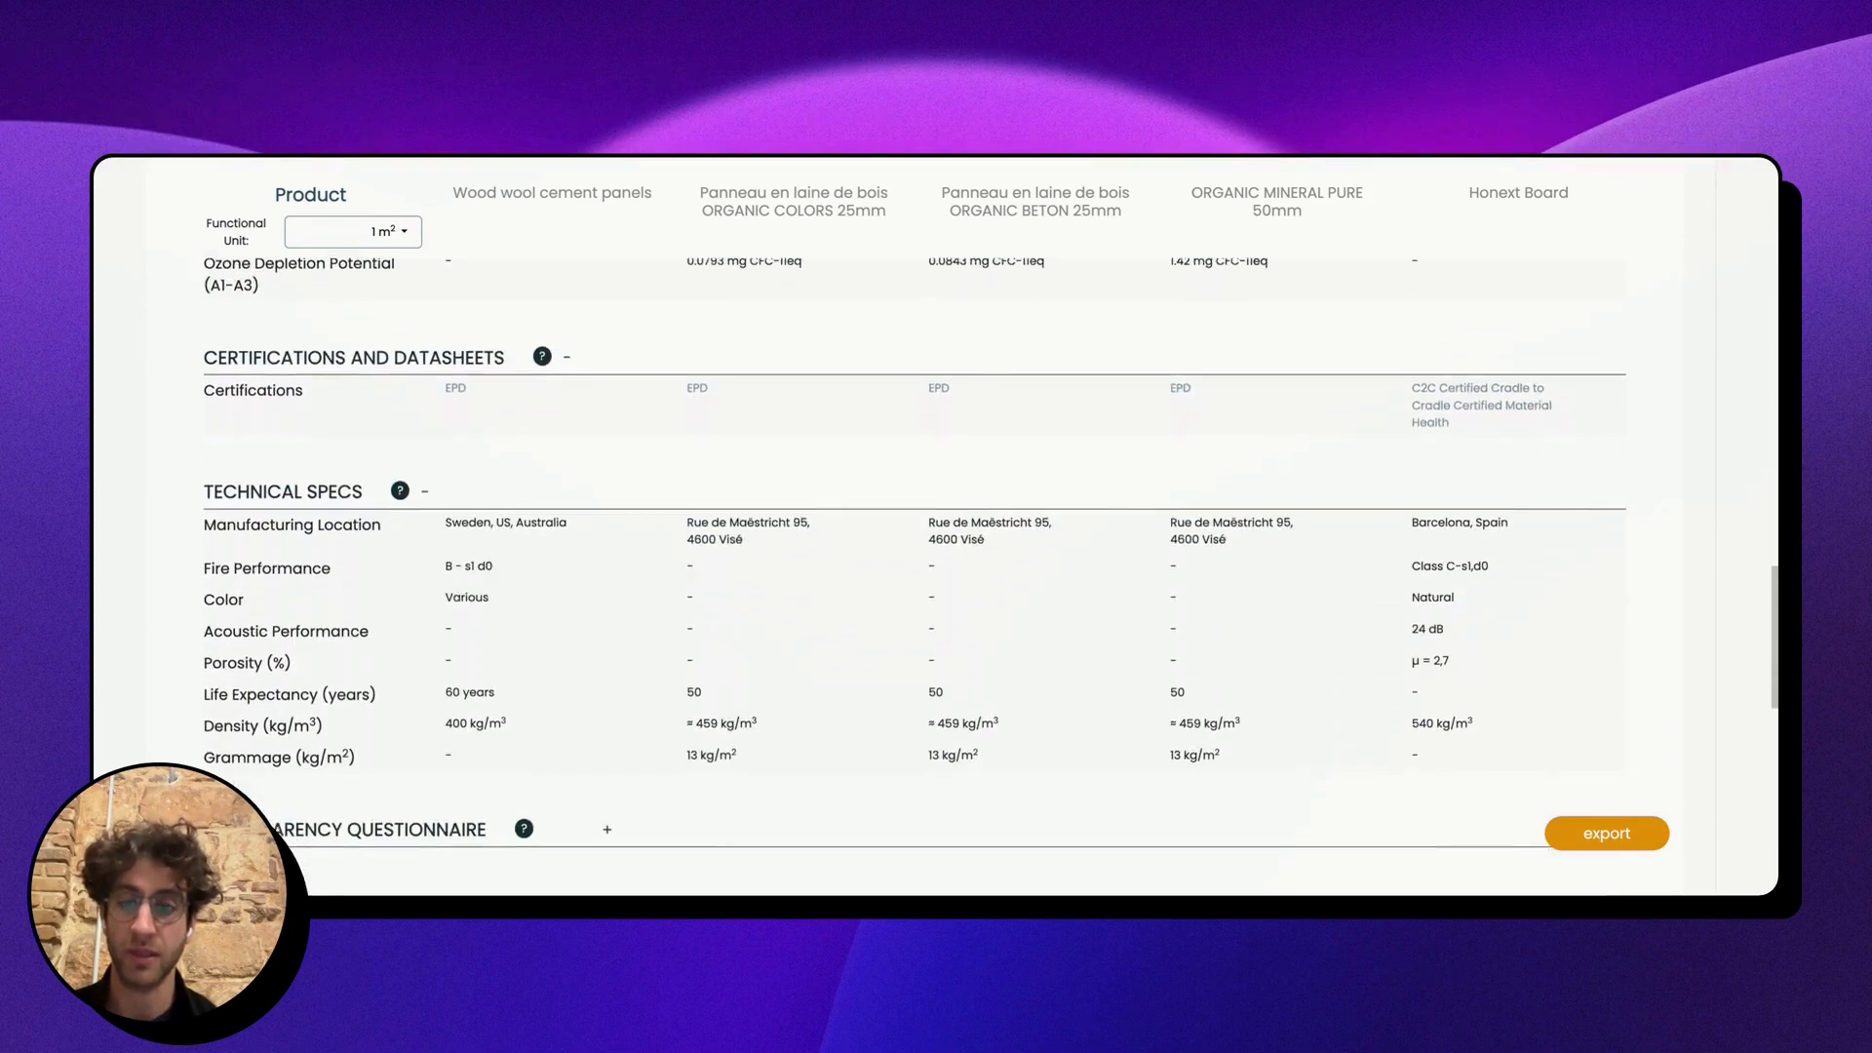
{"action": "scroll", "scroll_direction": "down", "scroll_amount": 3}
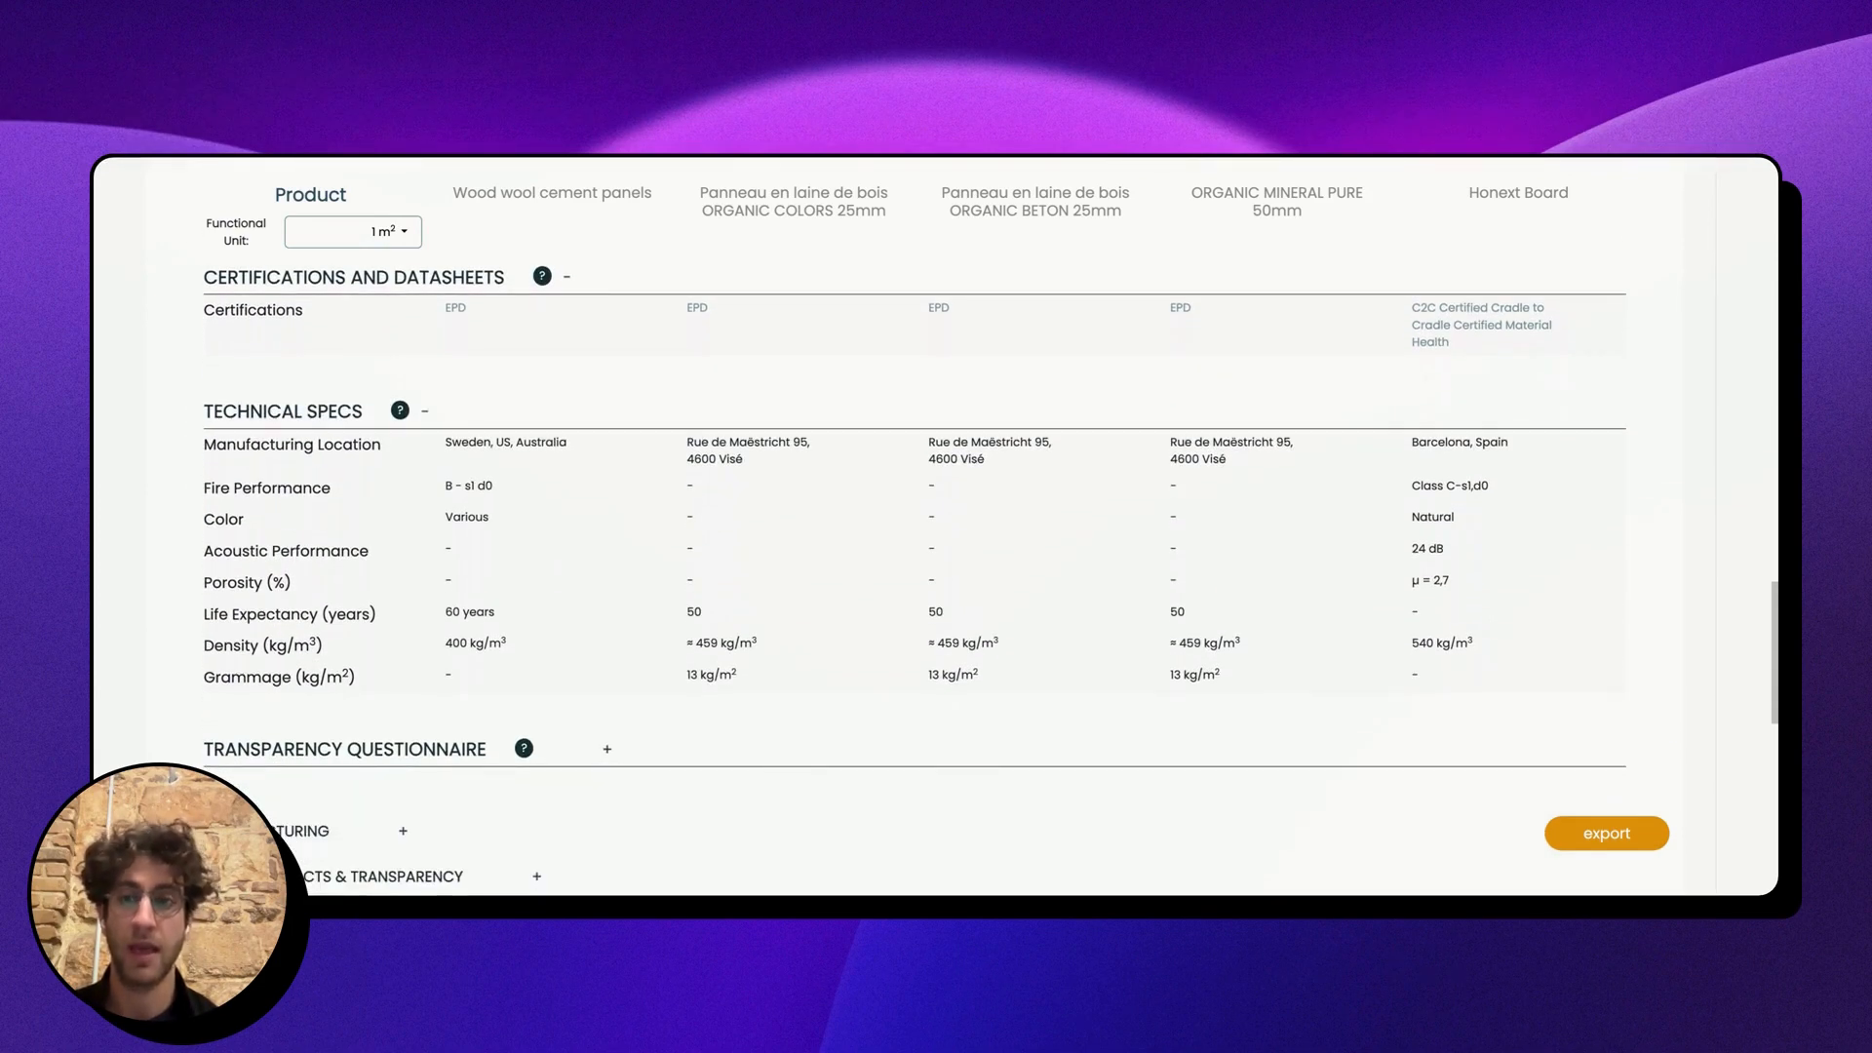
{"action": "scroll", "scroll_direction": "up", "scroll_amount": 3}
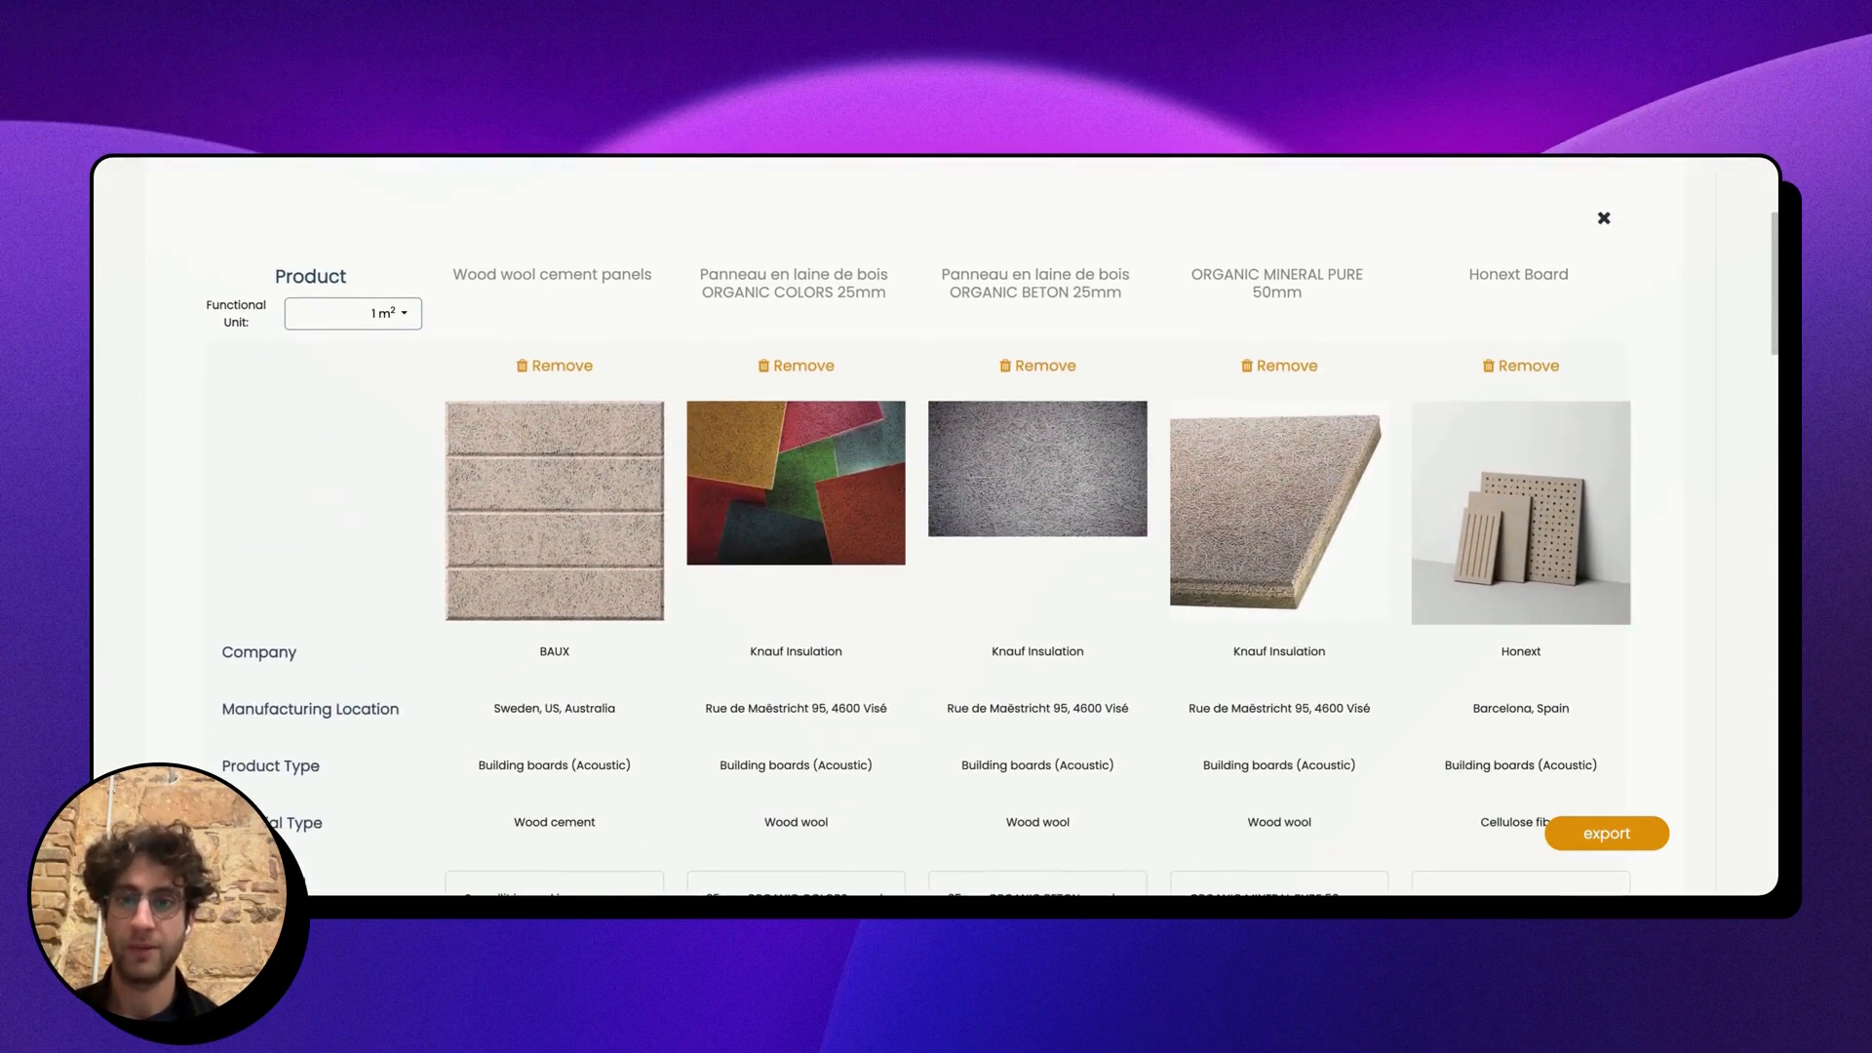
{"action": "scroll", "scroll_direction": "up", "scroll_amount": 3}
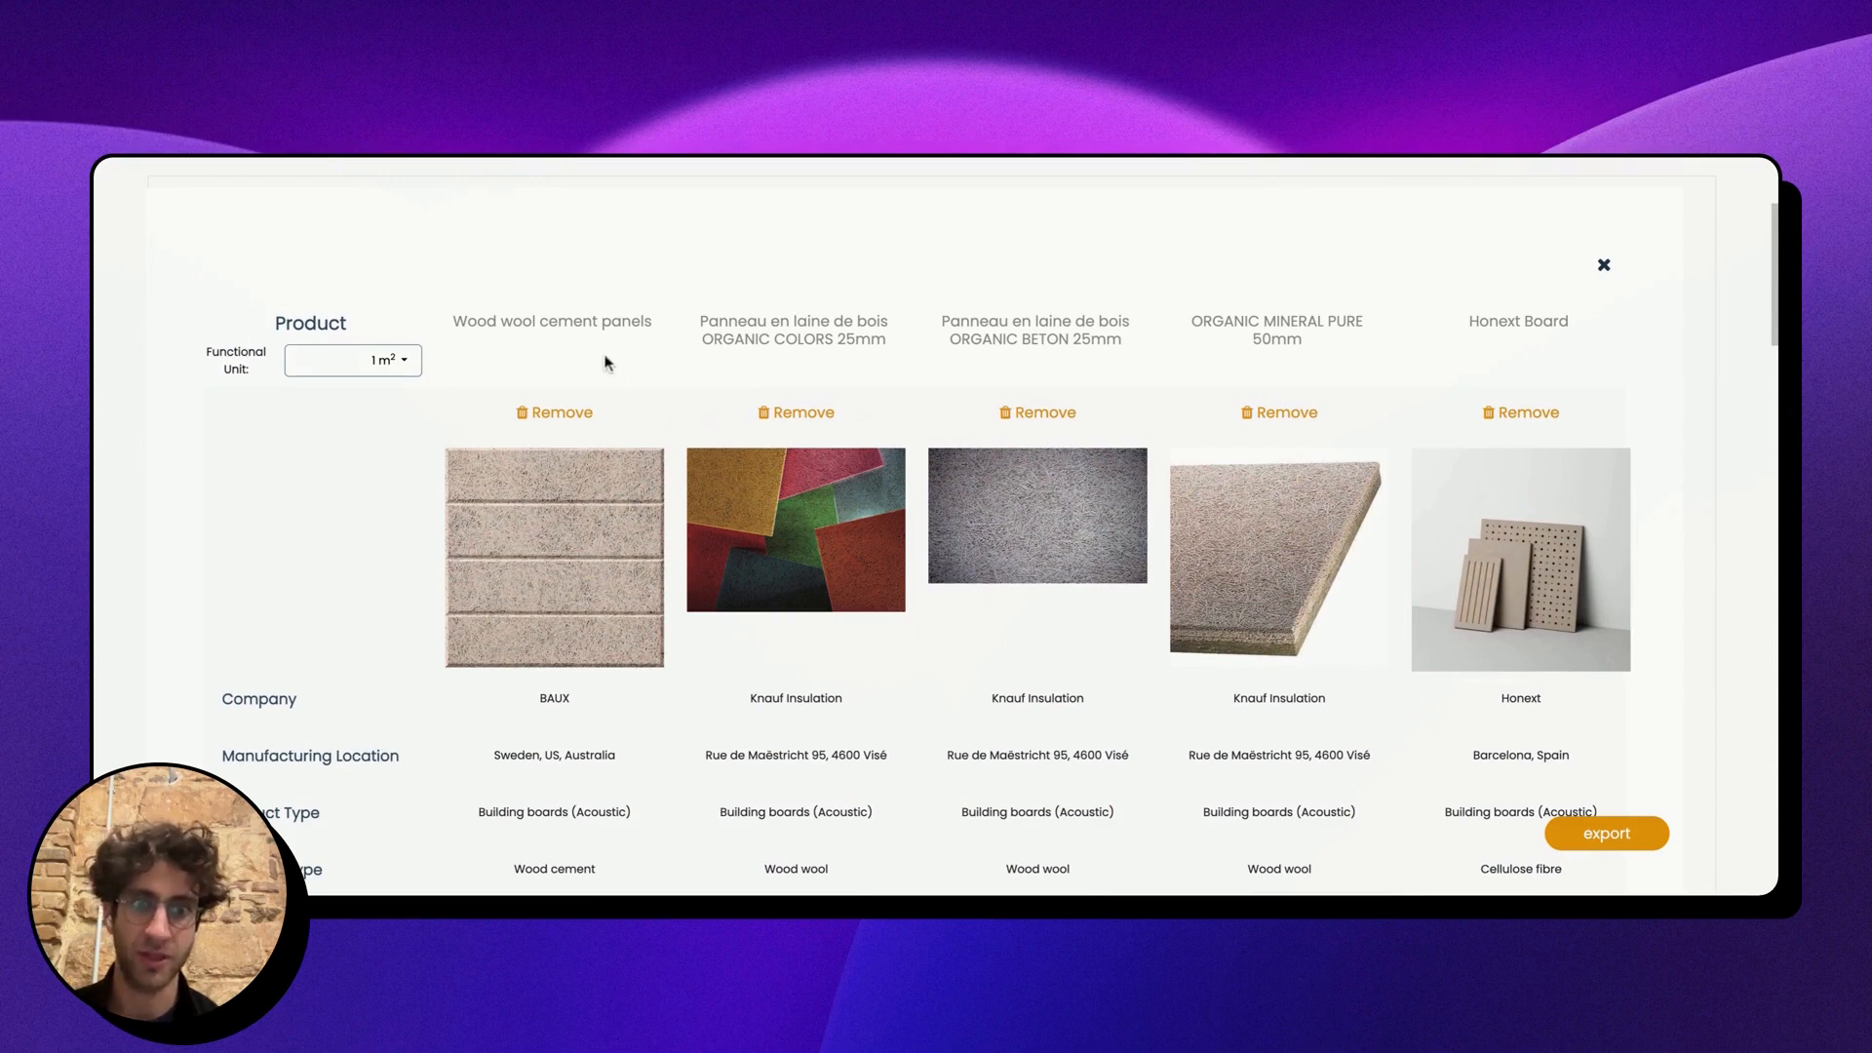
{"action": "mouse_move", "coordinate": [563, 331]}
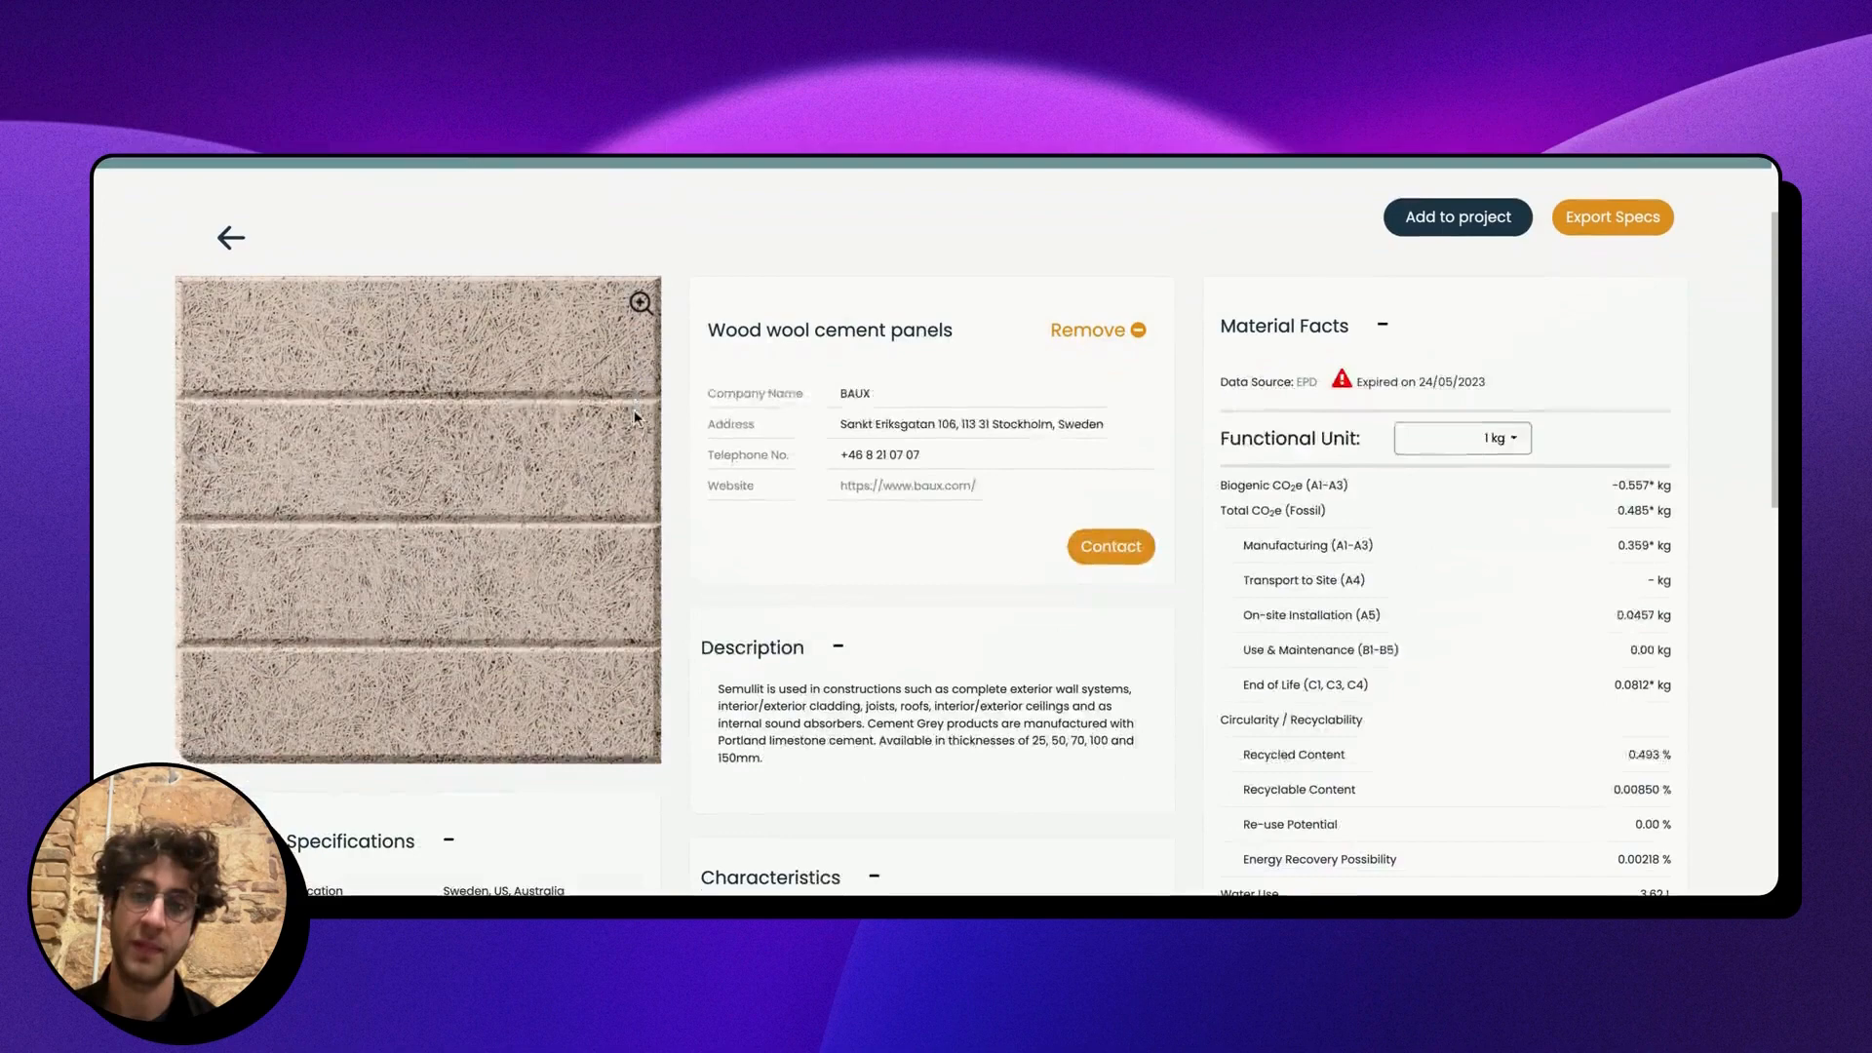
Step: Review the BAUX Wood wool cement panels page and its per-kilogram material facts
{"action": "scroll", "scroll_direction": "down", "scroll_amount": 3}
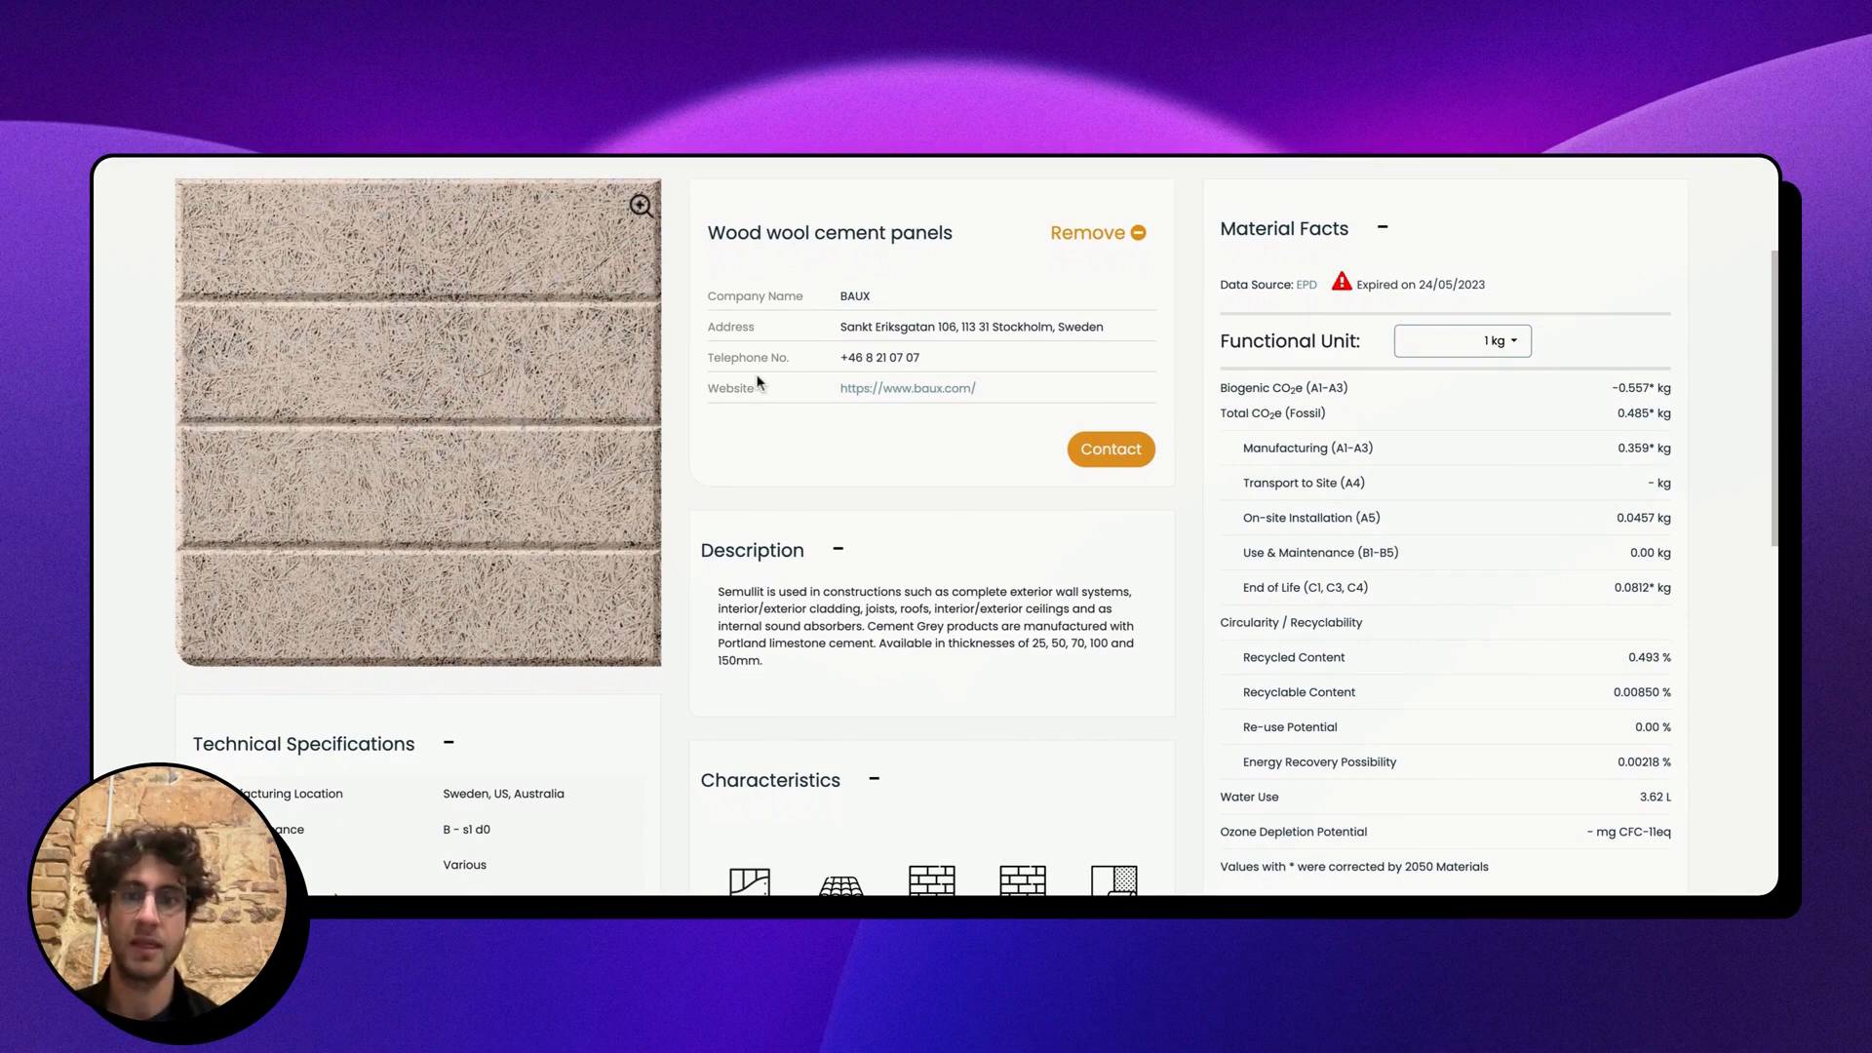
{"action": "mouse_move", "coordinate": [1039, 394]}
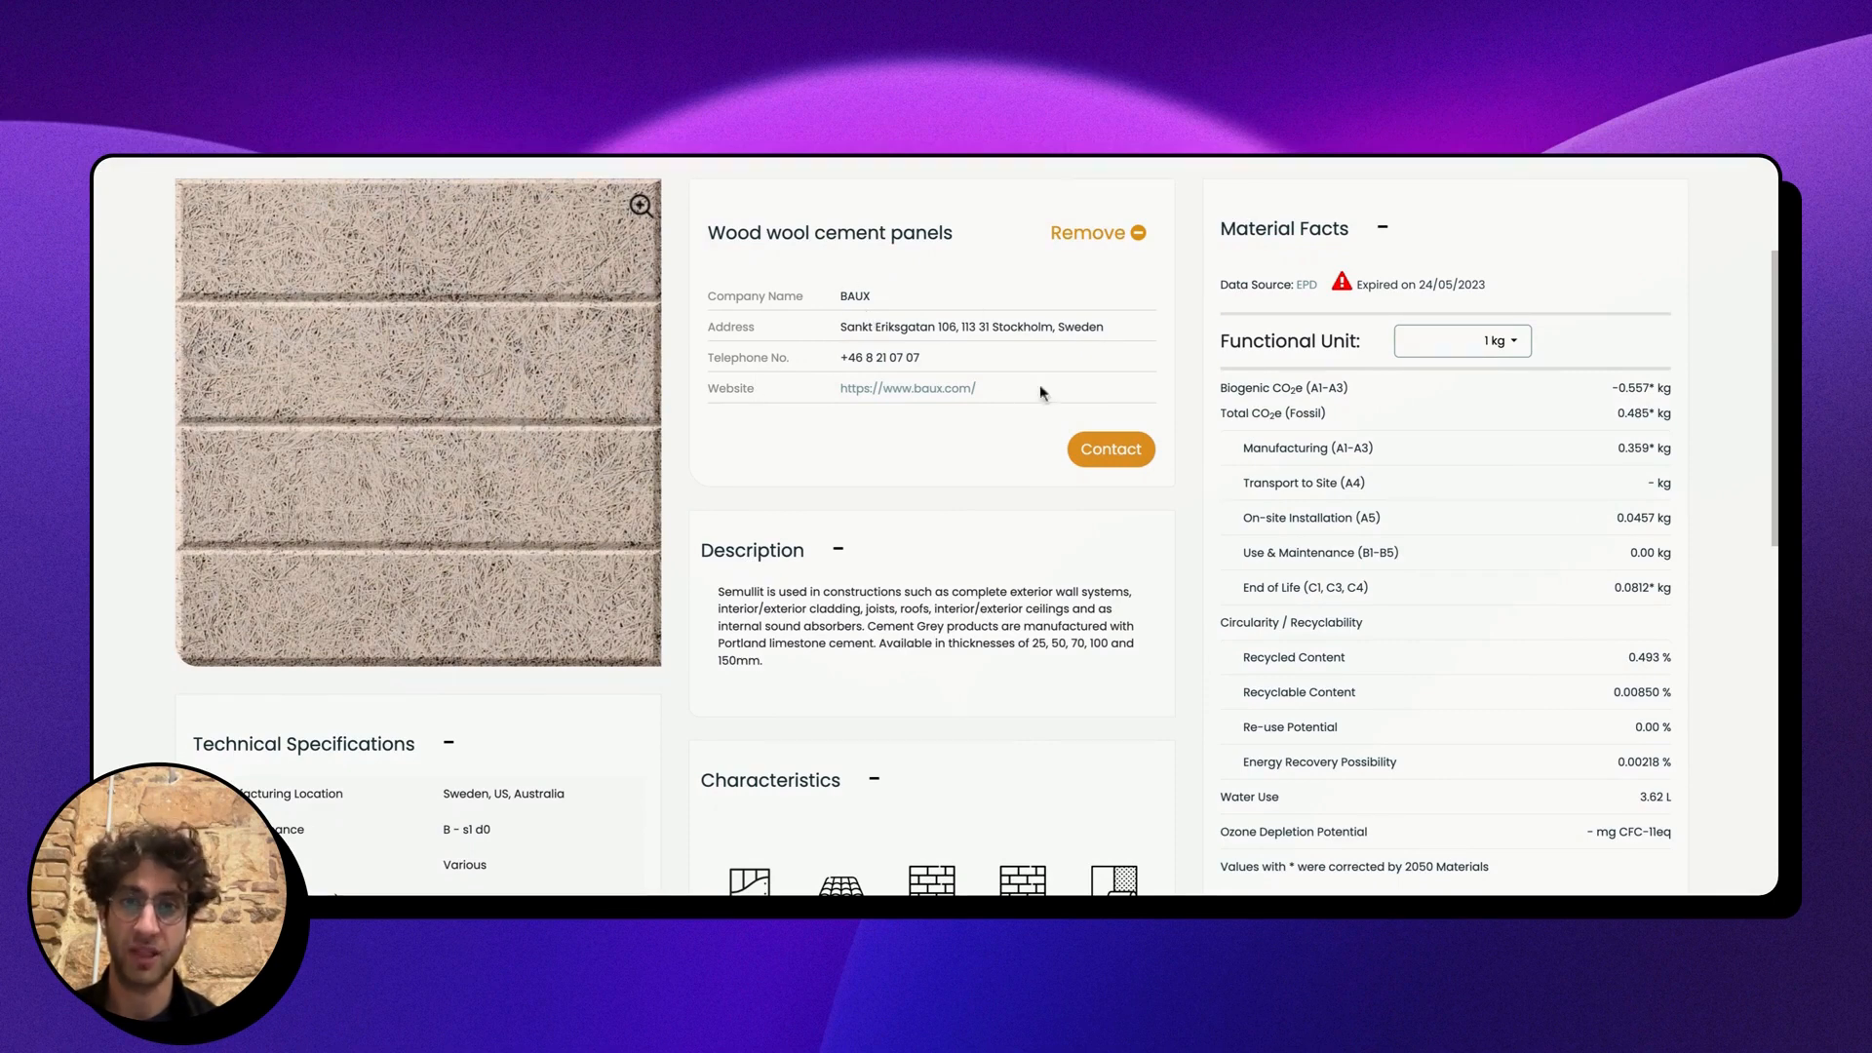
{"action": "mouse_move", "coordinate": [1029, 431]}
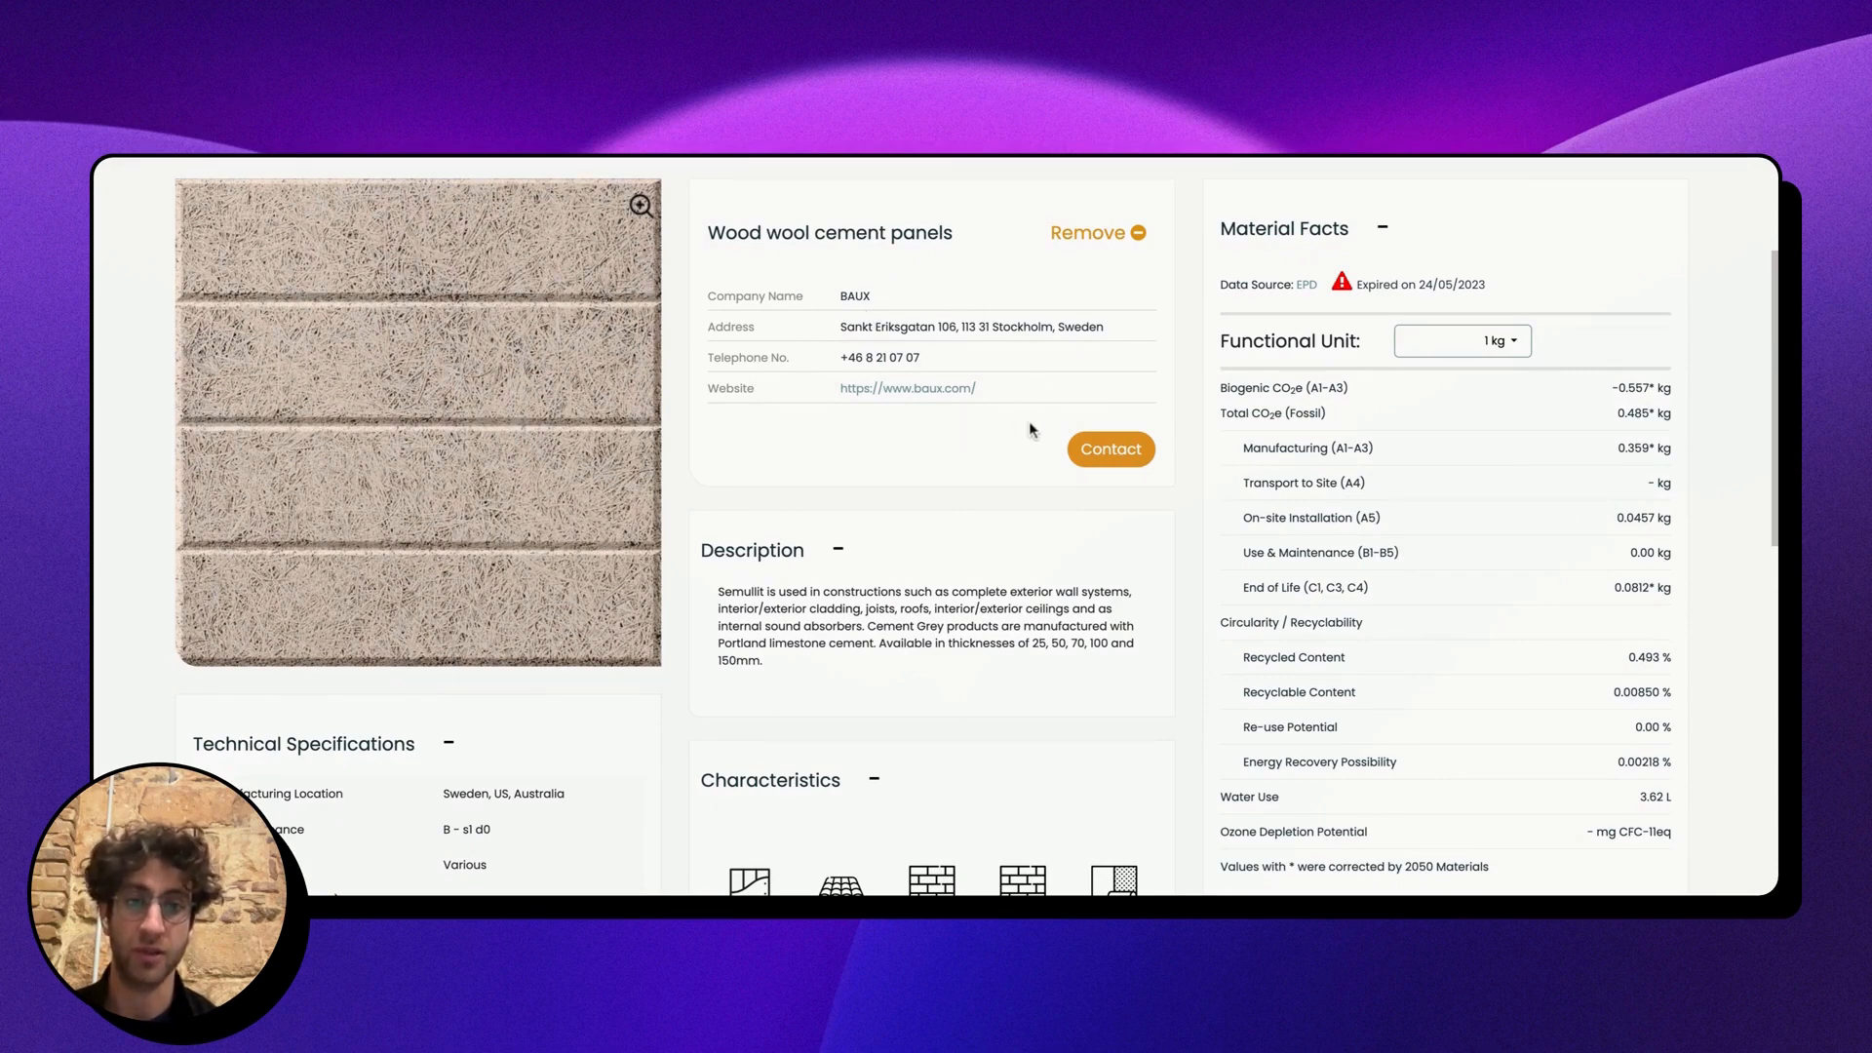
{"action": "mouse_move", "coordinate": [950, 410]}
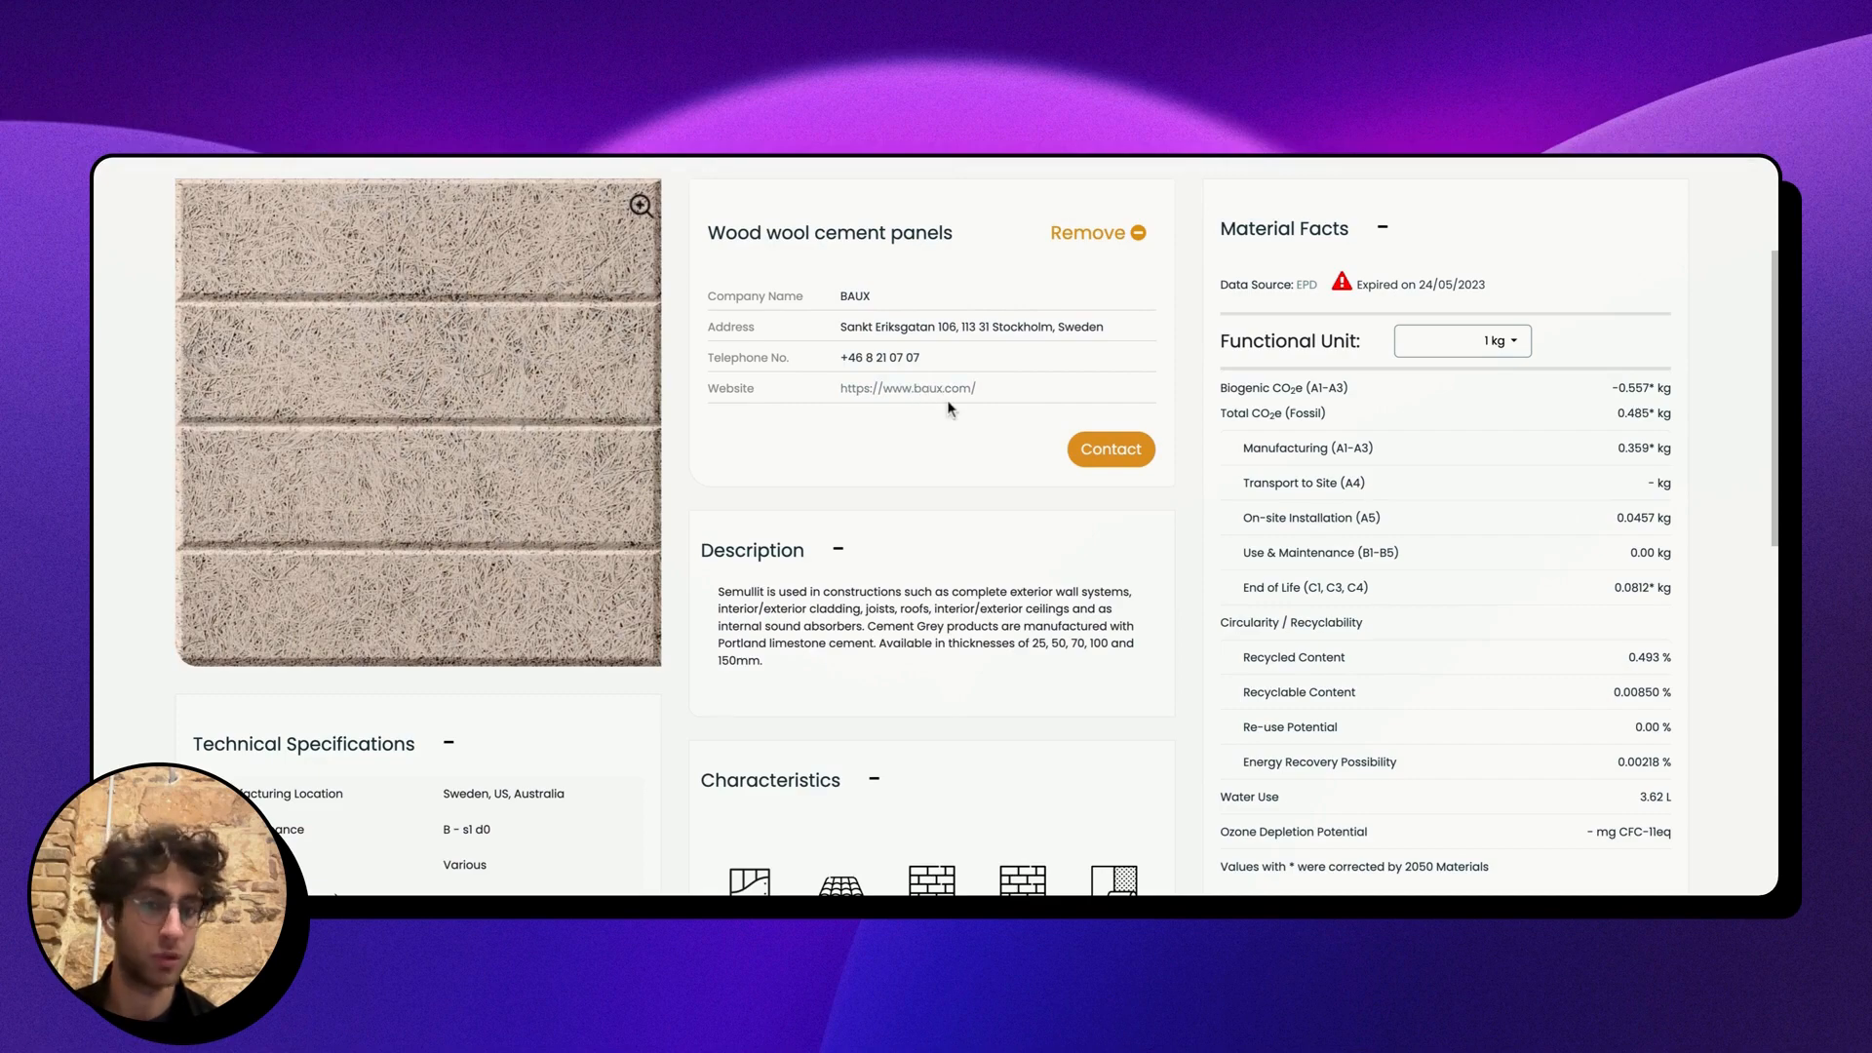
Step: Start a message to BAUX with topic 'Ask a question', then close it unsent
{"action": "left_click", "coordinate": [1107, 449]}
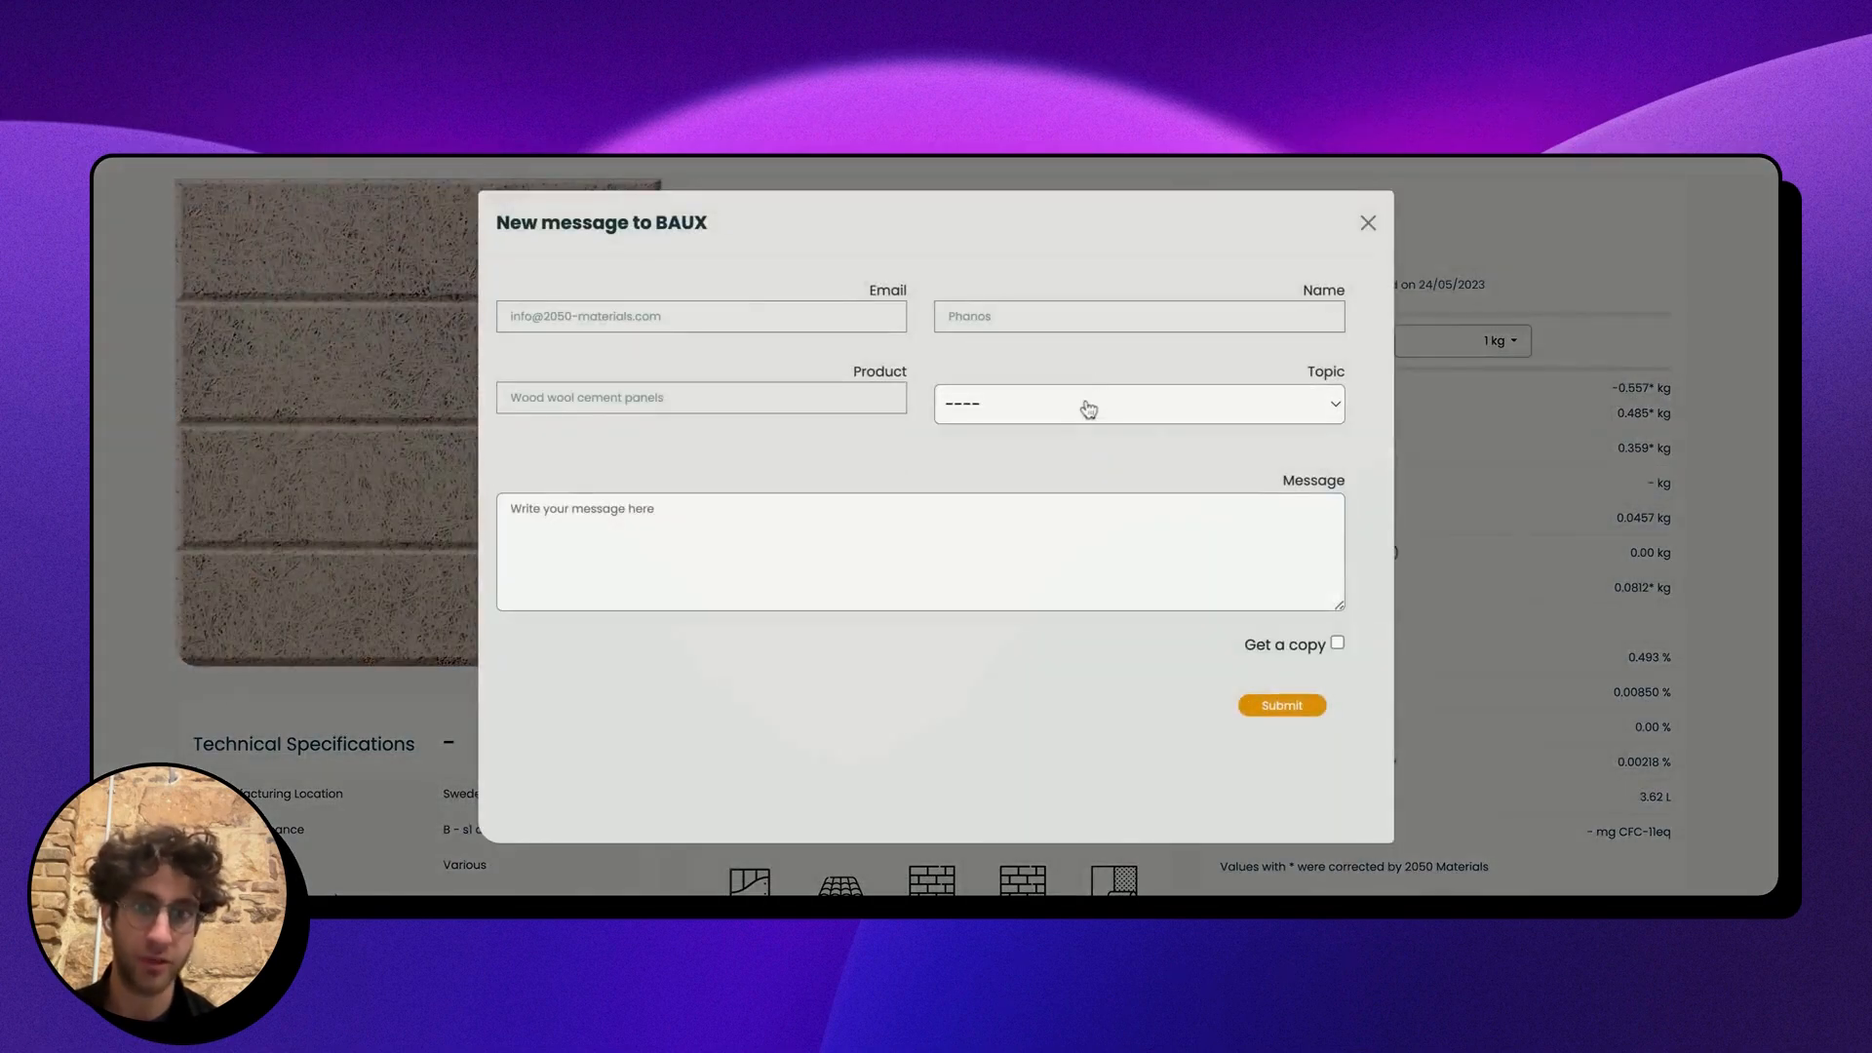
{"action": "left_click", "coordinate": [1135, 403]}
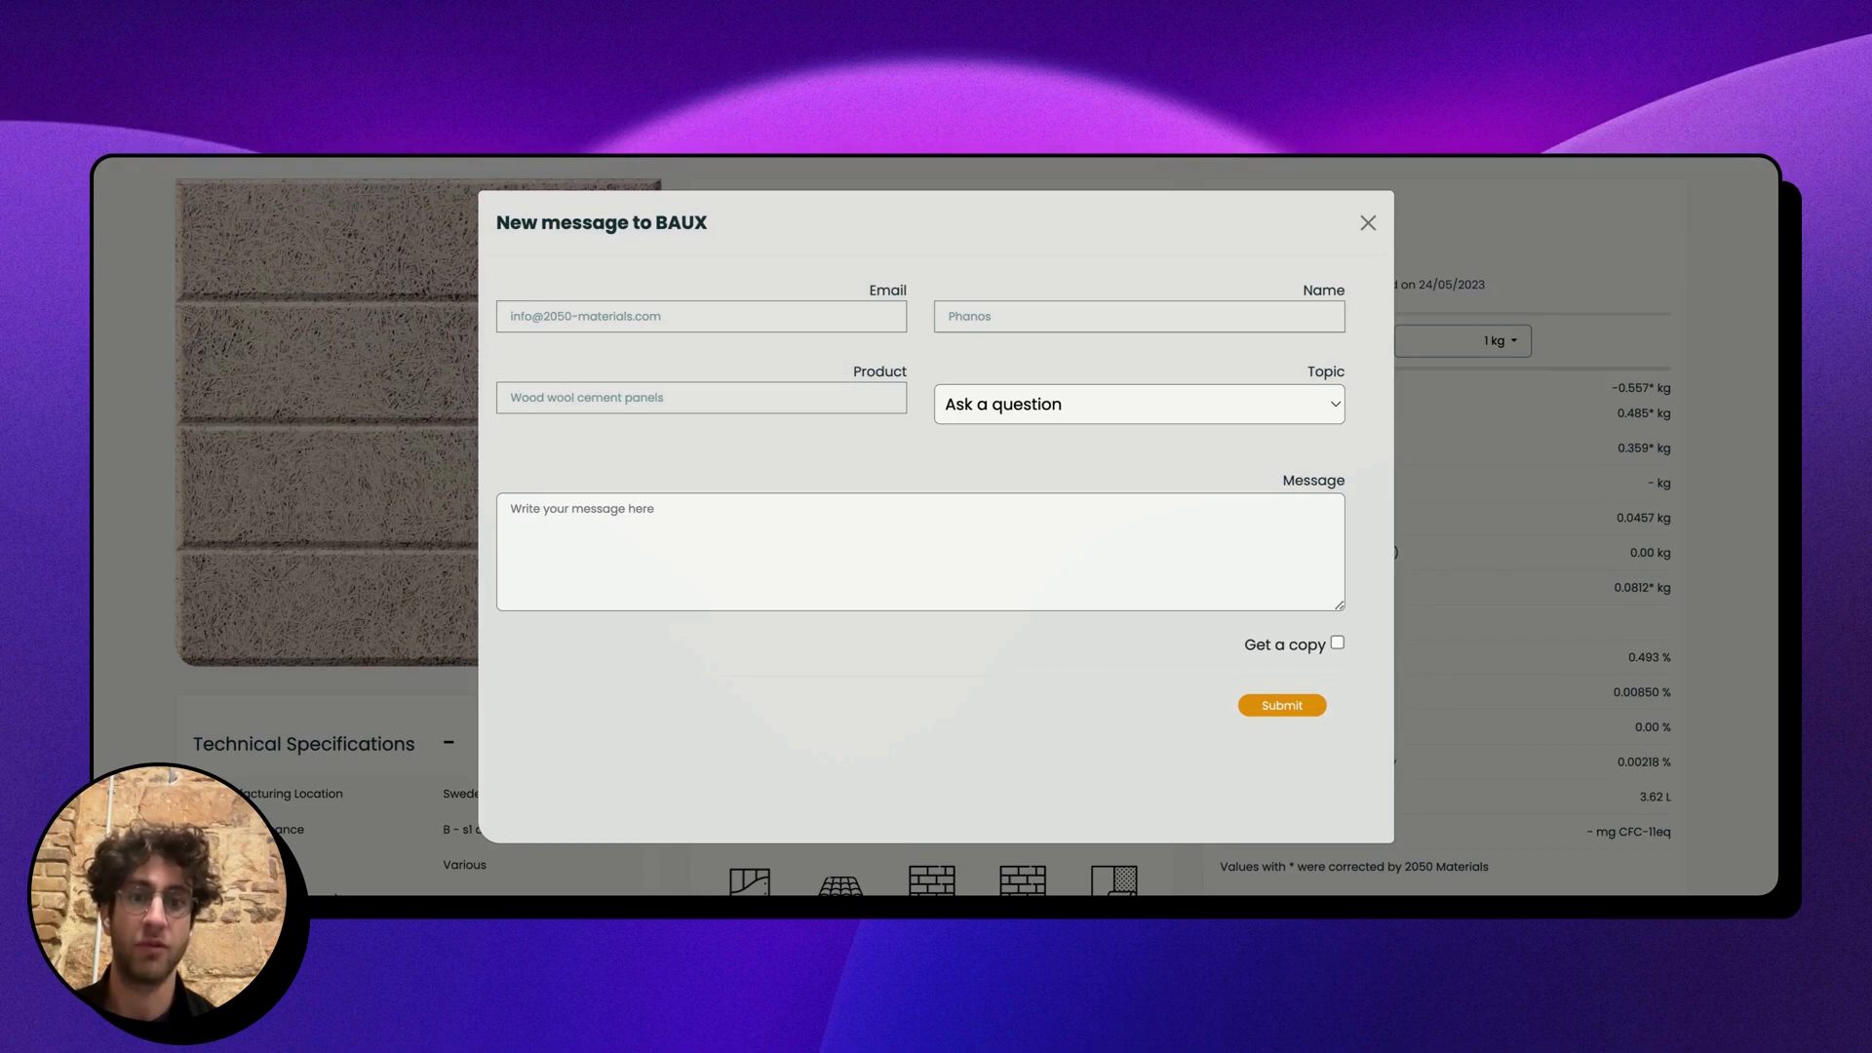
{"action": "mouse_move", "coordinate": [1083, 425]}
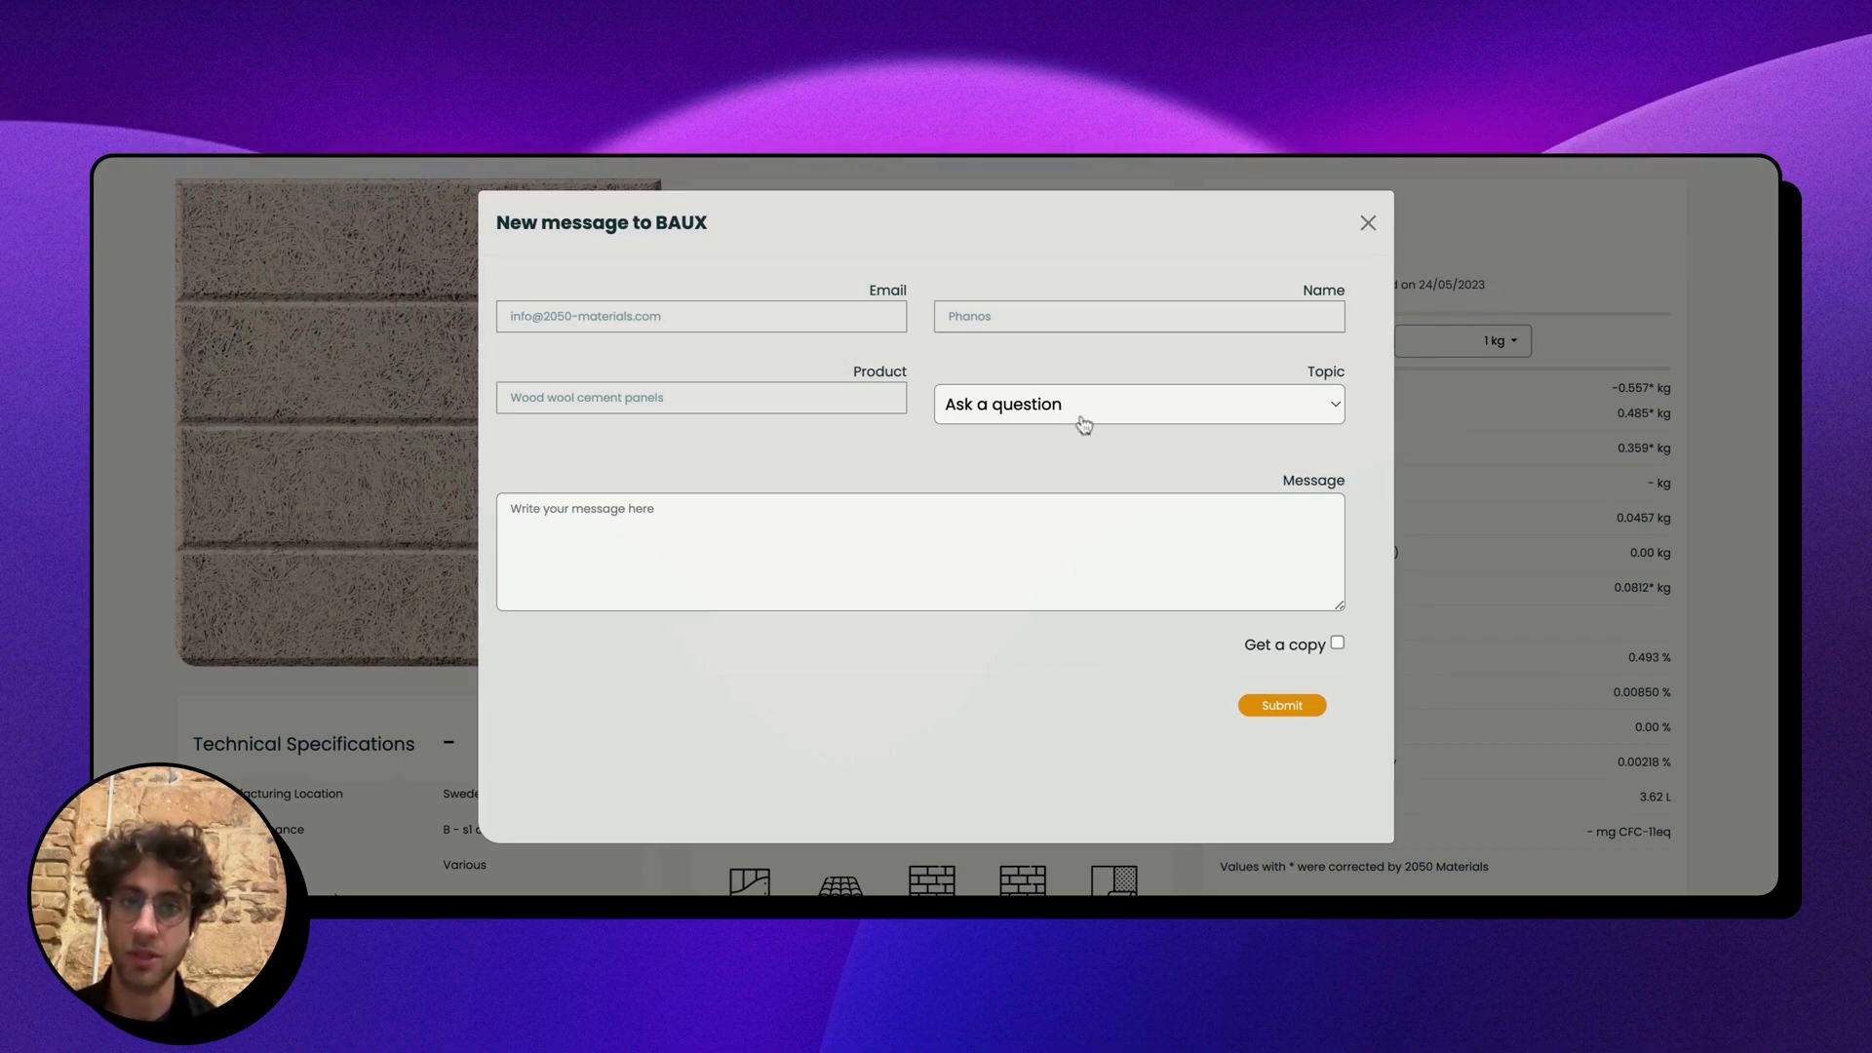
{"action": "left_click", "coordinate": [1369, 222]}
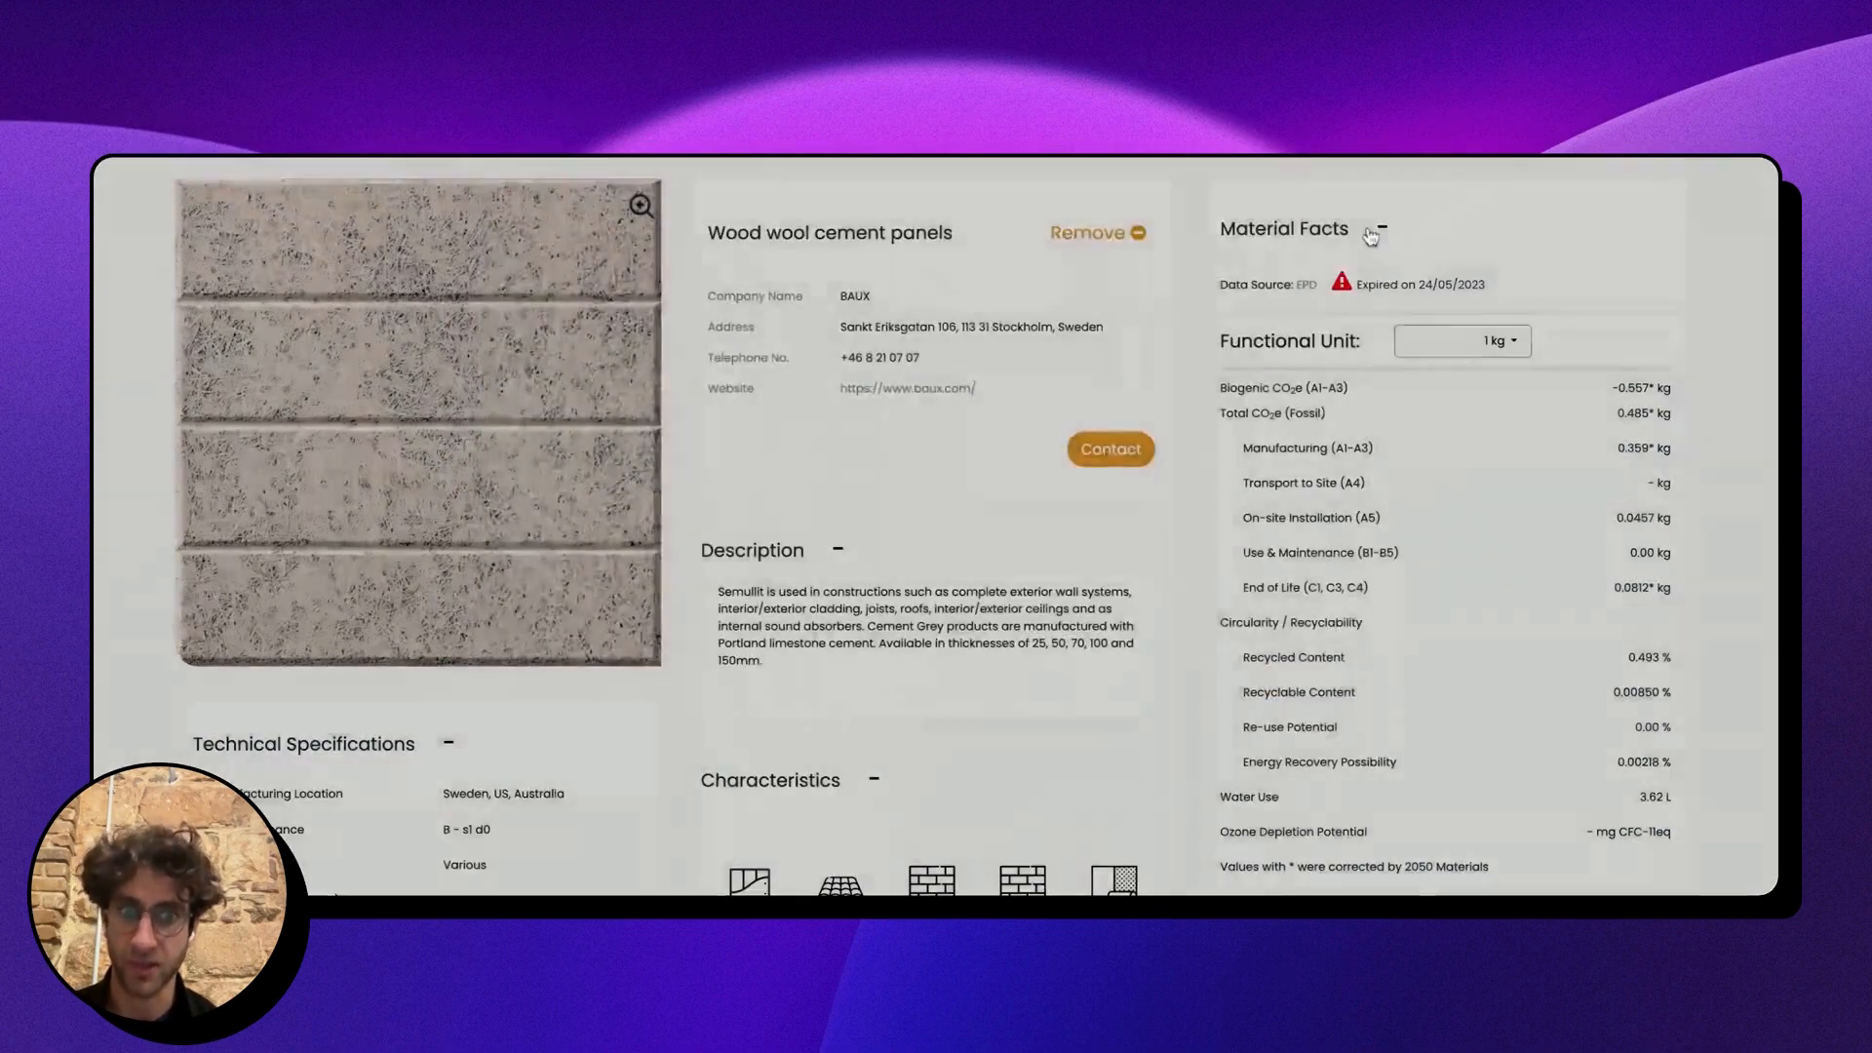
{"action": "scroll", "scroll_direction": "down", "scroll_amount": 3}
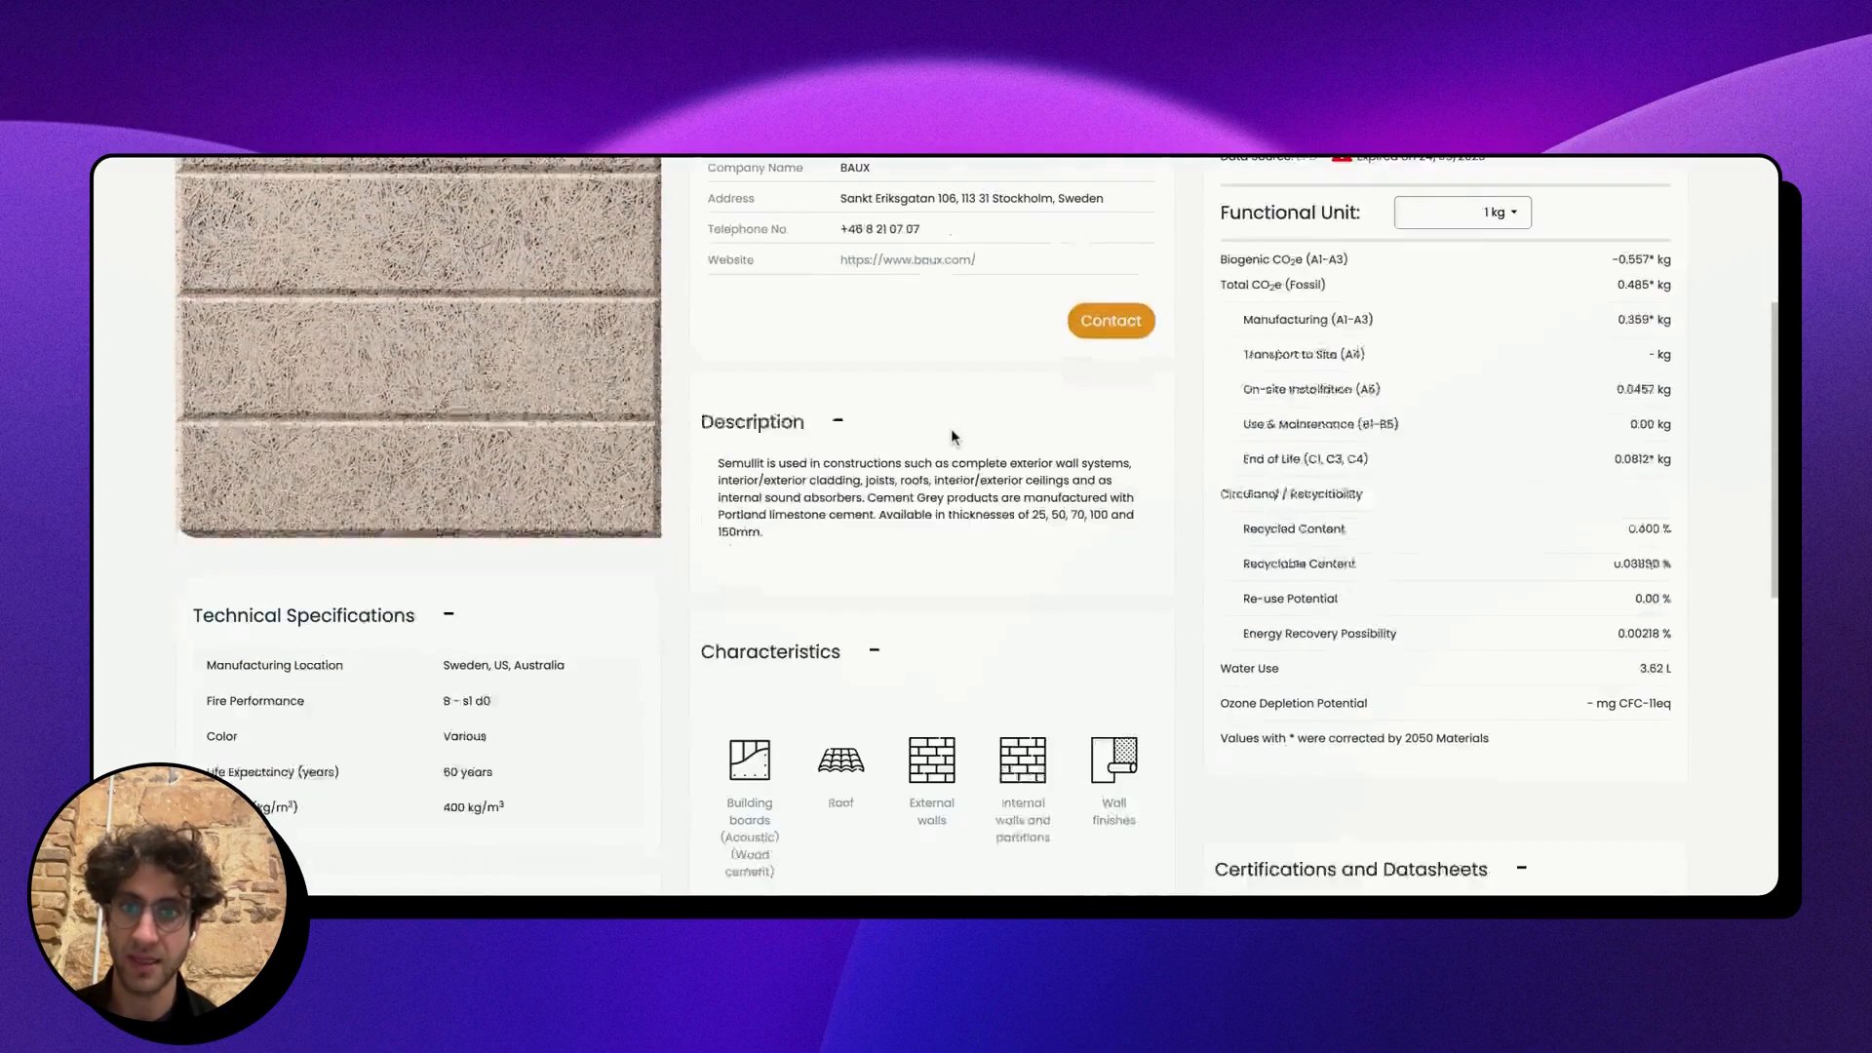
{"action": "scroll", "scroll_direction": "down", "scroll_amount": 3}
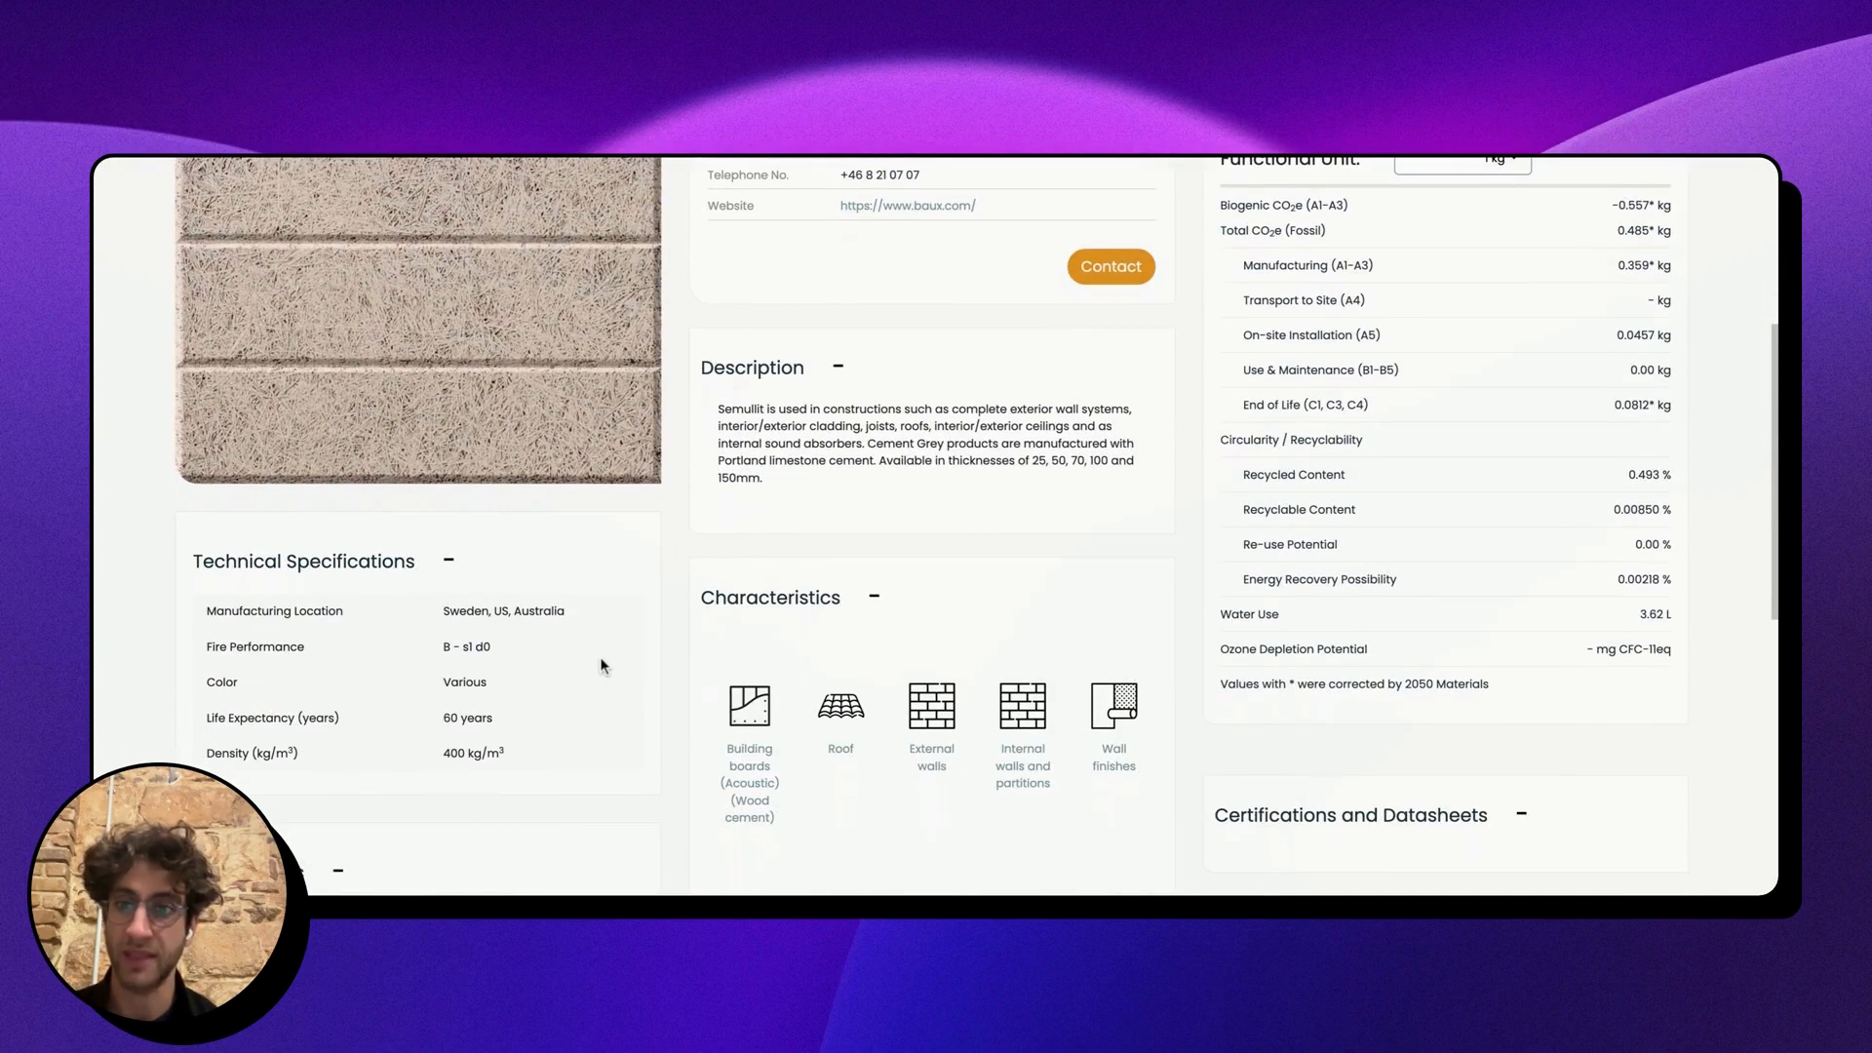
{"action": "double_click", "coordinate": [466, 646]}
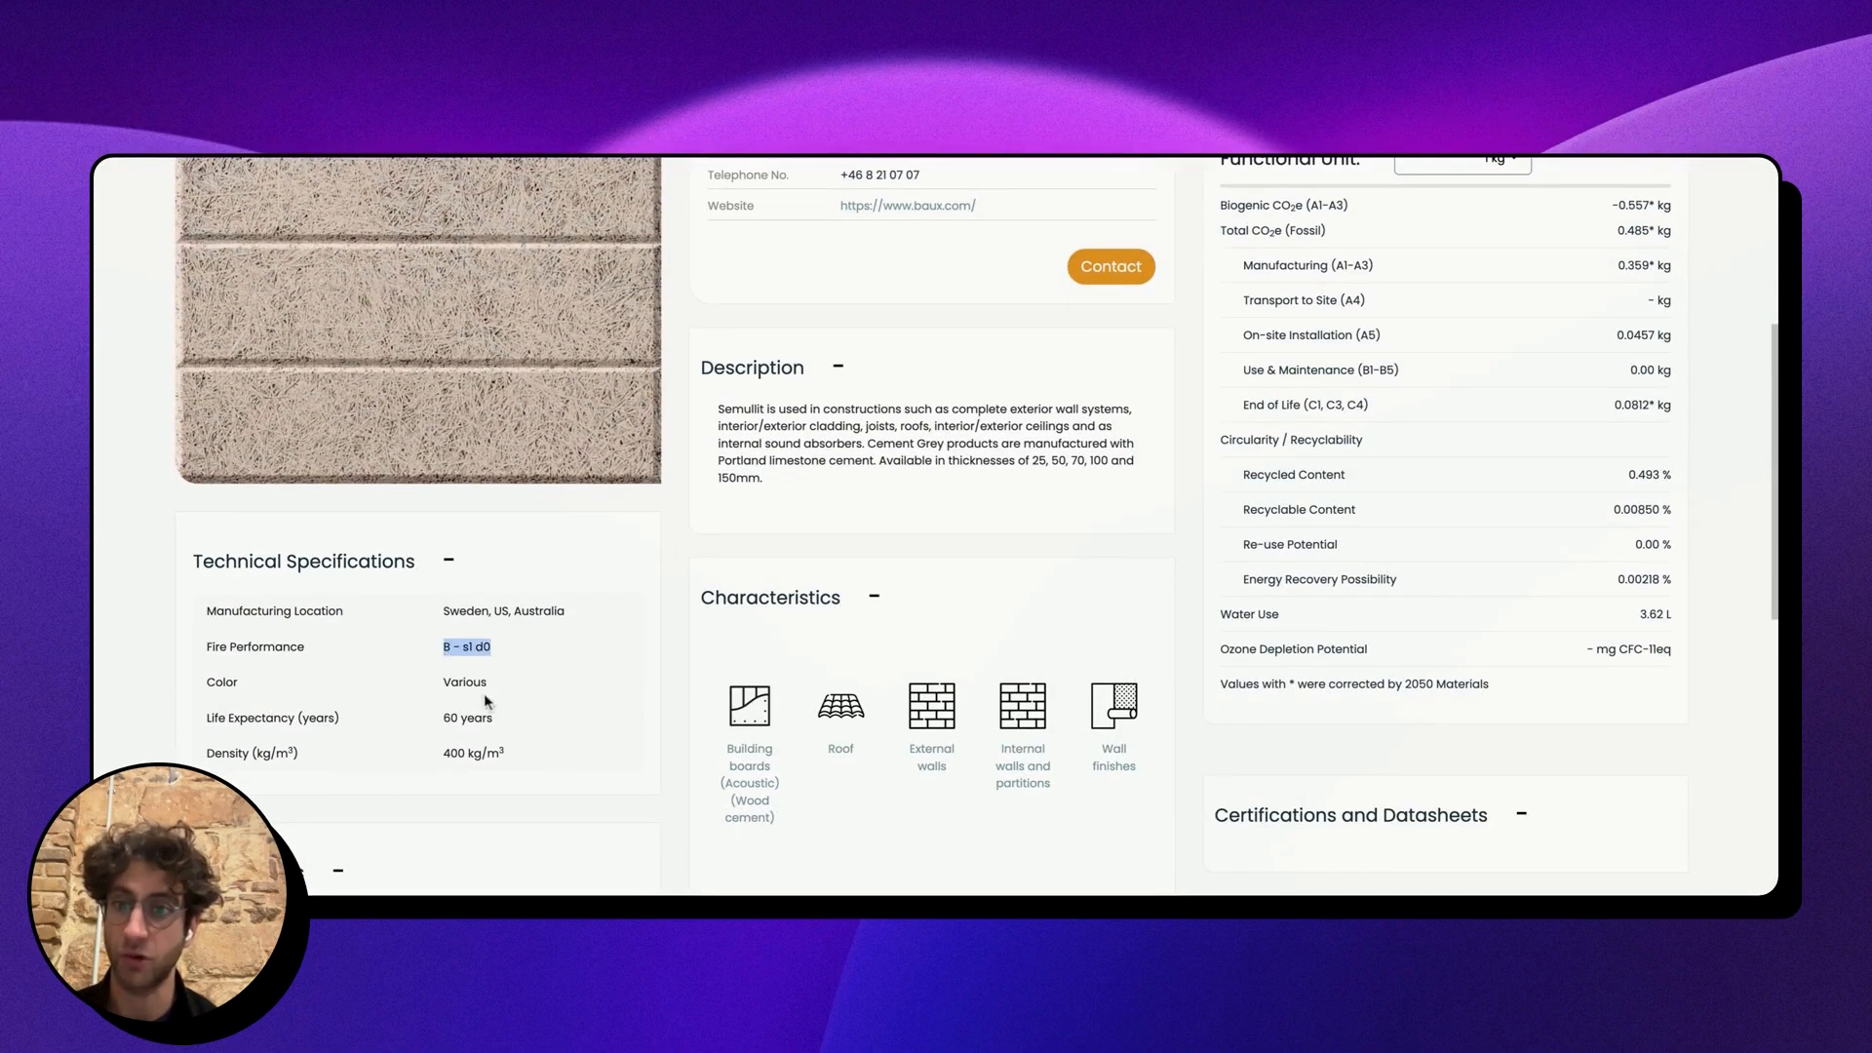
{"action": "double_click", "coordinate": [466, 718]}
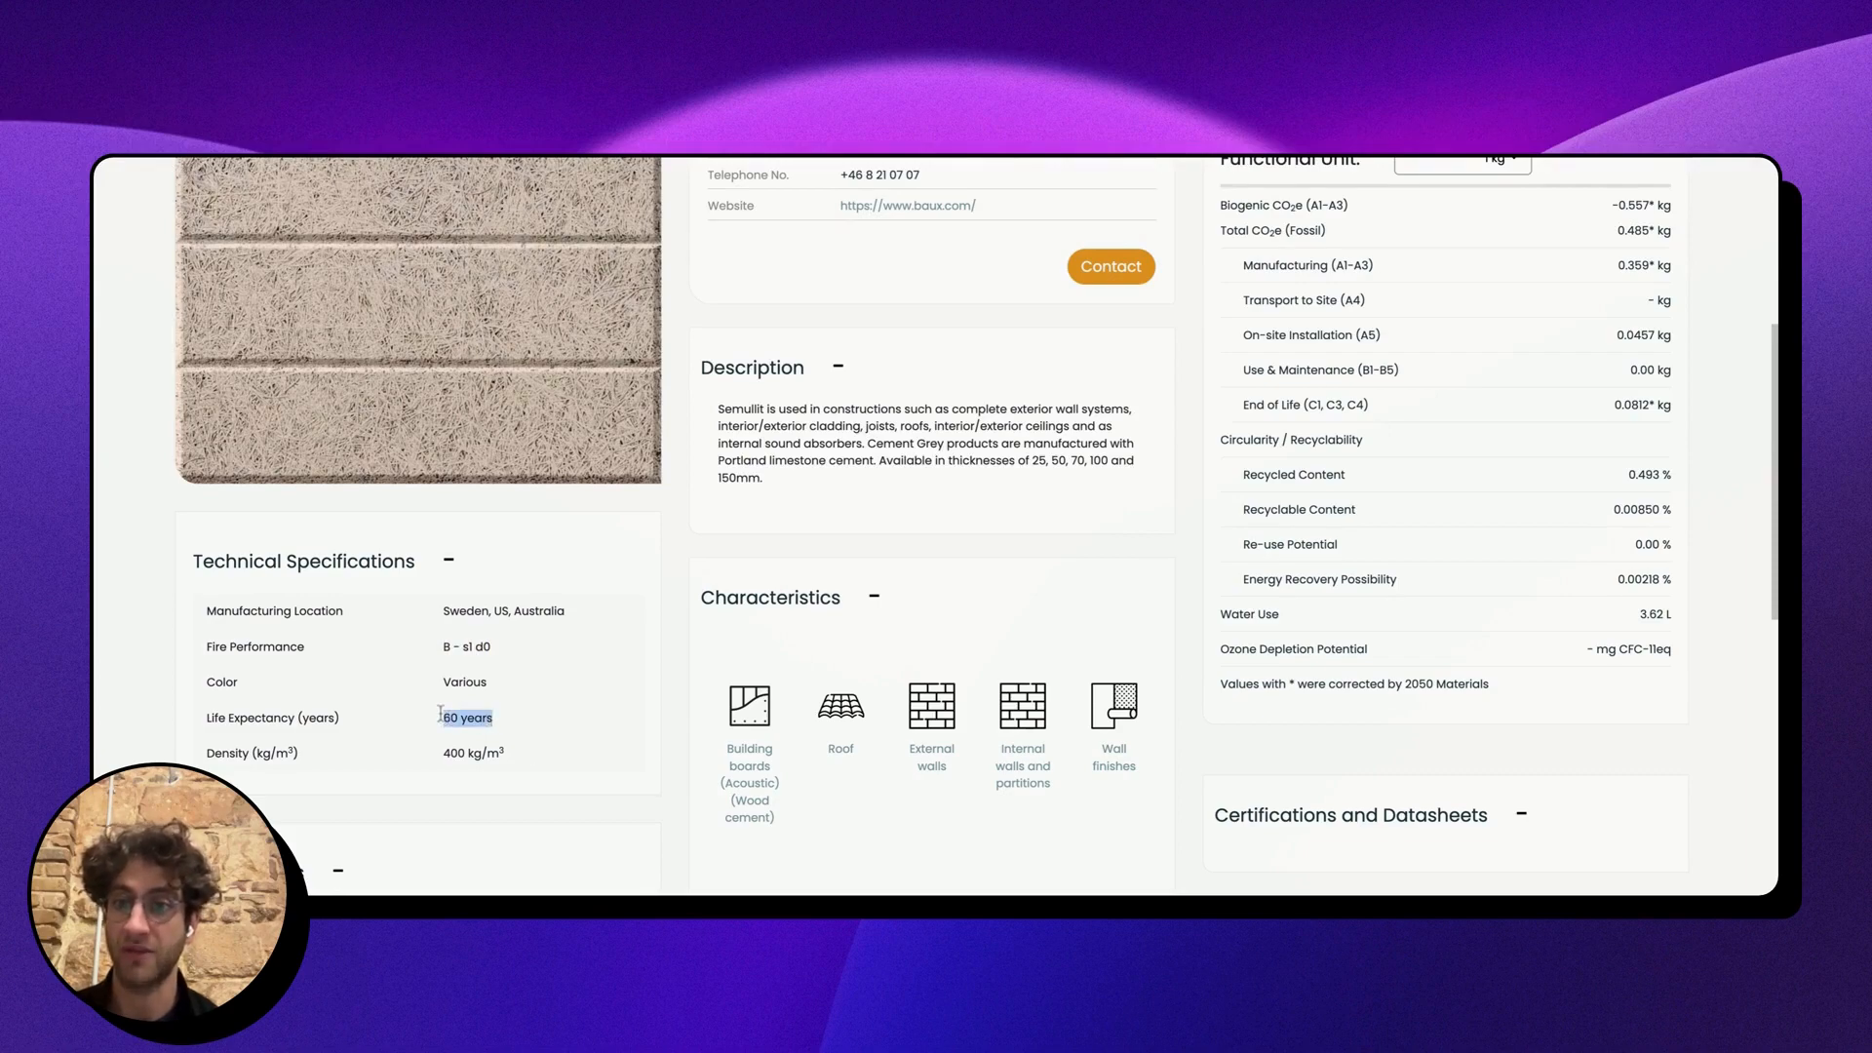
{"action": "scroll", "scroll_direction": "up", "scroll_amount": 3}
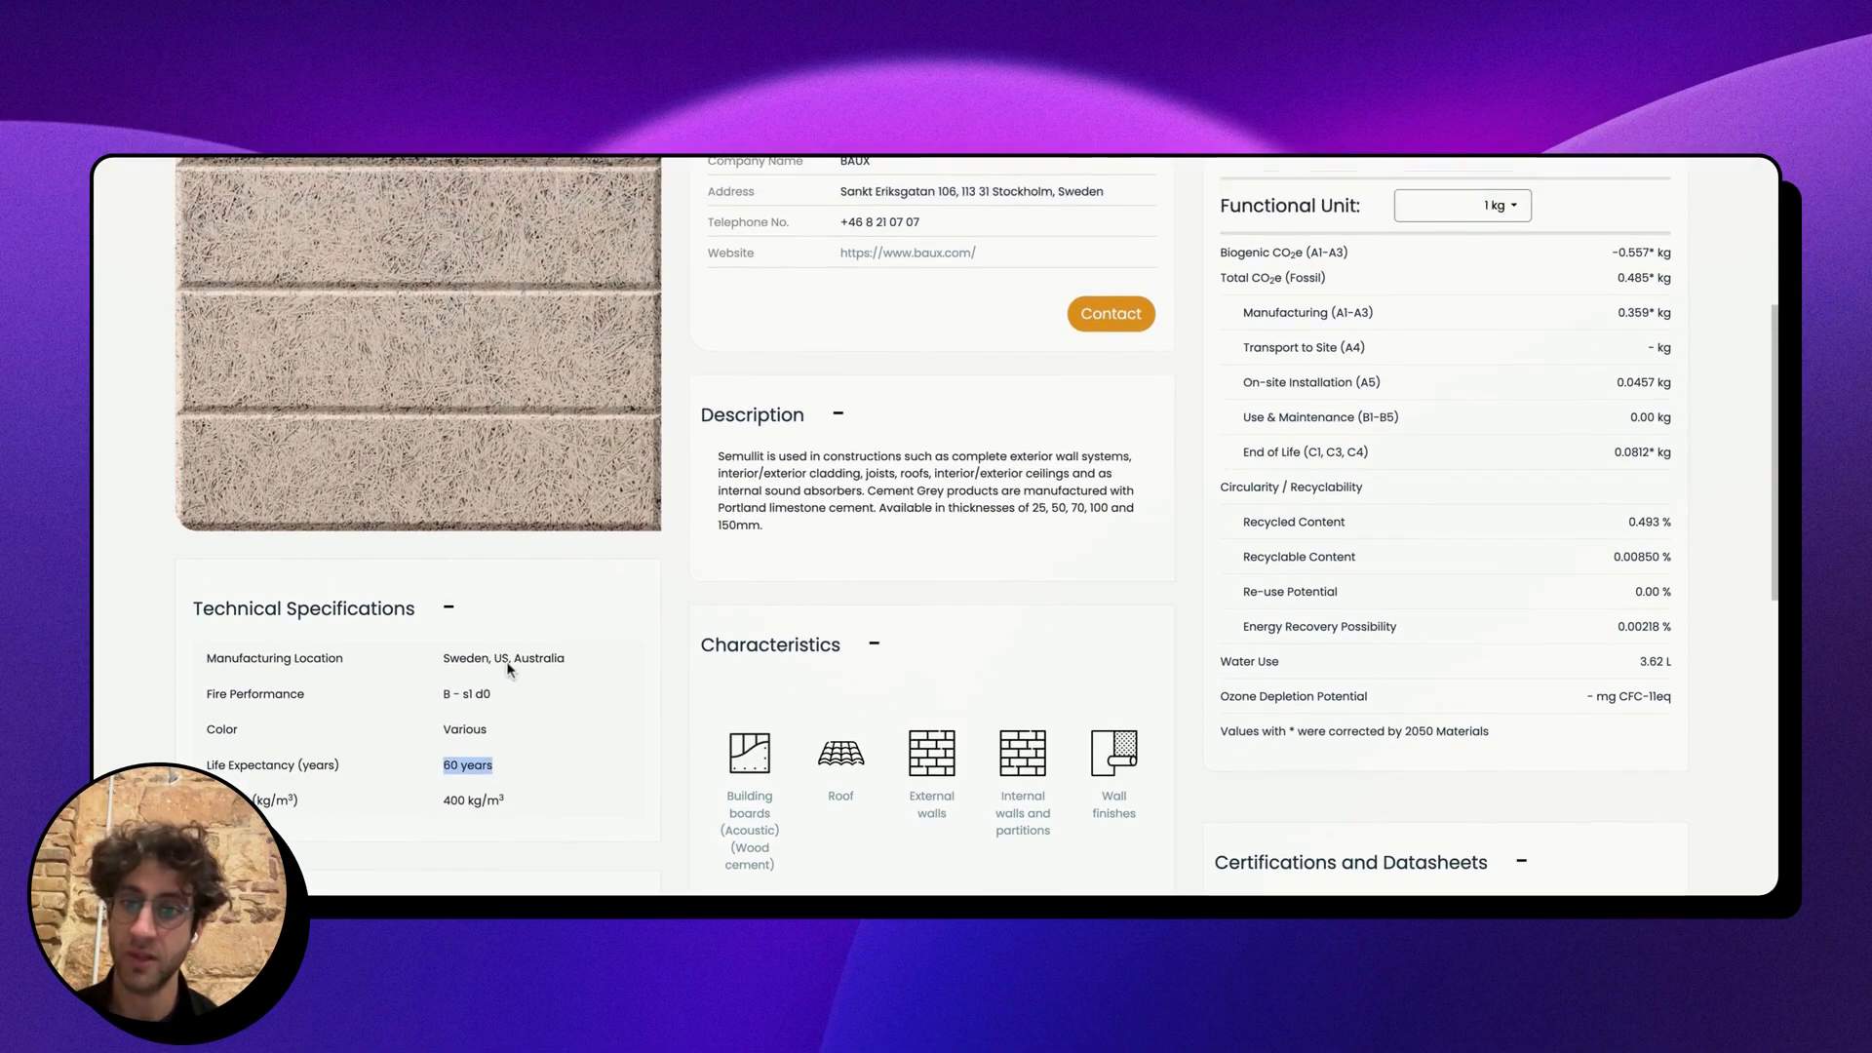
{"action": "scroll", "scroll_direction": "up", "scroll_amount": 3}
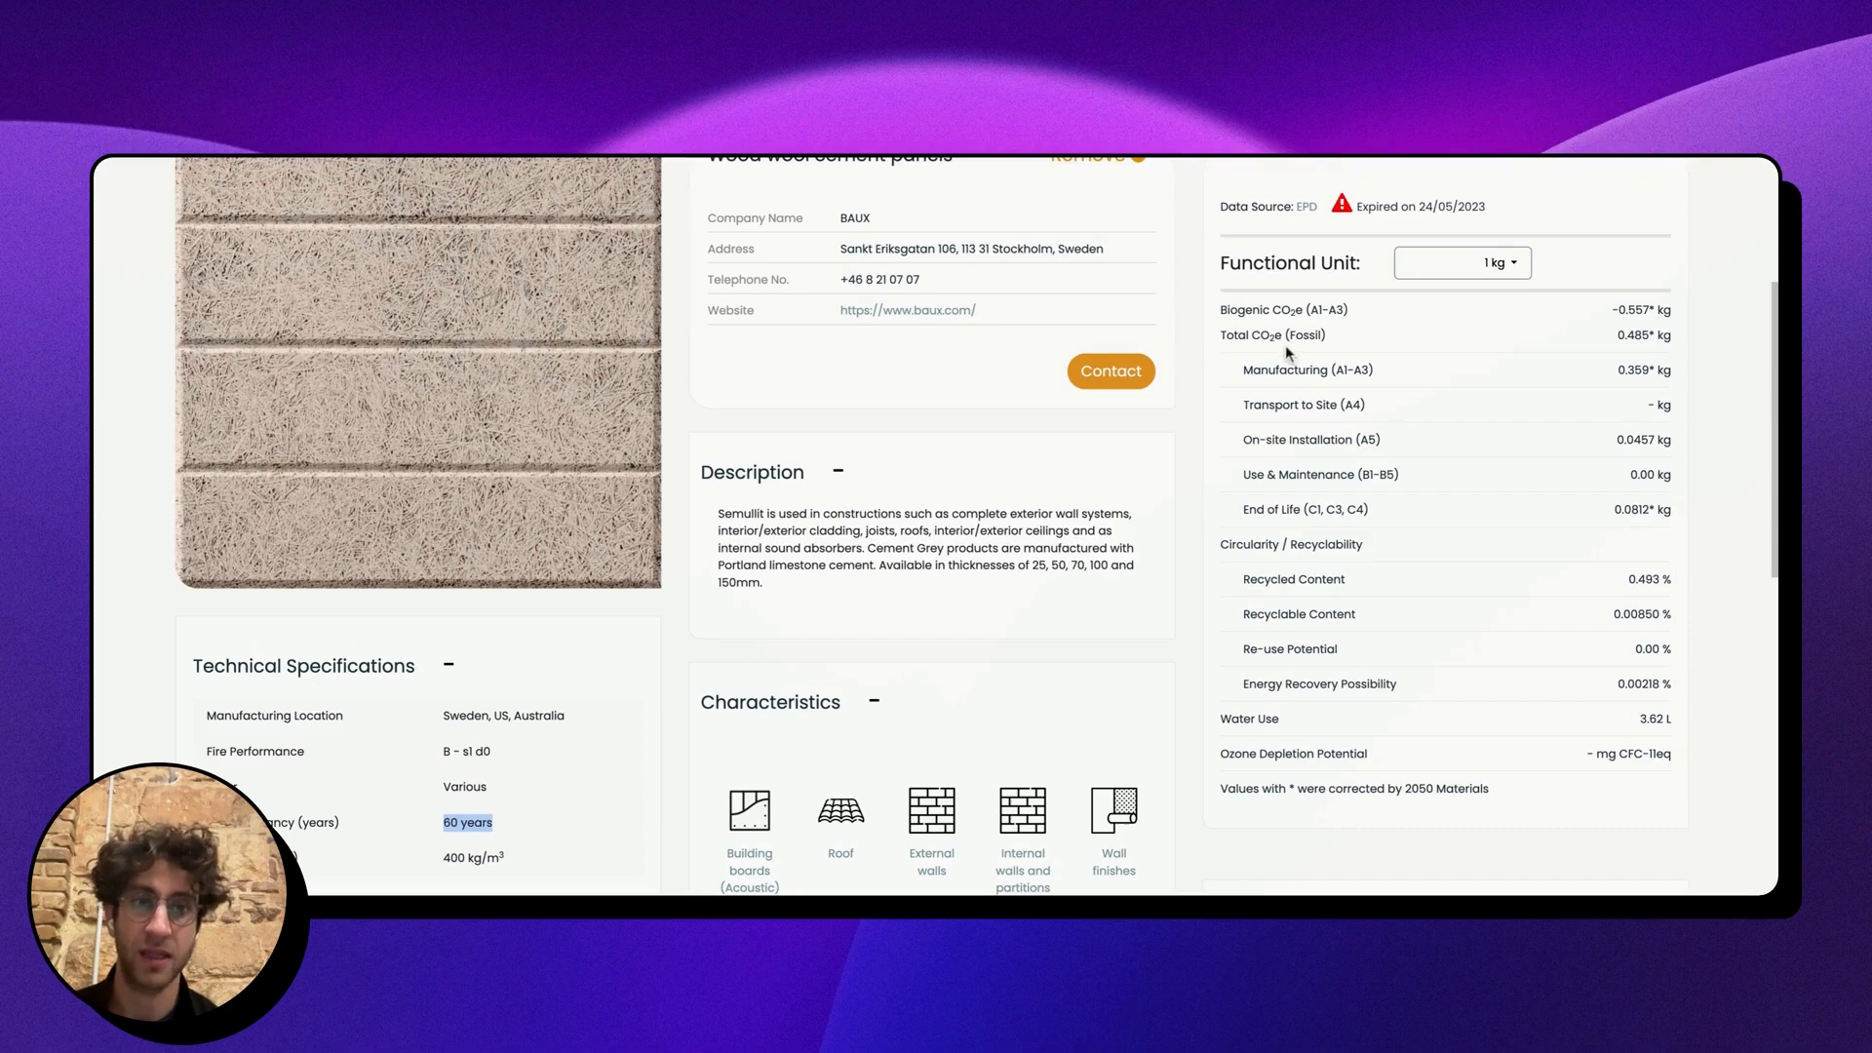
{"action": "scroll", "scroll_direction": "up", "scroll_amount": 3}
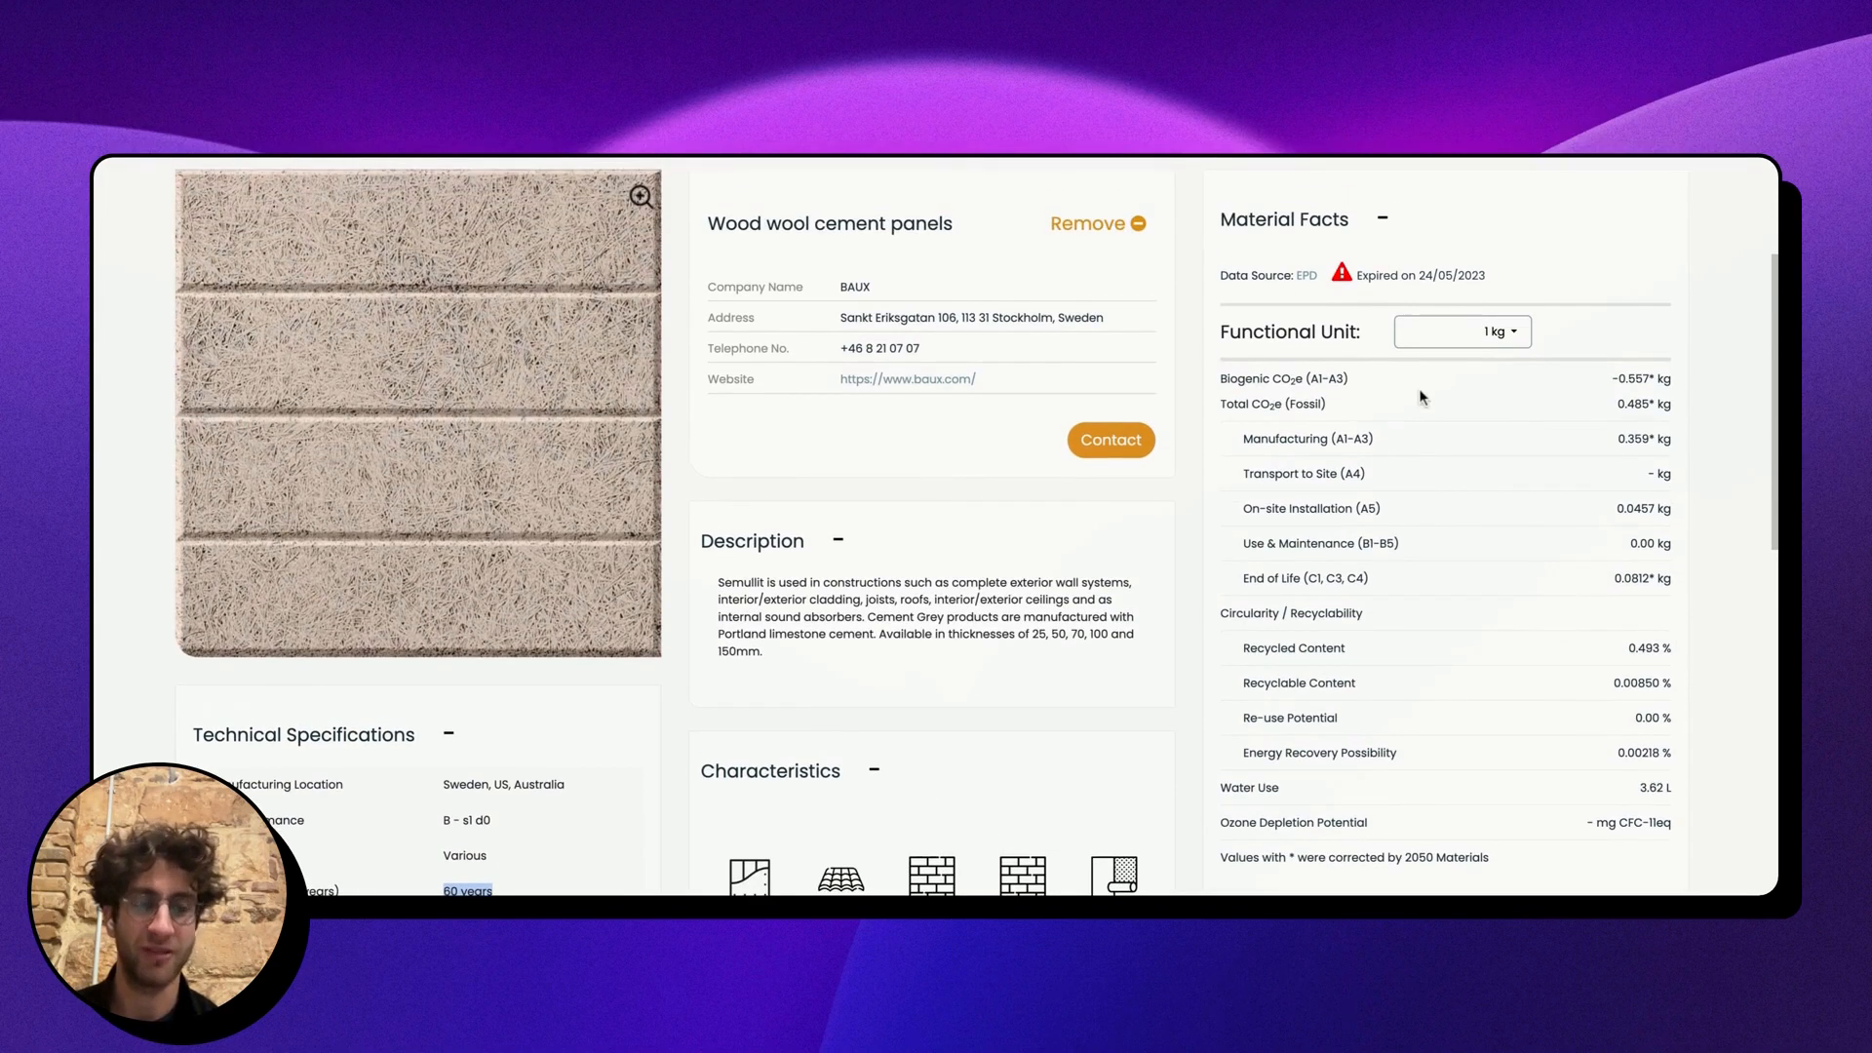
{"action": "mouse_move", "coordinate": [1304, 444]}
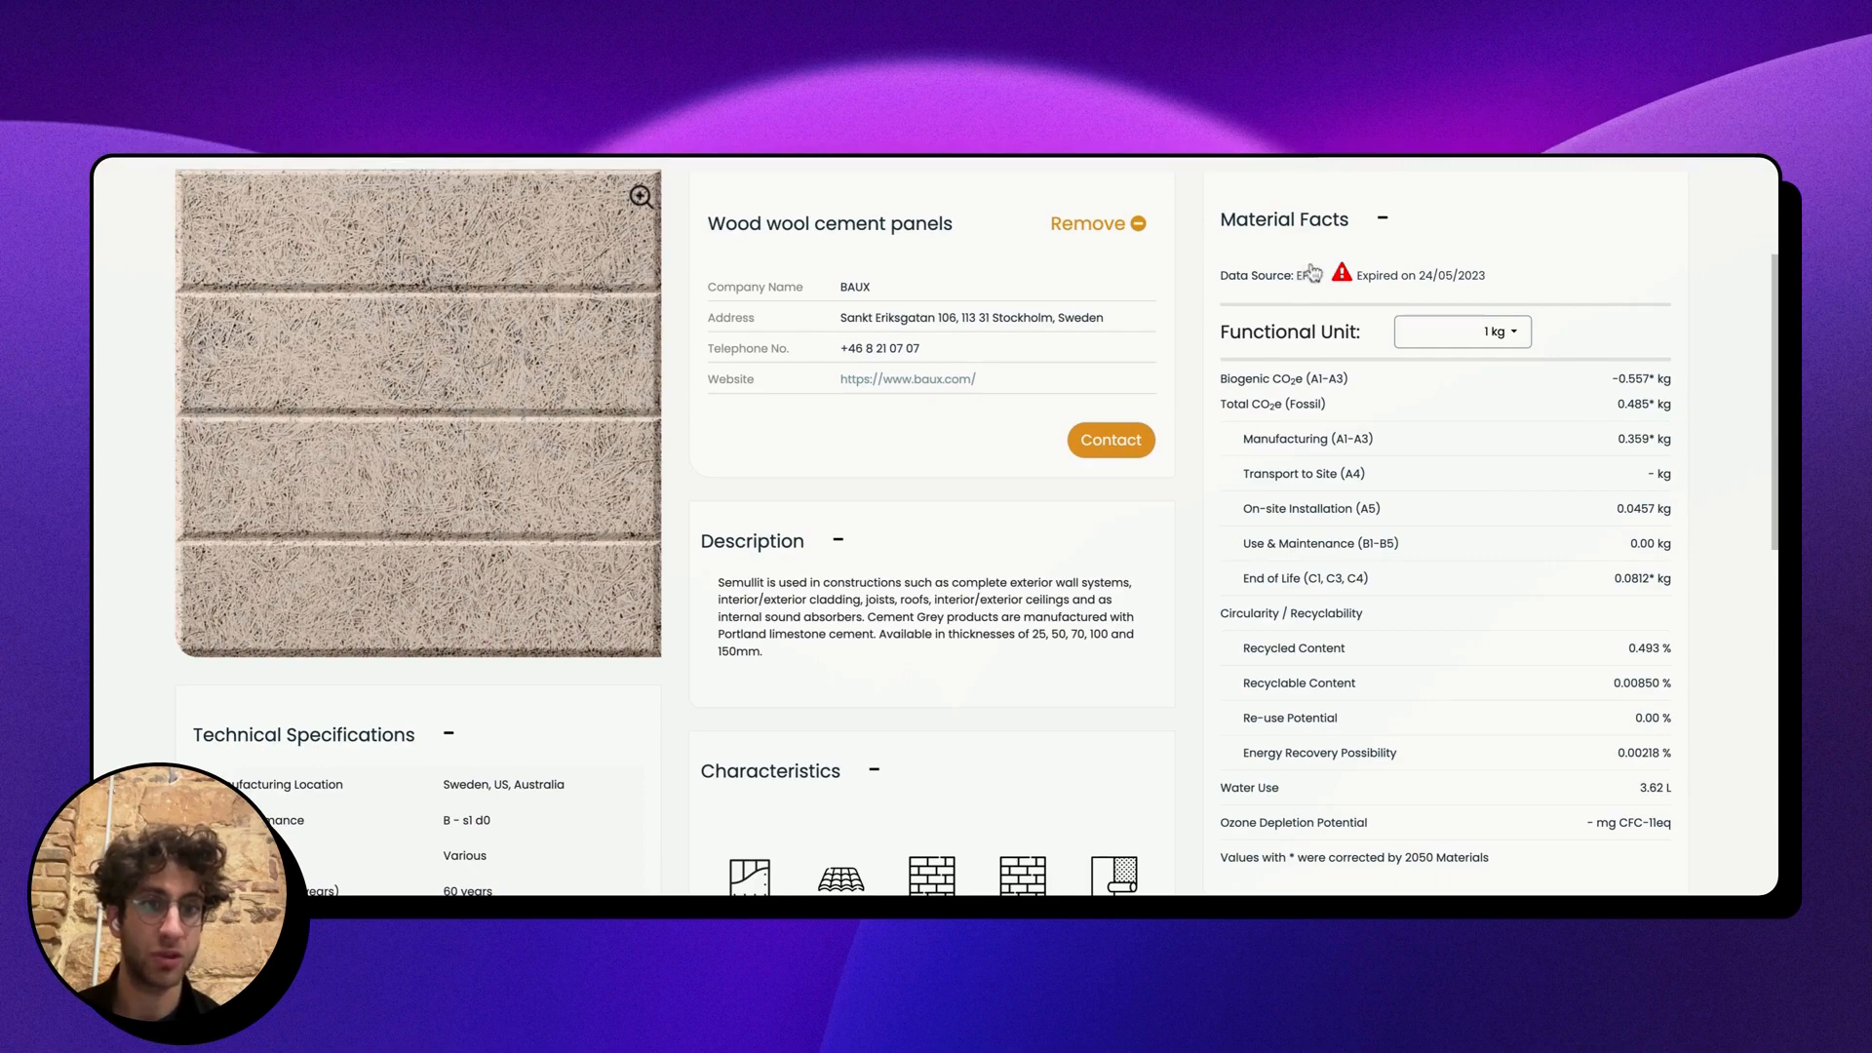
{"action": "key", "text": "ctrl+plus"}
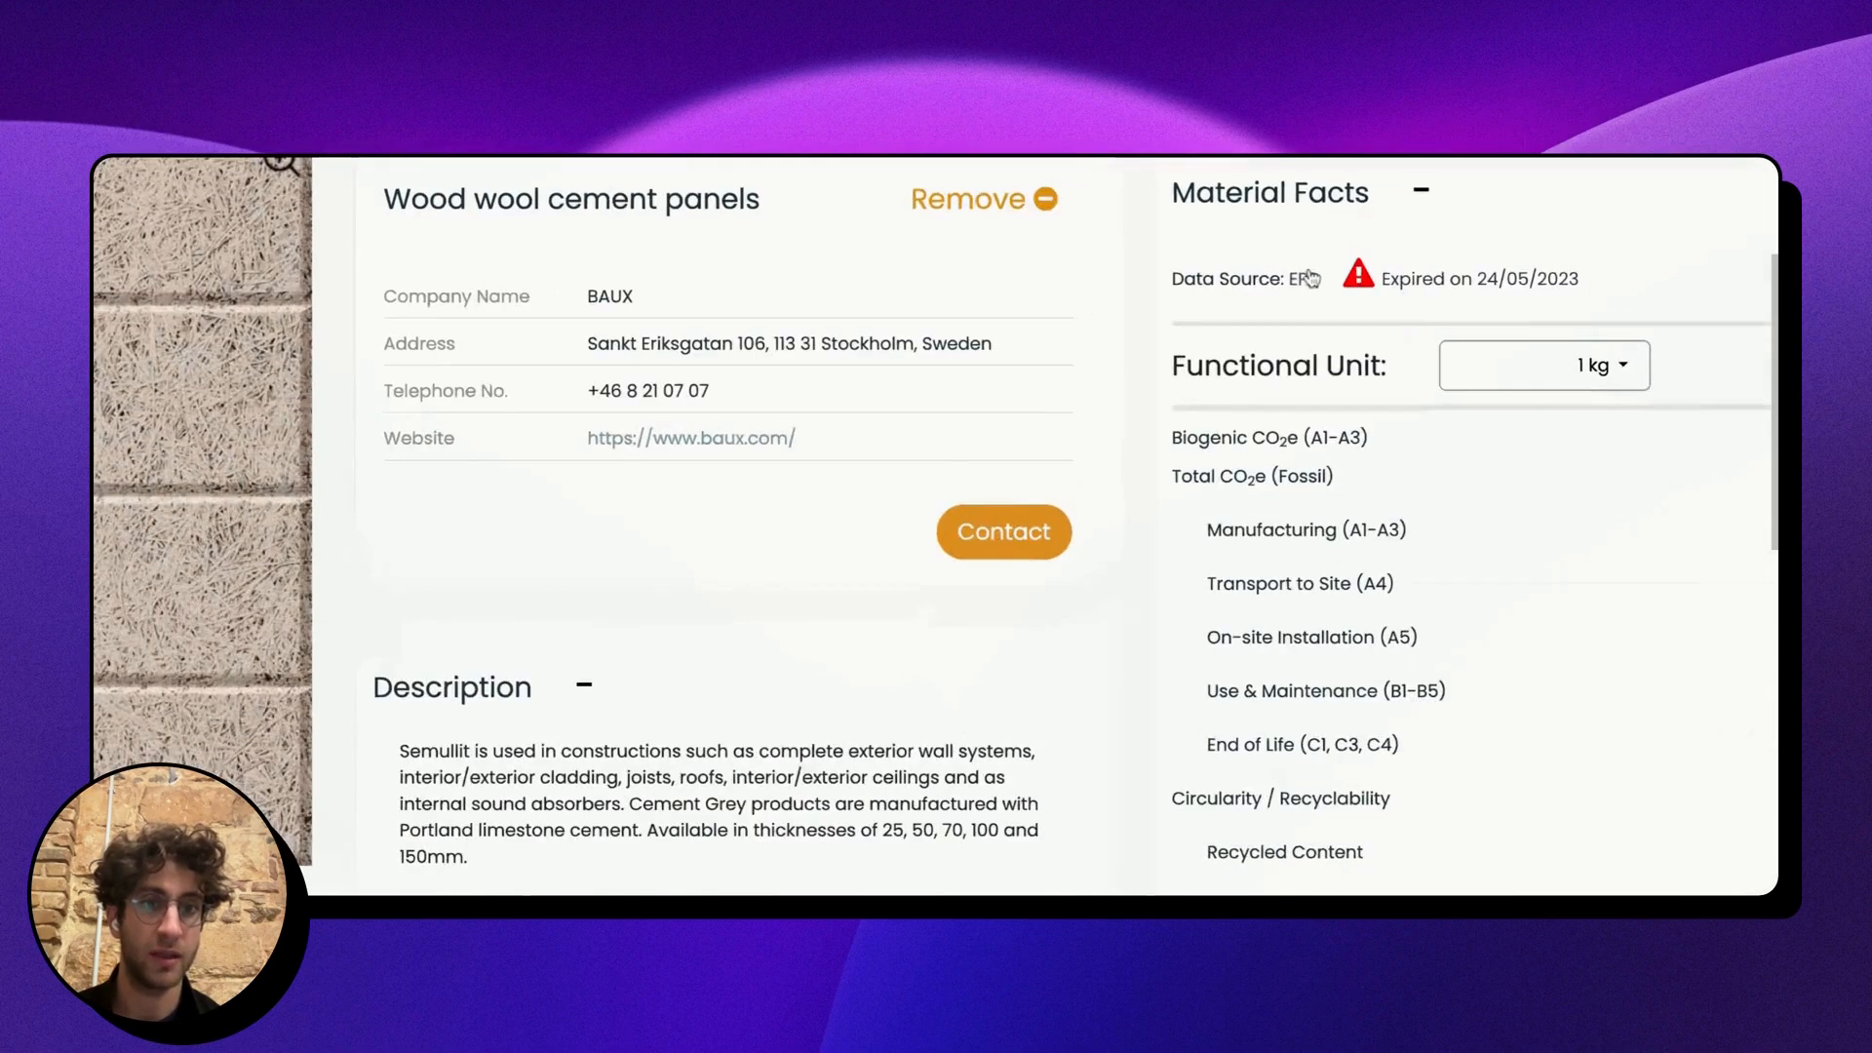
{"action": "mouse_move", "coordinate": [1294, 286]}
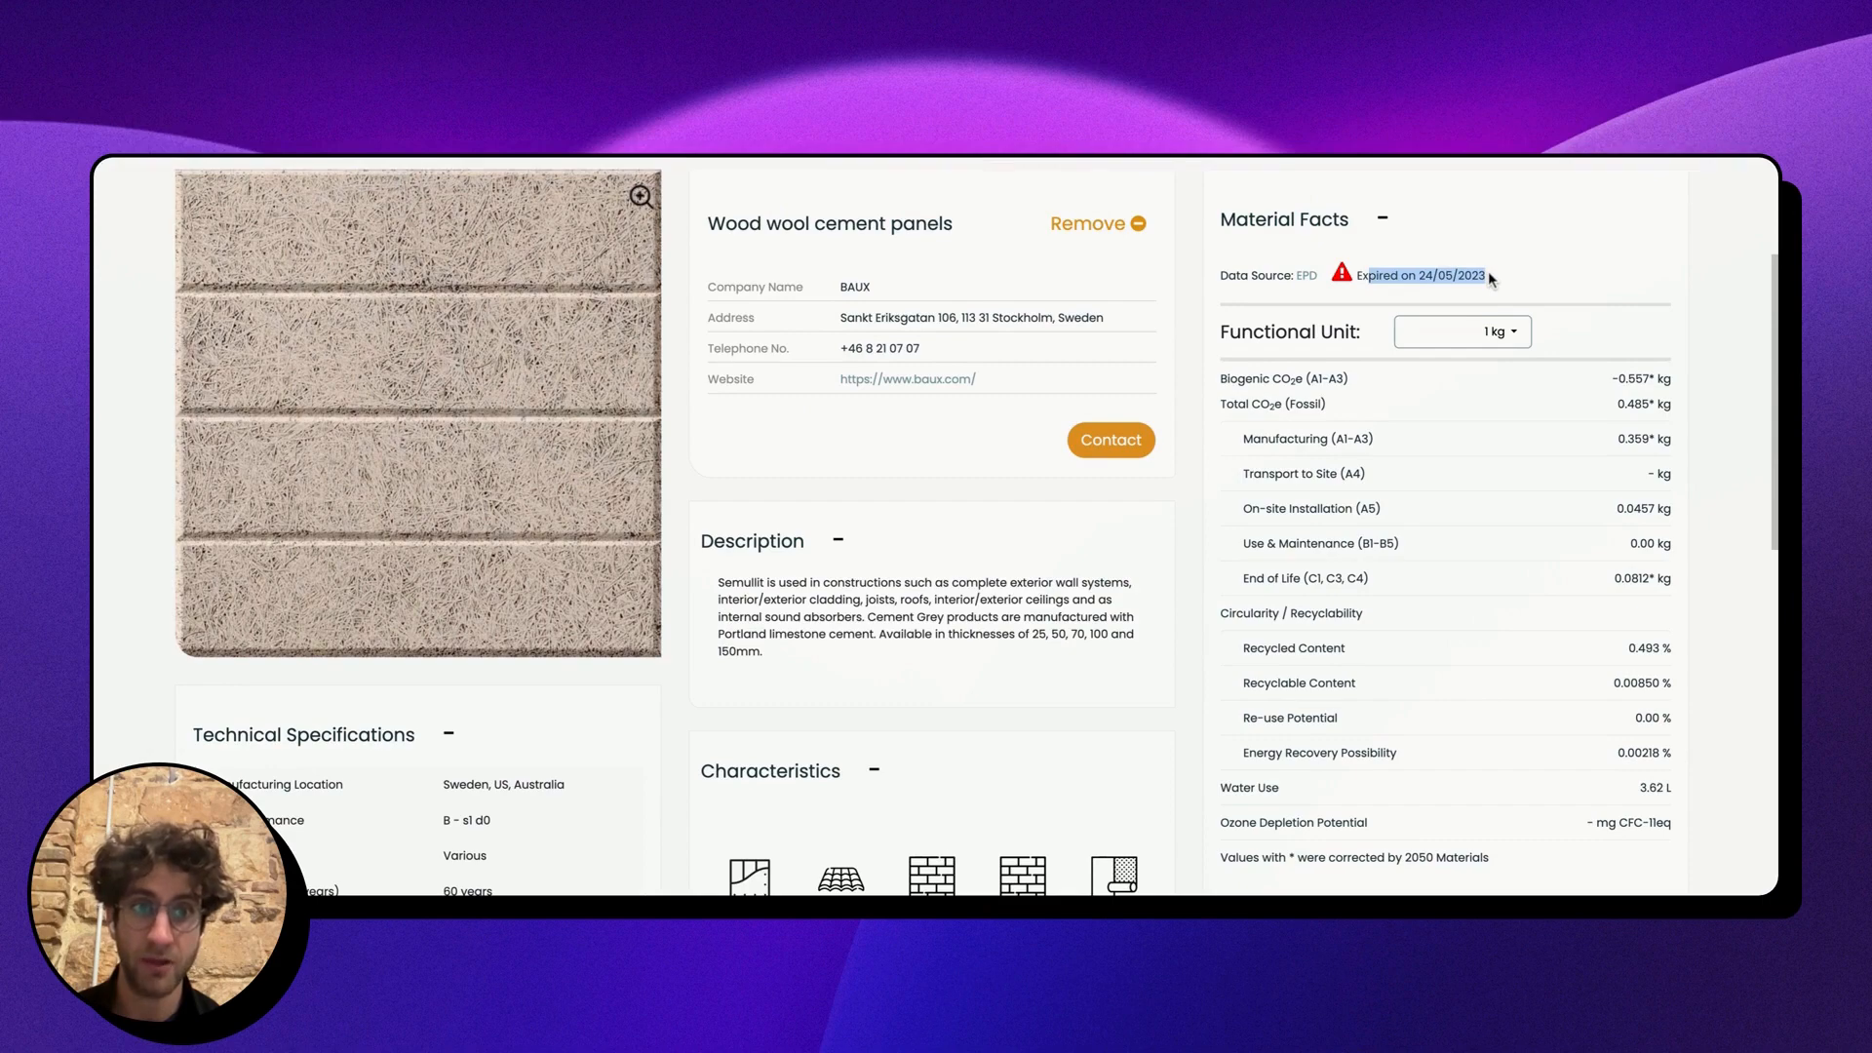
{"action": "scroll", "scroll_direction": "down", "scroll_amount": 3}
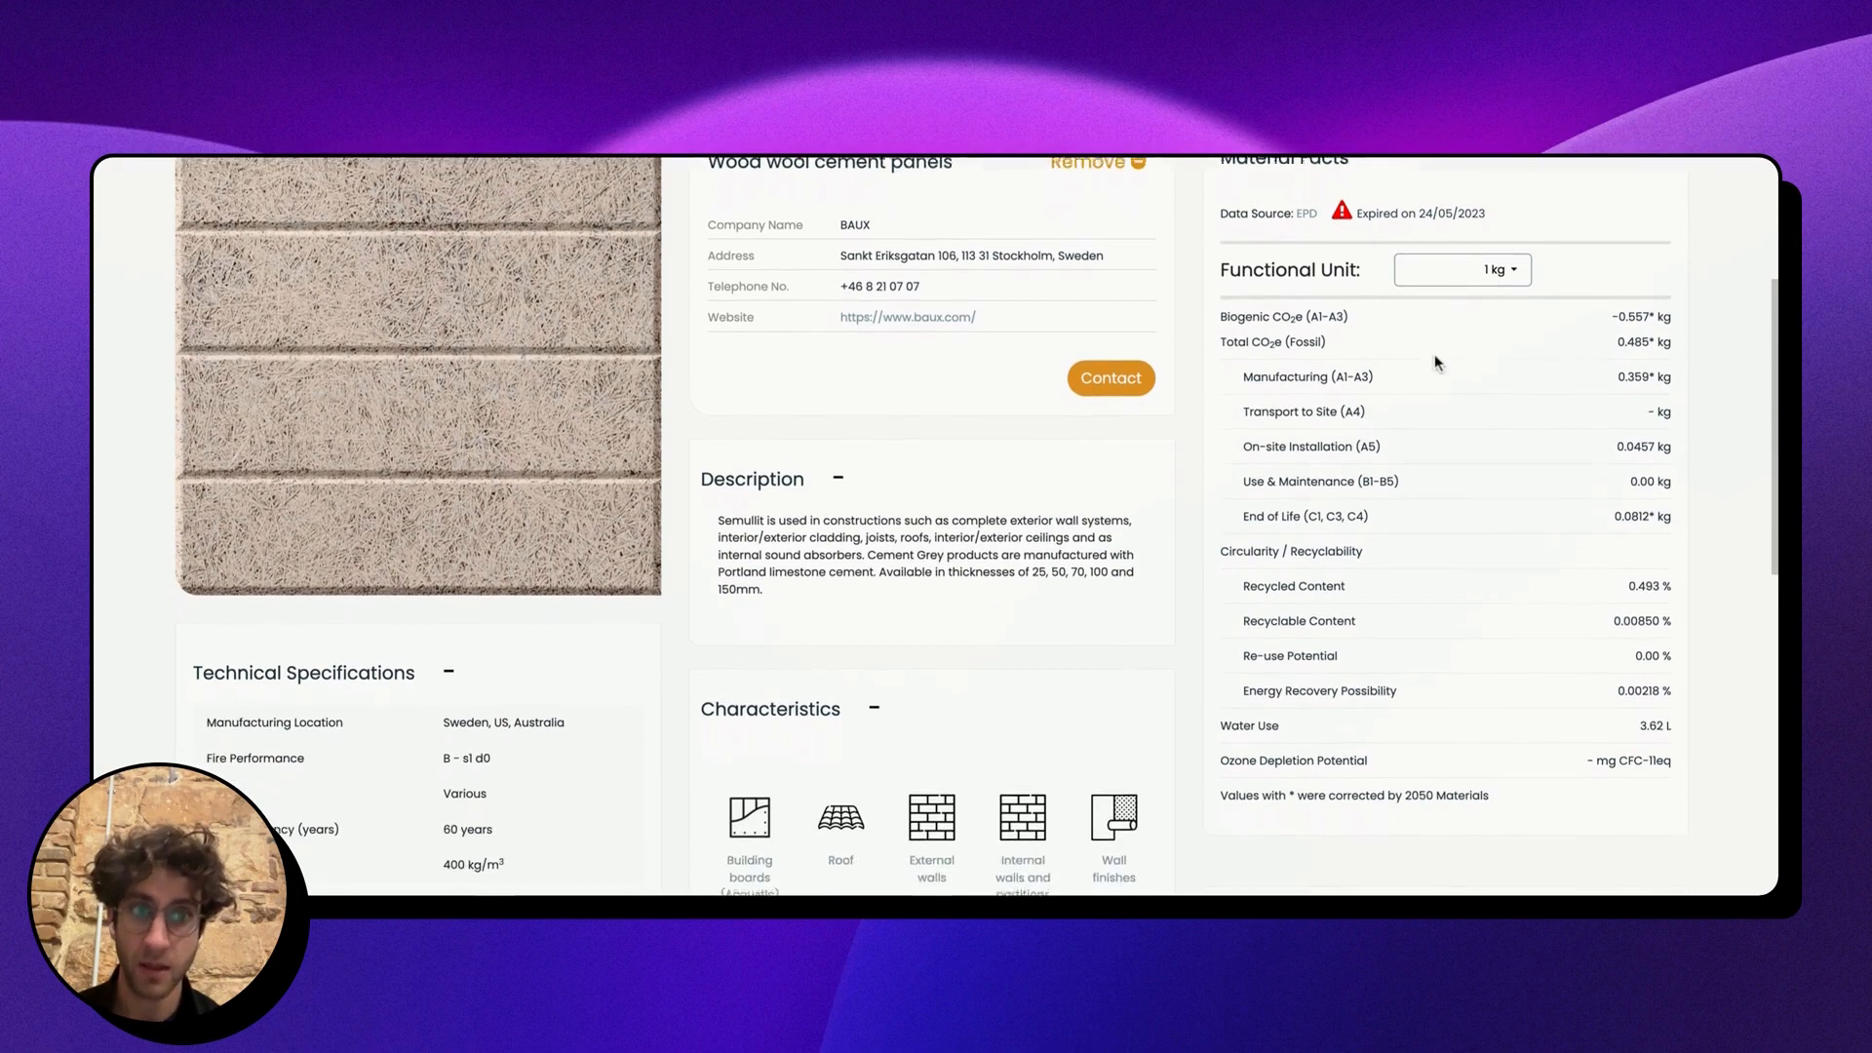
{"action": "scroll", "scroll_direction": "up", "scroll_amount": 3}
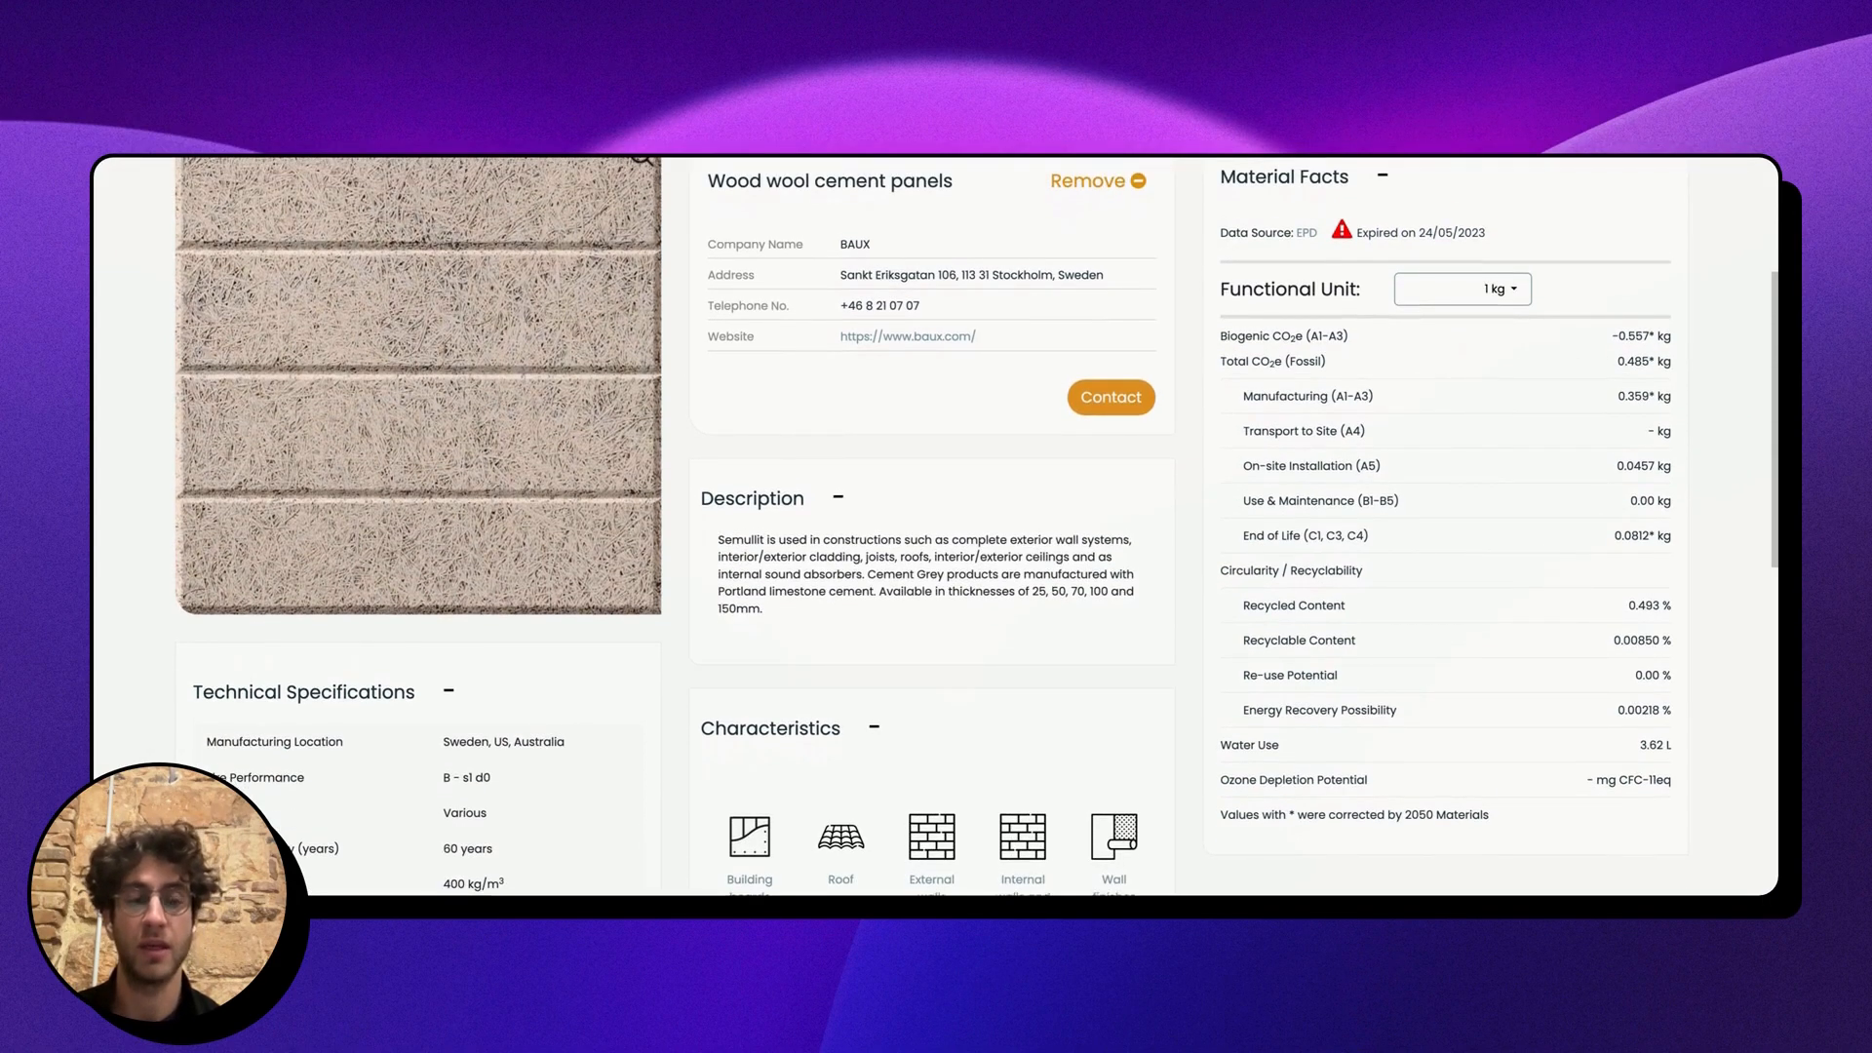
{"action": "mouse_move", "coordinate": [1464, 355]}
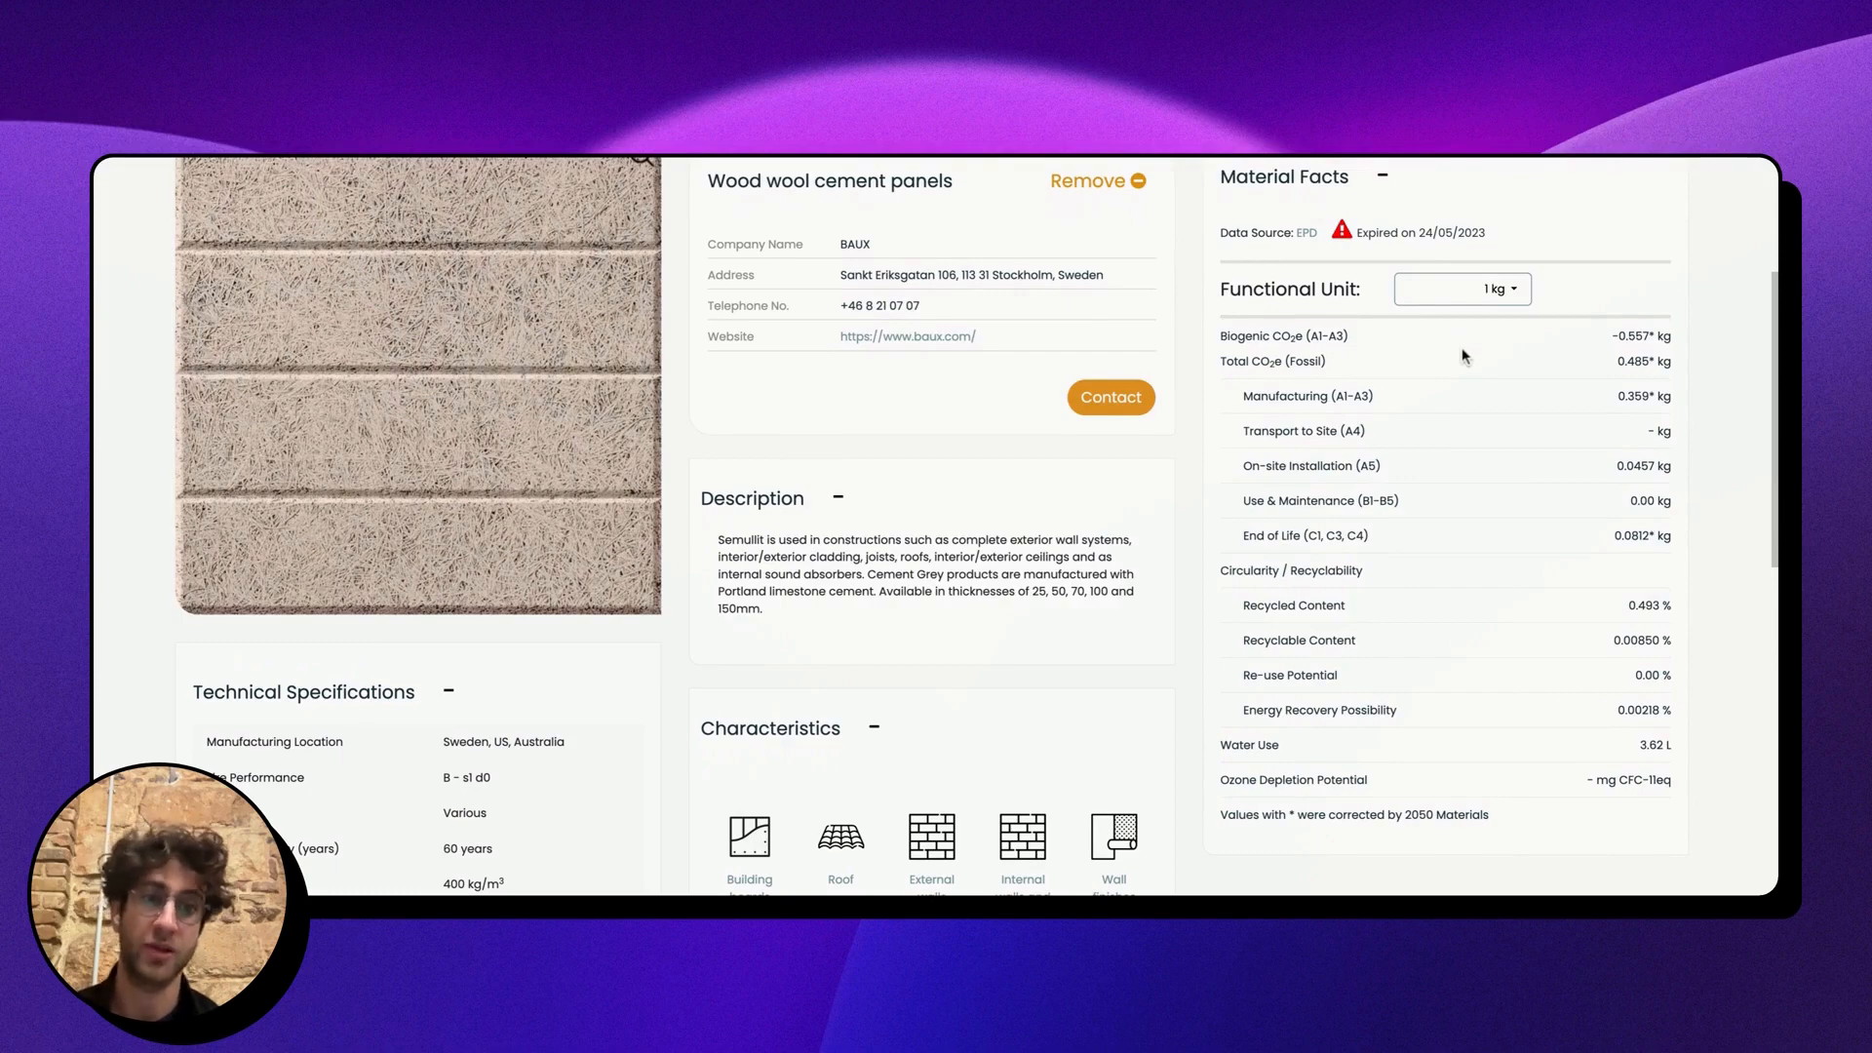
{"action": "scroll", "scroll_direction": "down", "scroll_amount": 3}
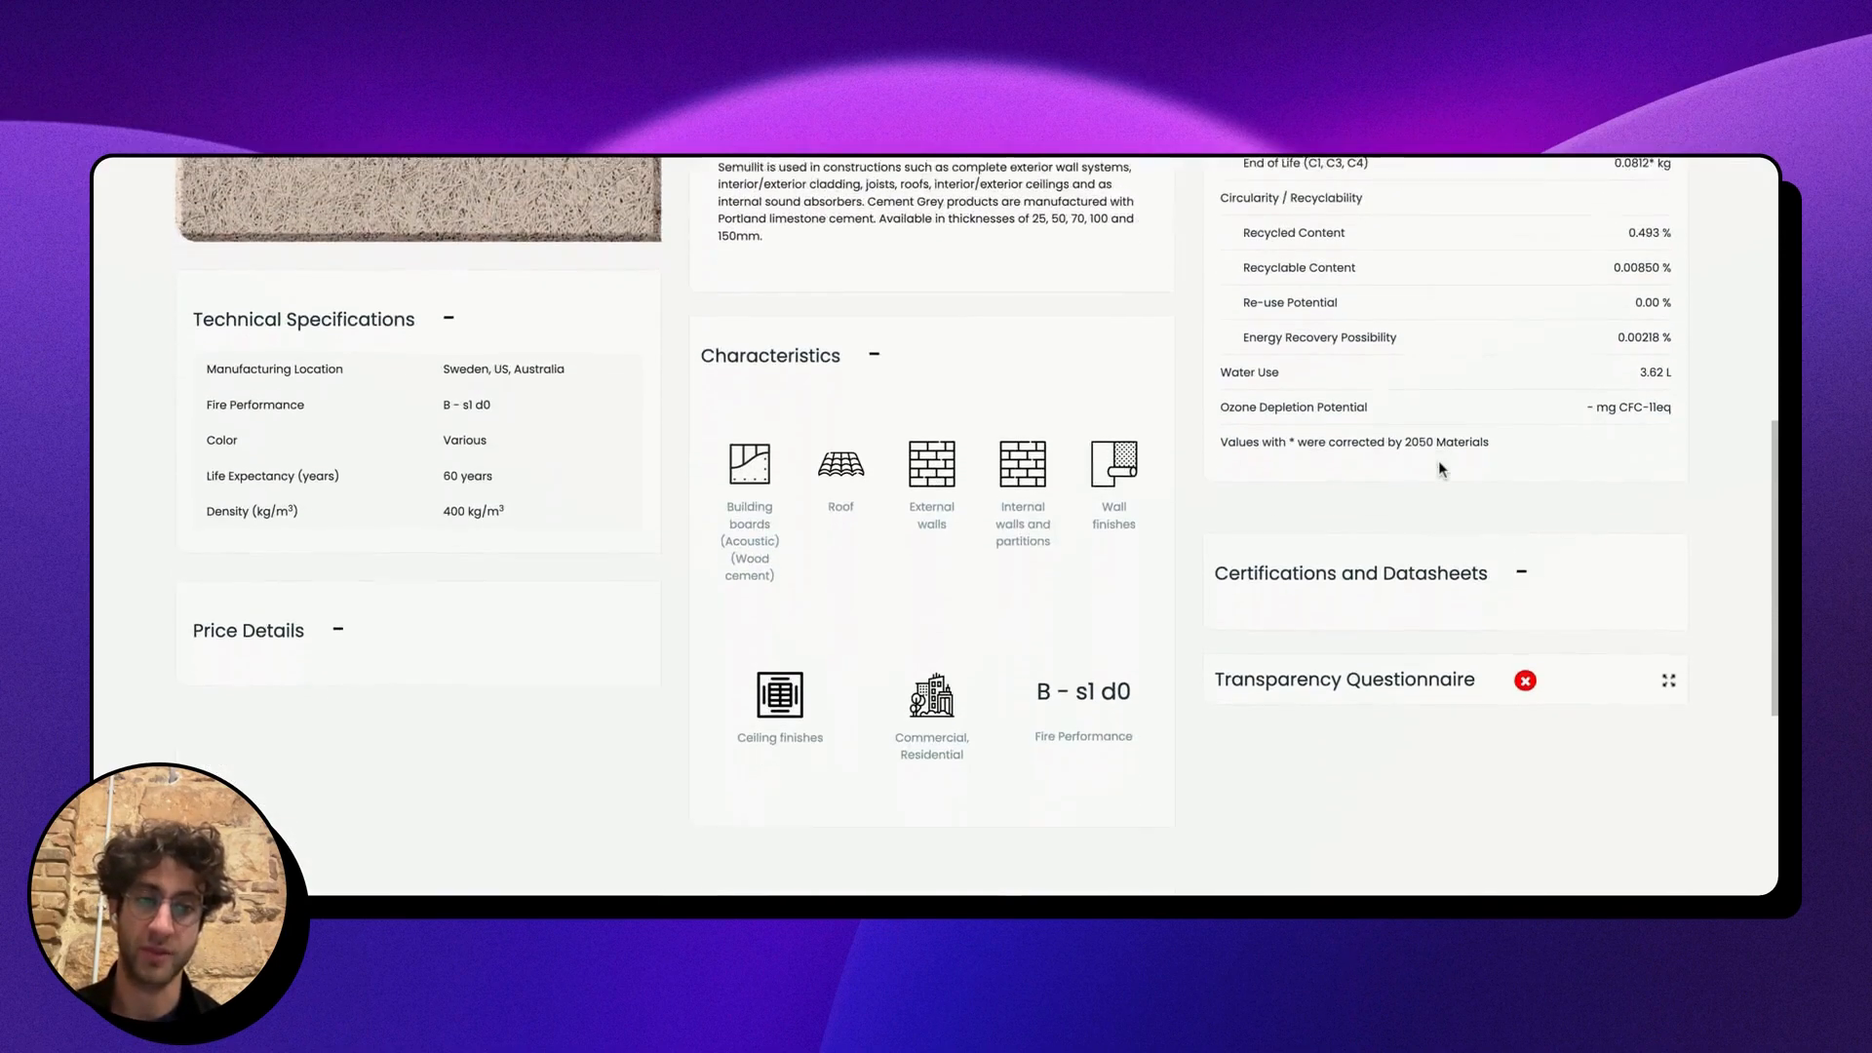
{"action": "scroll", "scroll_direction": "up", "scroll_amount": 3}
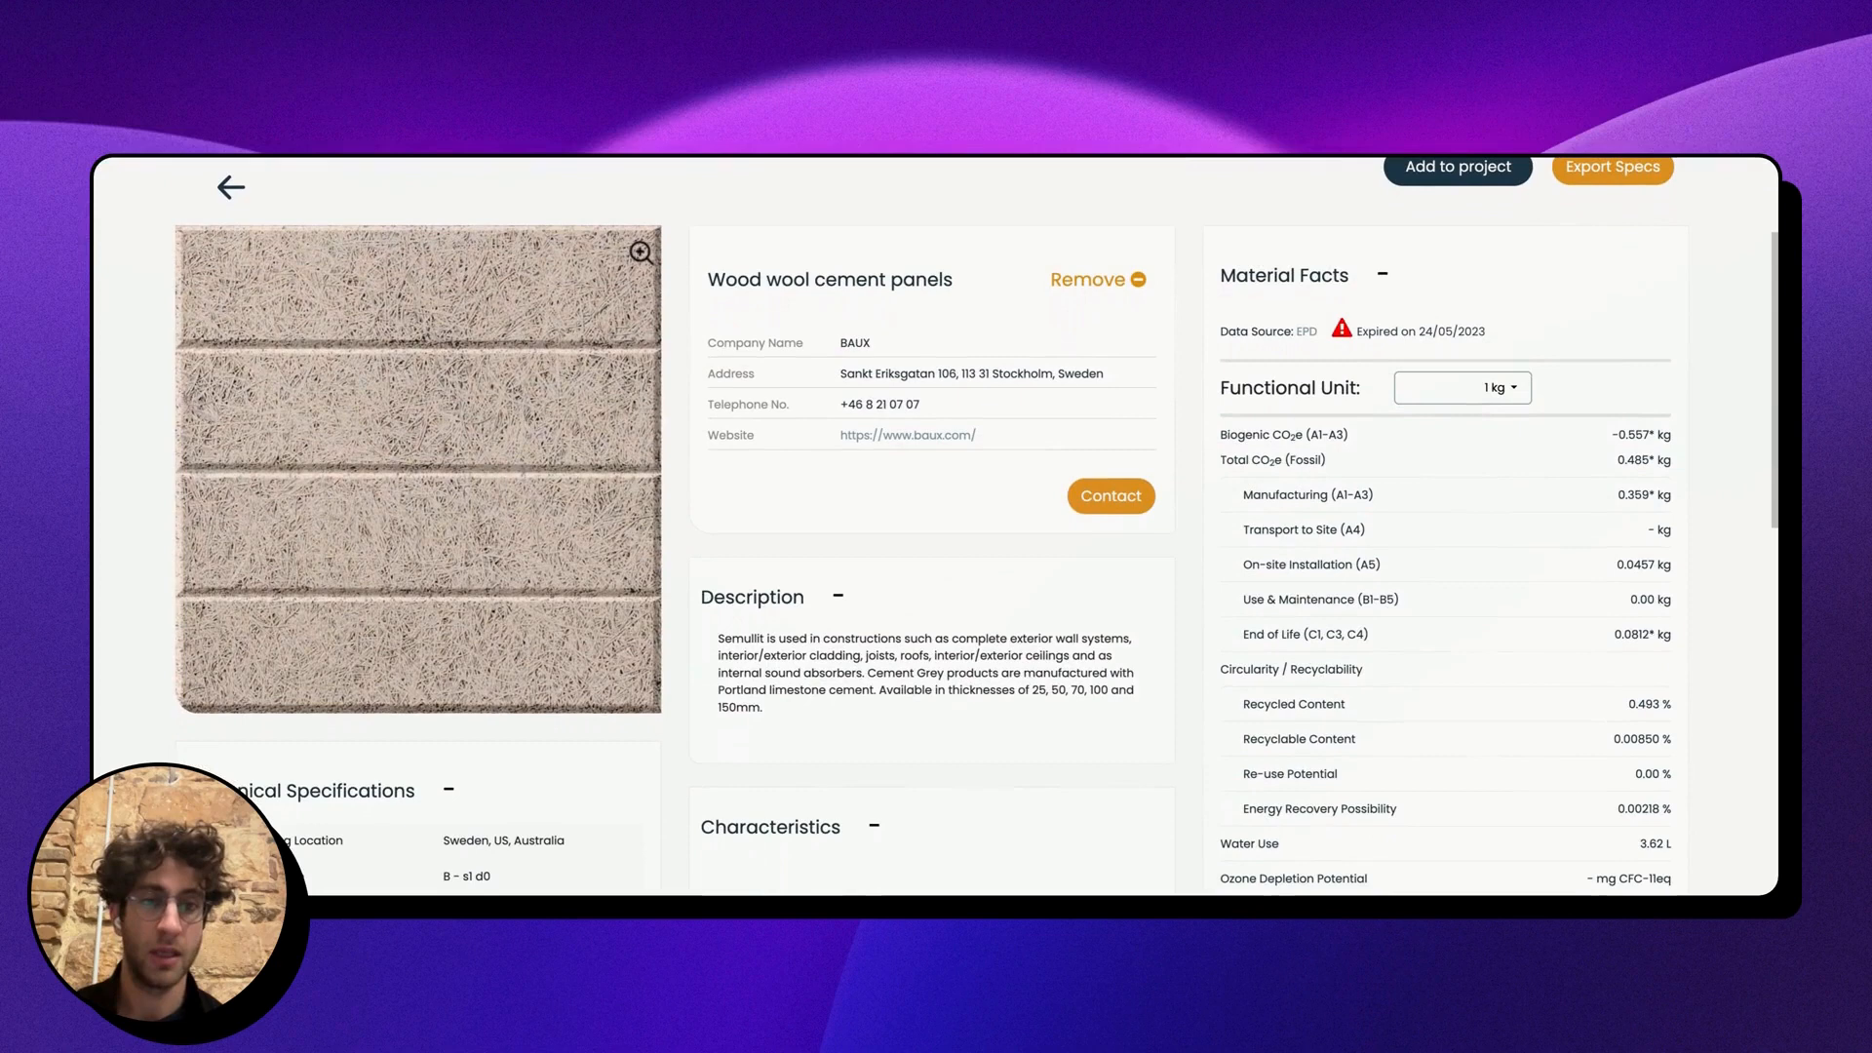
{"action": "mouse_move", "coordinate": [1304, 343]}
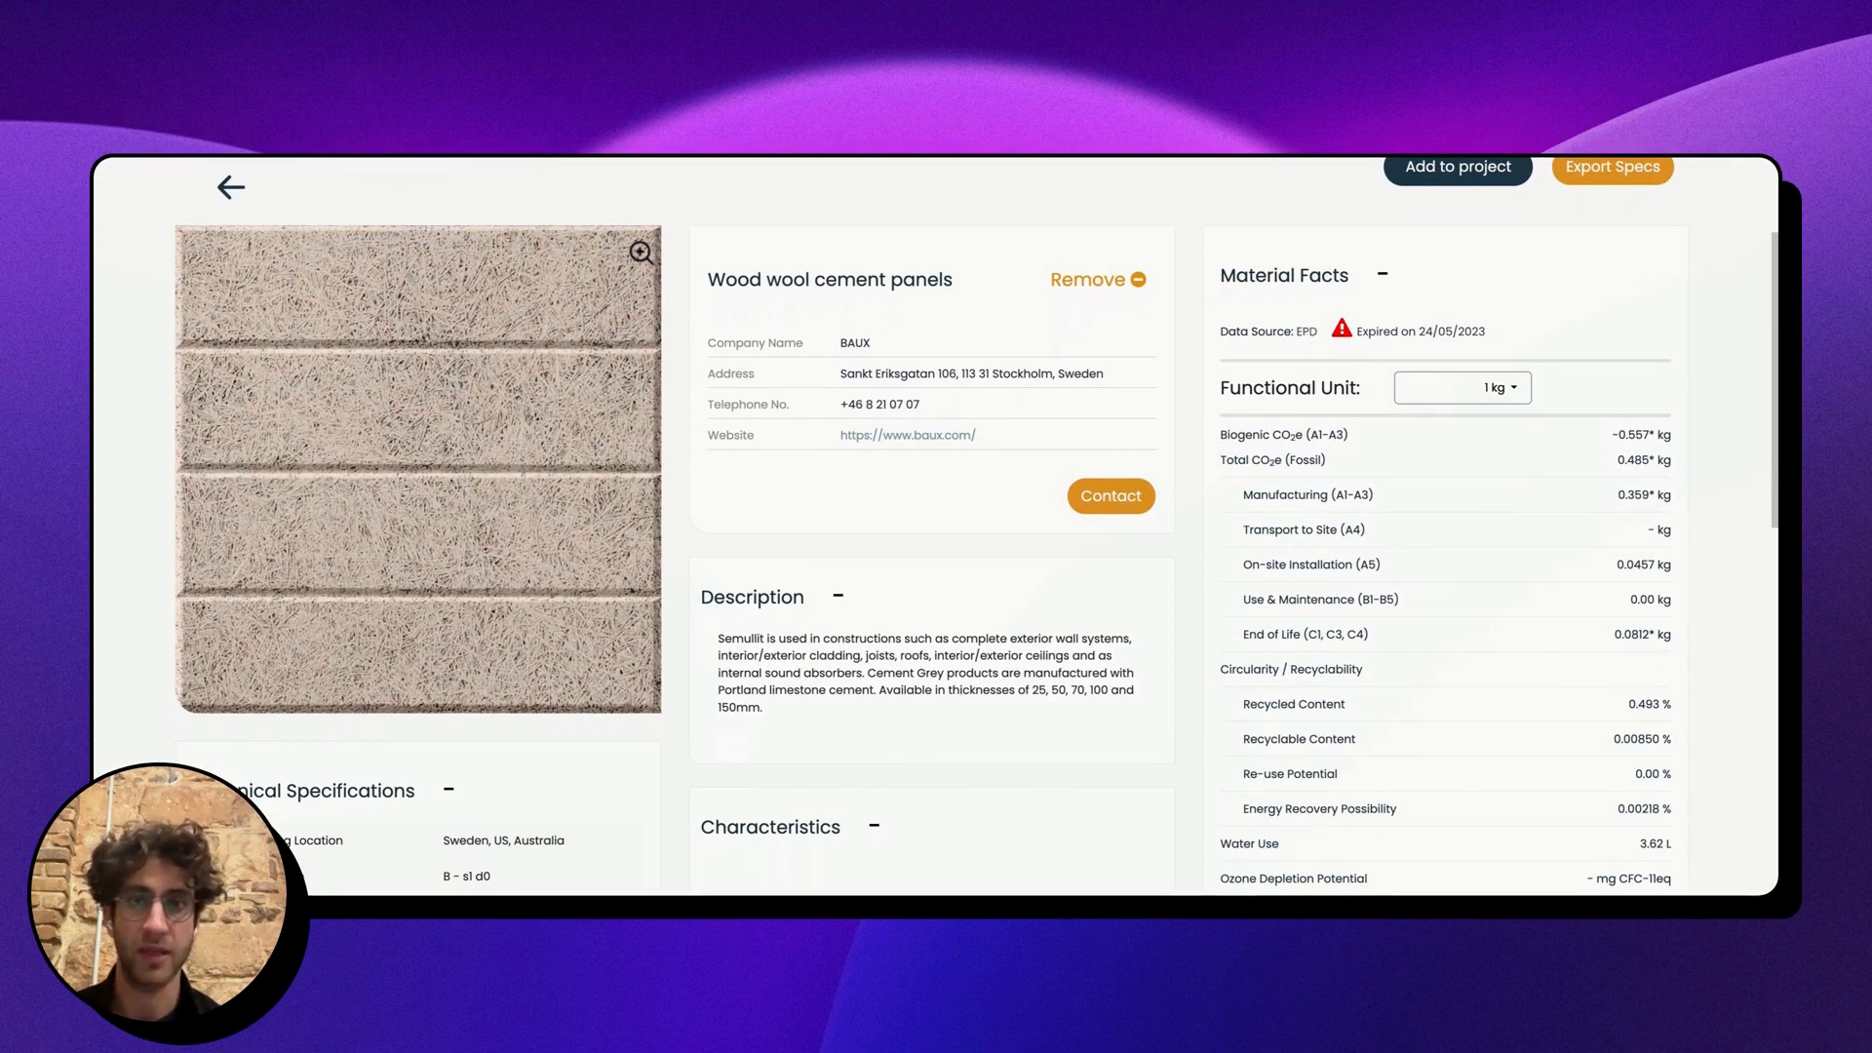
Step: Scroll through the 48 filtered acoustic board results sorted by lowest carbon
{"action": "scroll", "scroll_direction": "down", "scroll_amount": 3}
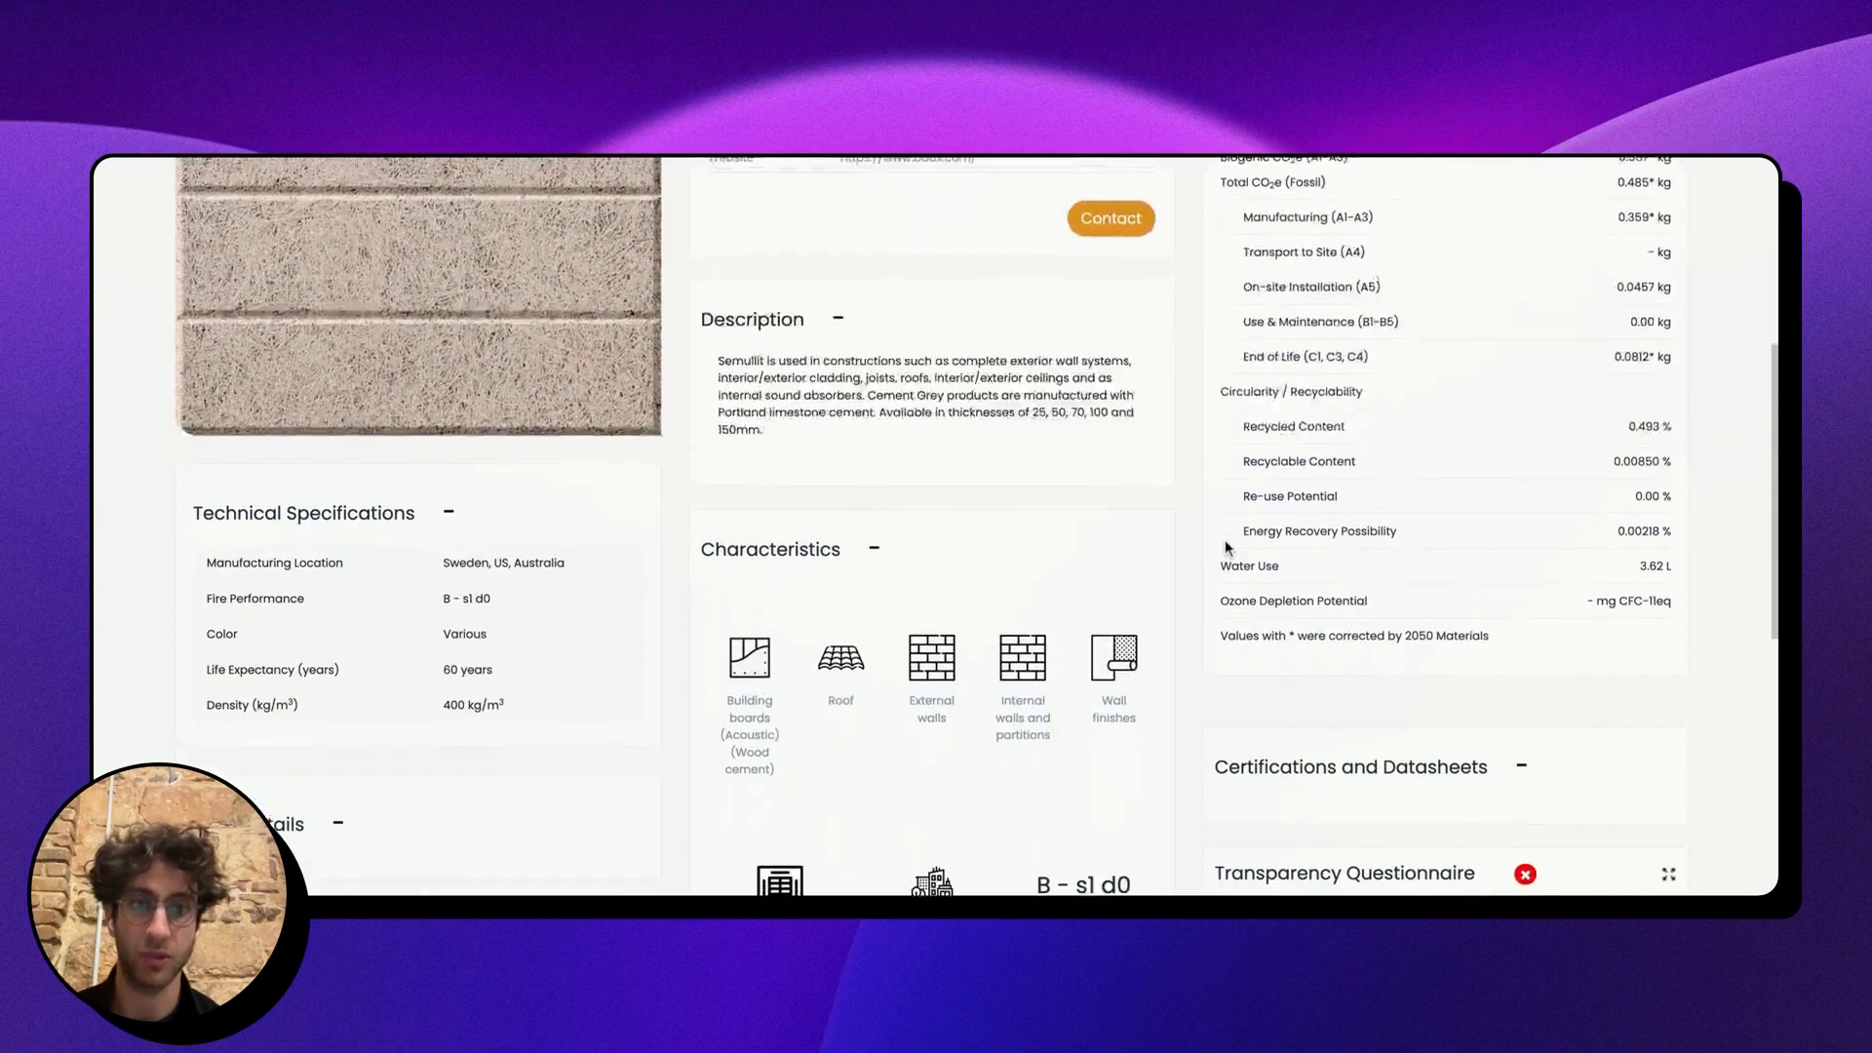
{"action": "scroll", "scroll_direction": "up", "scroll_amount": 3}
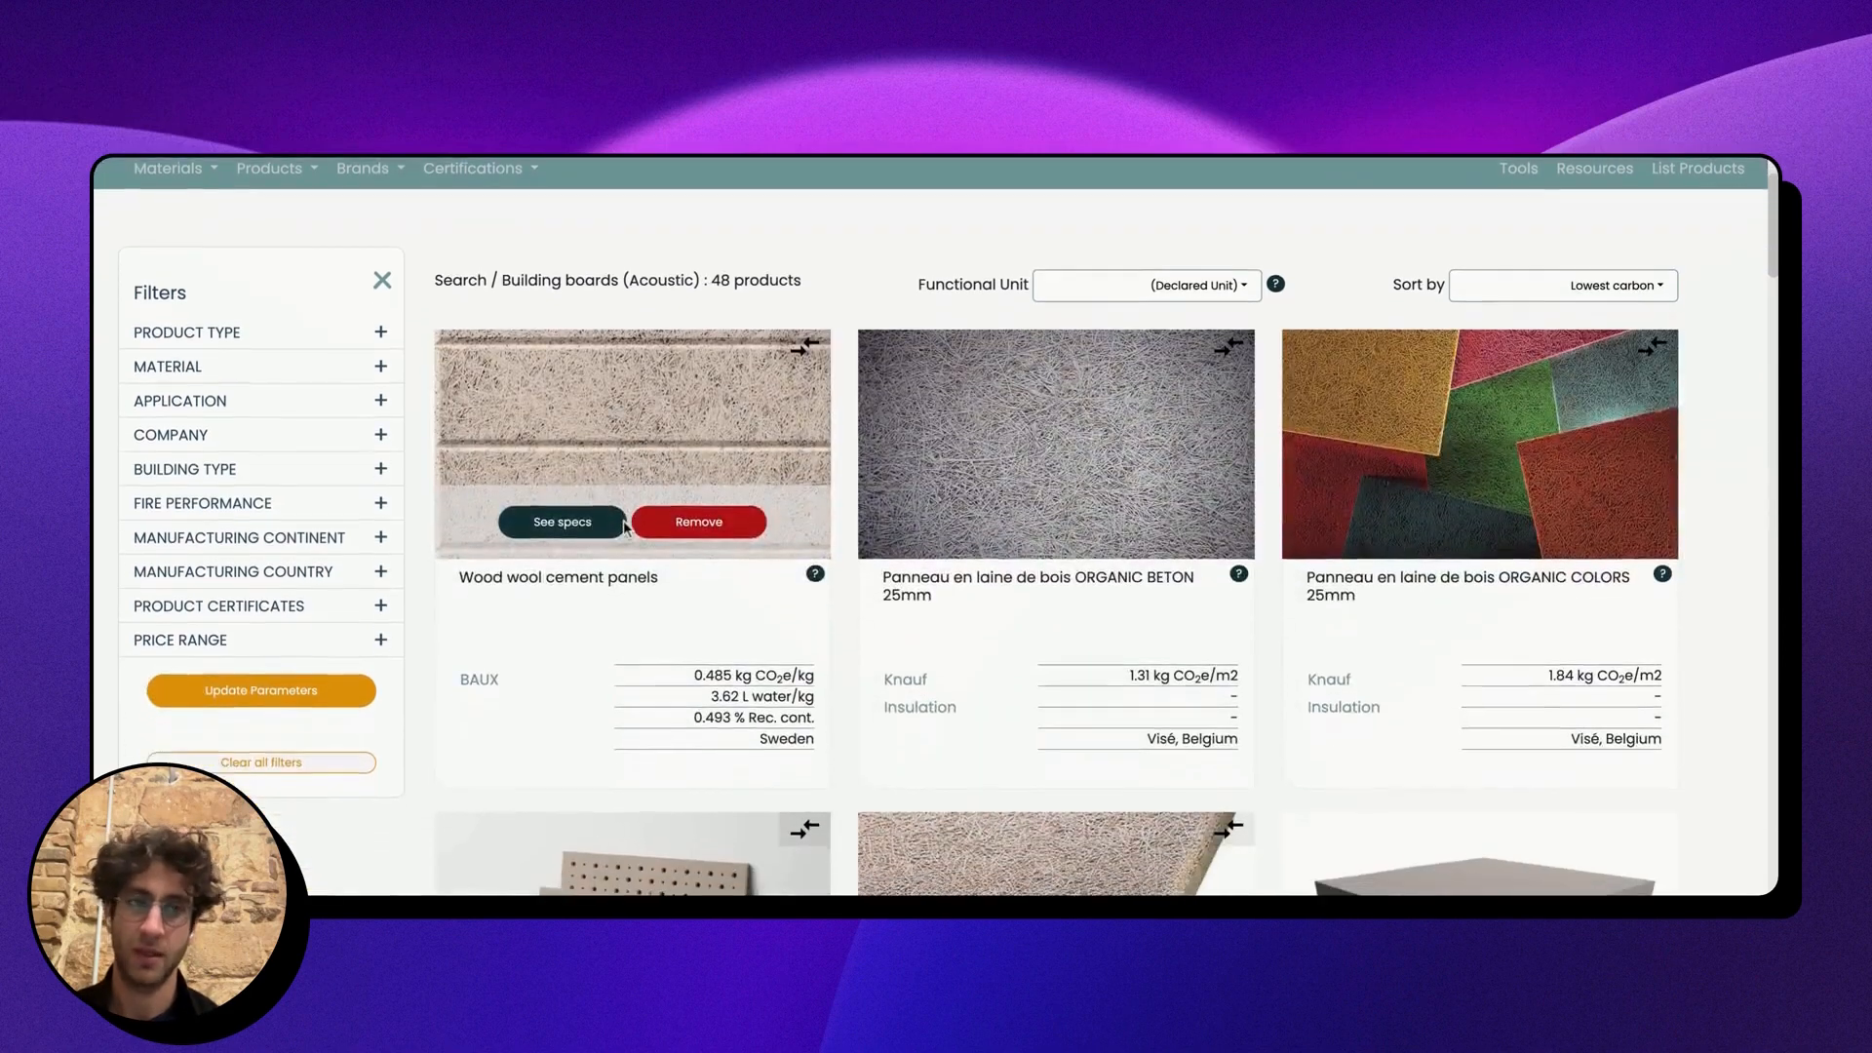
{"action": "scroll", "scroll_direction": "up", "scroll_amount": 3}
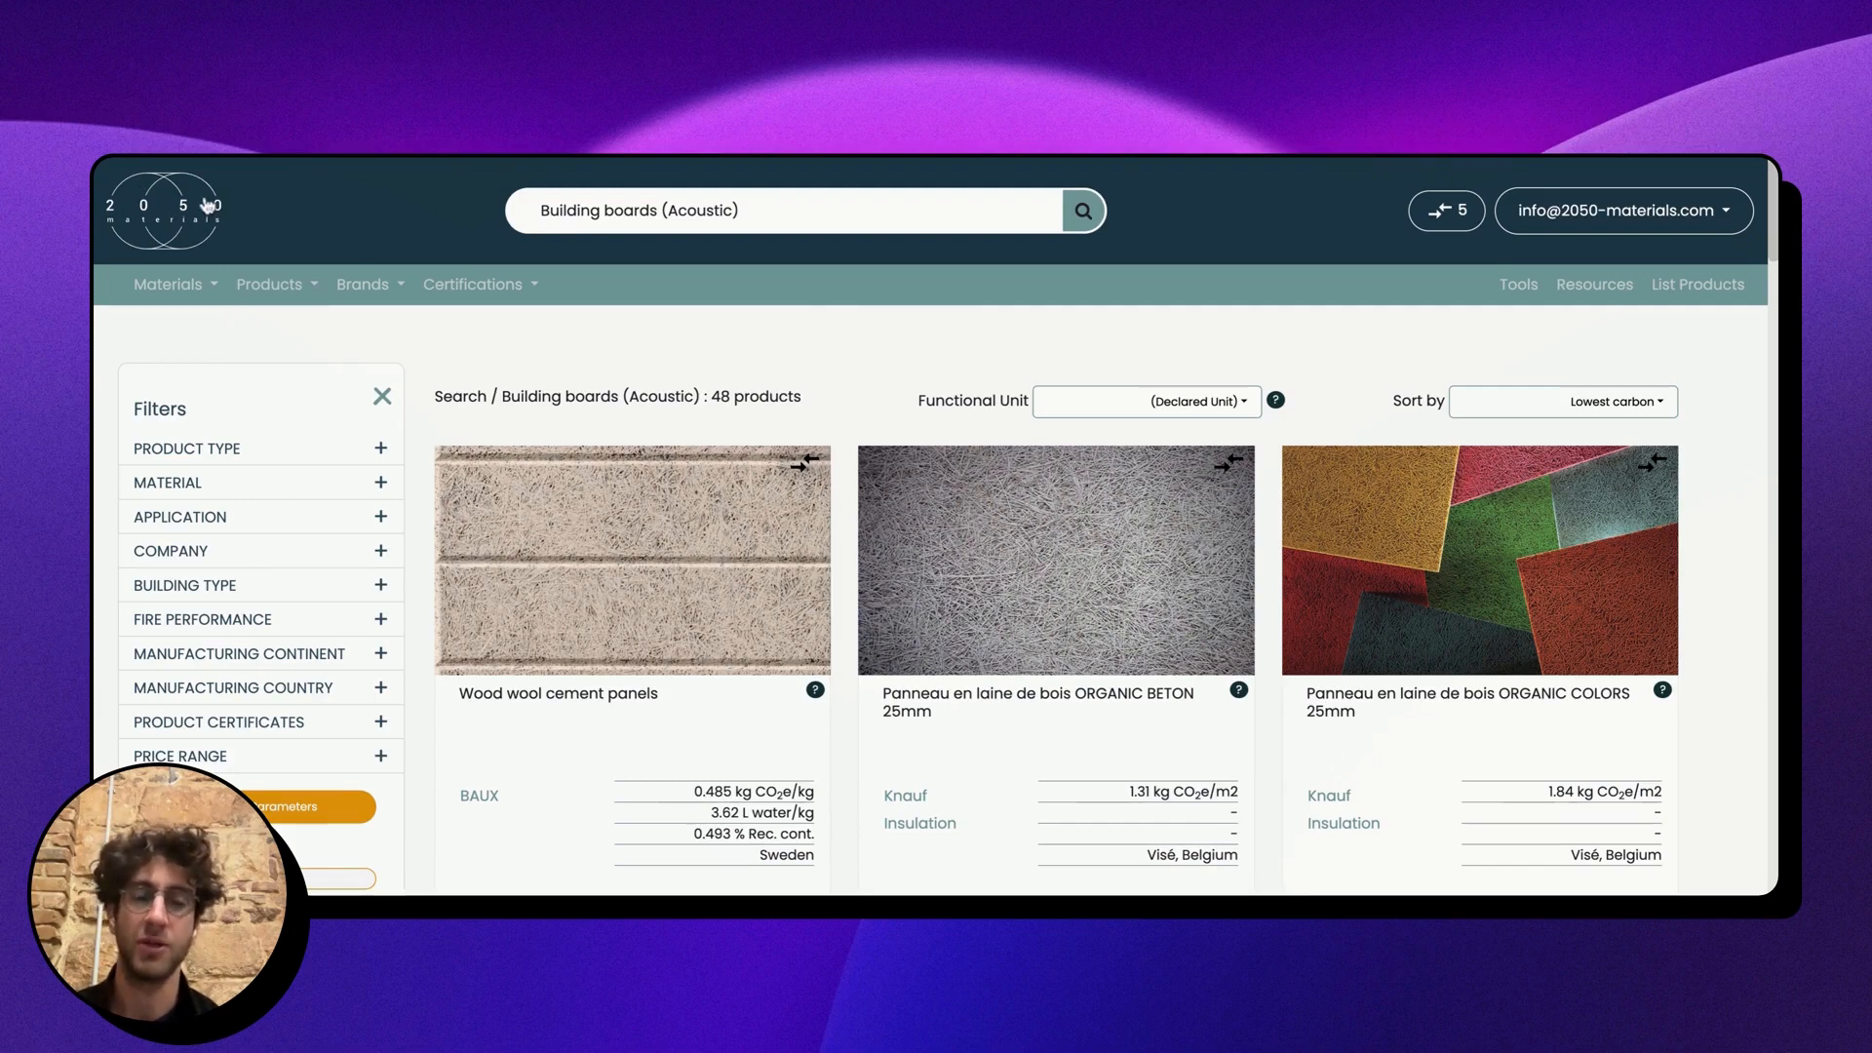
{"action": "mouse_move", "coordinate": [269, 197]}
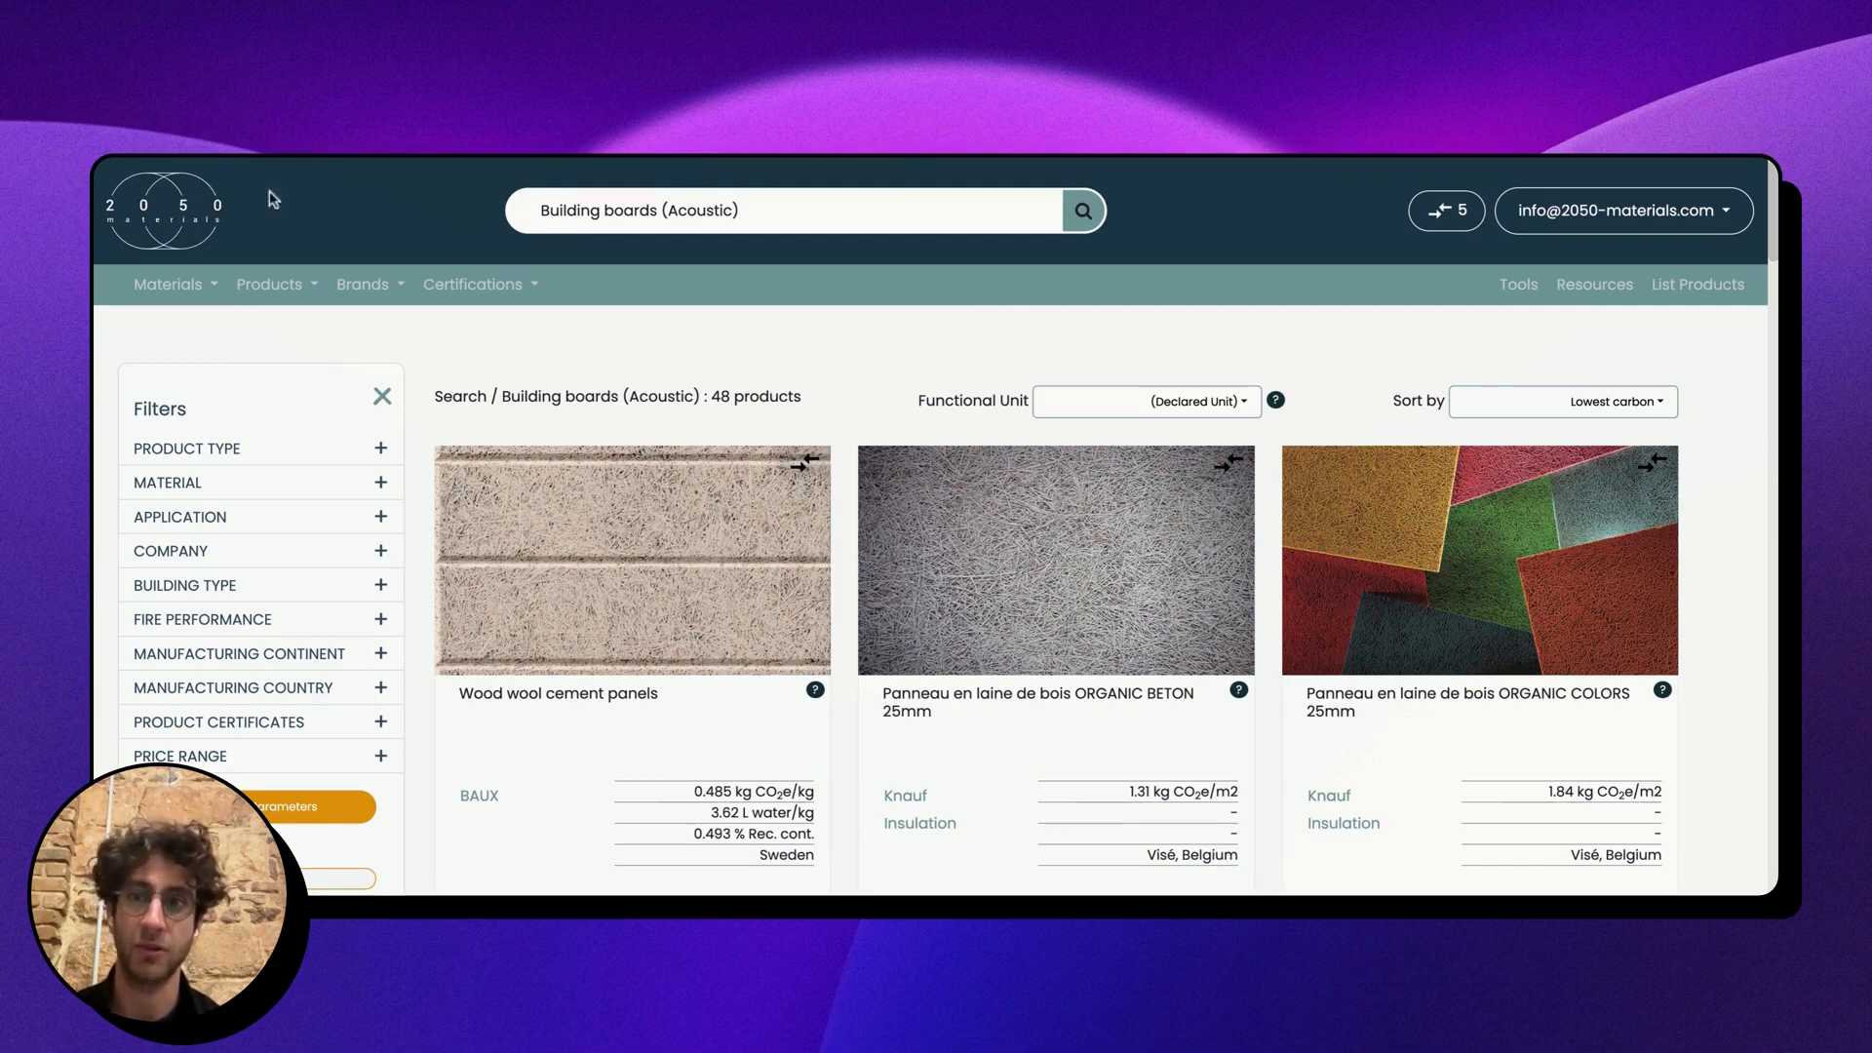